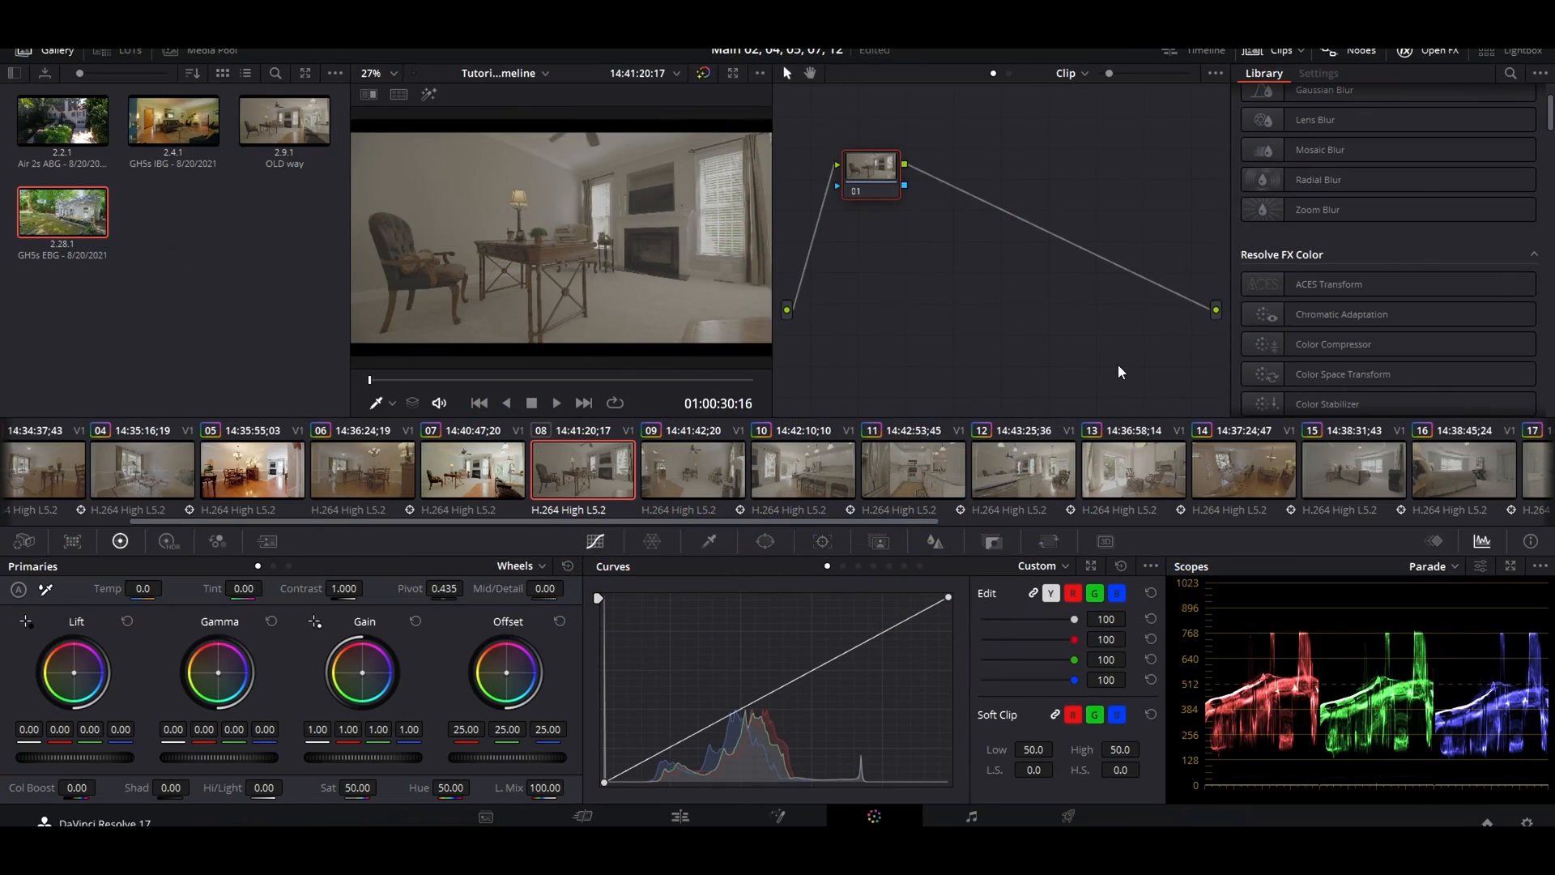
{"action": "mouse_move", "coordinate": [1126, 353]}
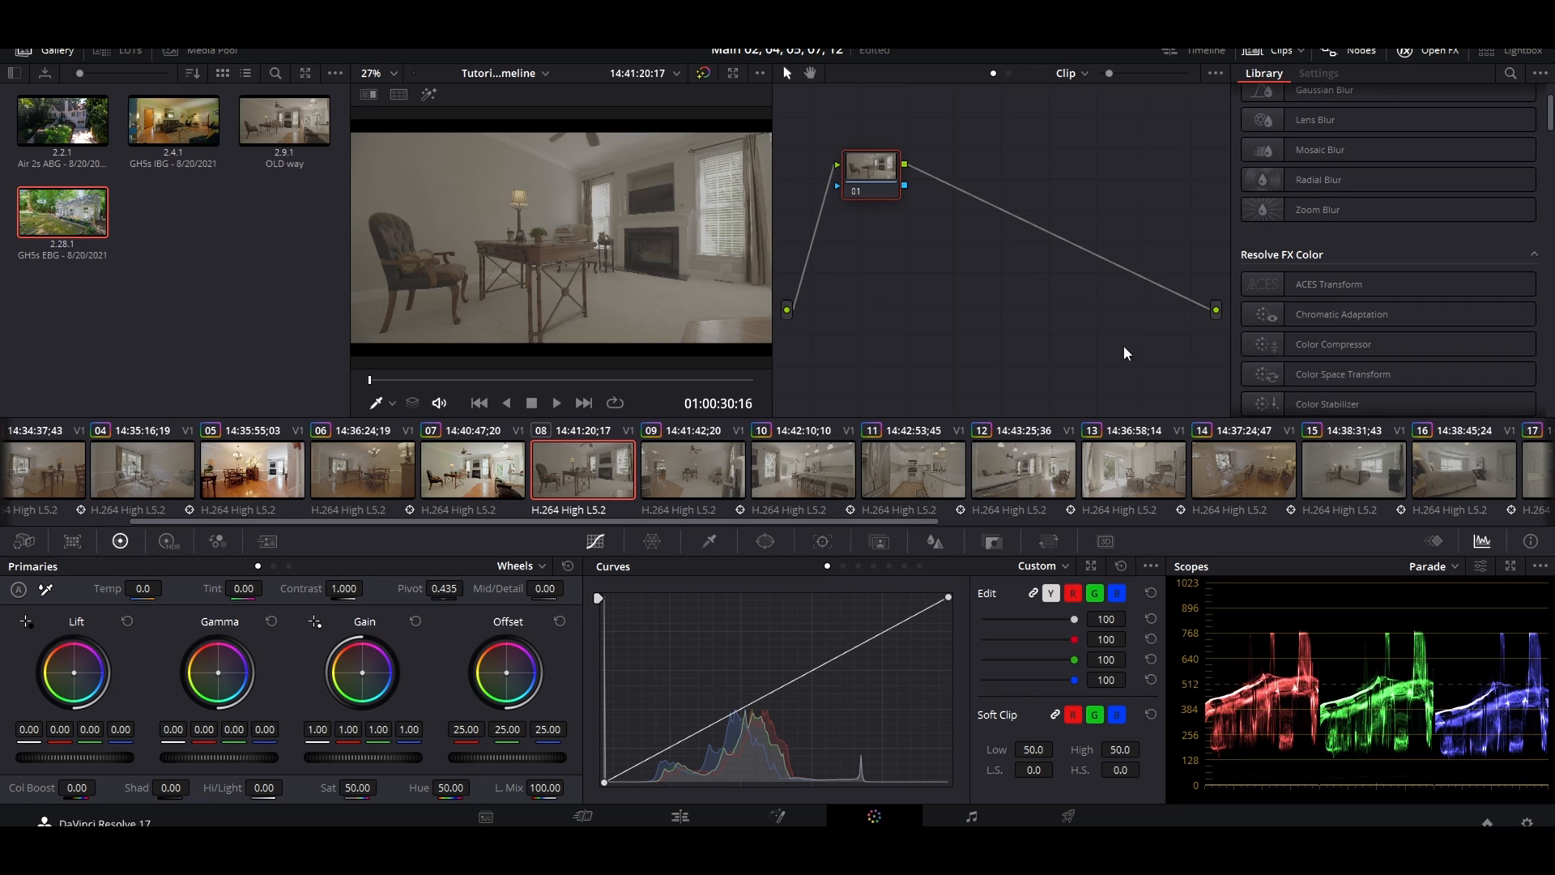
{"action": "mouse_move", "coordinate": [1119, 344]}
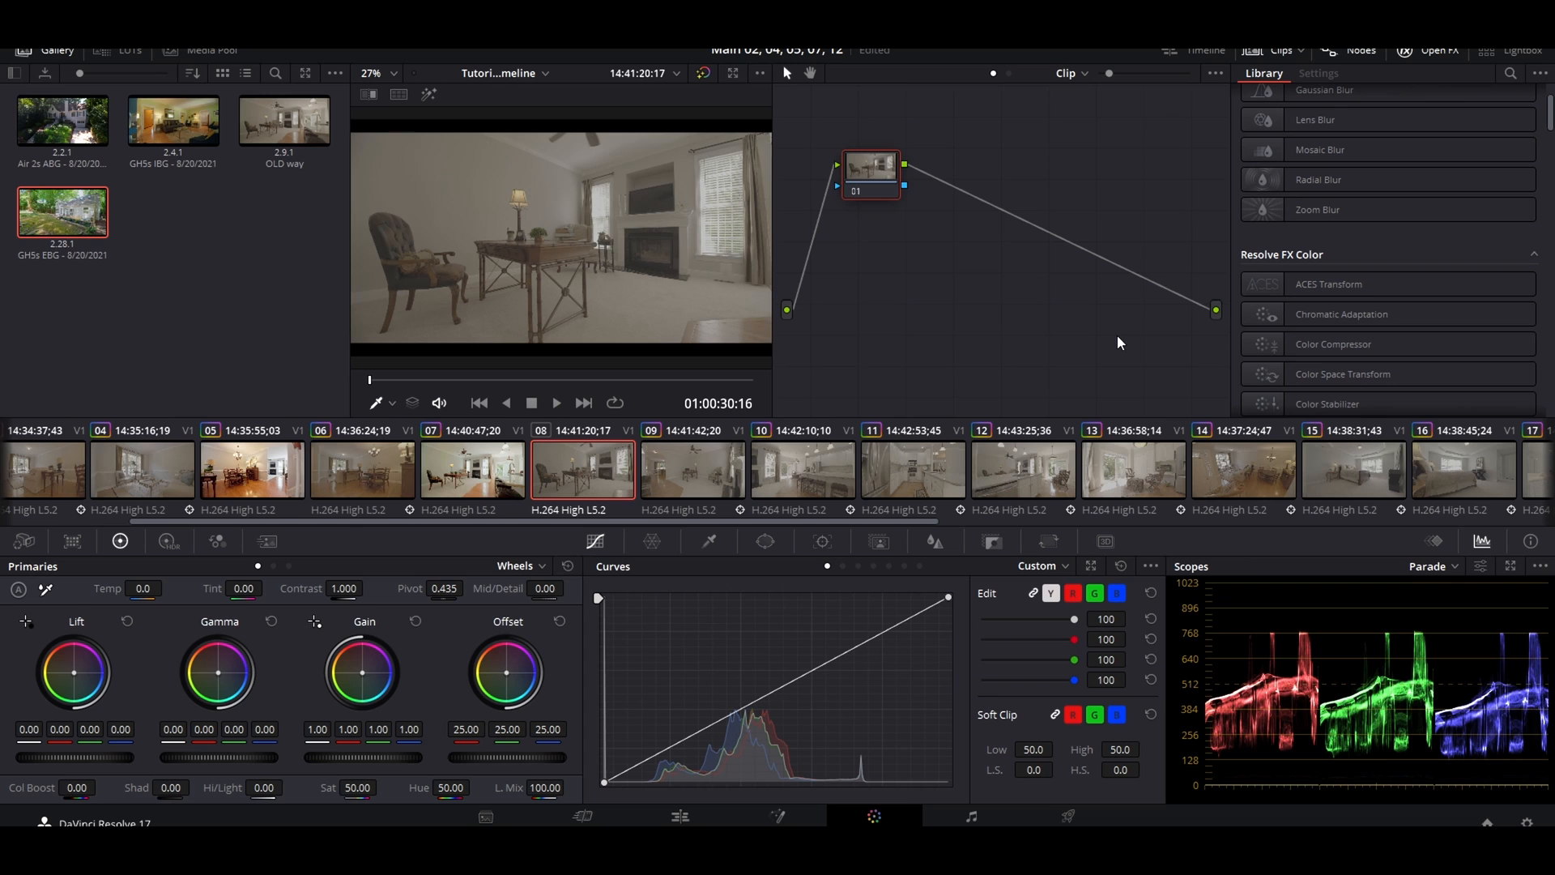
{"action": "mouse_move", "coordinate": [930, 297]}
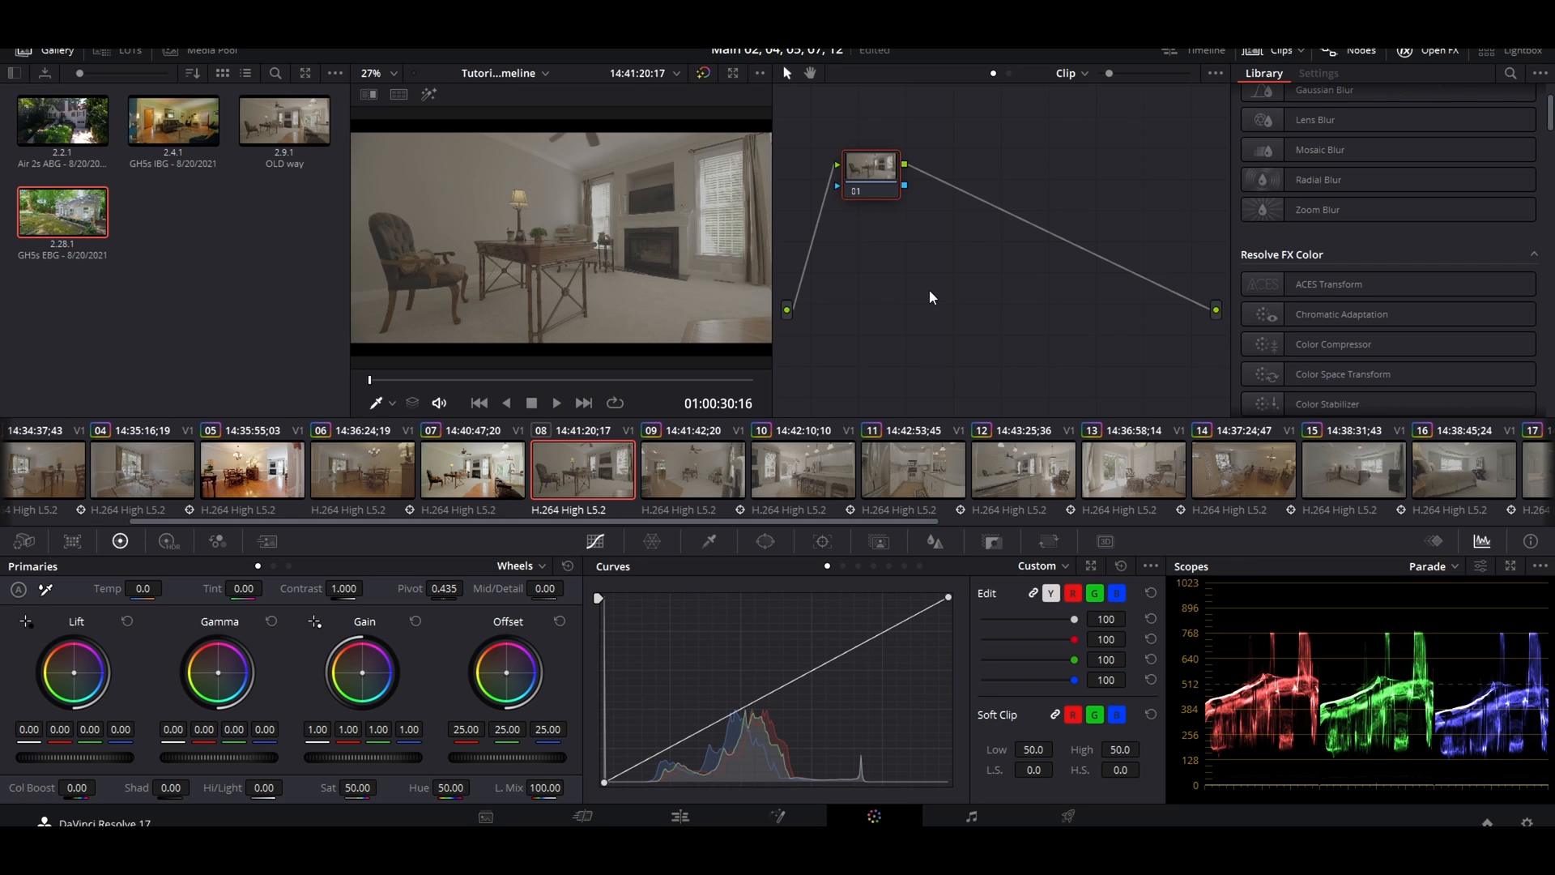
Build six serial nodes (01–06) and move node 04 down to start a second row.
{"action": "right_click", "coordinate": [871, 167]}
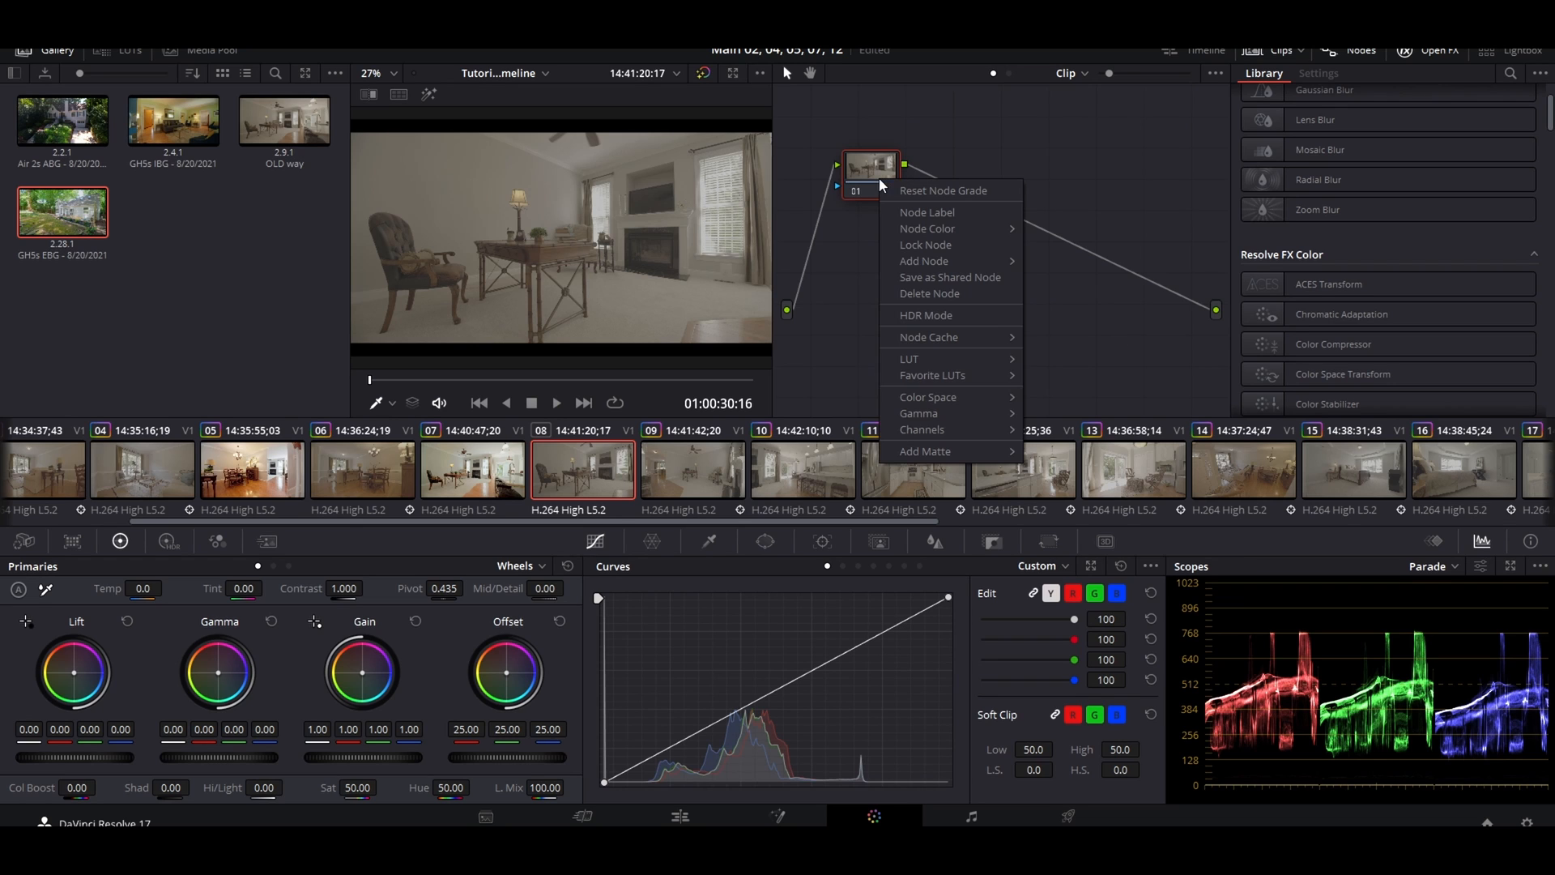
{"action": "mouse_move", "coordinate": [955, 168]}
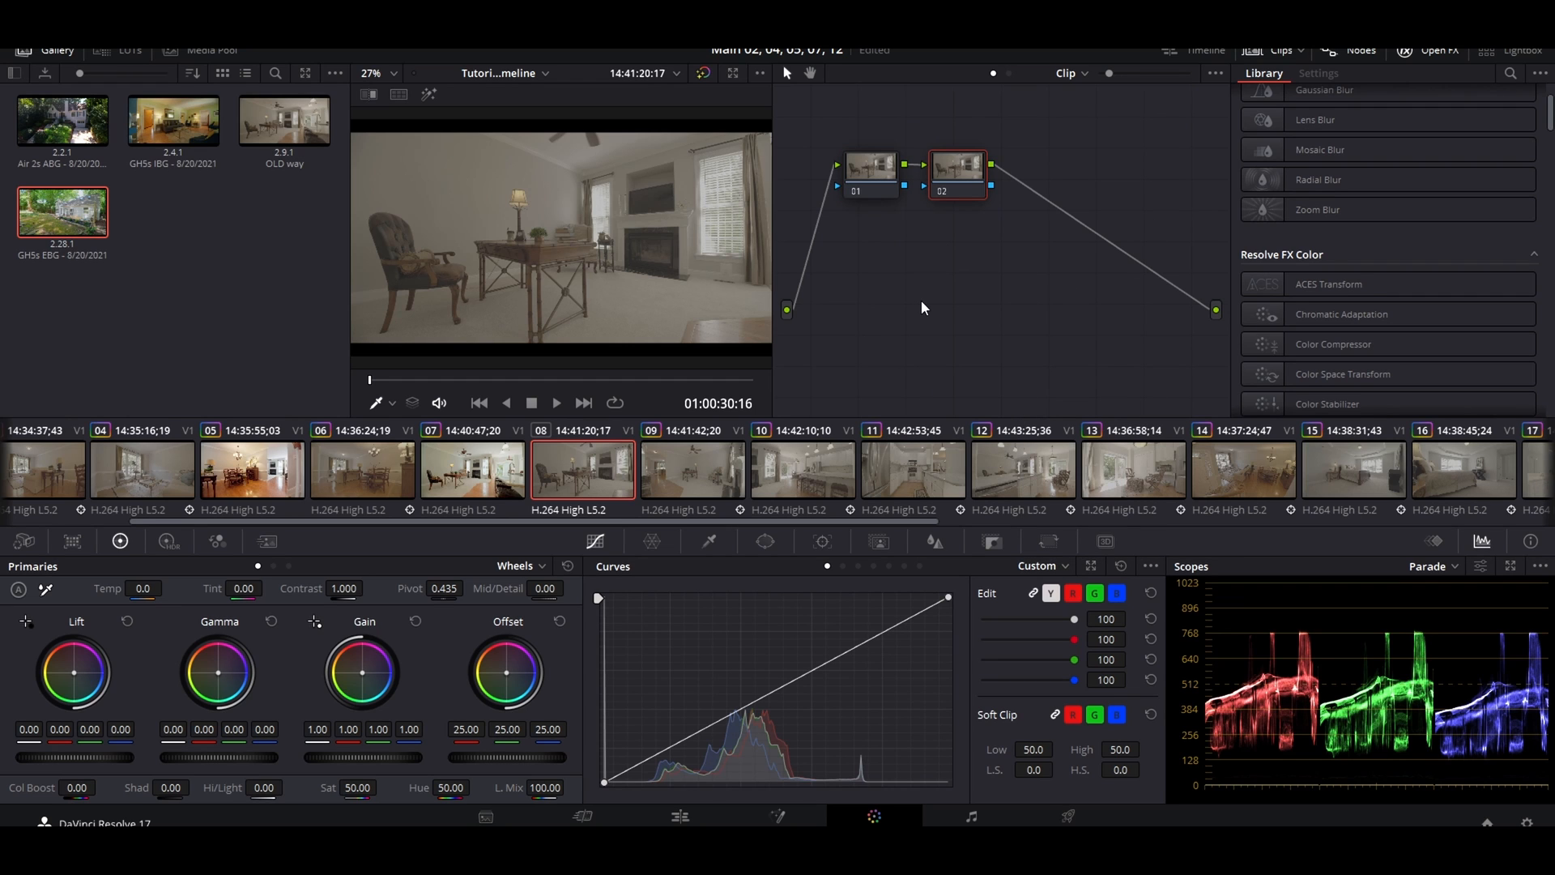
{"action": "right_click", "coordinate": [955, 169]}
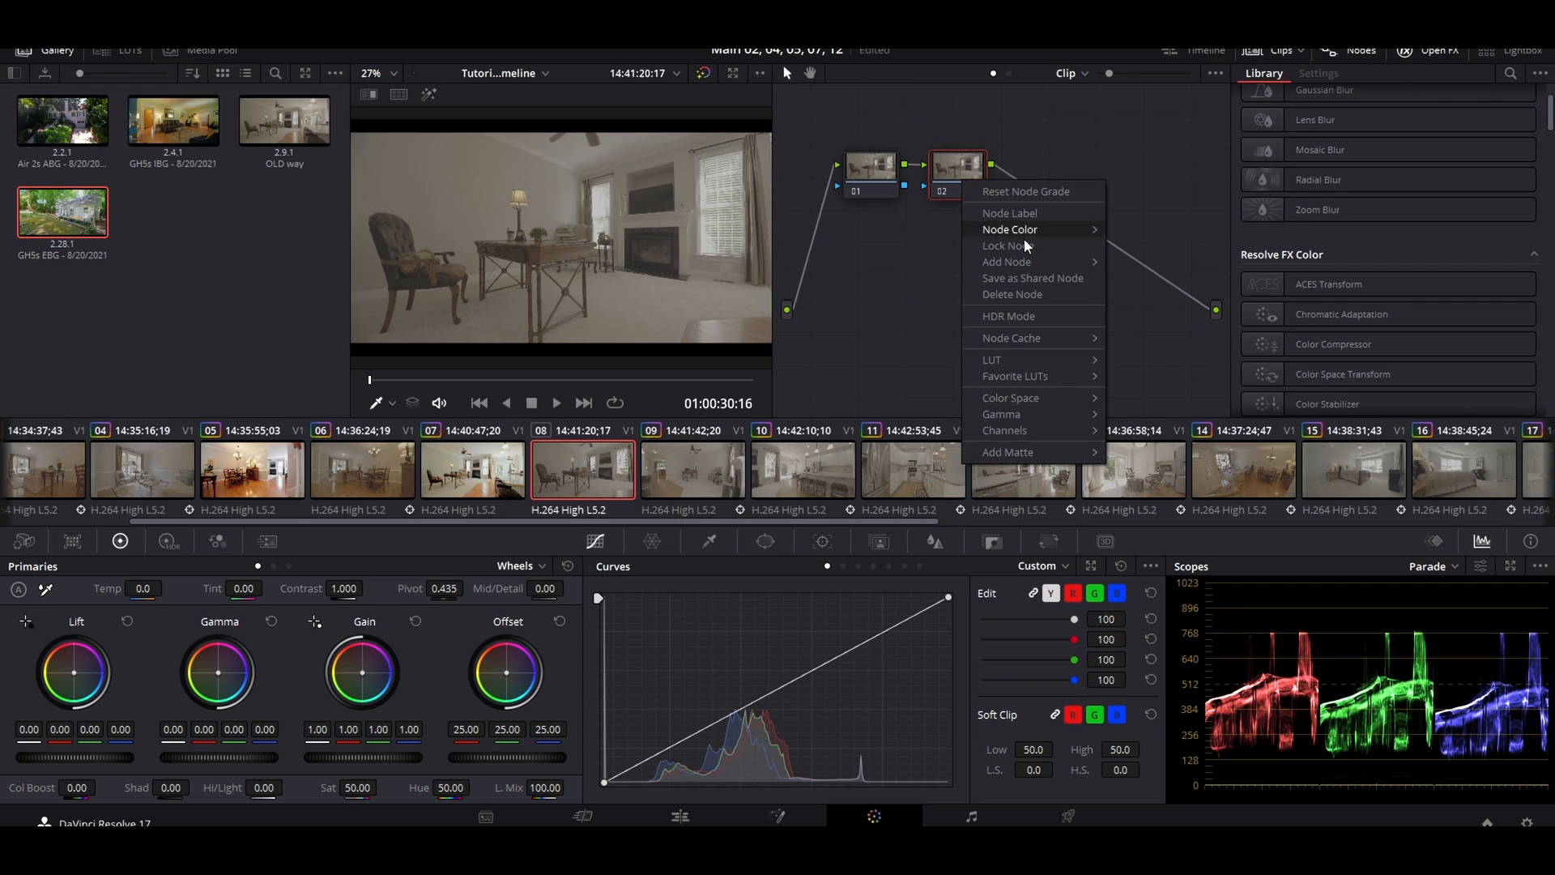
{"action": "mouse_move", "coordinate": [1006, 261]}
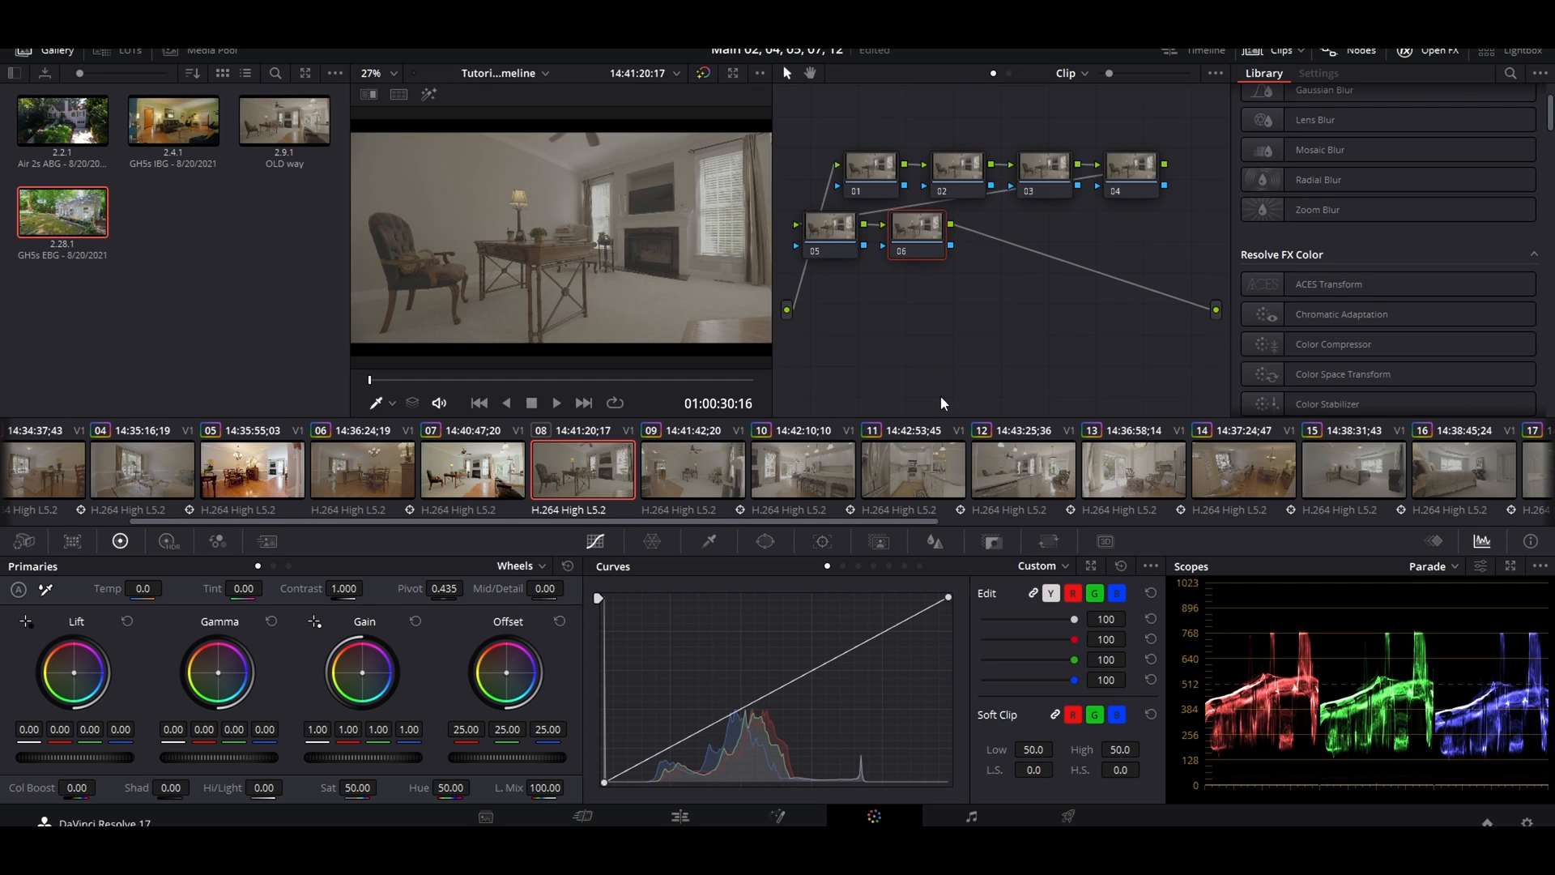
{"action": "left_click_drag", "start_coordinate": [863, 226], "coordinate": [1091, 278]}
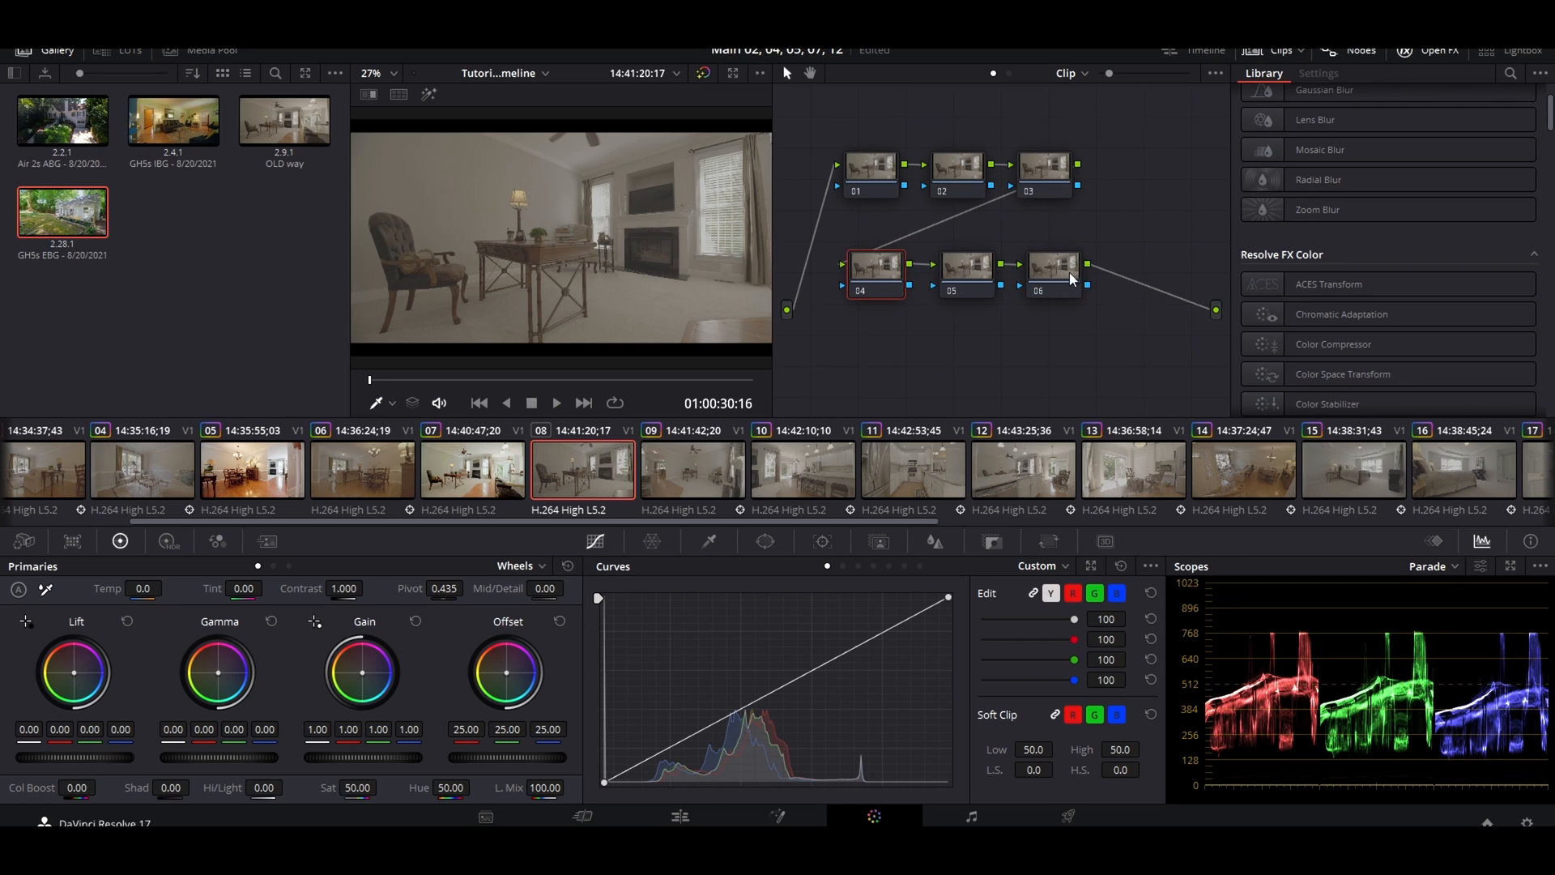
{"action": "left_click", "coordinate": [1050, 268]}
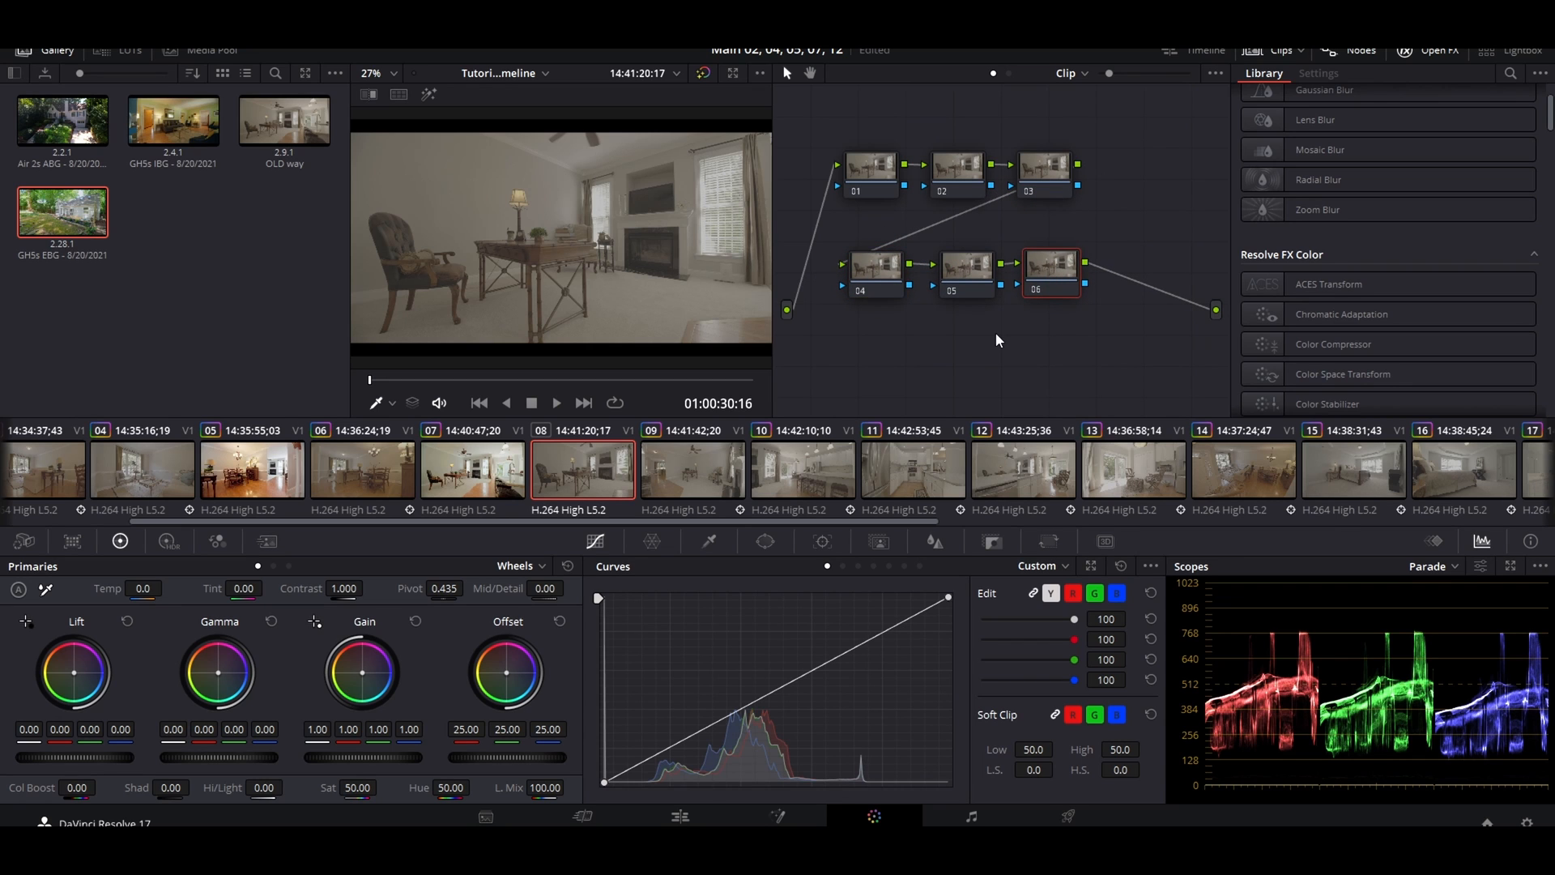
Label node 06 CST and node 01 FRI, and disable node 02.
{"action": "right_click", "coordinate": [1050, 268]}
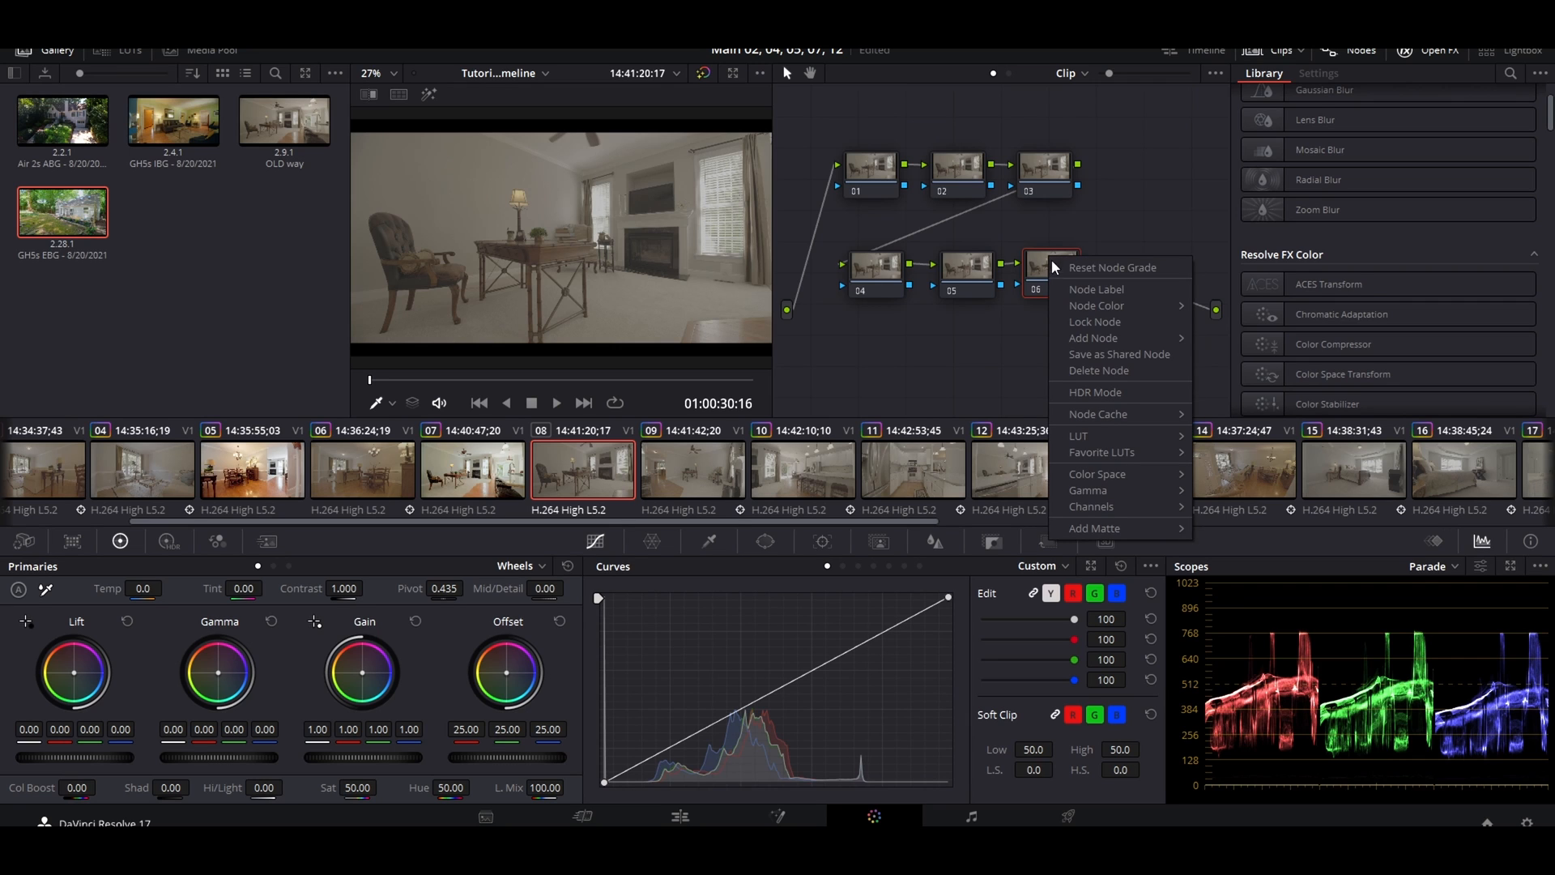
{"action": "mouse_move", "coordinate": [1077, 288]}
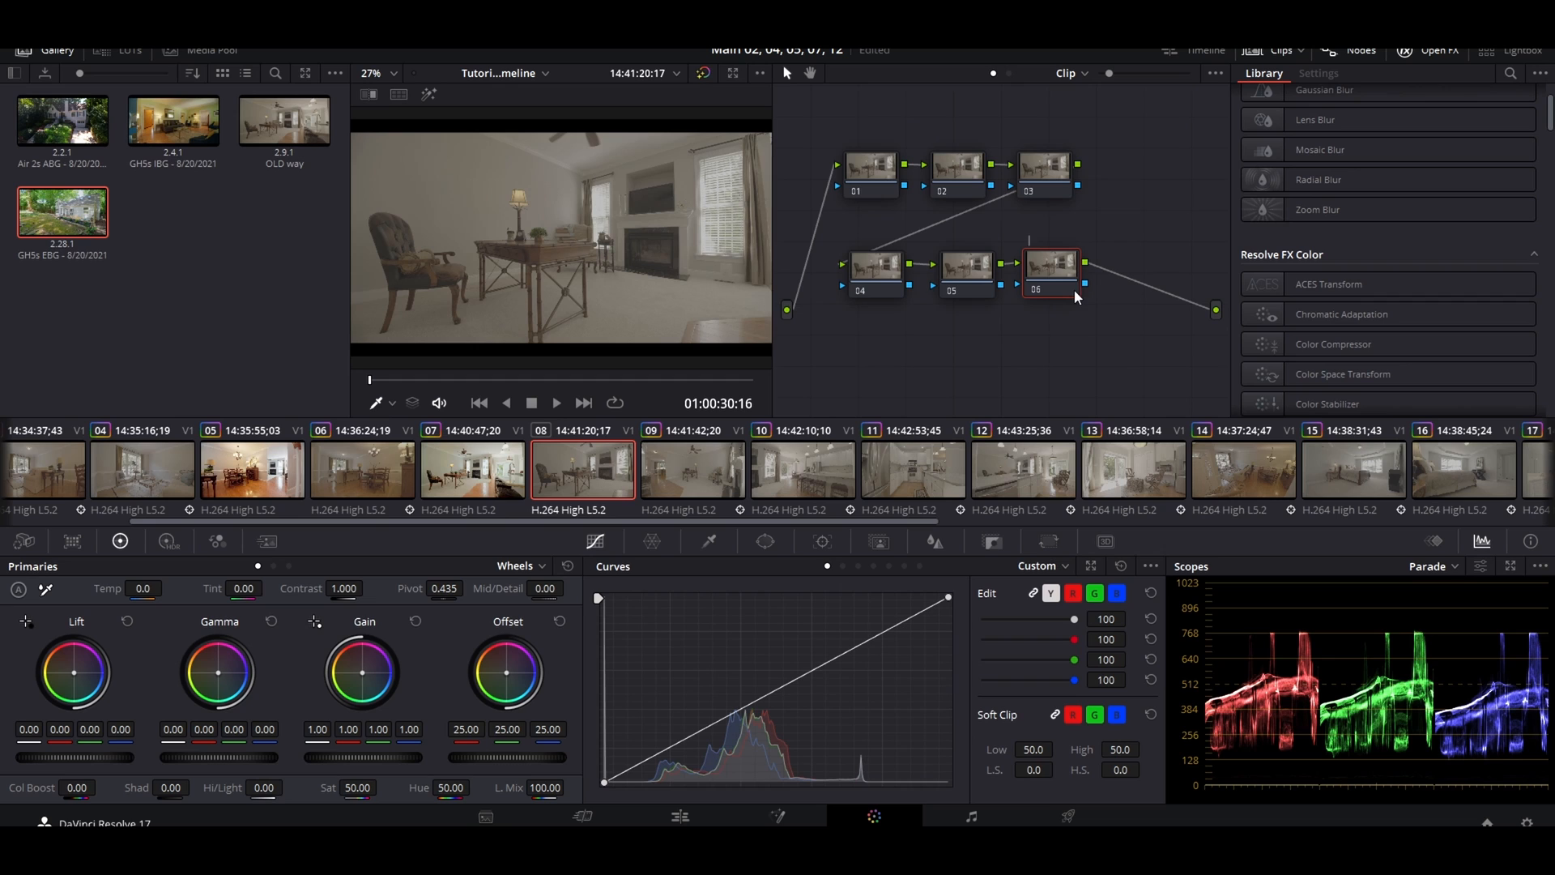
{"action": "mouse_move", "coordinate": [1074, 349]}
{"action": "type", "text": "CST"}
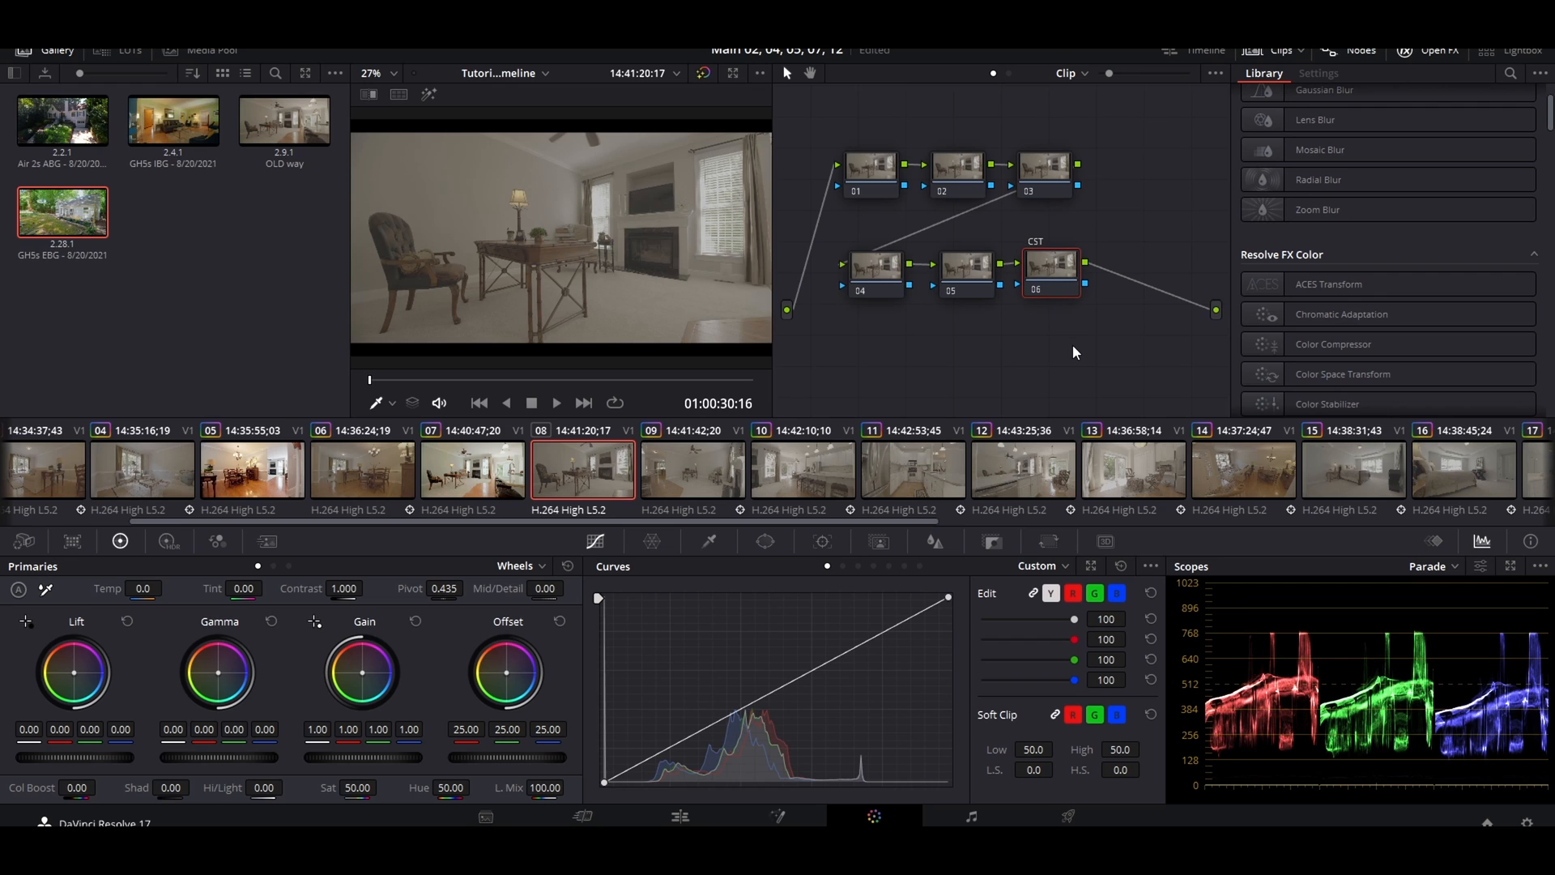
{"action": "mouse_move", "coordinate": [1050, 278]}
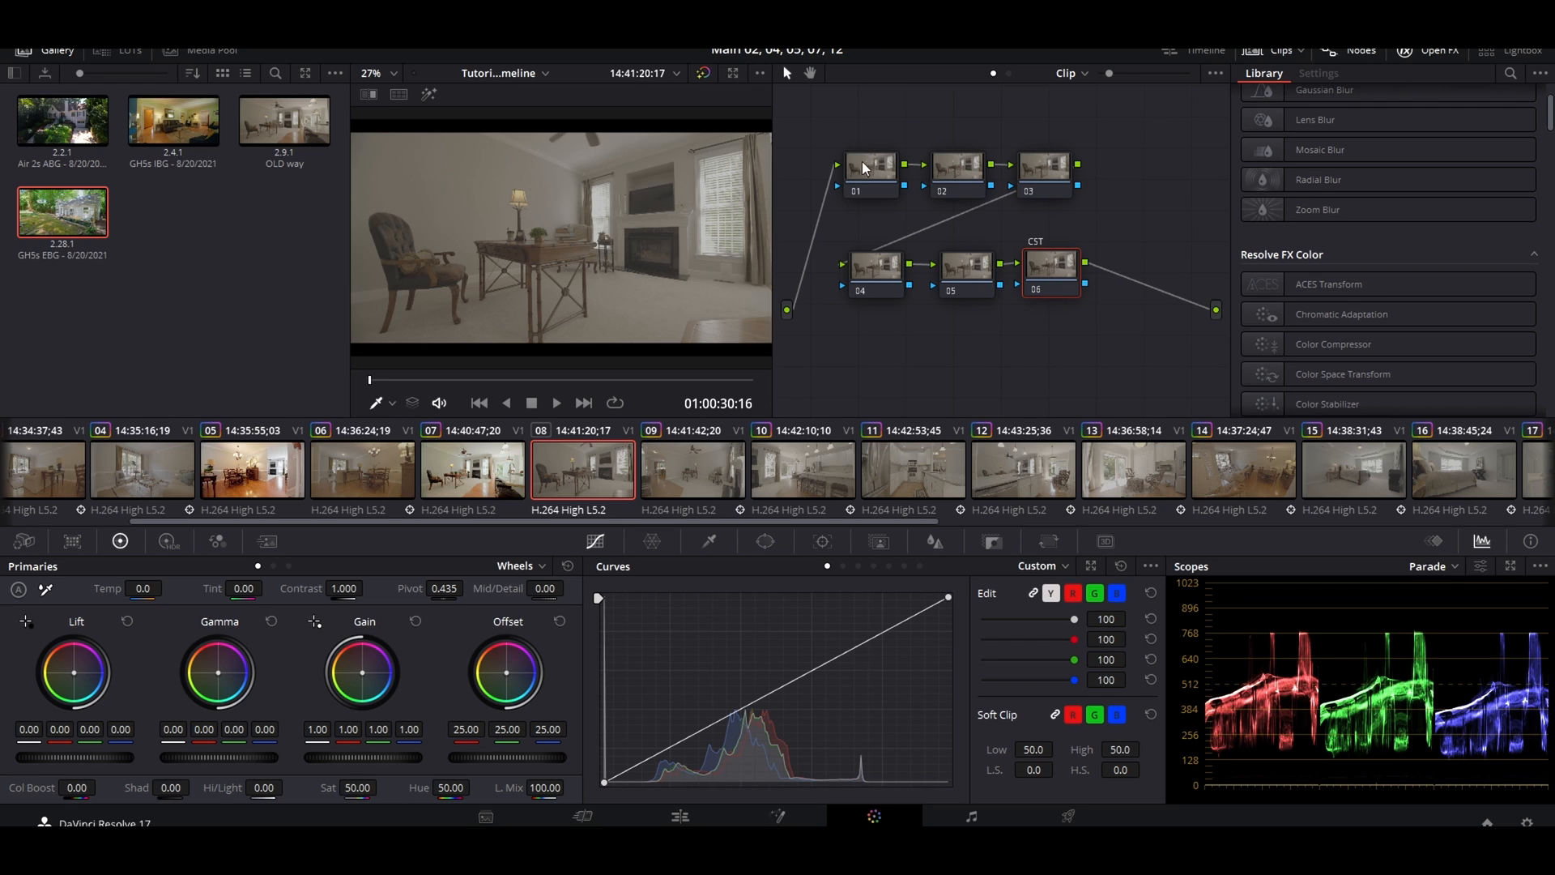
{"action": "left_click", "coordinate": [871, 165]}
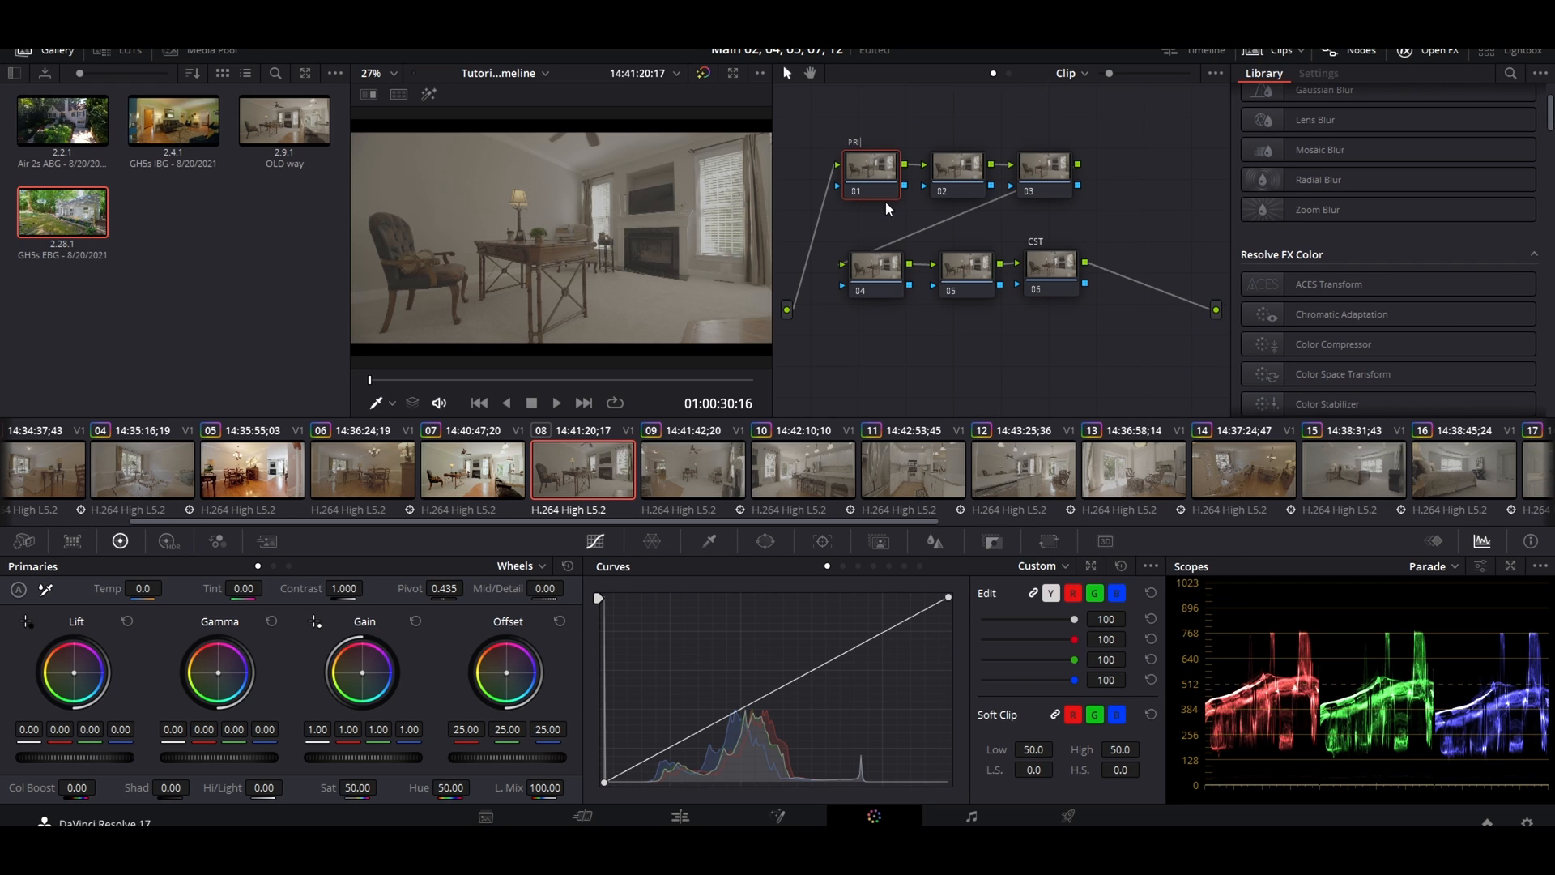
{"action": "left_click", "coordinate": [955, 165]}
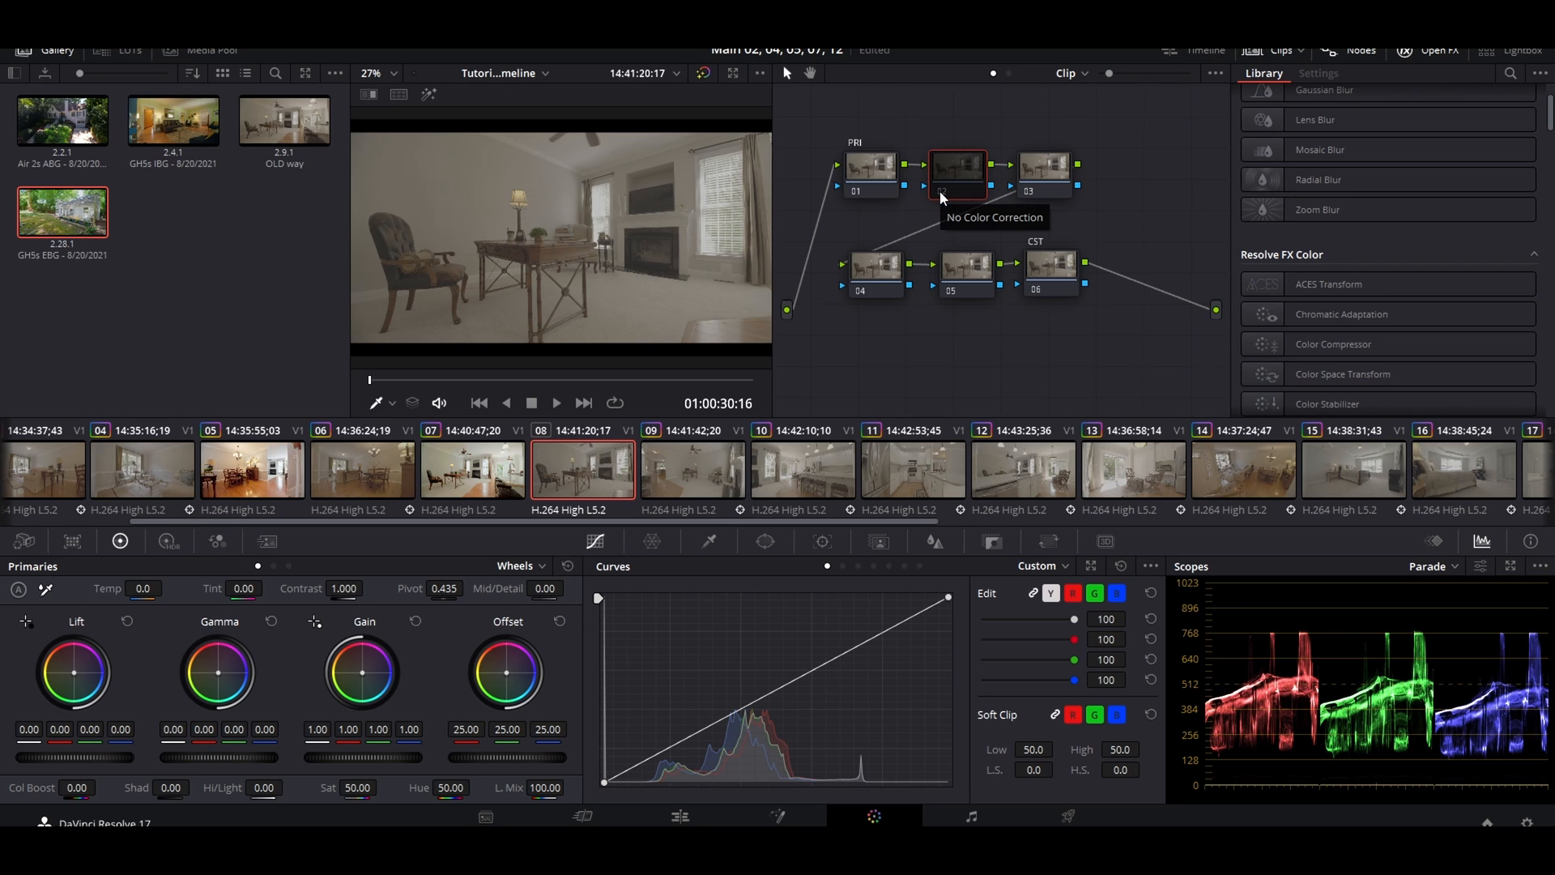
{"action": "mouse_move", "coordinate": [951, 233]}
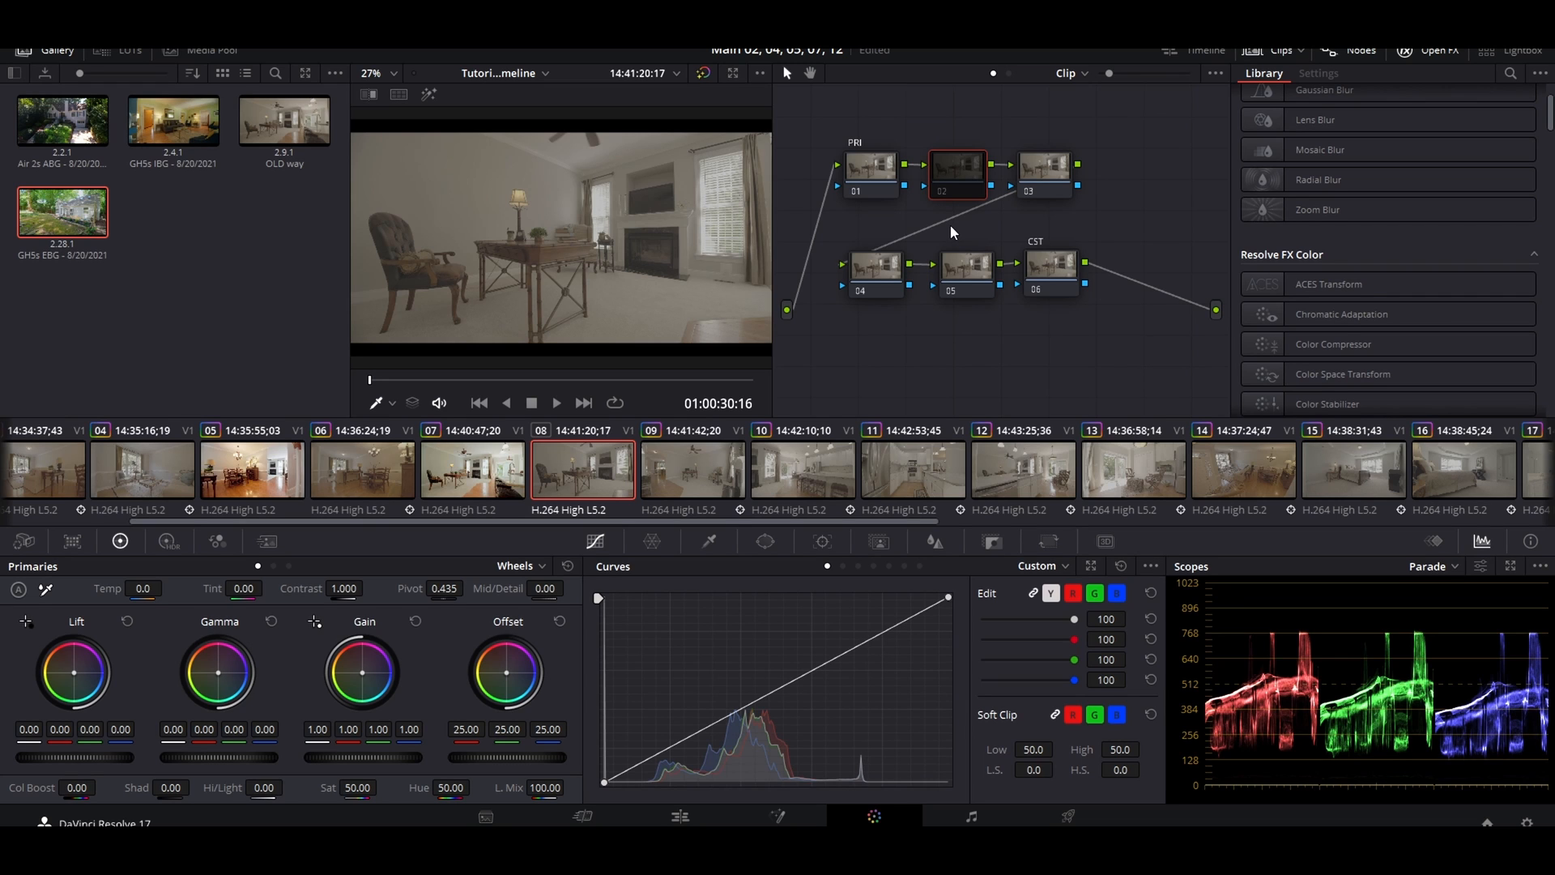
{"action": "mouse_move", "coordinate": [1024, 352]}
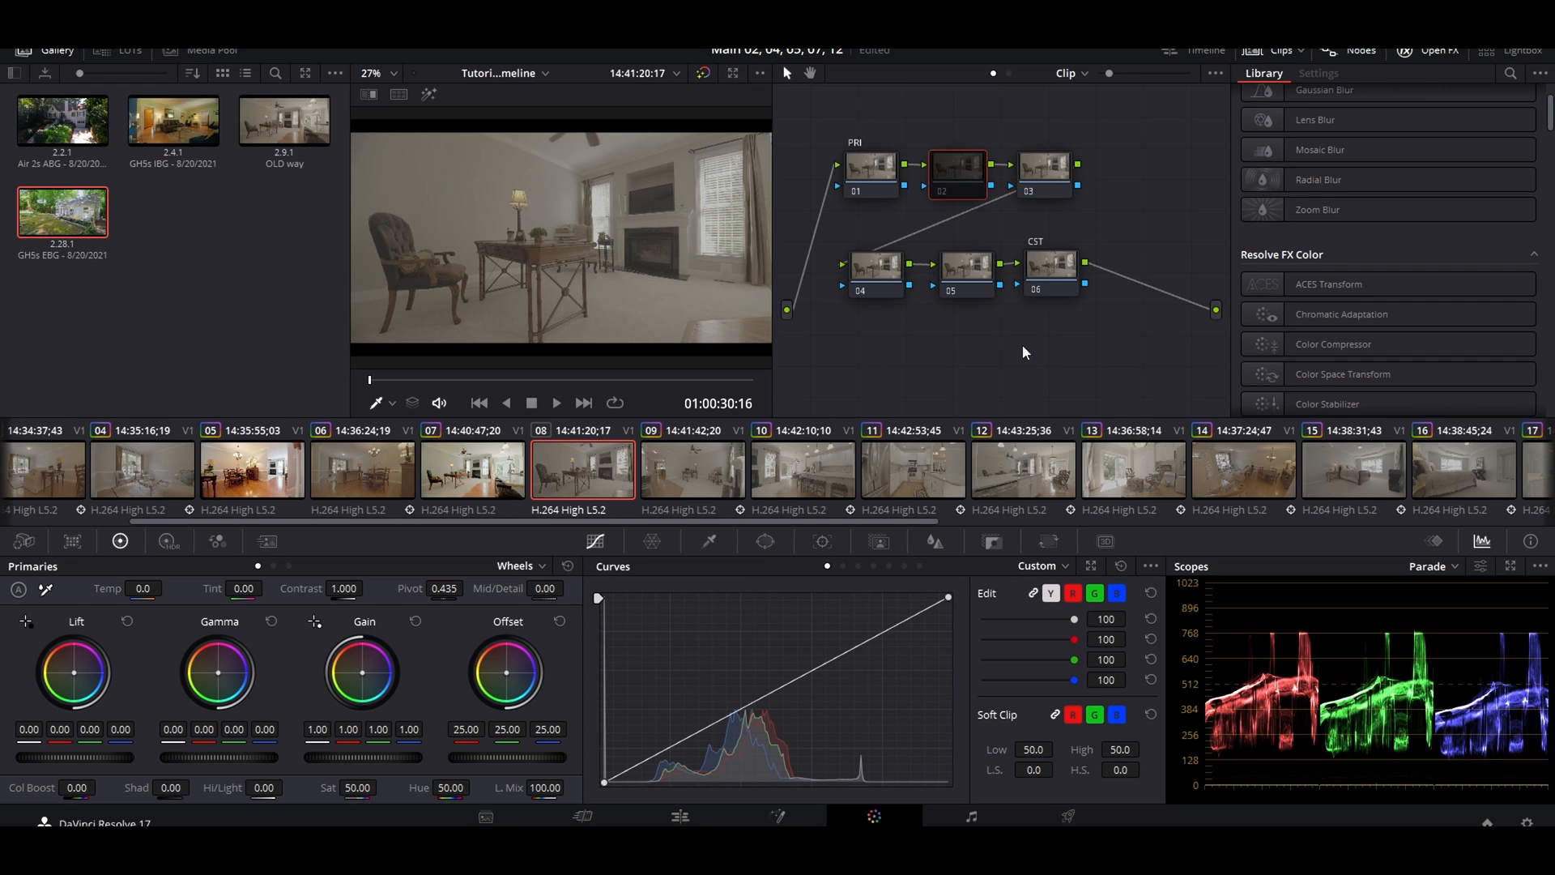
{"action": "mouse_move", "coordinate": [982, 184]}
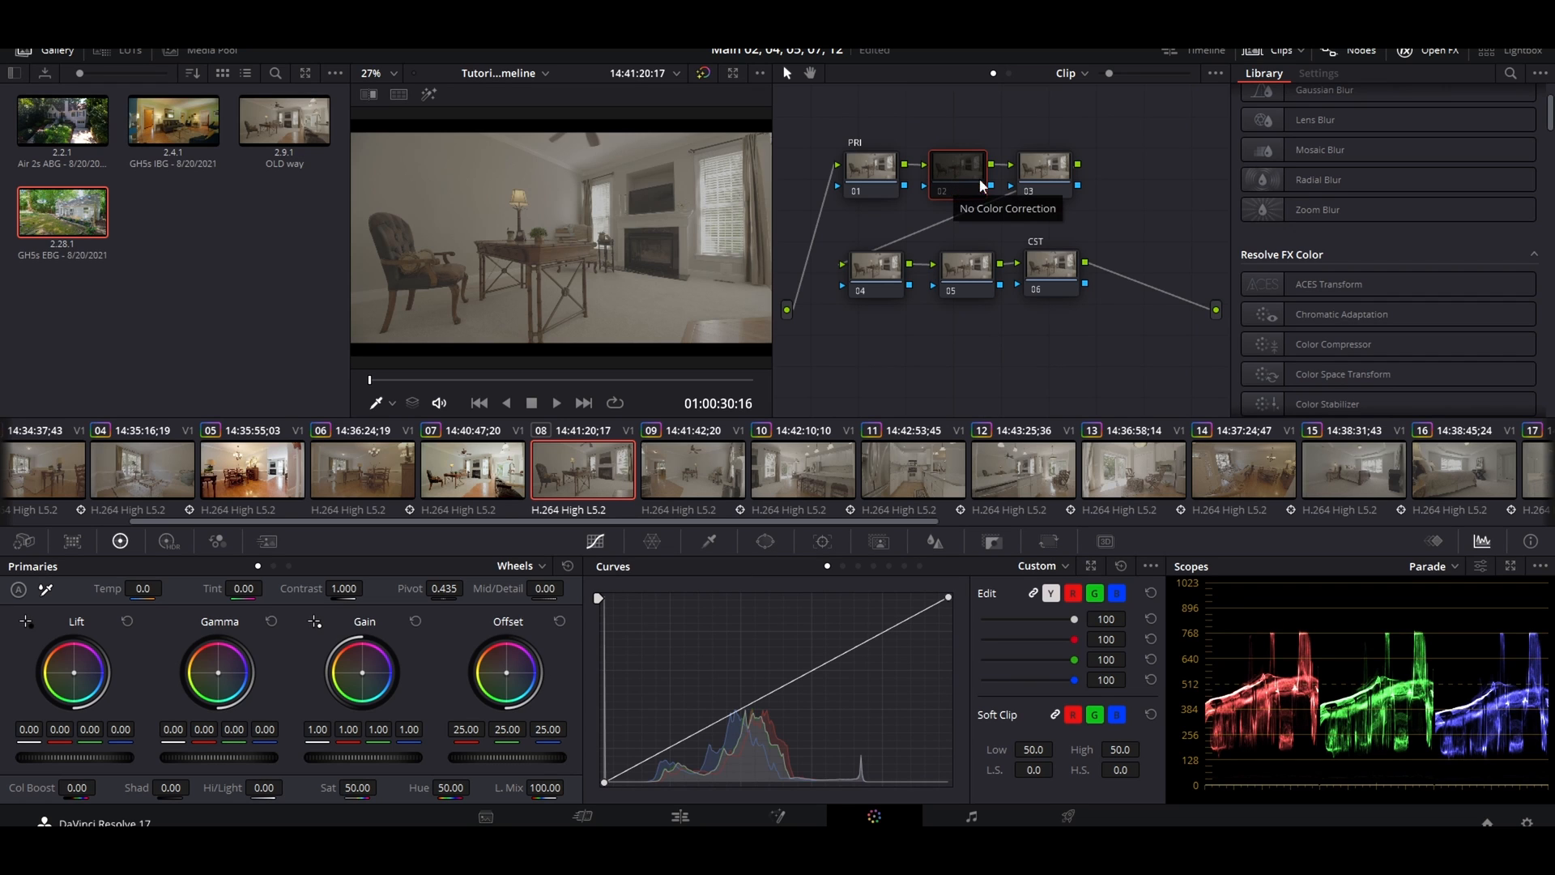
Label node 03 LOG.
{"action": "left_click", "coordinate": [1044, 166]}
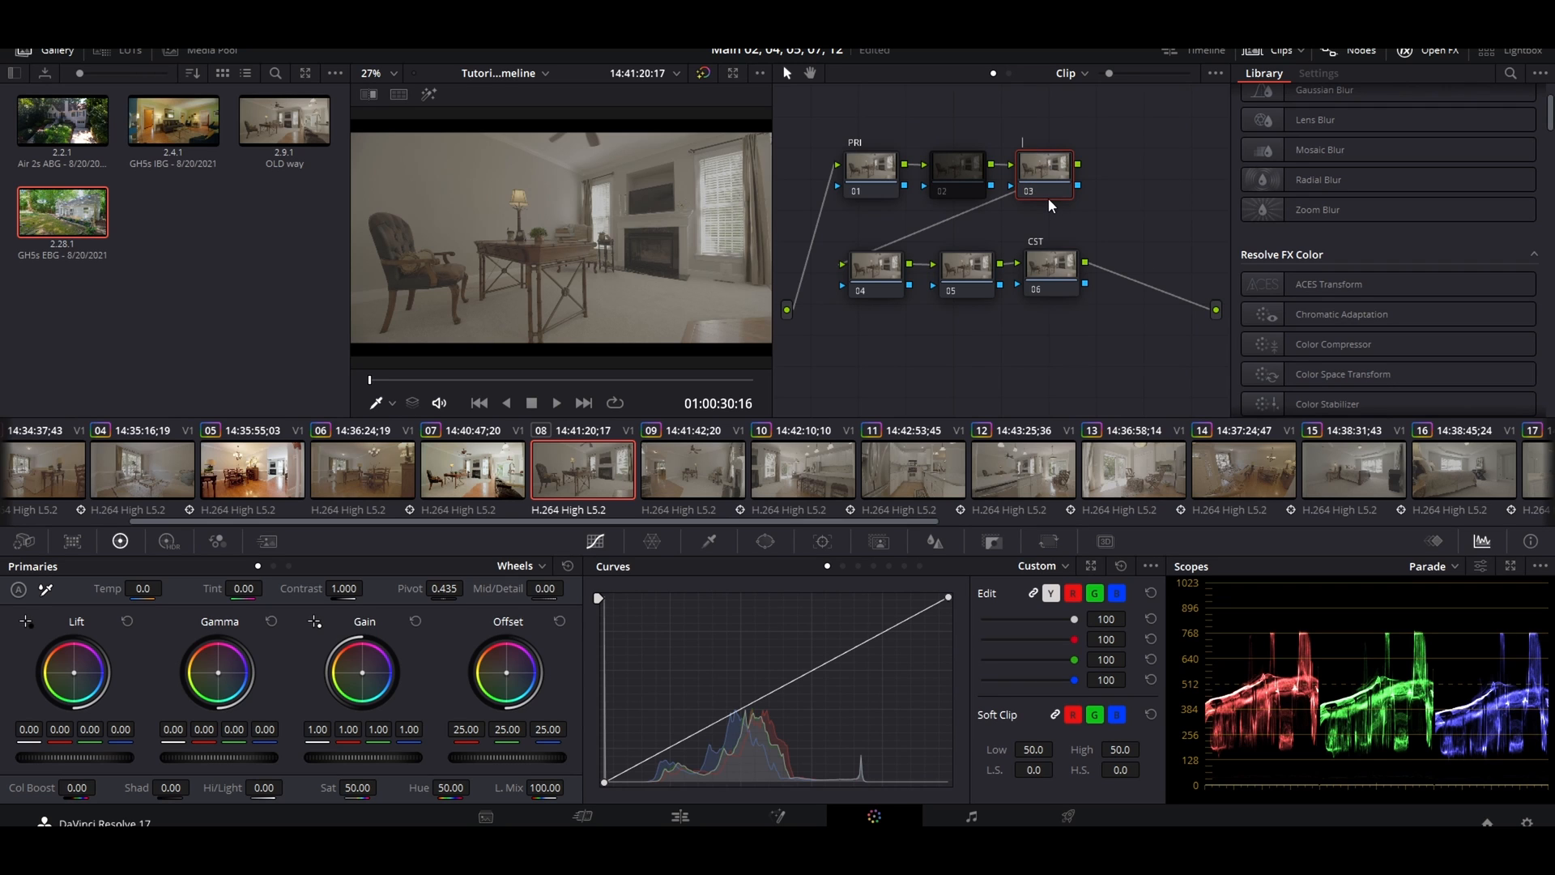
{"action": "type", "text": "Log"}
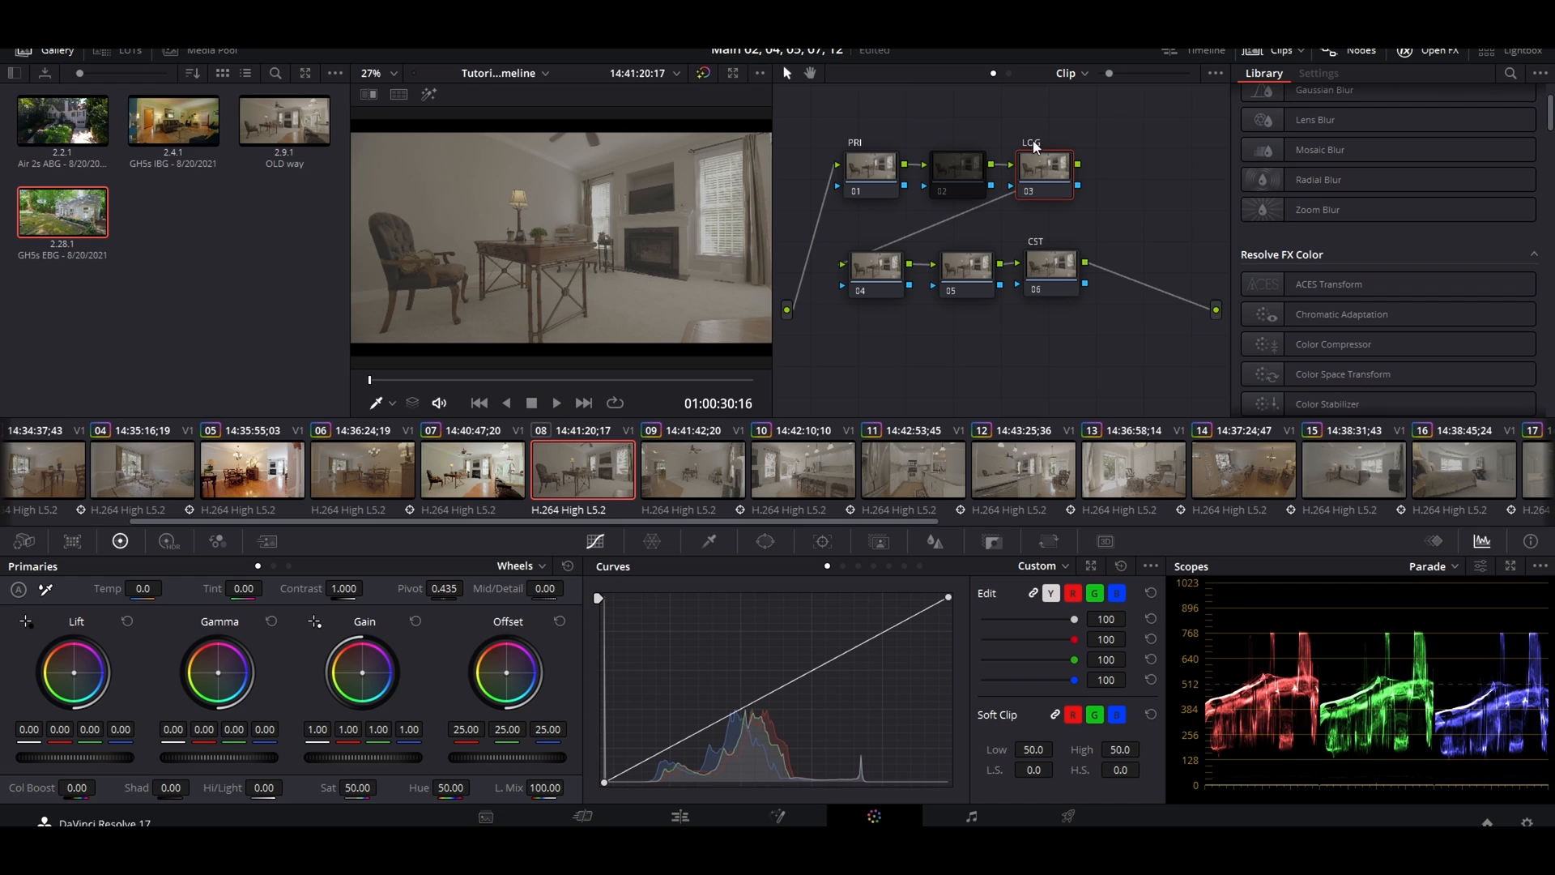
{"action": "left_click", "coordinate": [874, 268]}
{"action": "type", "text": "D/N"}
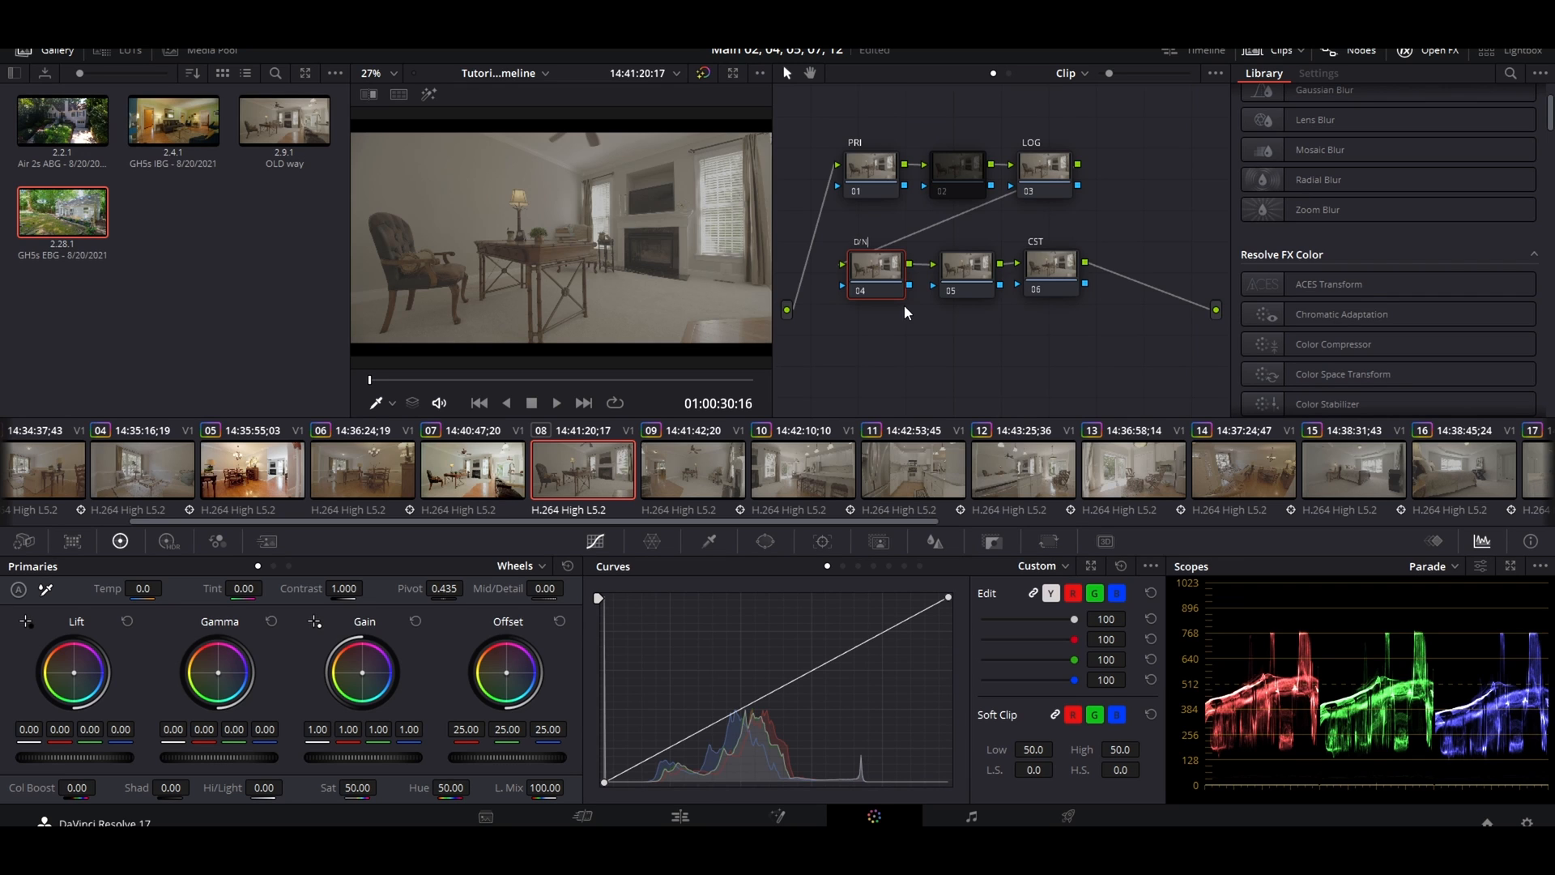
Give node 05 the label SHARP, leaving five of six nodes named.
{"action": "right_click", "coordinate": [962, 266]}
{"action": "type", "text": "SRP"}
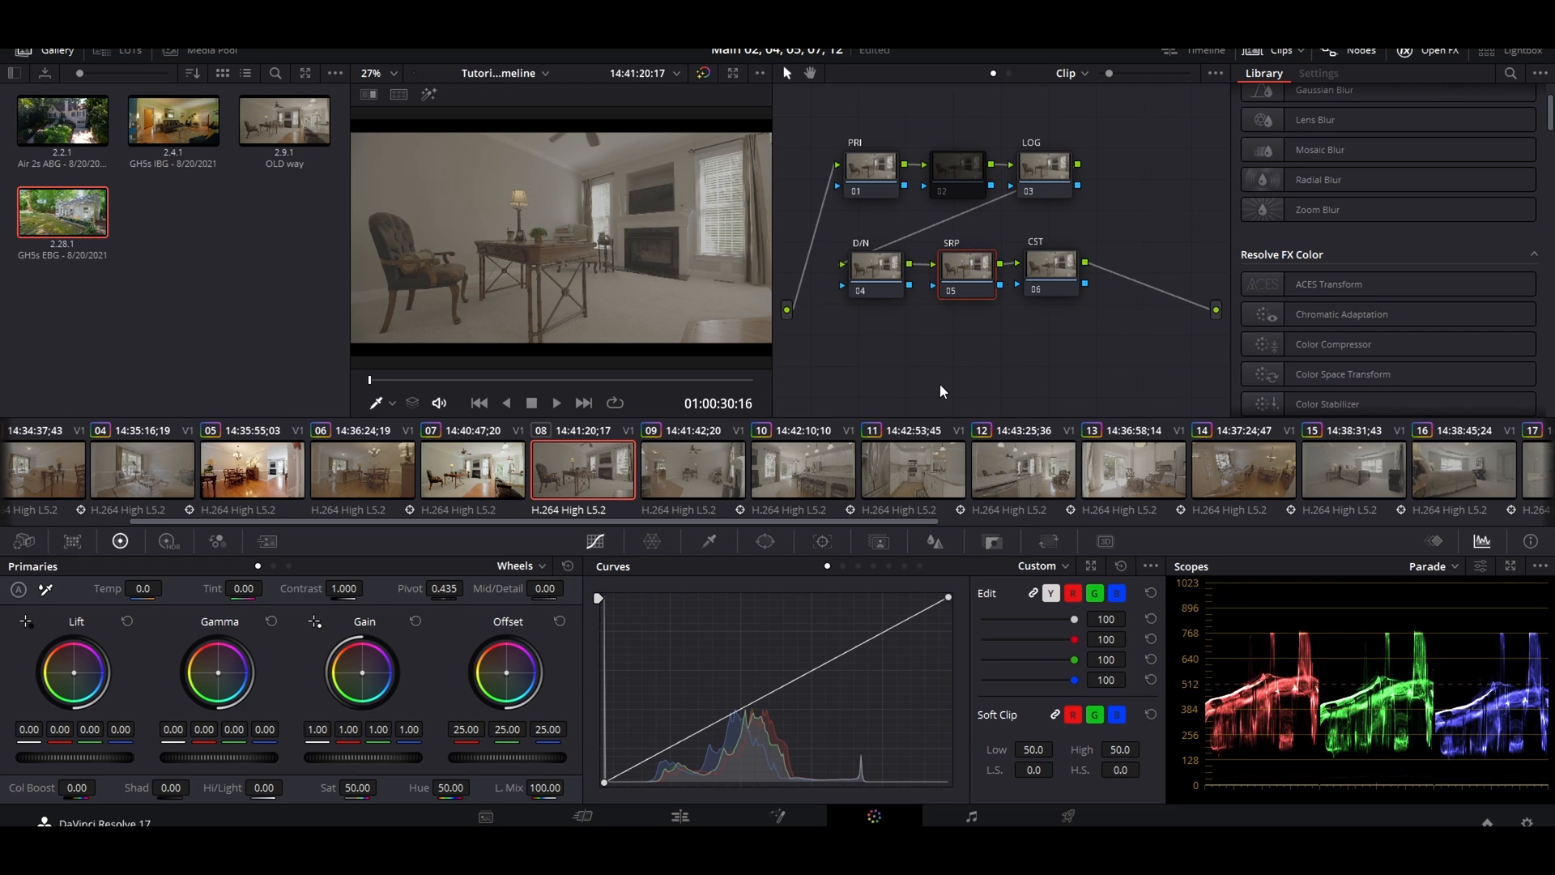
{"action": "right_click", "coordinate": [960, 268]}
{"action": "type", "text": "HA"}
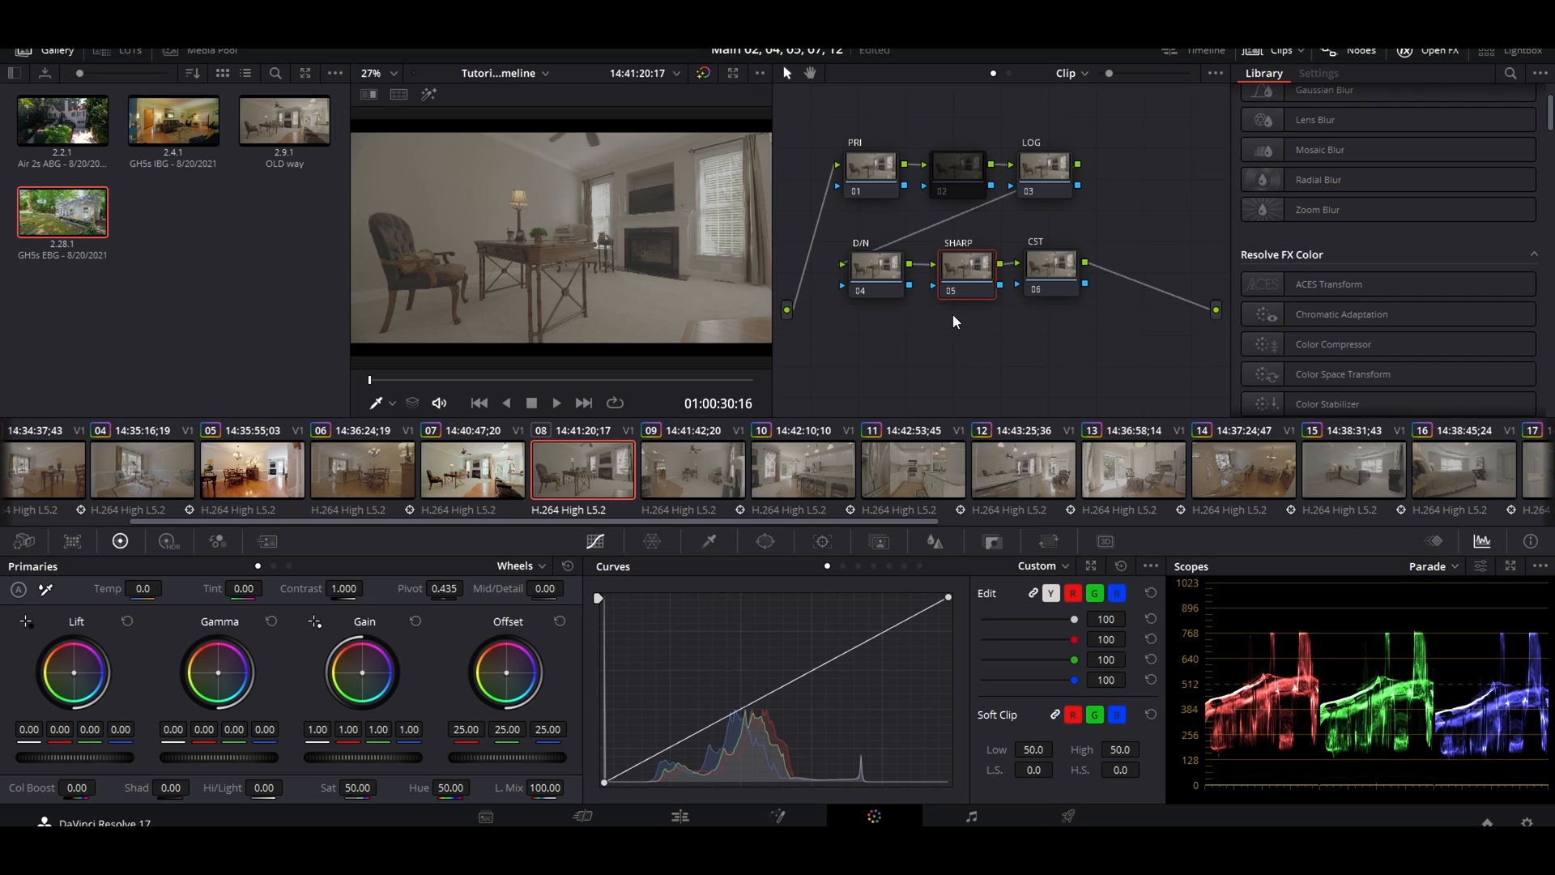
{"action": "mouse_move", "coordinate": [937, 542]}
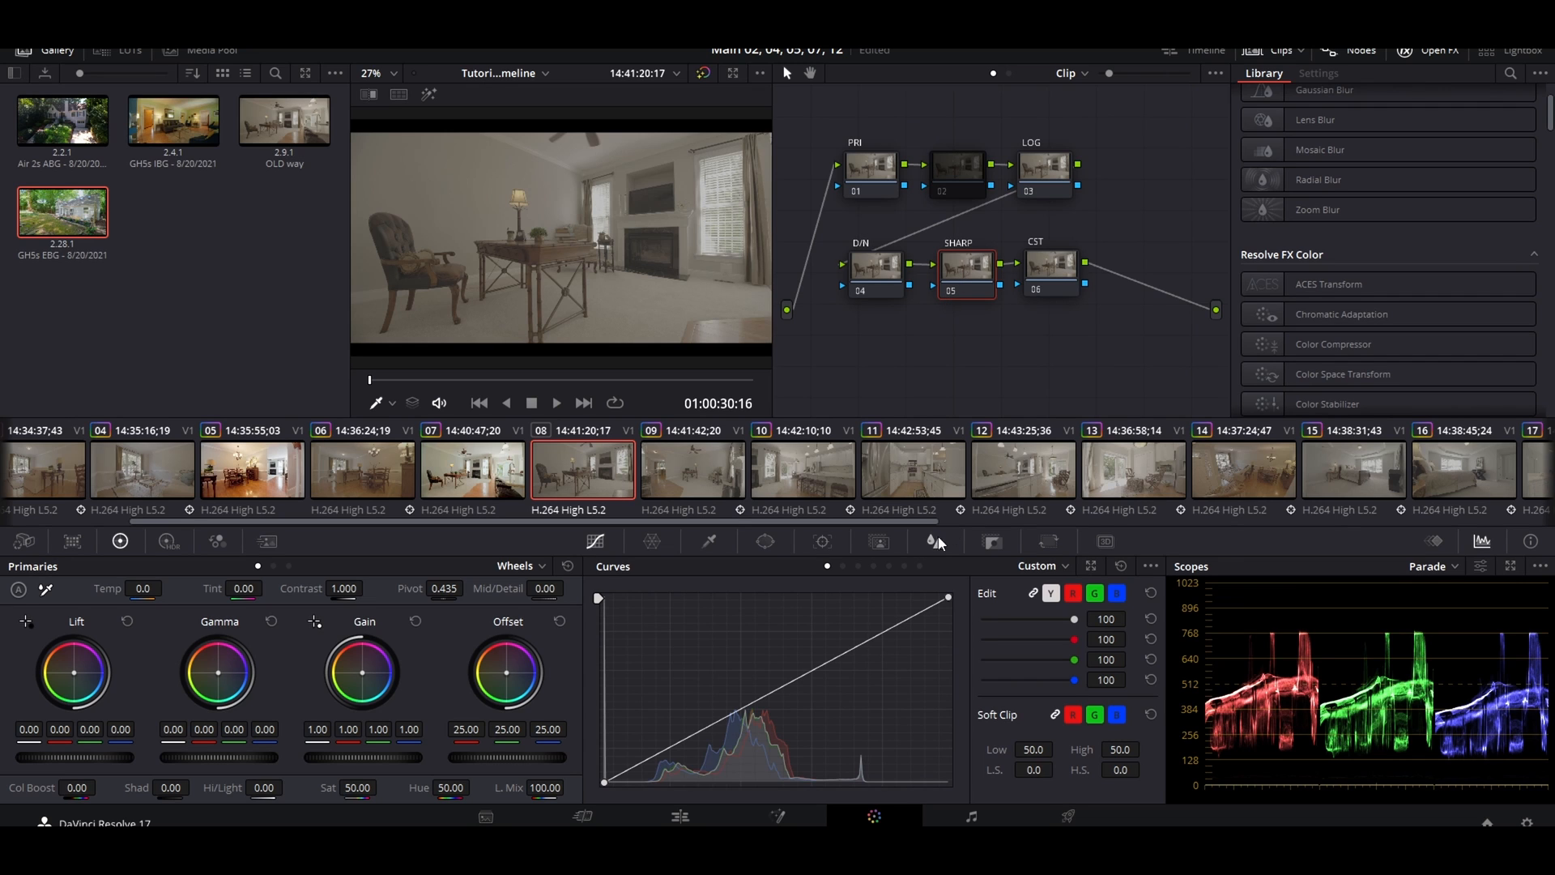
Sharpen the clip on the SHARP node by lowering the blur radius to 0.47.
{"action": "left_click", "coordinate": [822, 542]}
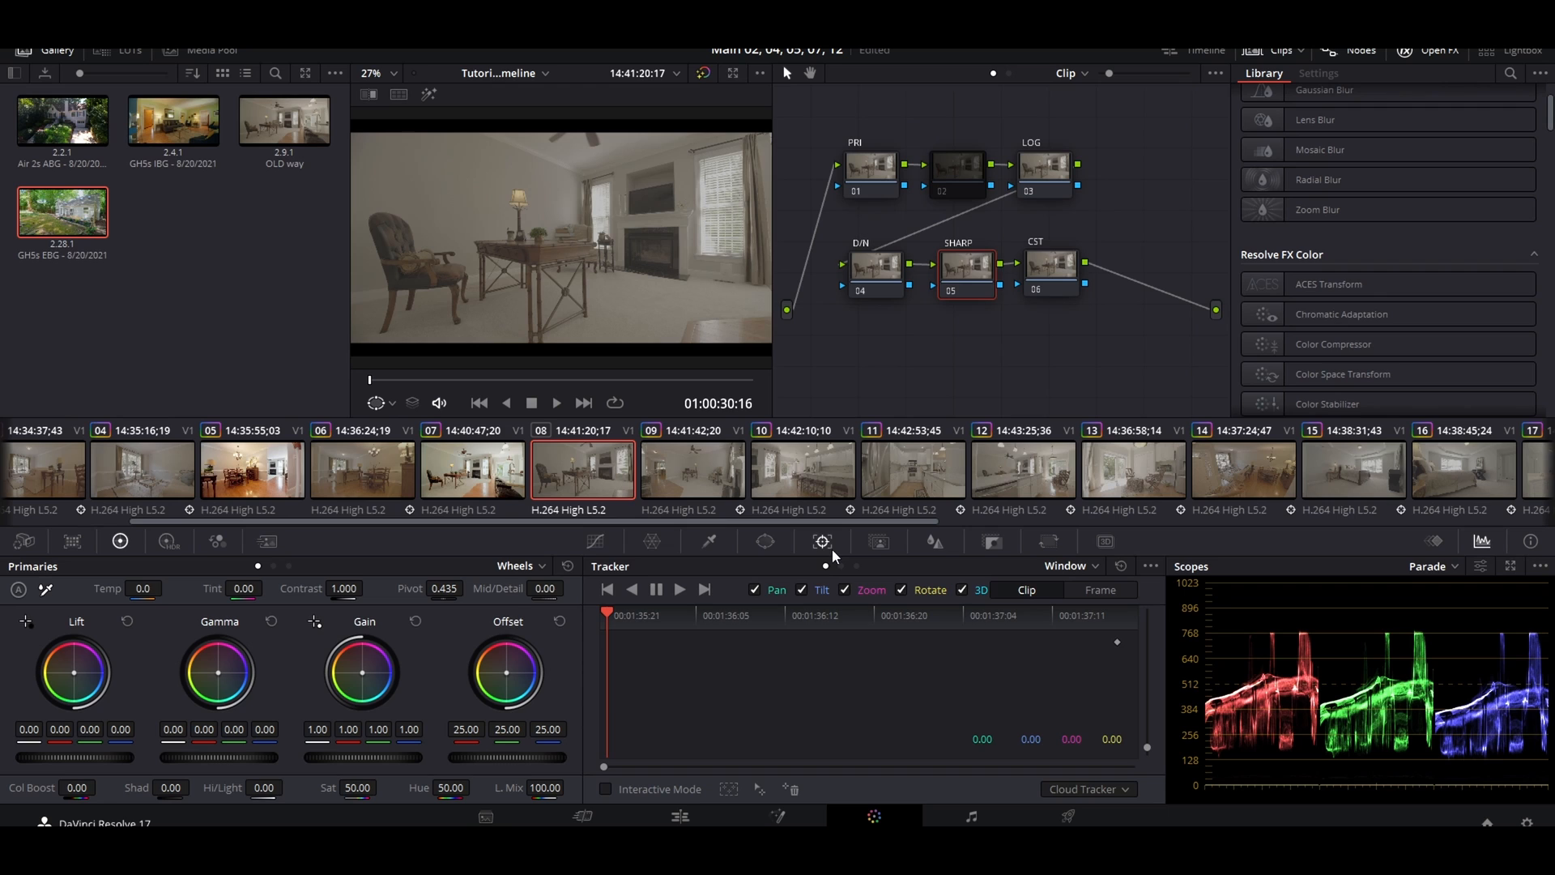
{"action": "mouse_move", "coordinate": [888, 620]}
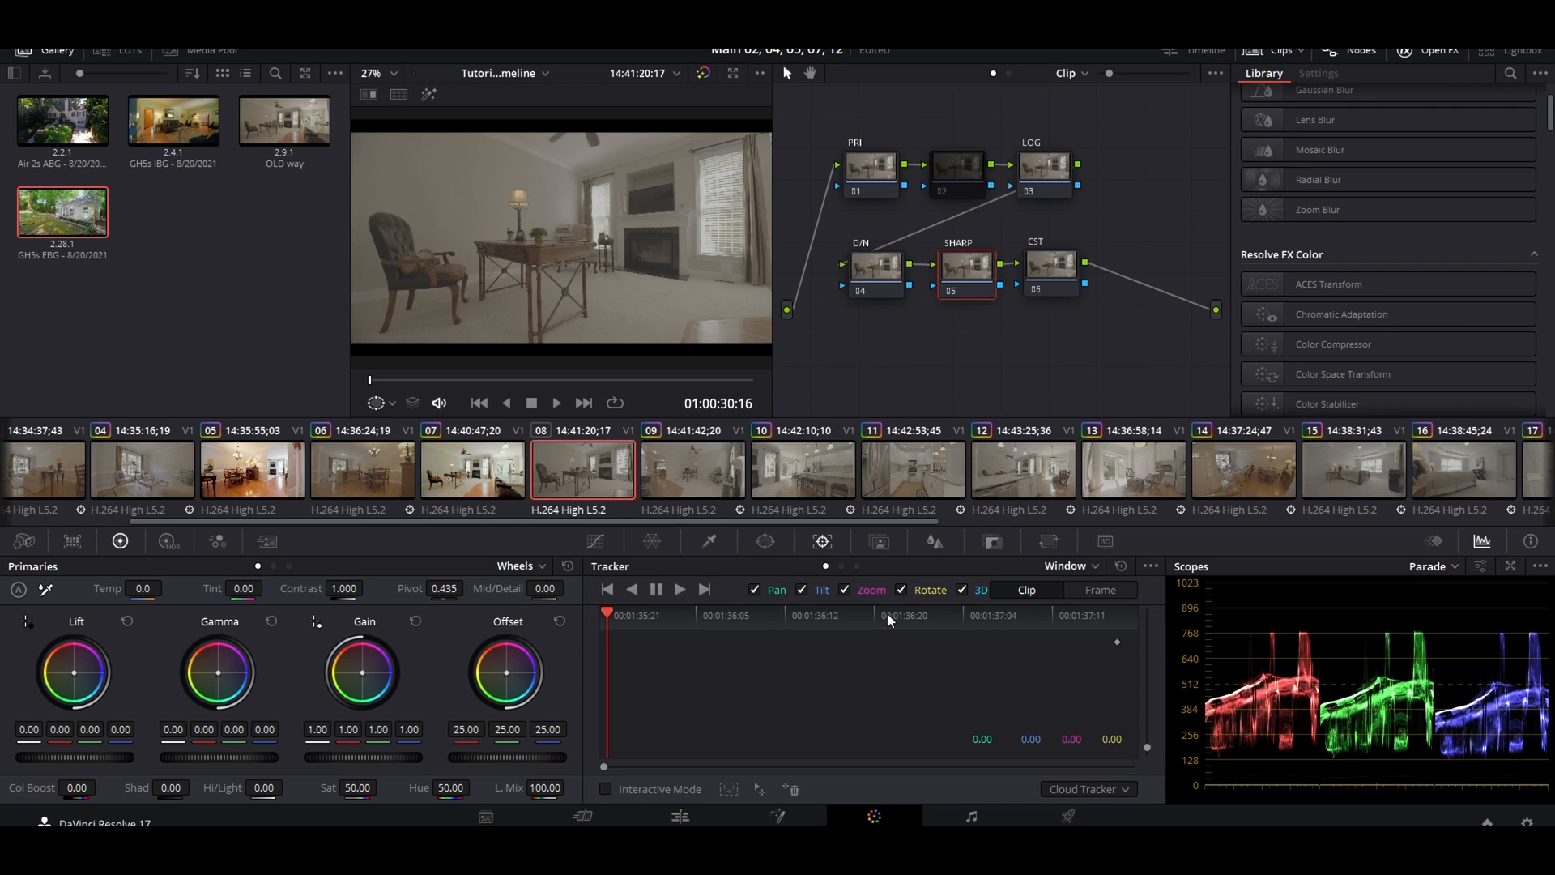
{"action": "left_click", "coordinate": [1069, 566]}
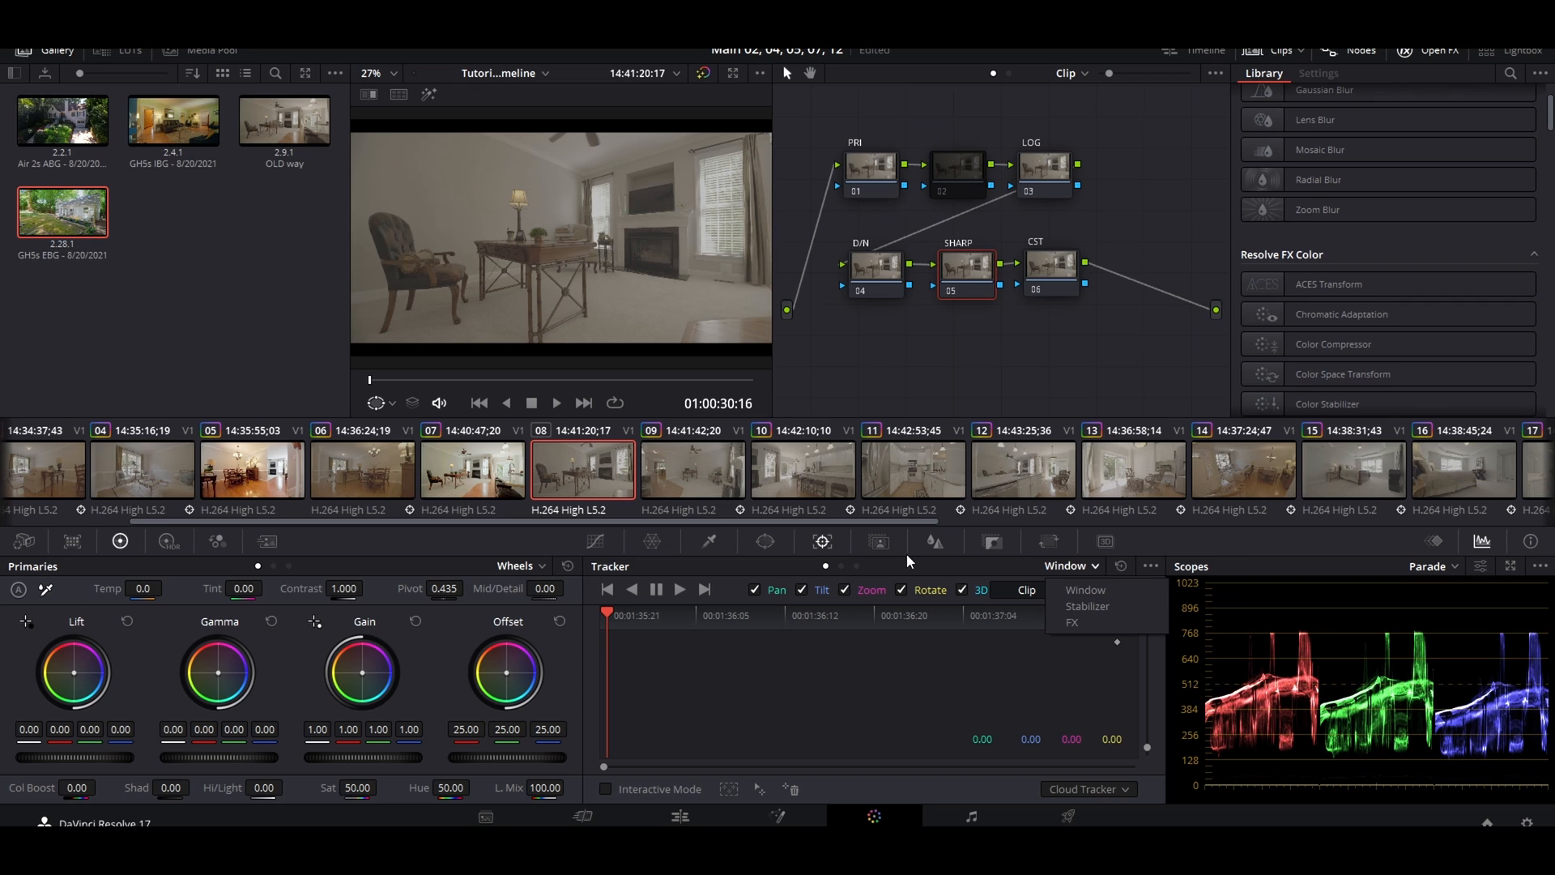
{"action": "left_click", "coordinate": [933, 540]}
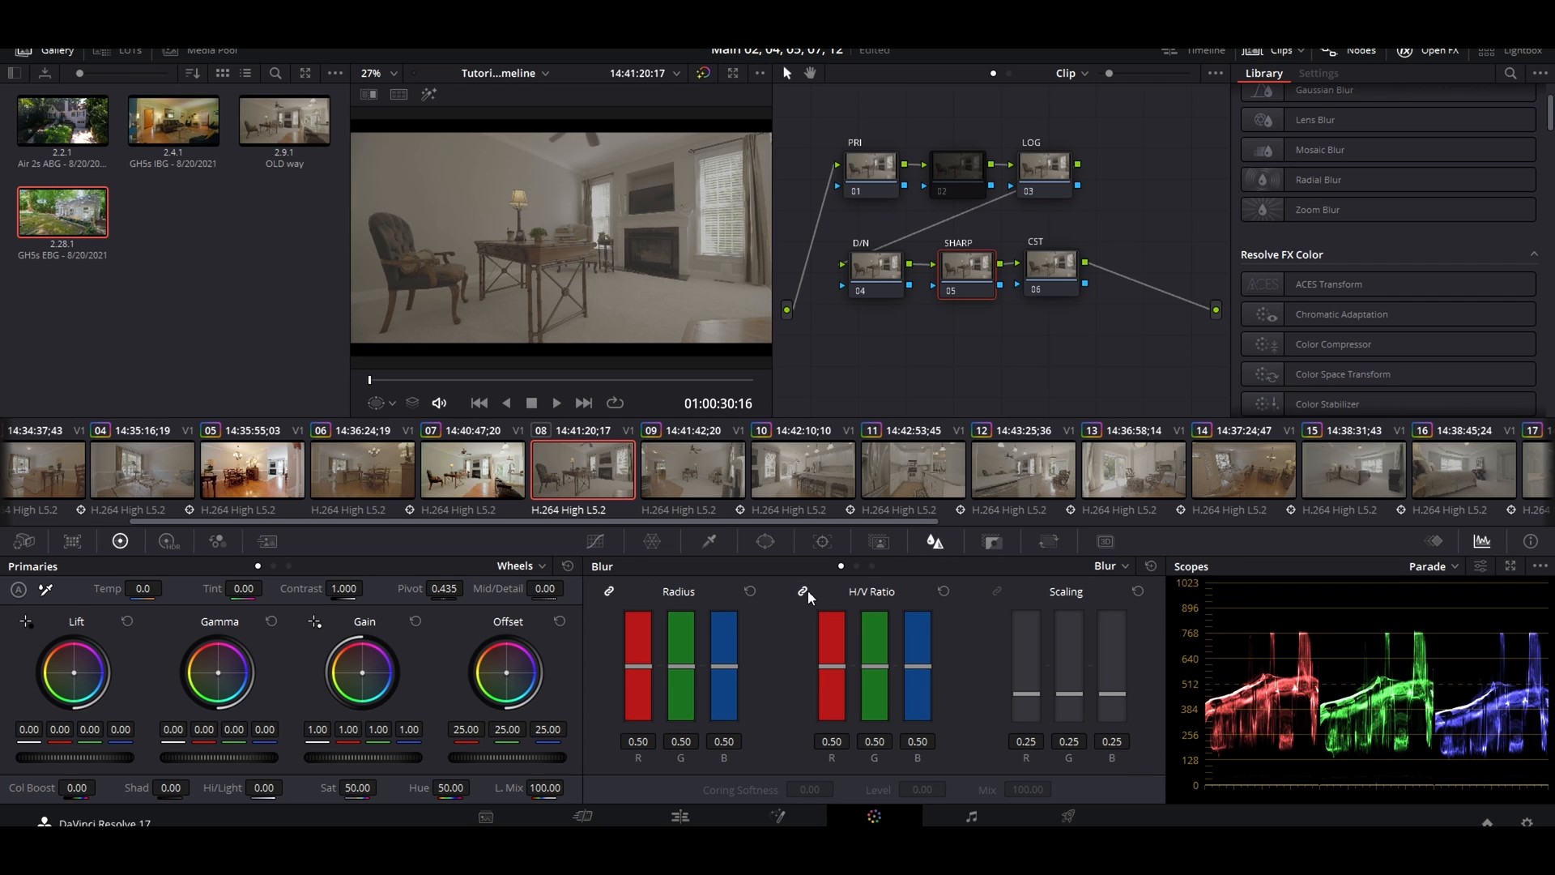
{"action": "left_click_drag", "start_coordinate": [681, 654], "coordinate": [681, 680]}
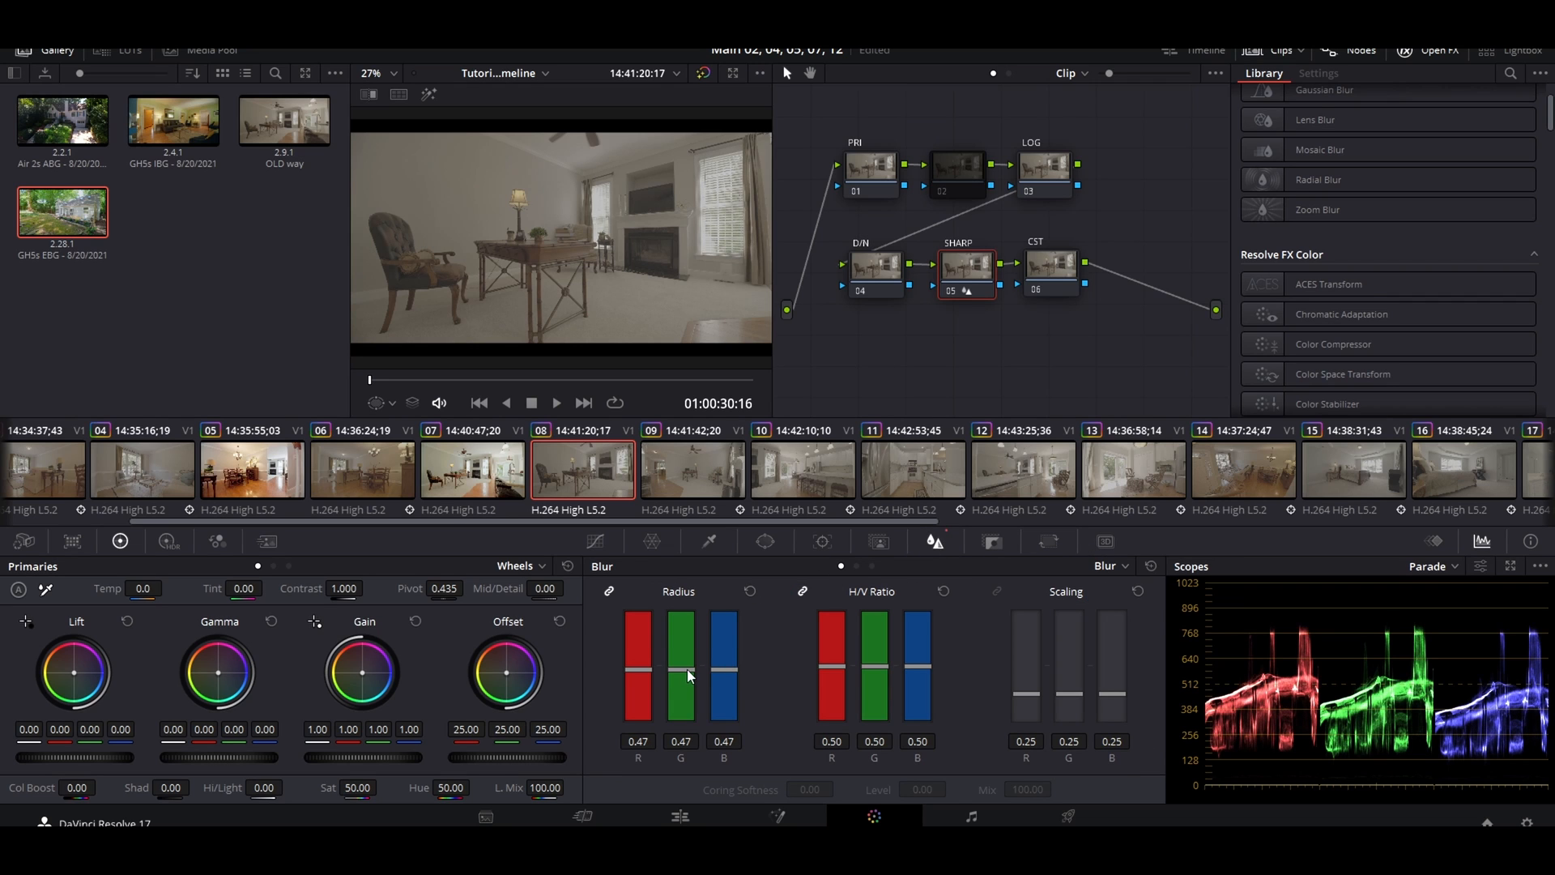
{"action": "mouse_move", "coordinate": [955, 303]}
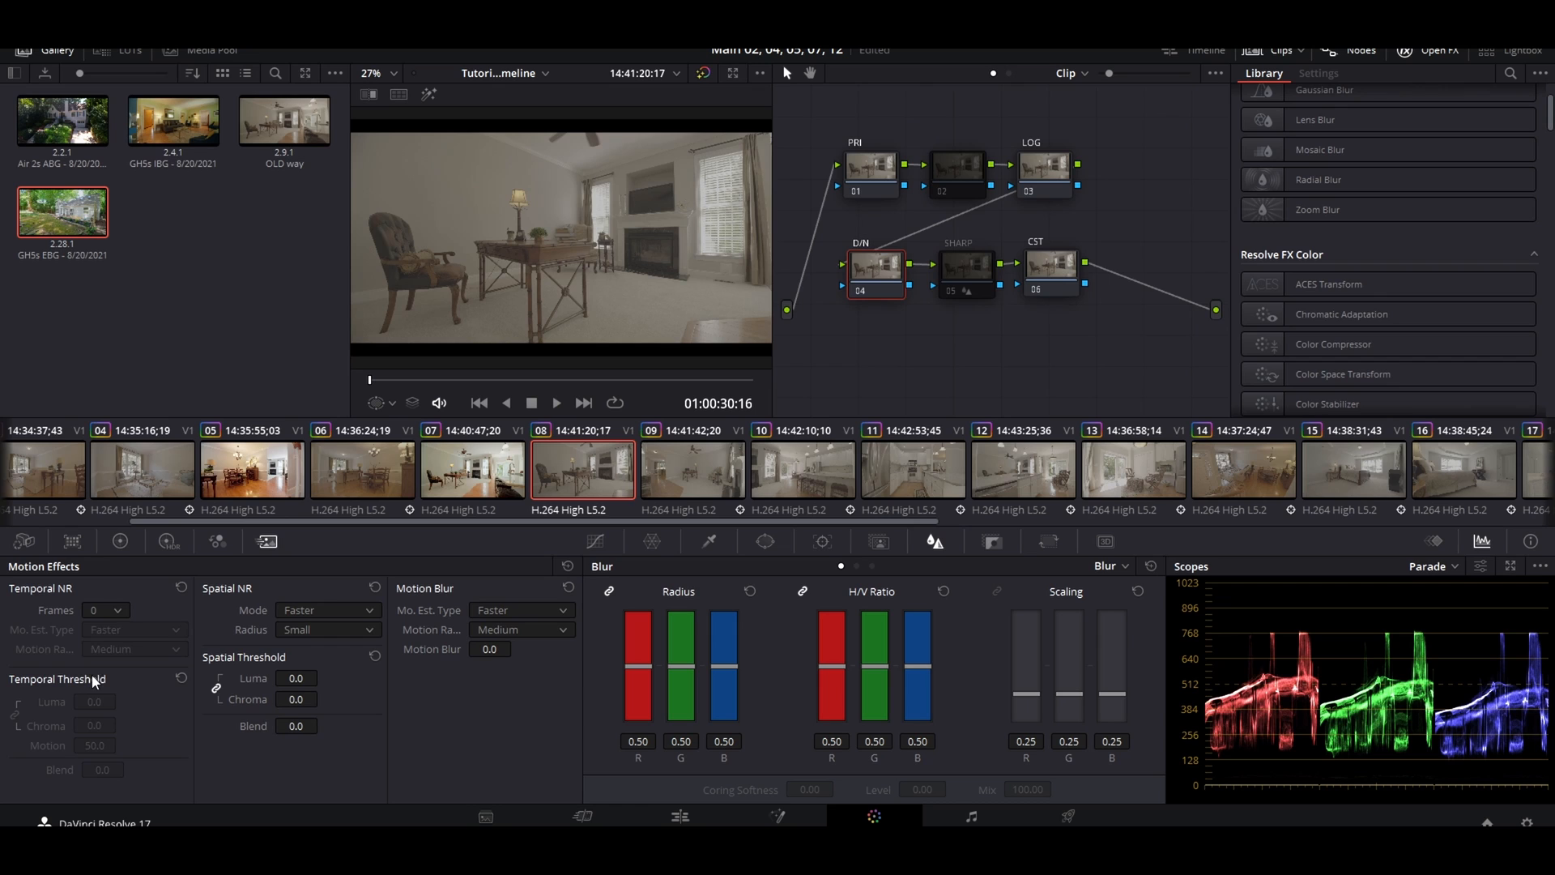
Set D/N temporal NR to 5 frames and spatial NR to Enhanced with Large radius.
{"action": "left_click", "coordinate": [104, 610]}
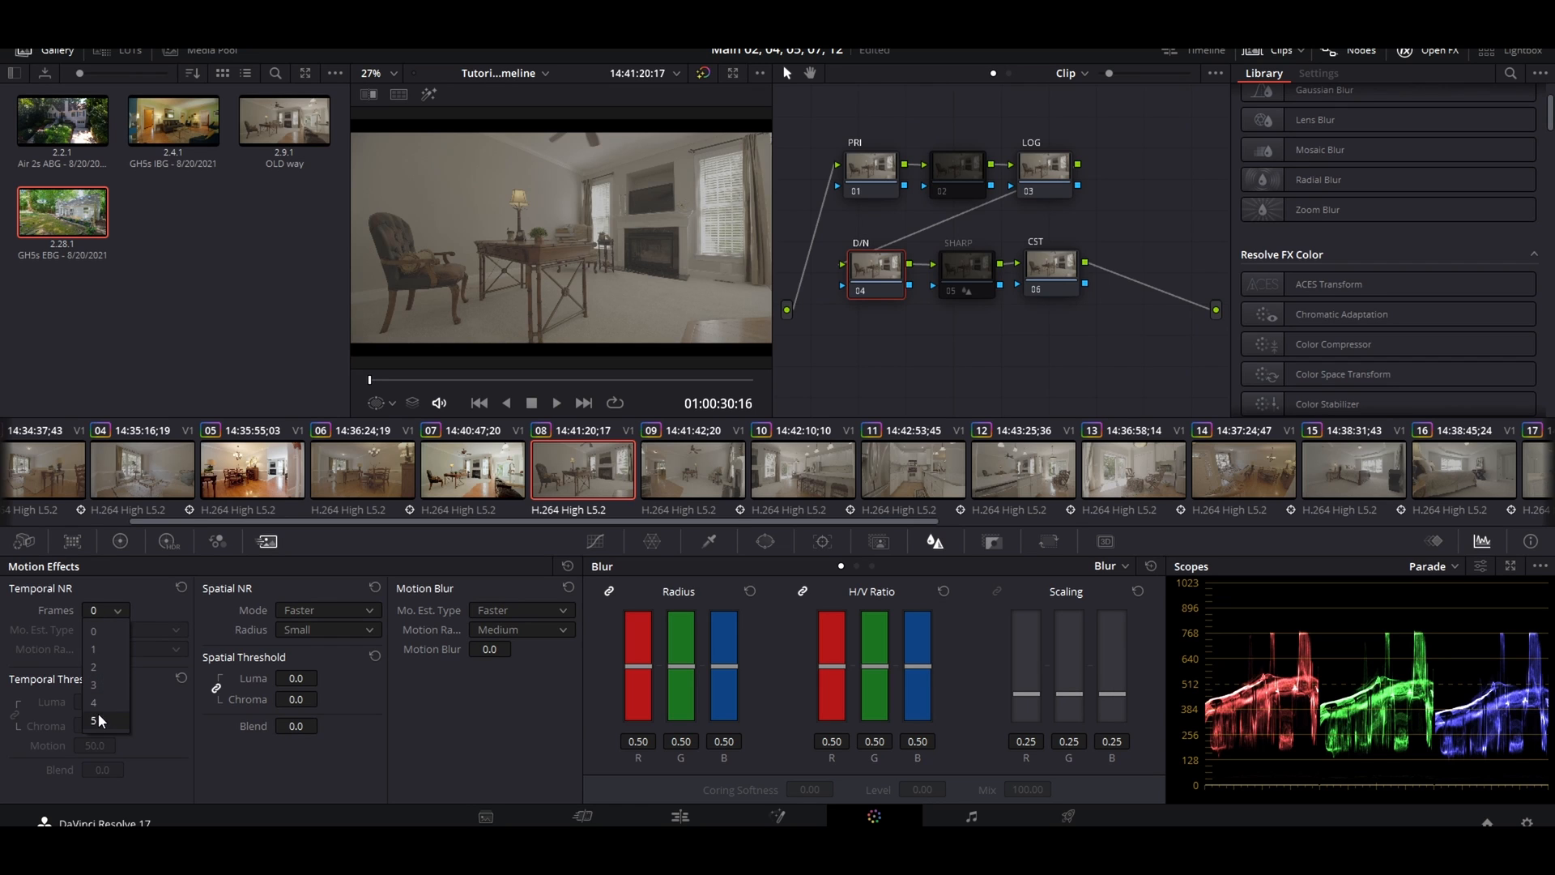
{"action": "left_click", "coordinate": [98, 720]}
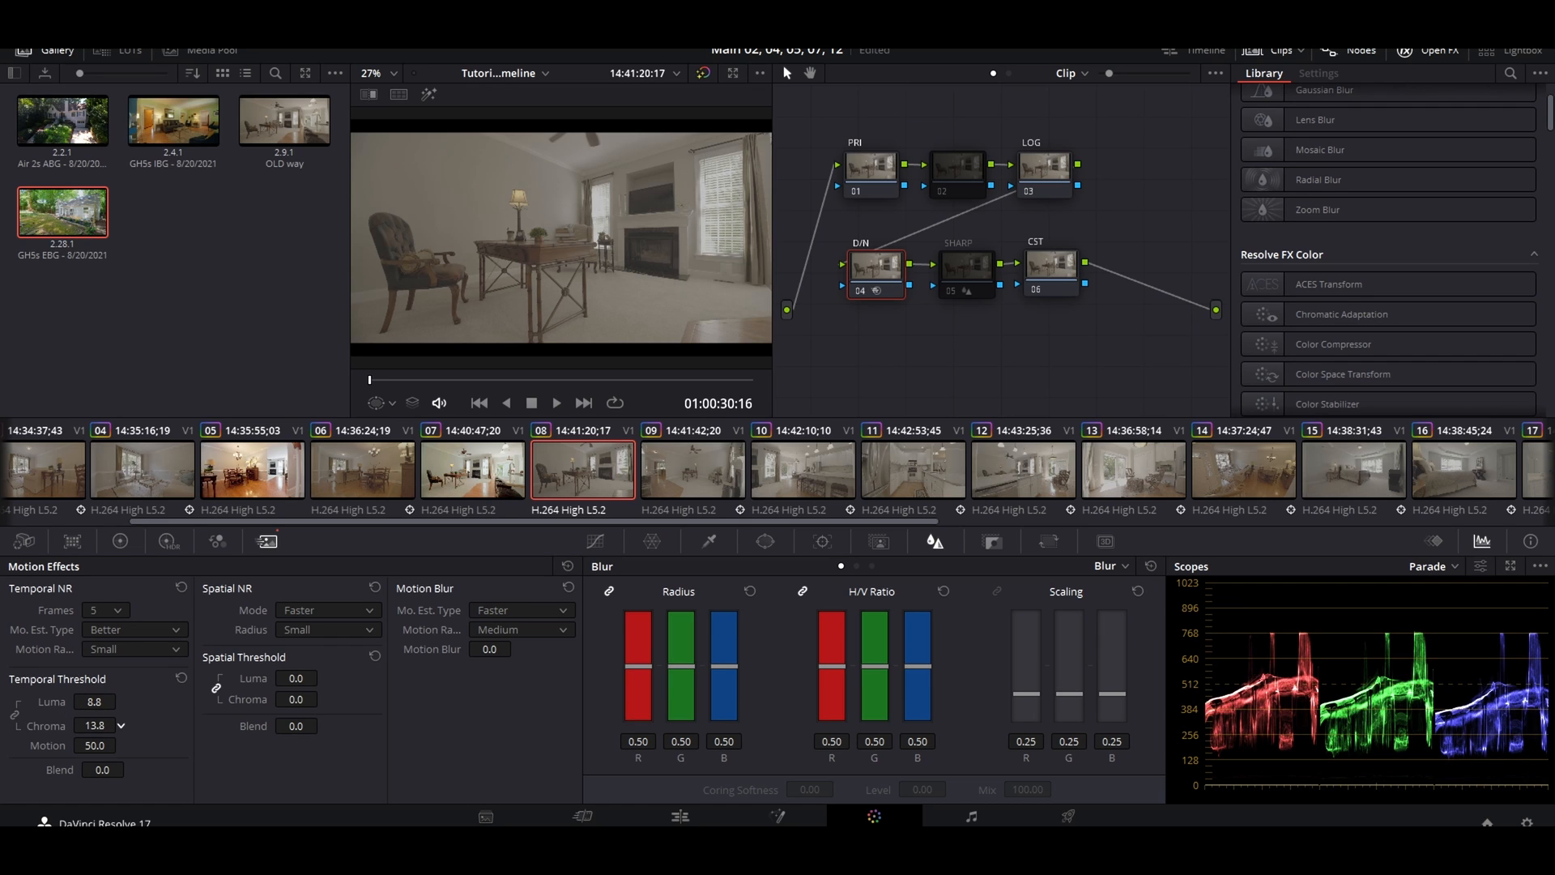
{"action": "left_click", "coordinate": [327, 610]}
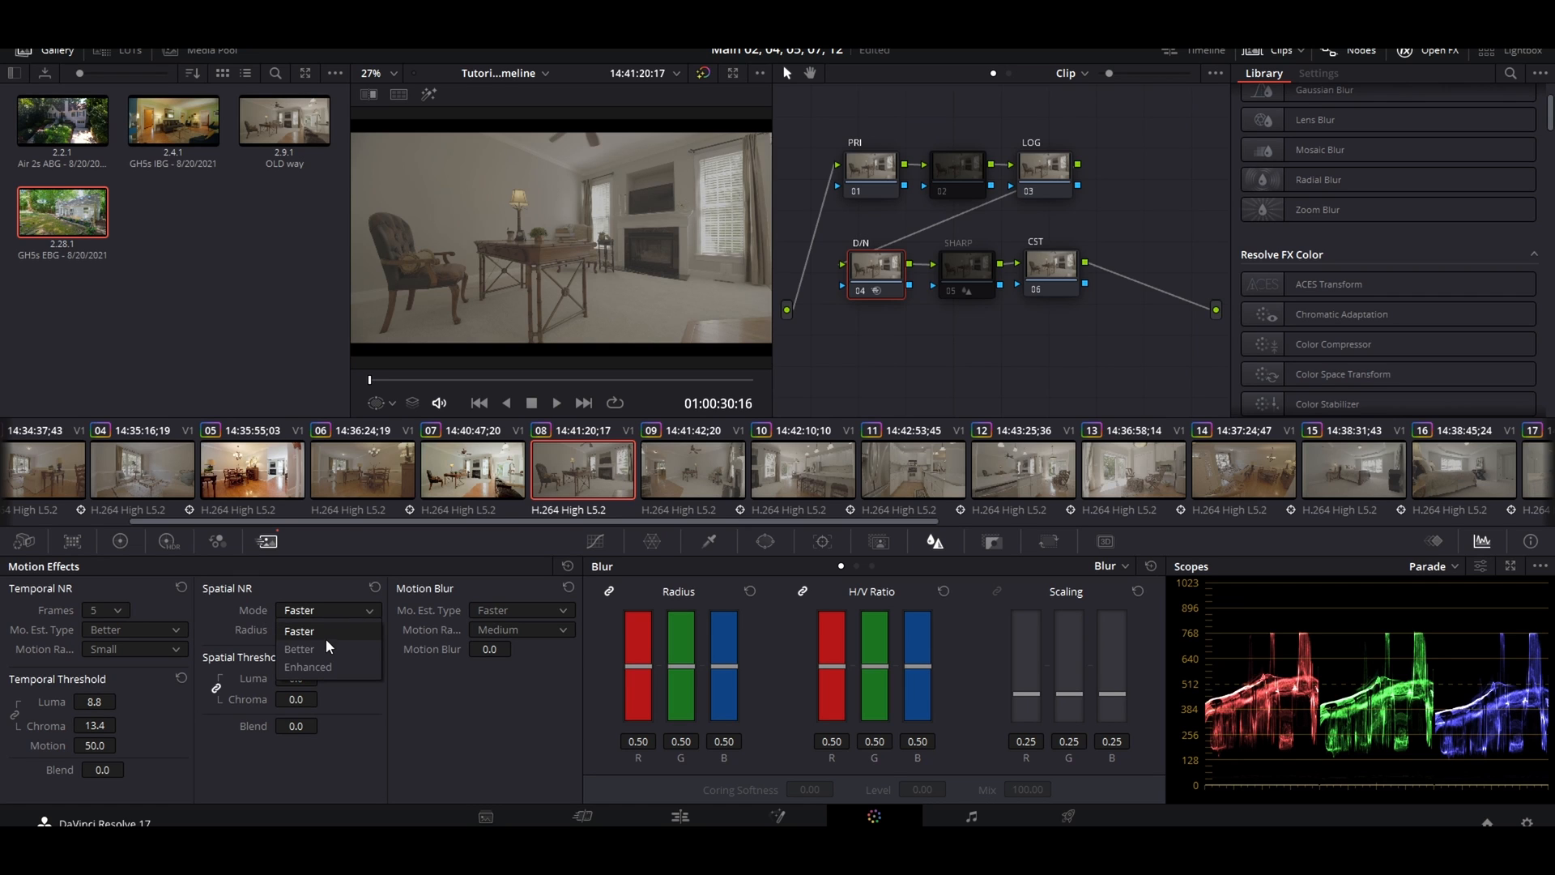
{"action": "left_click", "coordinate": [309, 667]}
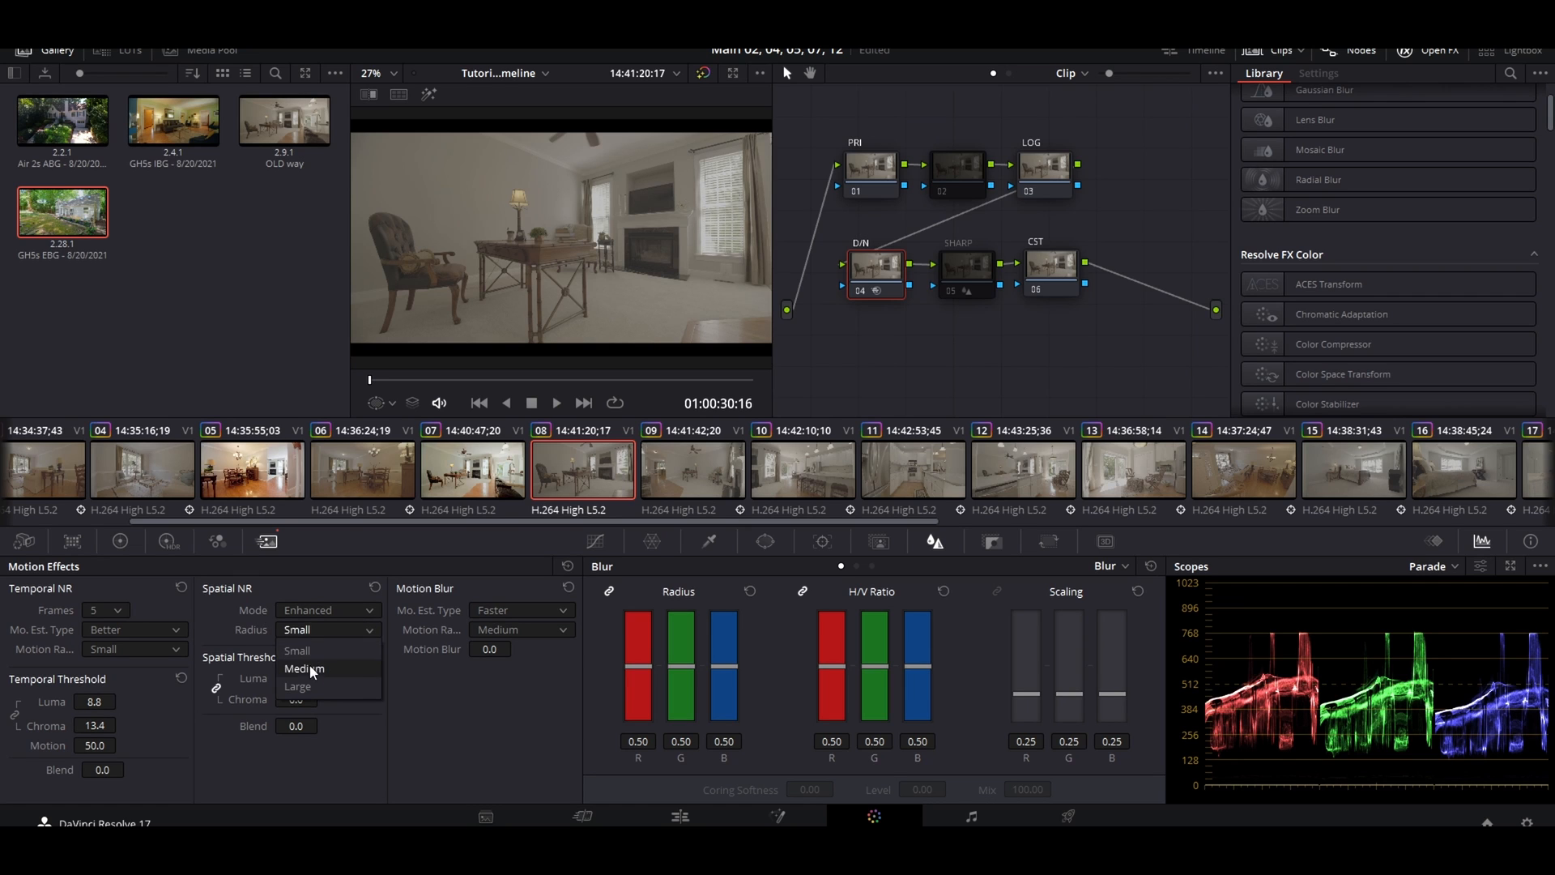
{"action": "left_click", "coordinate": [298, 688]}
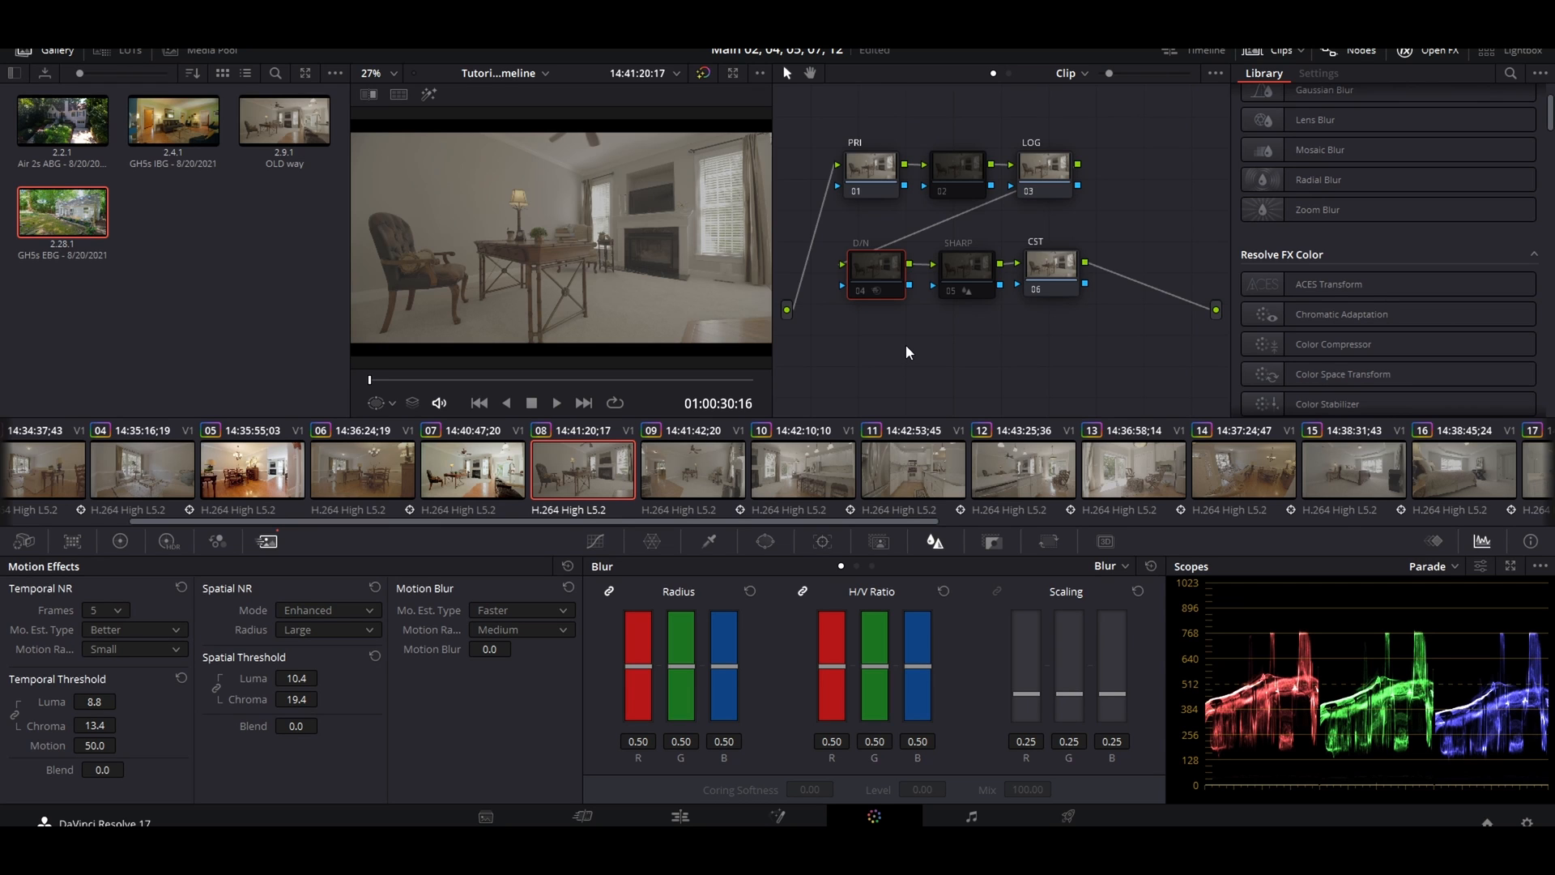
{"action": "mouse_move", "coordinate": [888, 360]}
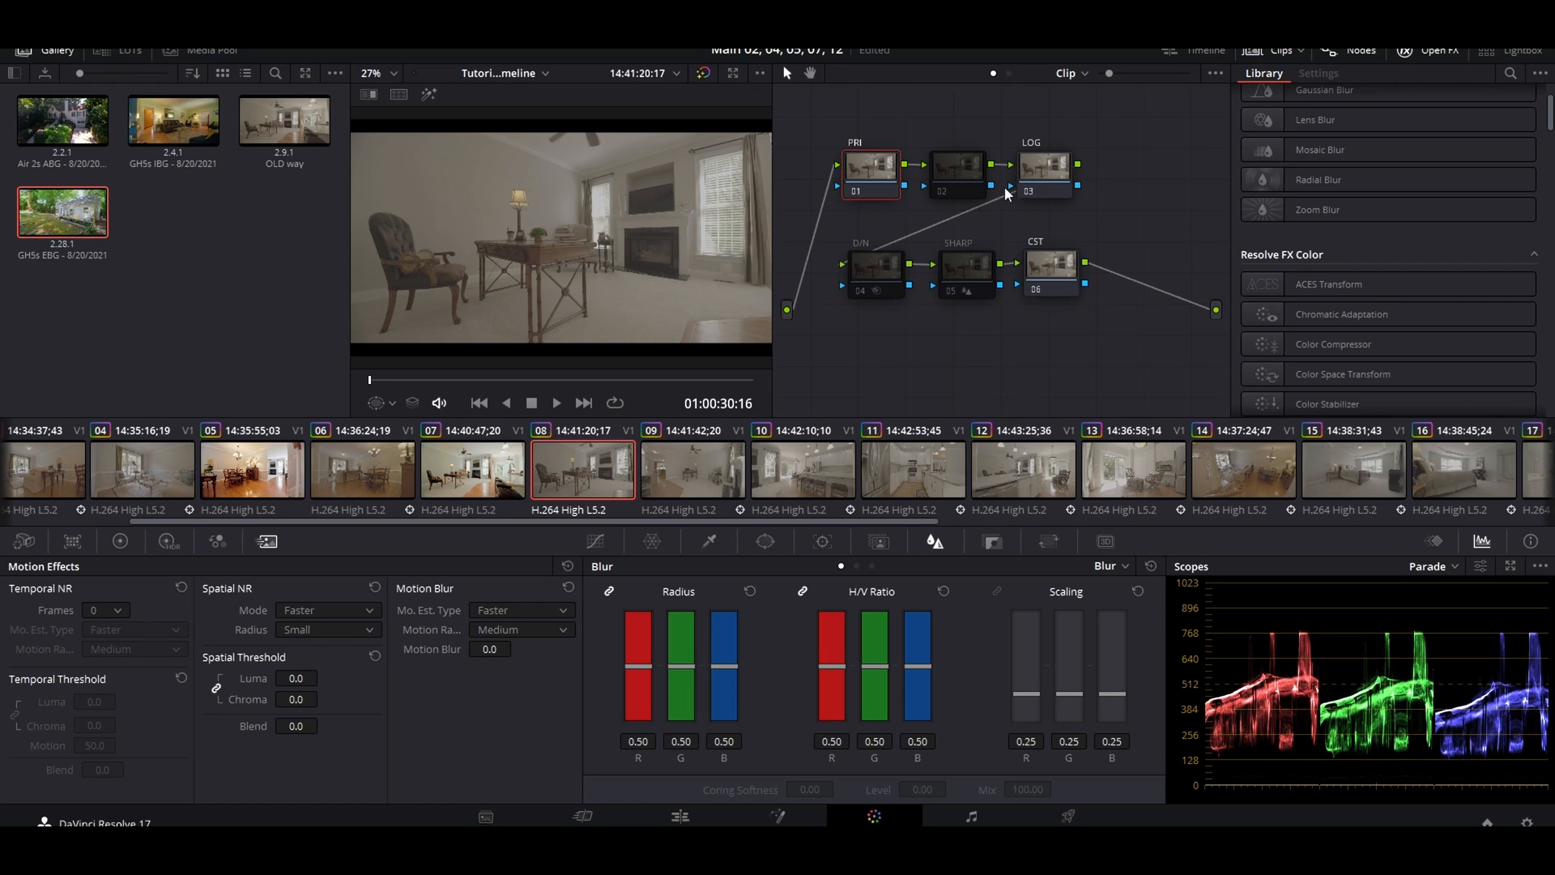
Apply Resolve FX Color Space Transform to node 06 and show its settings.
{"action": "left_click", "coordinate": [1050, 273]}
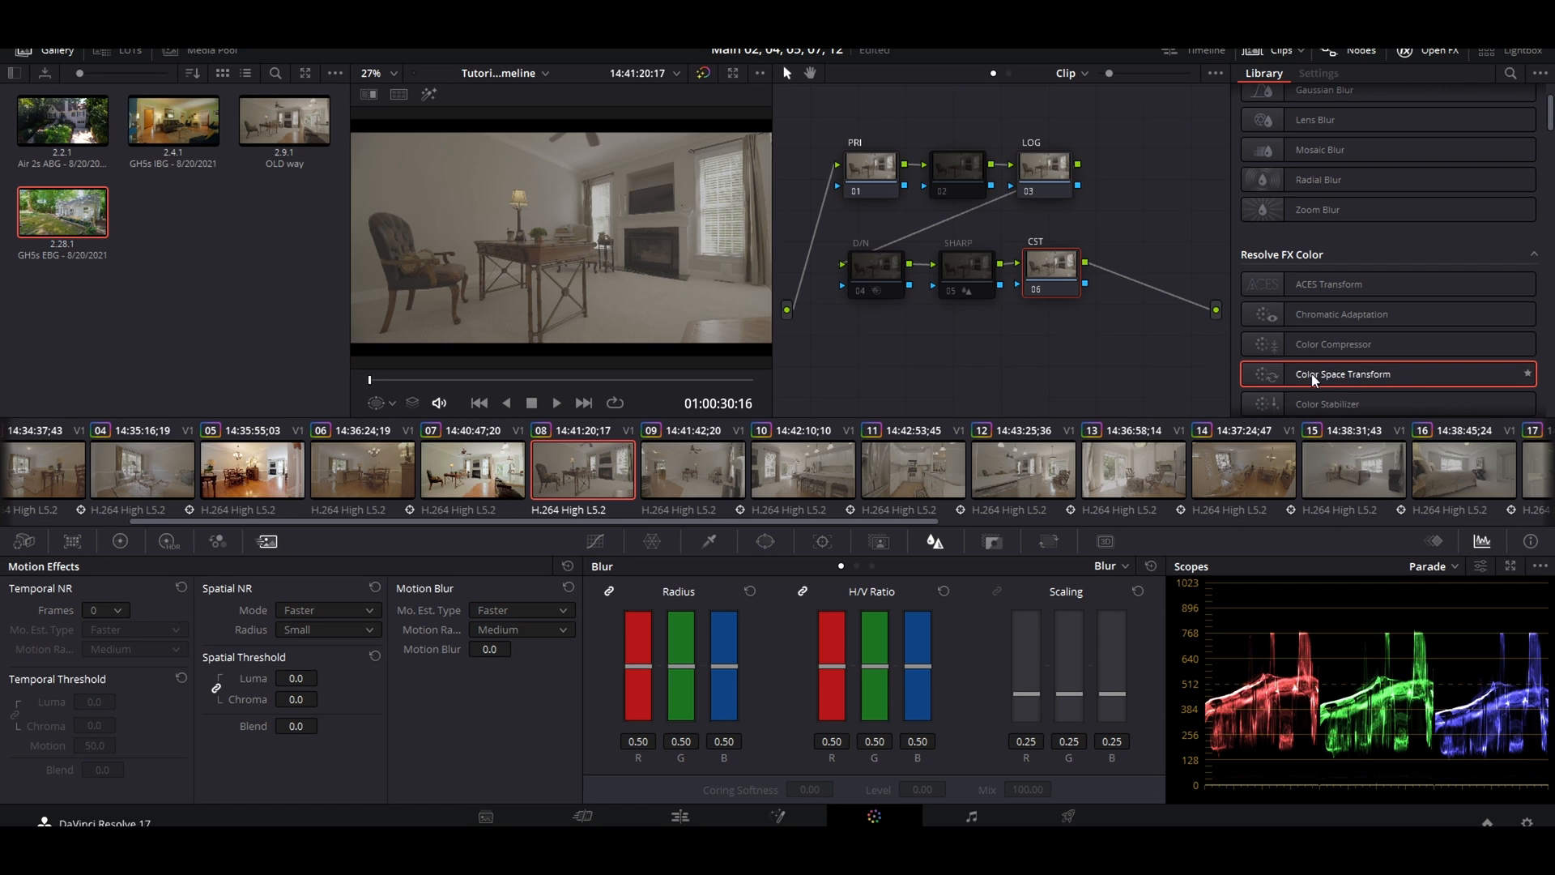
{"action": "left_click_drag", "start_coordinate": [1343, 374], "coordinate": [1055, 284]}
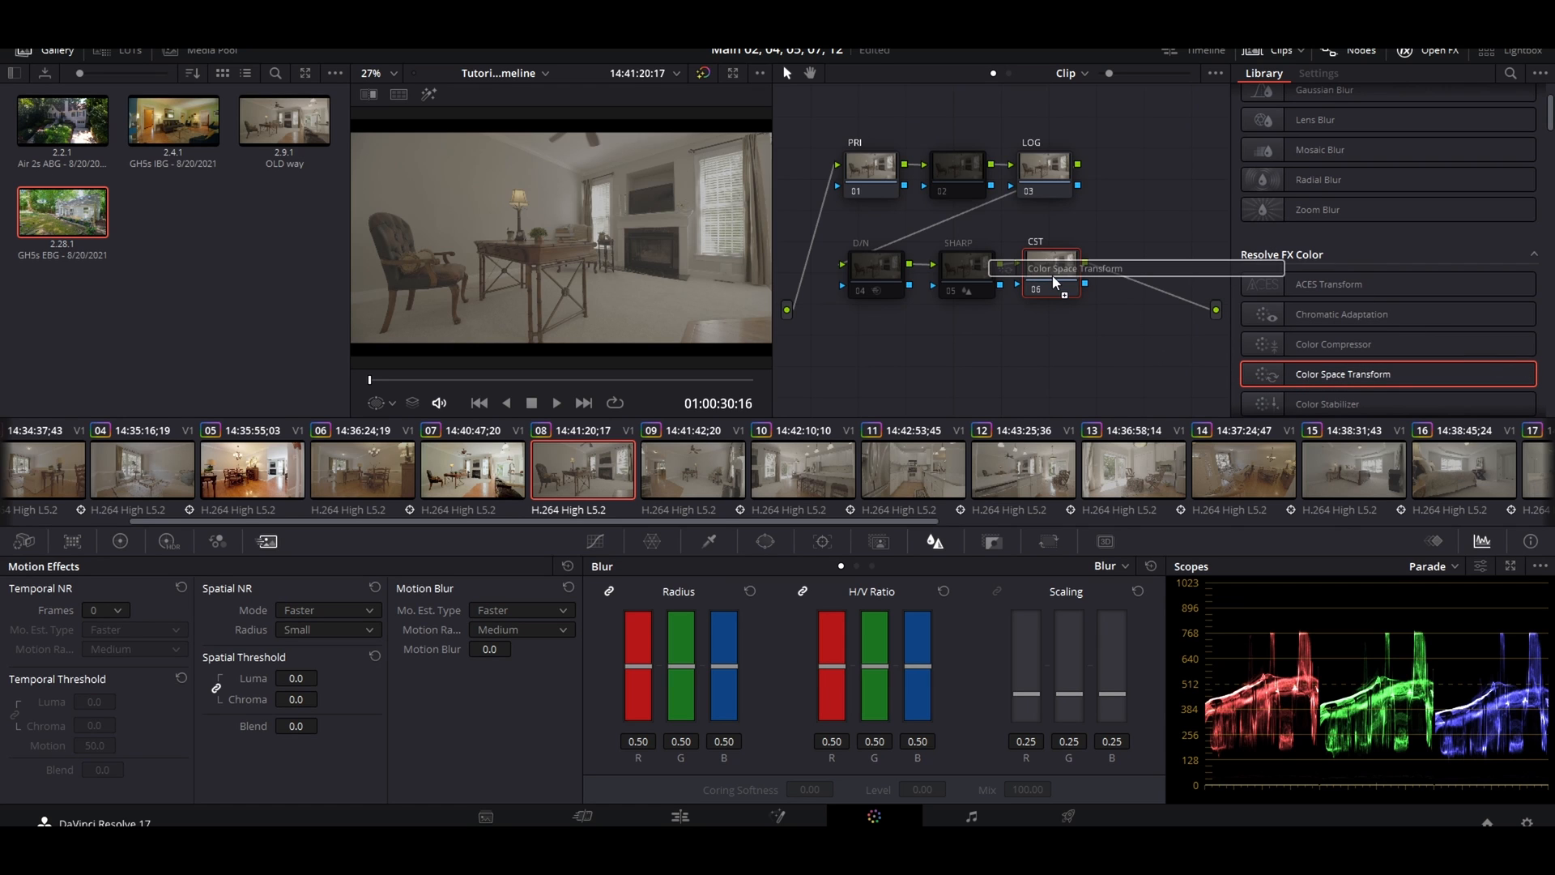
{"action": "left_click", "coordinate": [1318, 72]}
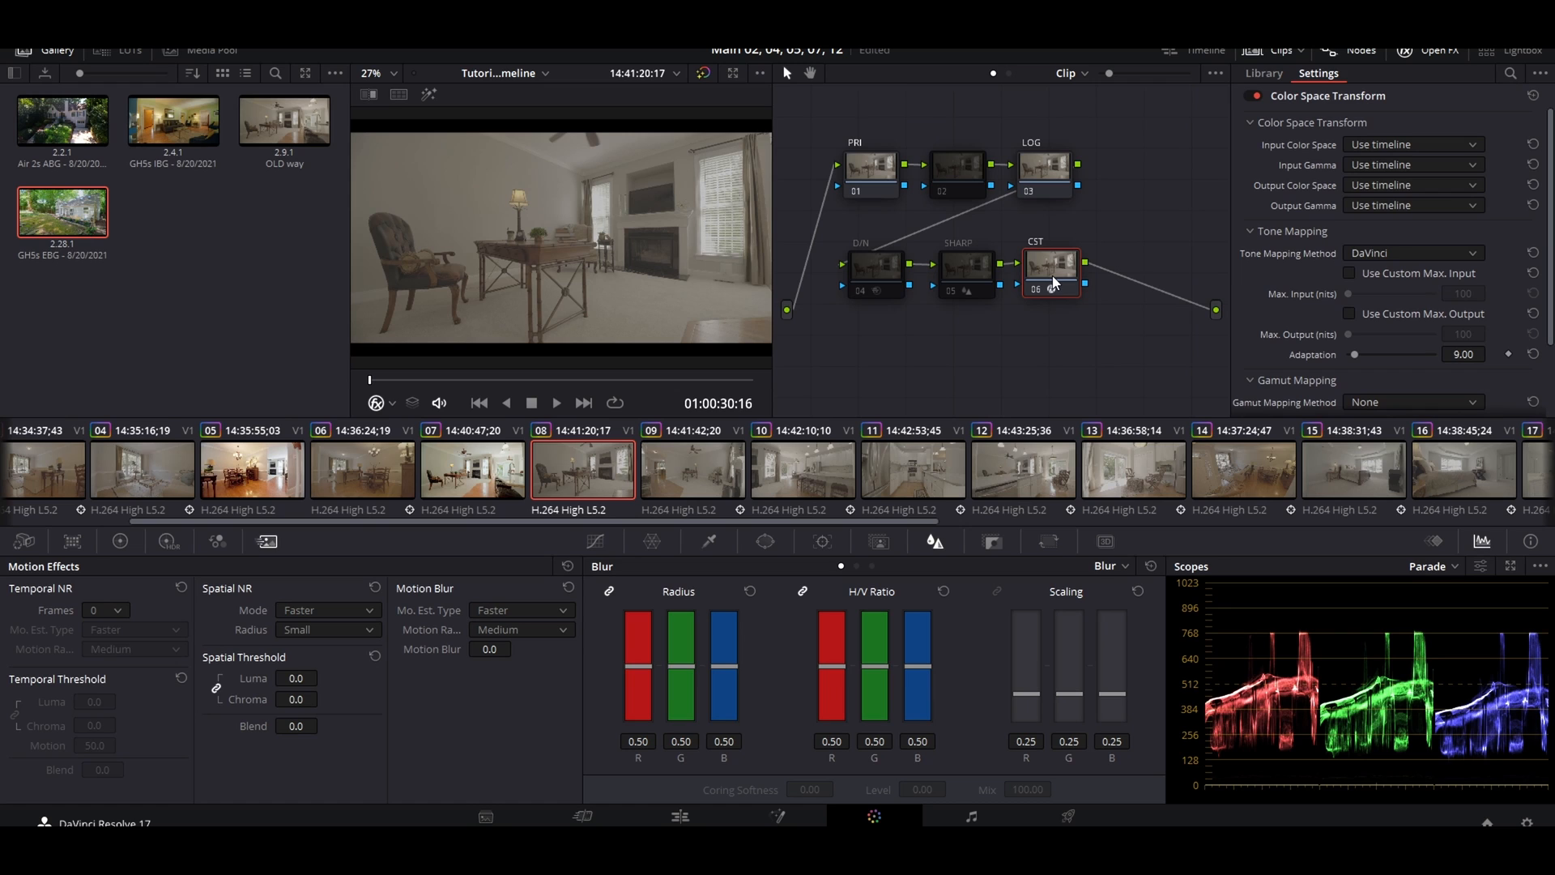
{"action": "mouse_move", "coordinate": [1186, 266]}
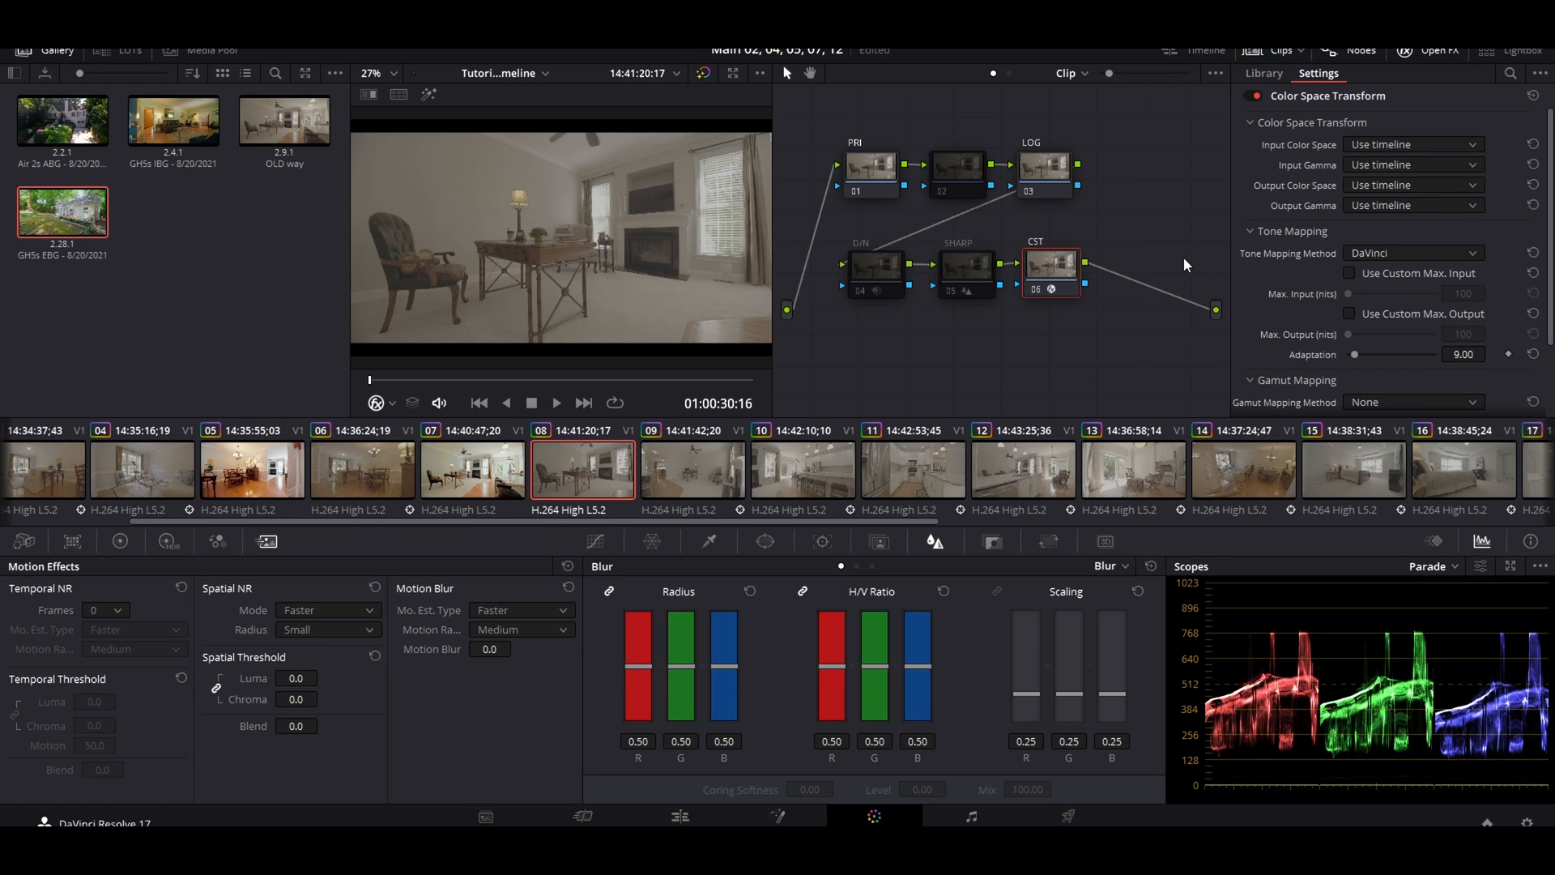
{"action": "mouse_move", "coordinate": [1192, 264]}
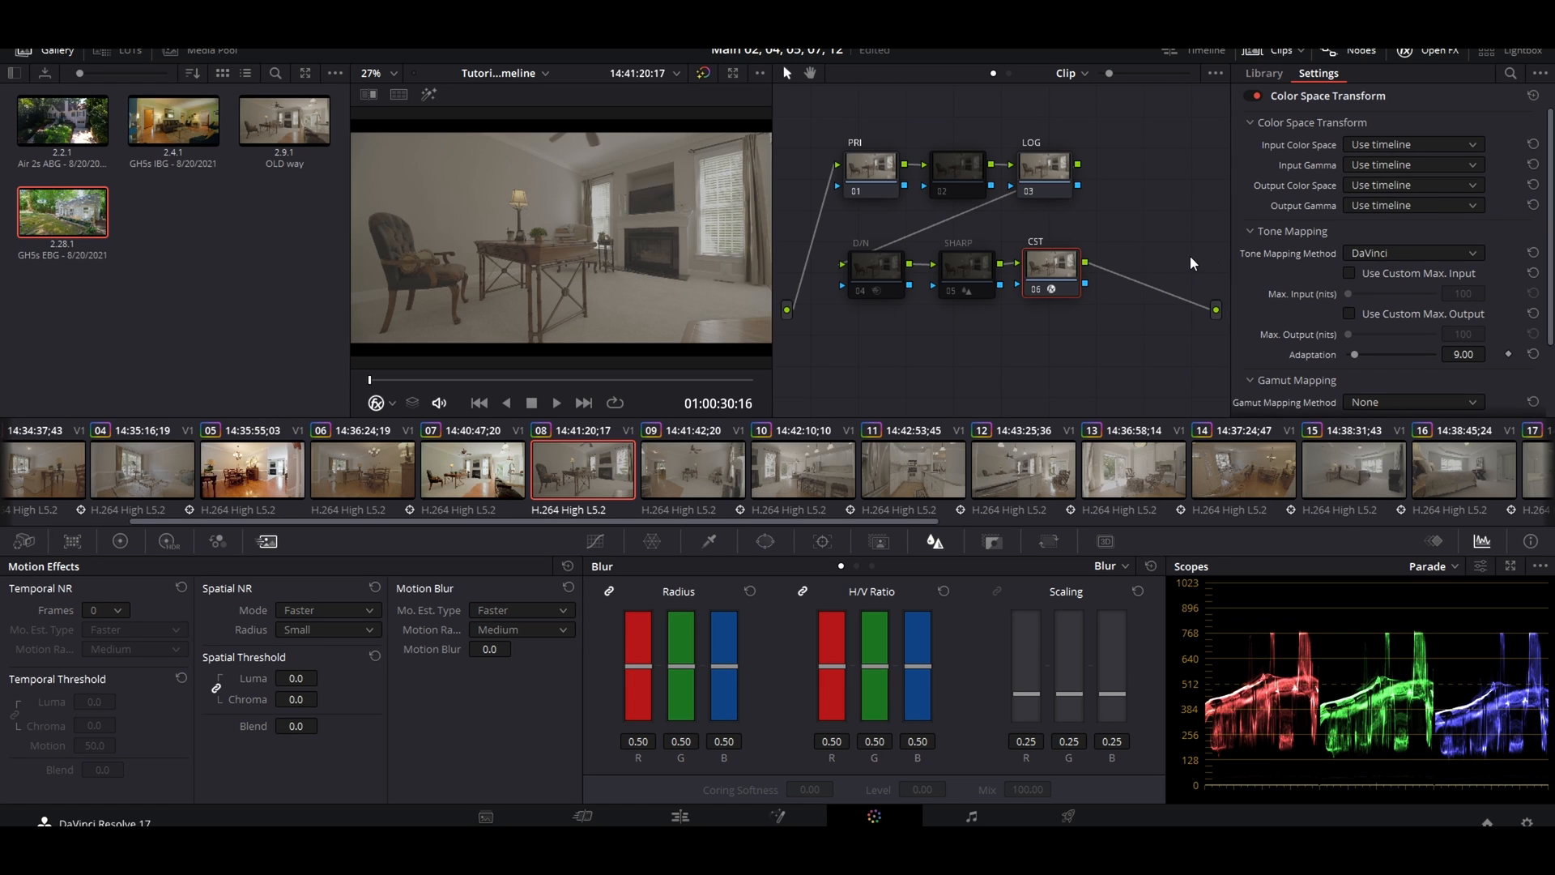
{"action": "mouse_move", "coordinate": [1327, 221]}
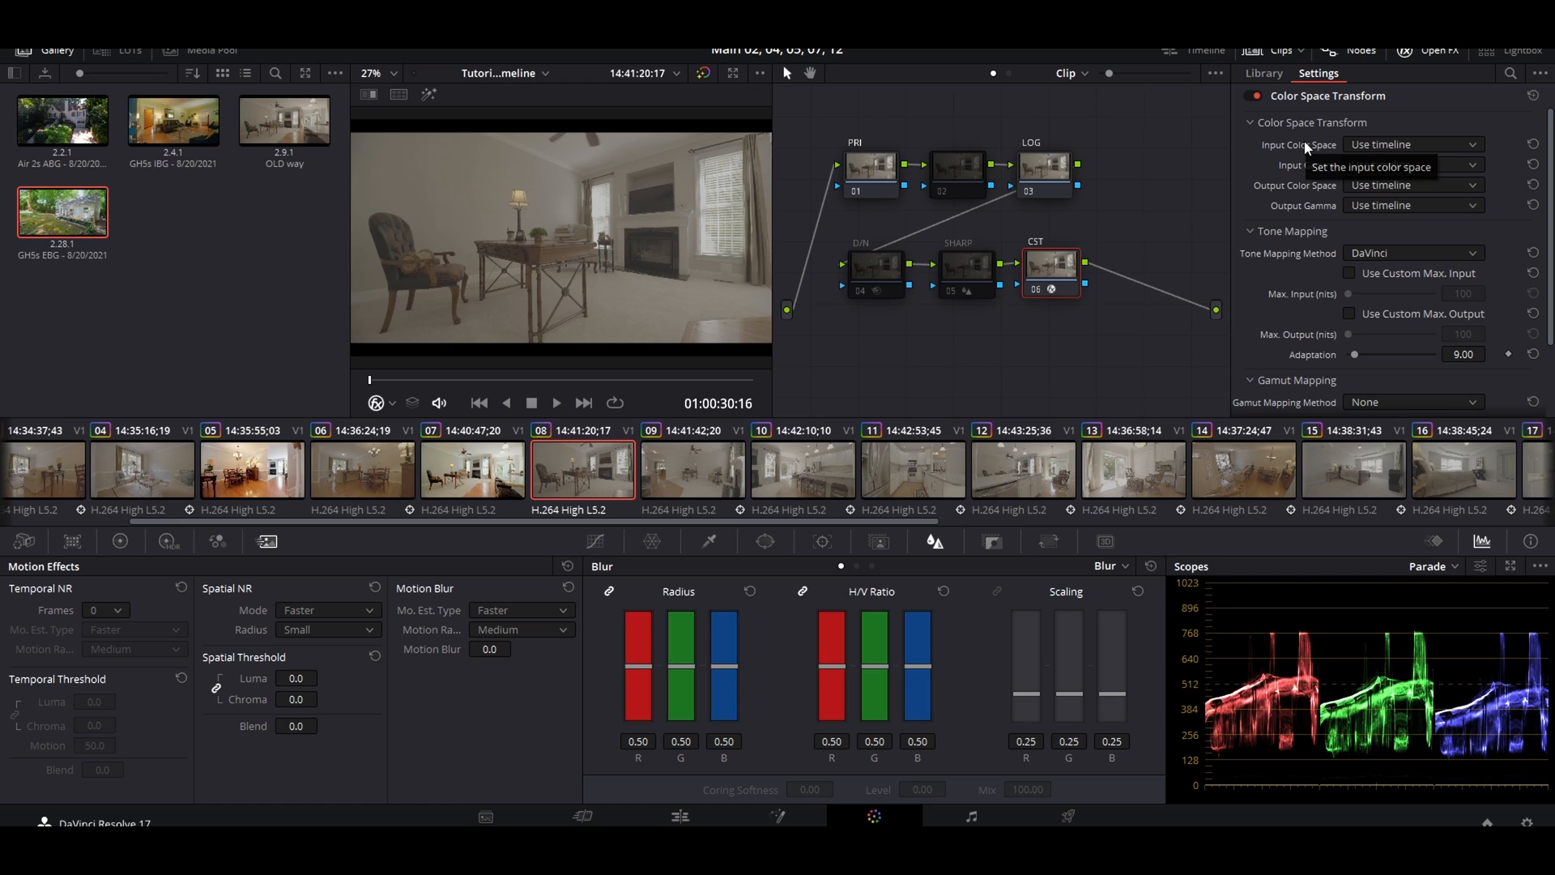
Set the CST to Panasonic V-Gamut/V-Log input and Rec.709 output space and gamma.
{"action": "left_click", "coordinate": [1408, 144]}
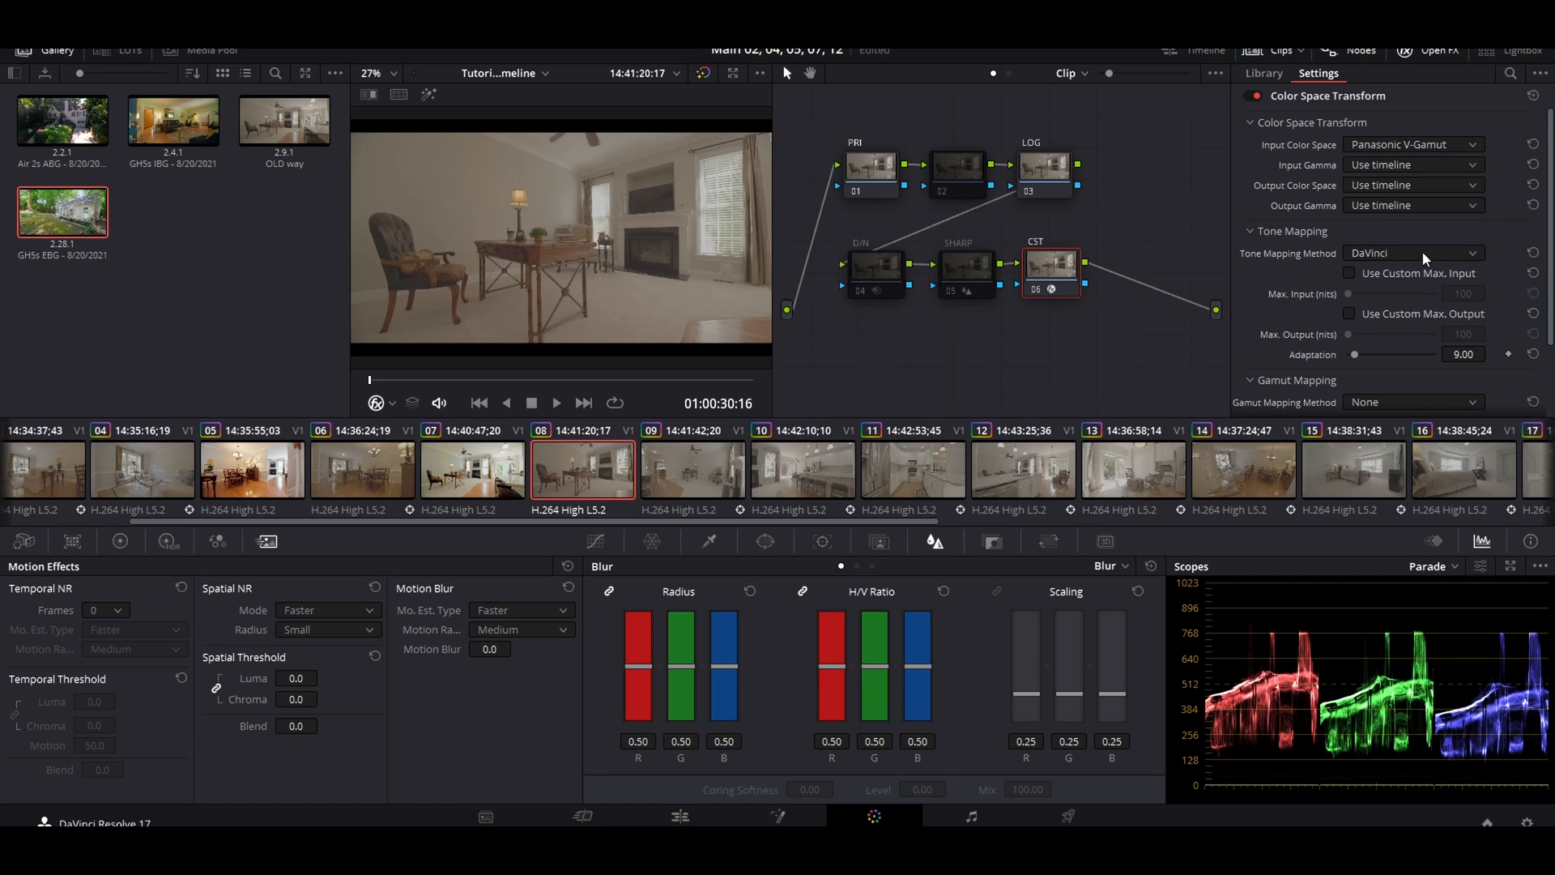
{"action": "left_click", "coordinate": [1408, 164]}
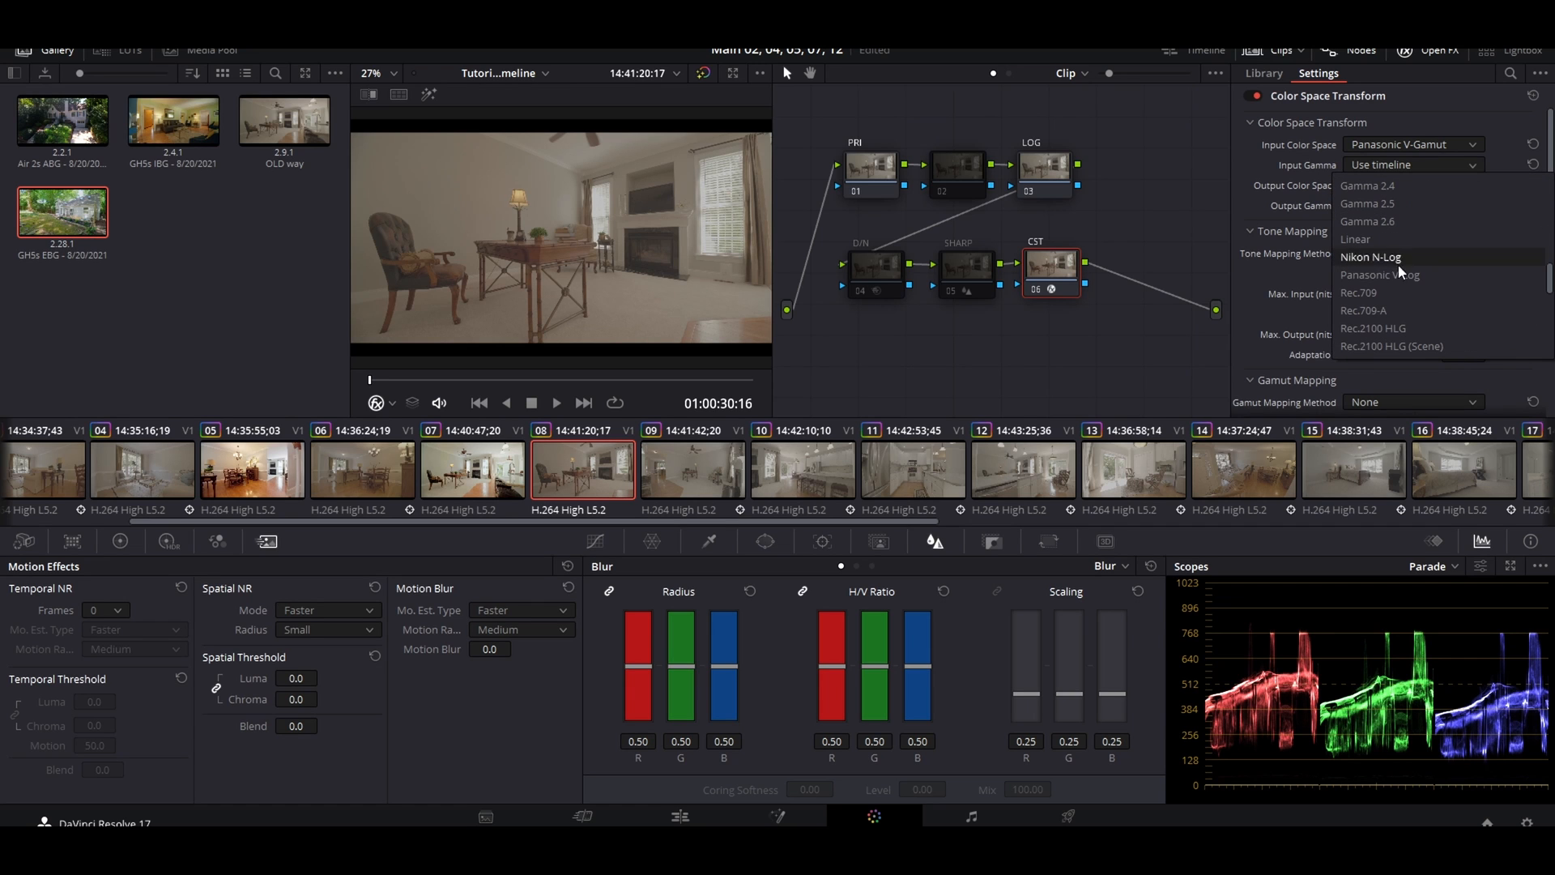
{"action": "left_click", "coordinate": [1380, 274]}
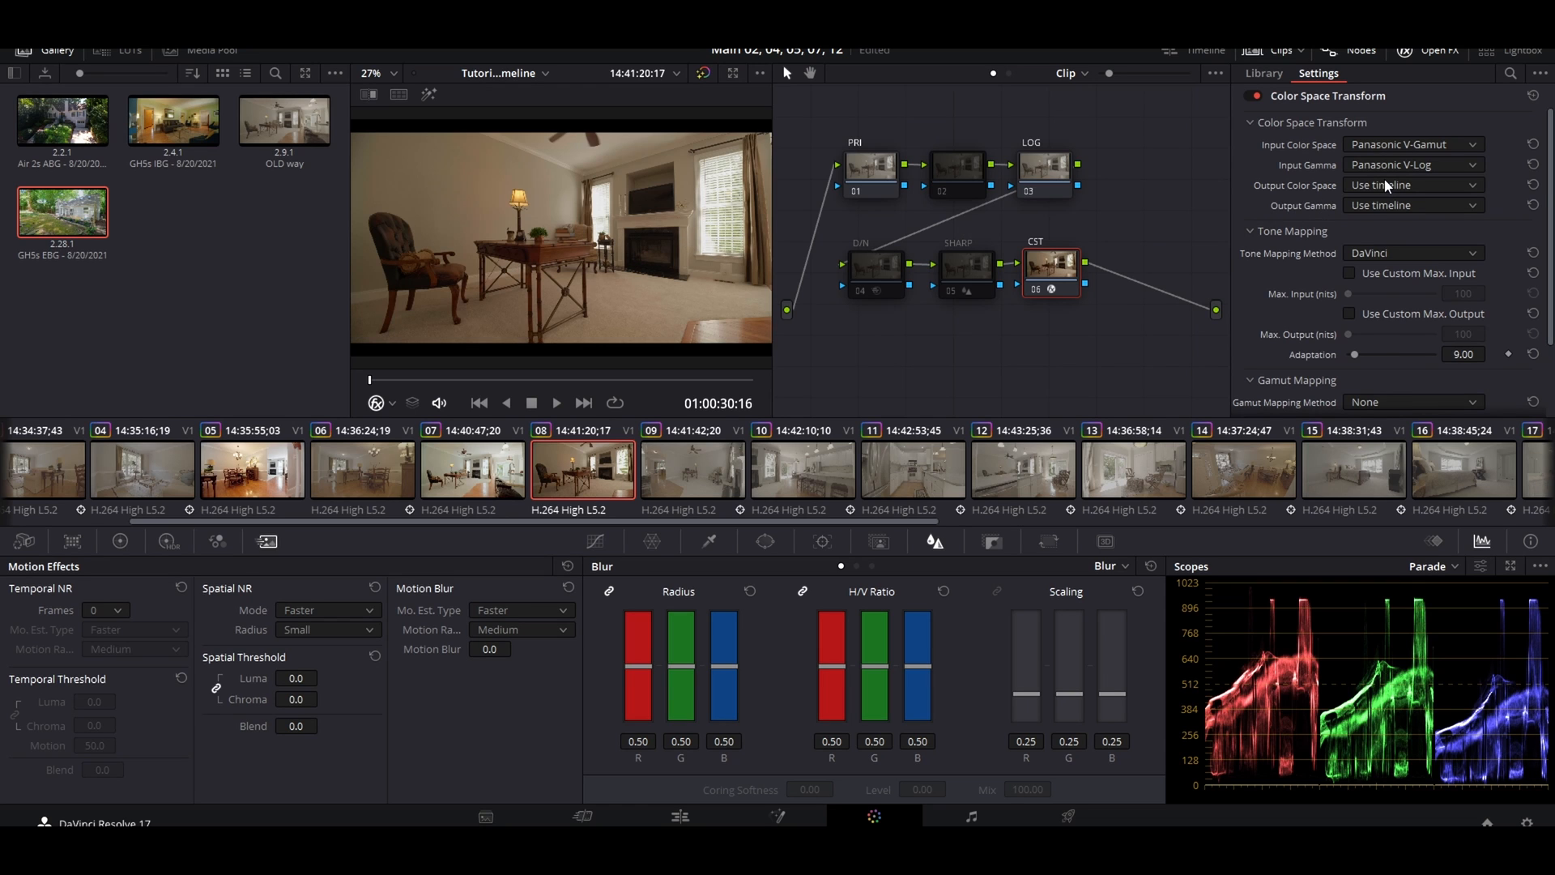
{"action": "left_click", "coordinate": [1411, 185]}
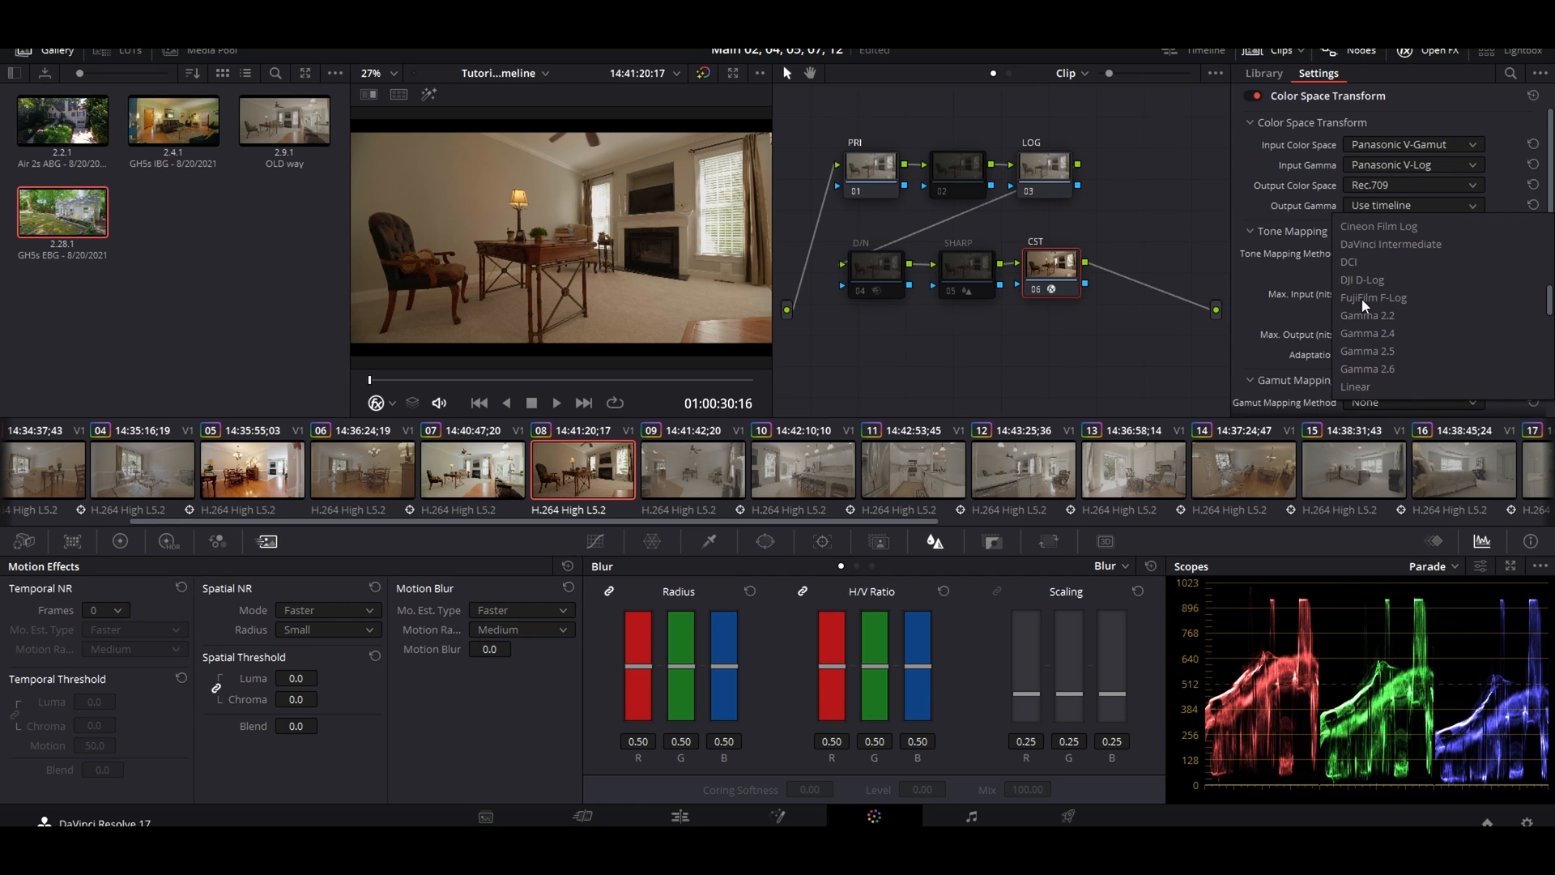
{"action": "scroll", "scroll_direction": "down", "scroll_amount": 3}
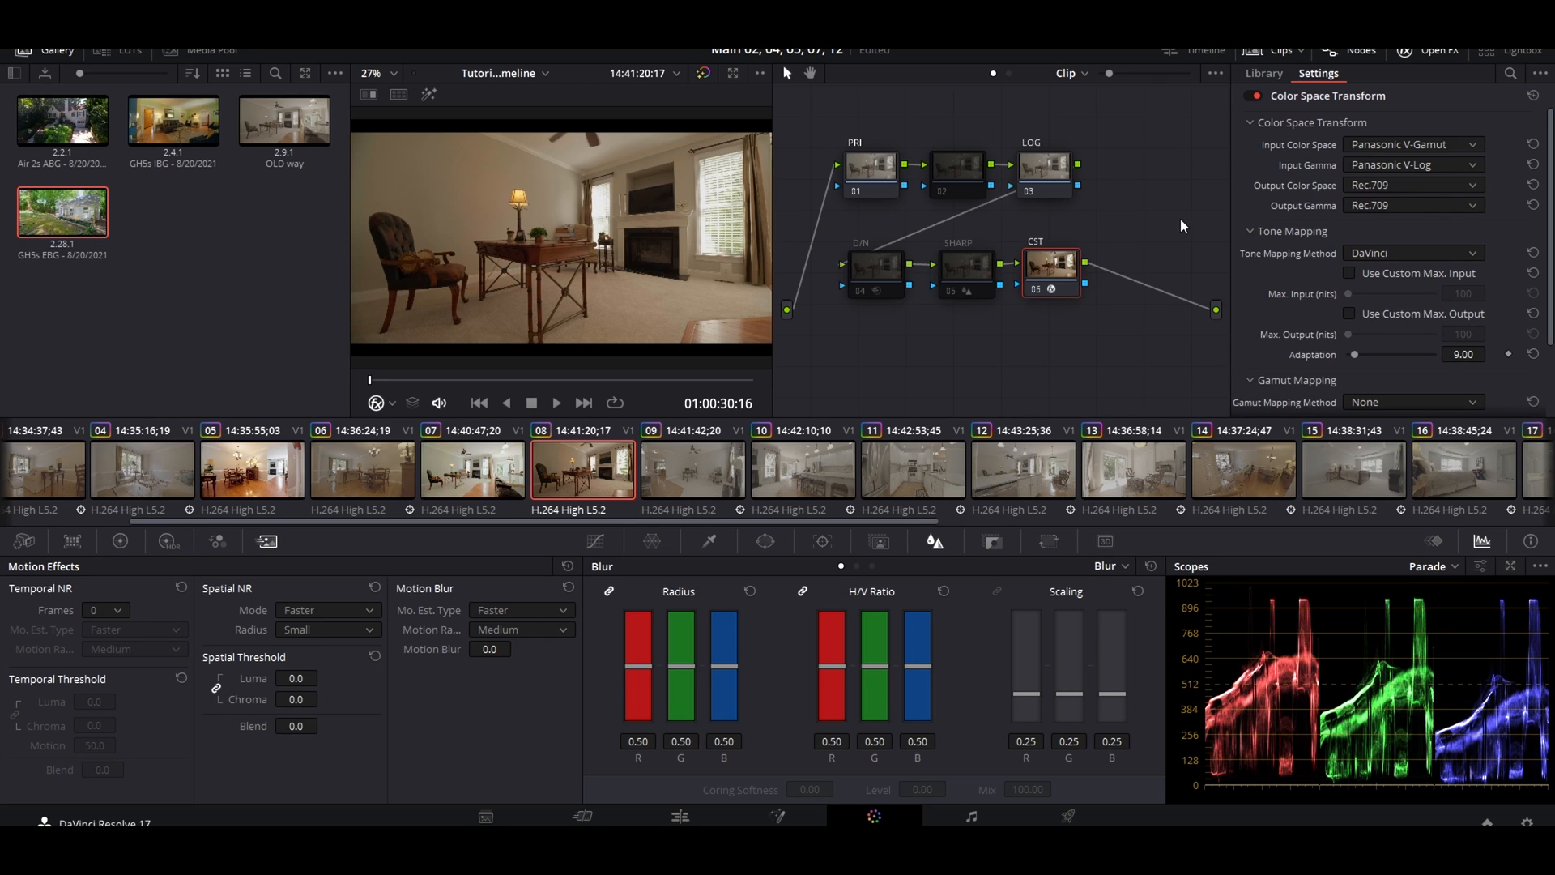
{"action": "mouse_move", "coordinate": [1175, 261]}
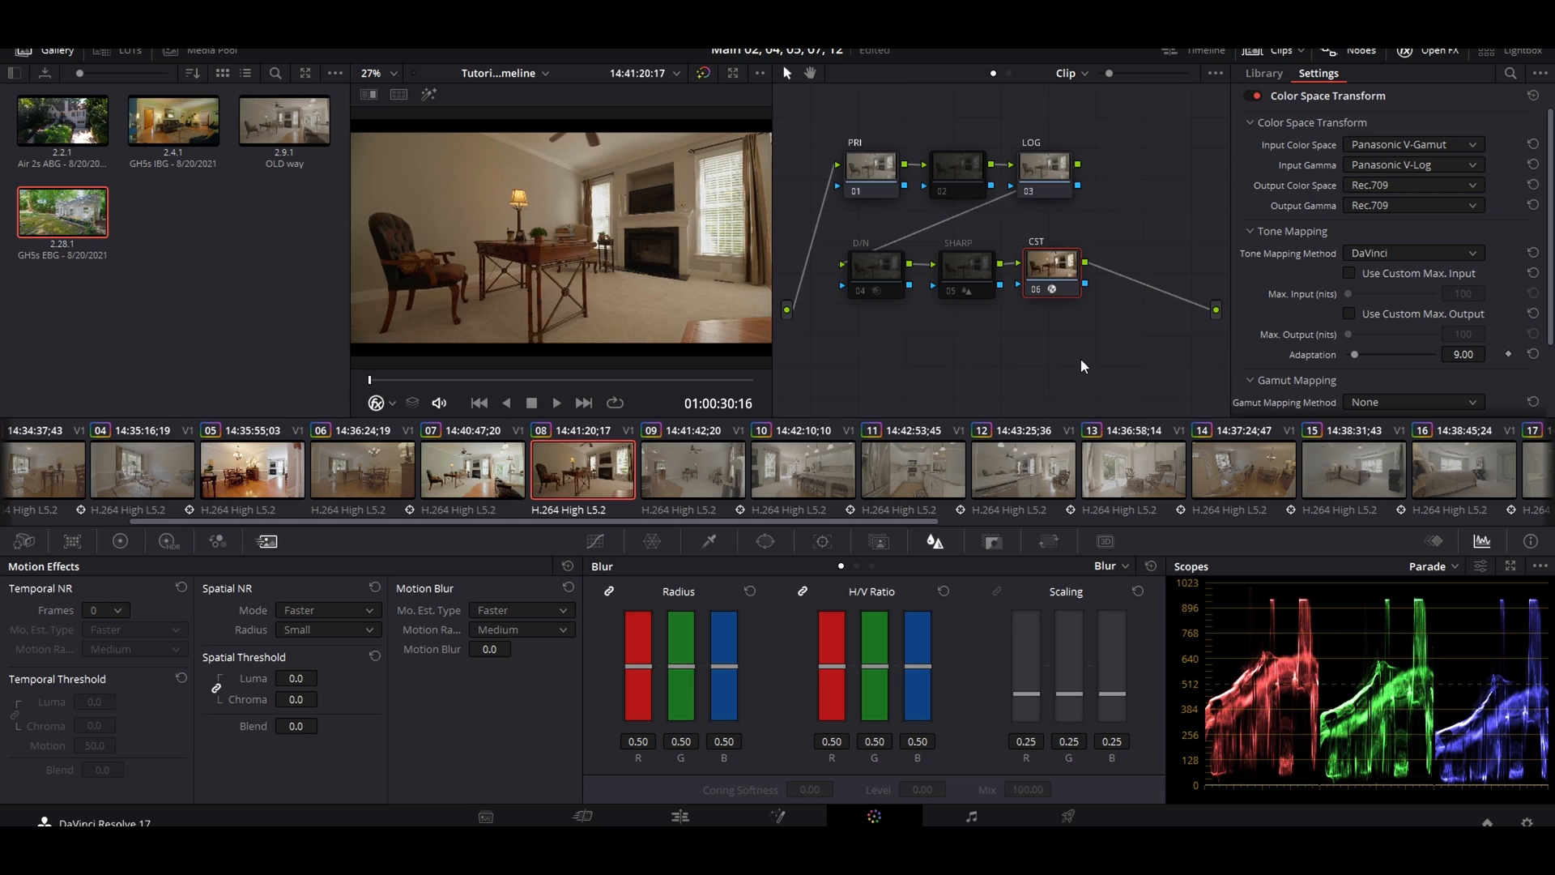
{"action": "mouse_move", "coordinate": [1077, 363]}
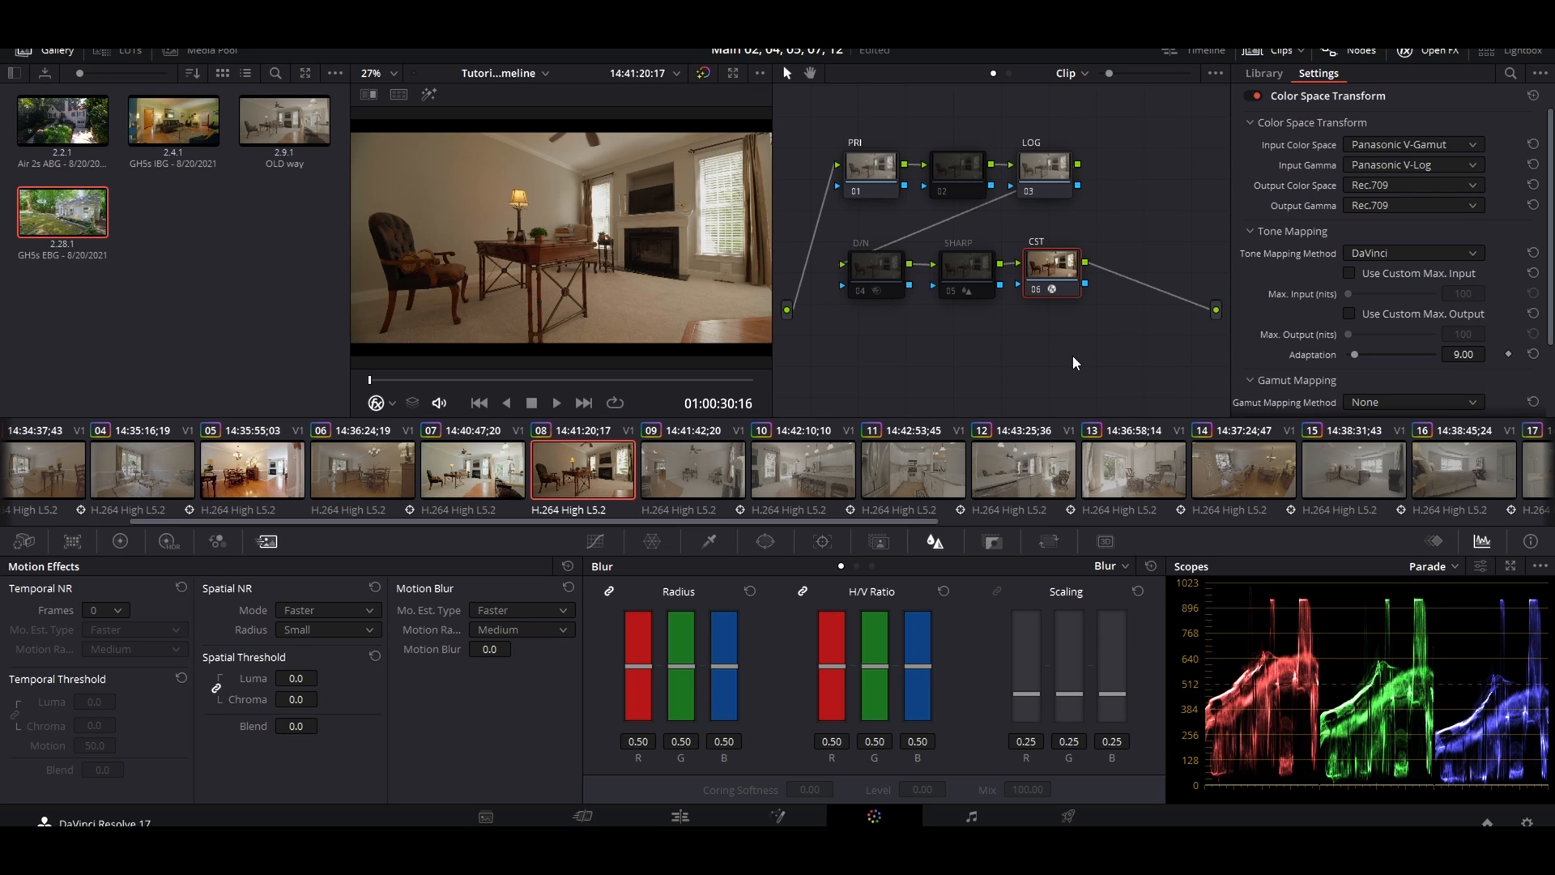
{"action": "mouse_move", "coordinate": [1037, 301]}
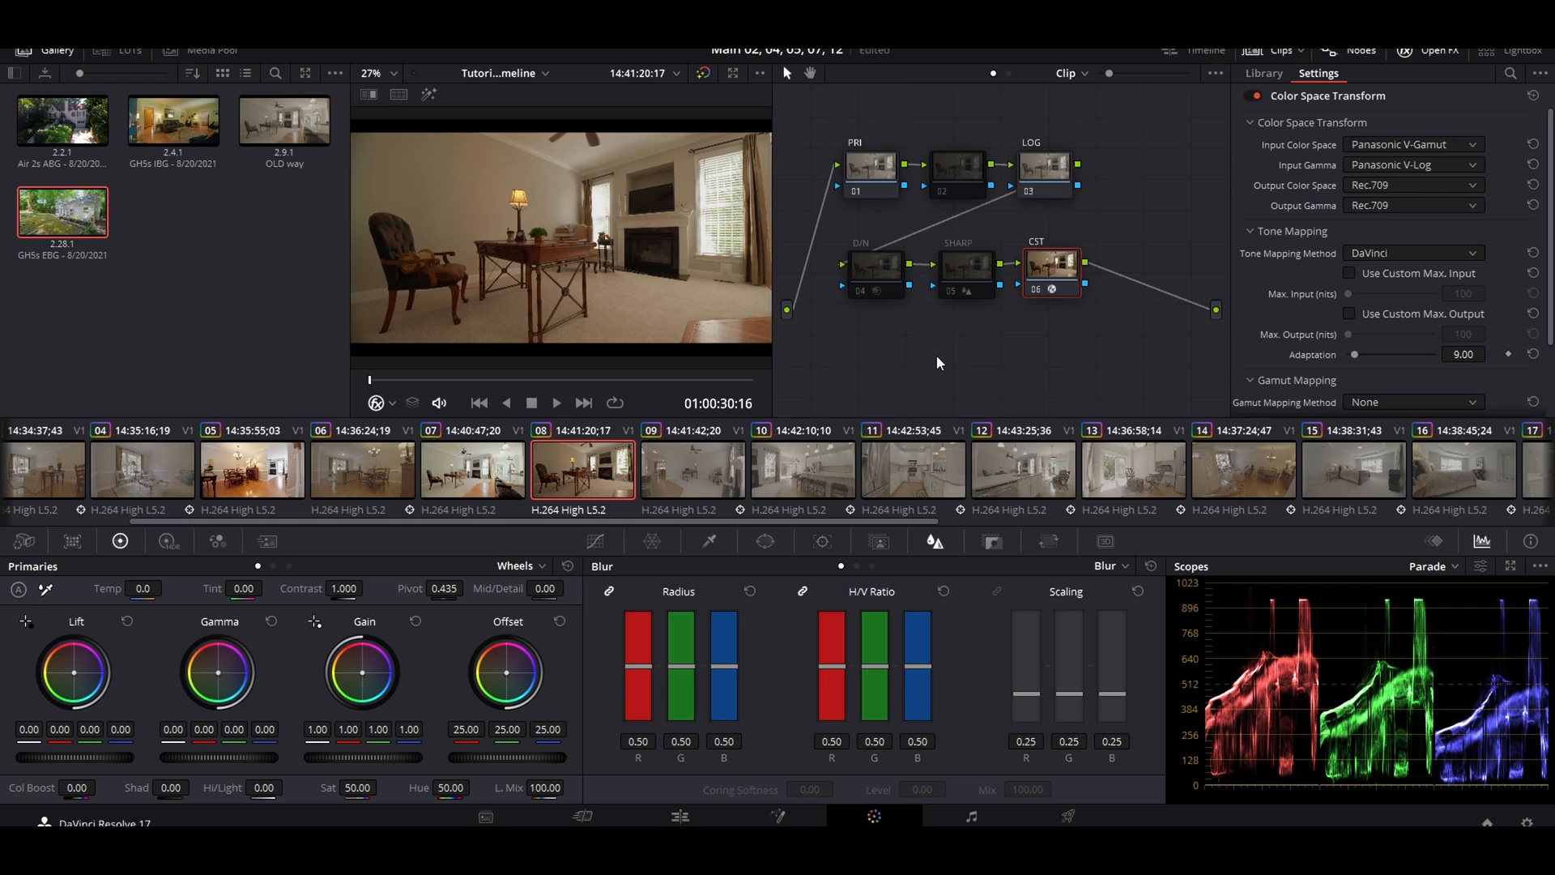
{"action": "mouse_move", "coordinate": [952, 366]}
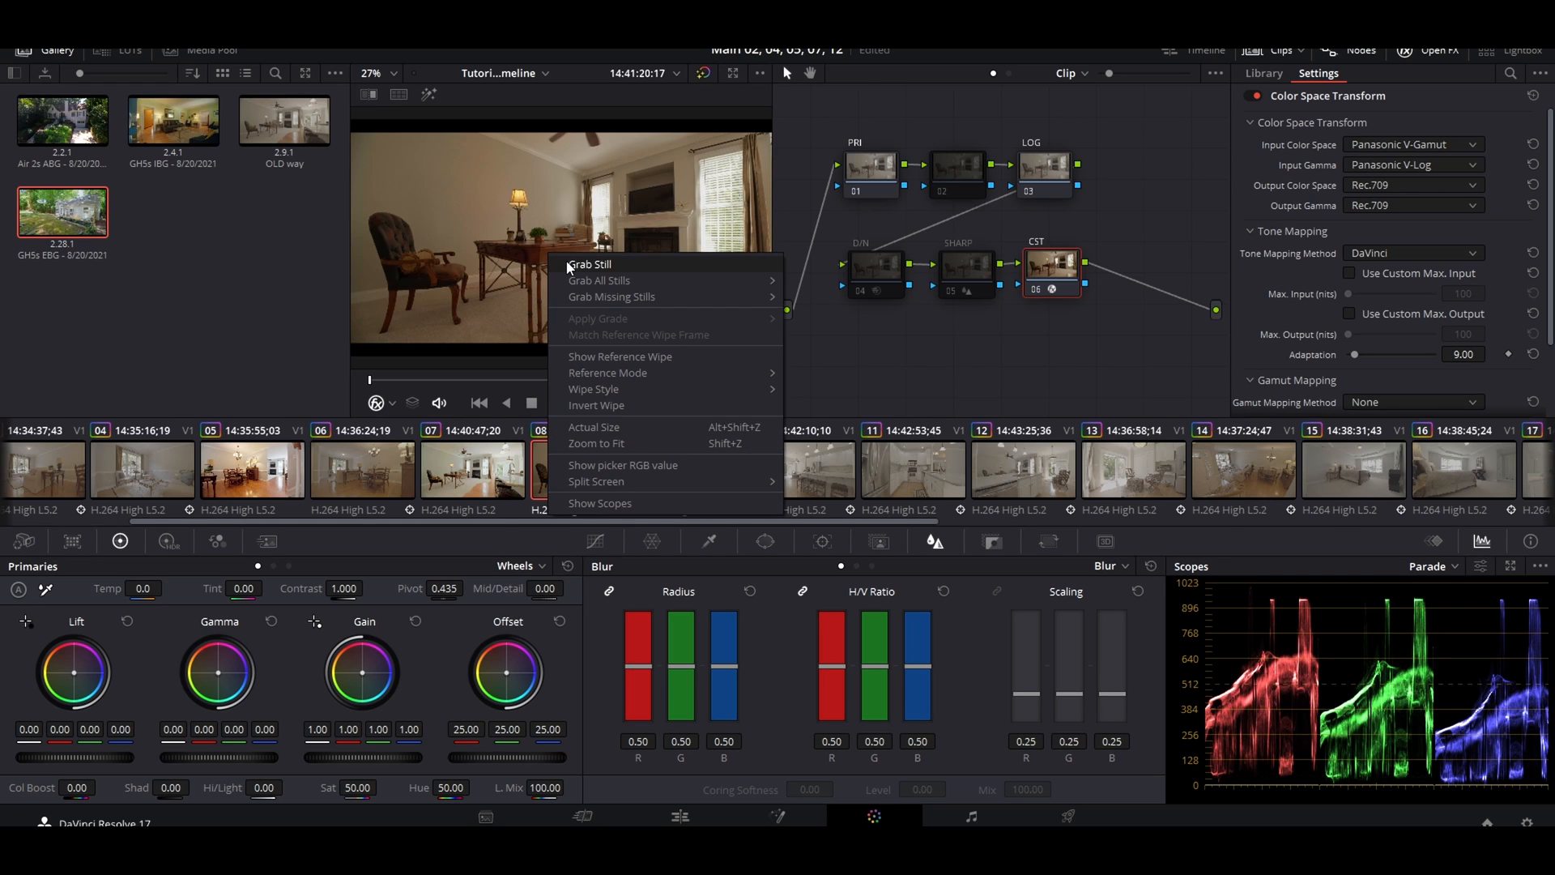
Grab a still of the graded clip and label it IBG in the gallery.
{"action": "left_click", "coordinate": [591, 265]}
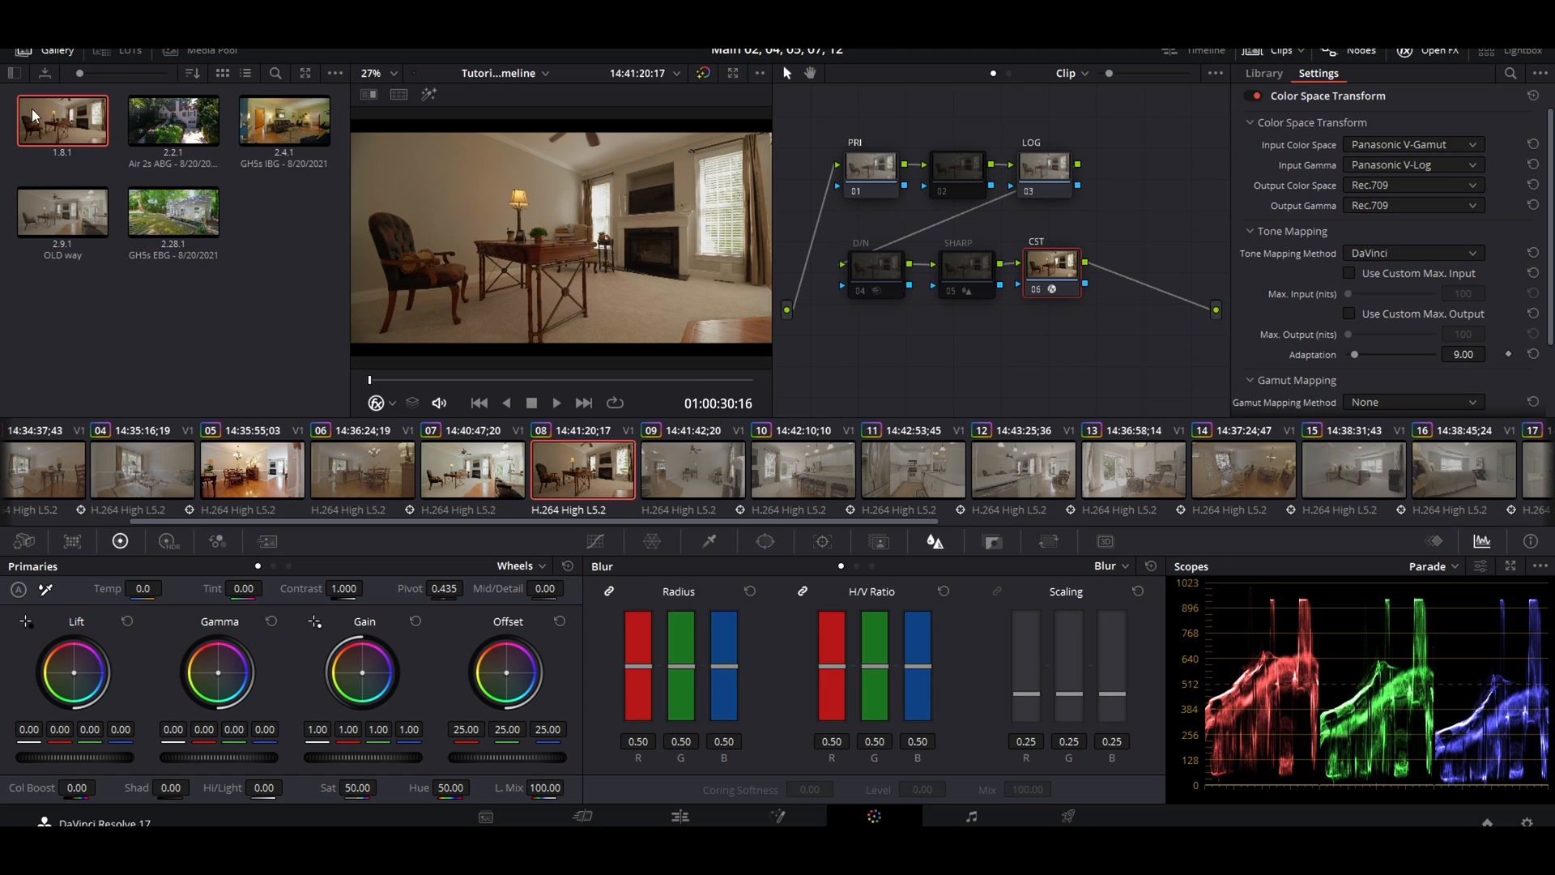
{"action": "right_click", "coordinate": [61, 119]}
{"action": "type", "text": "IBG"}
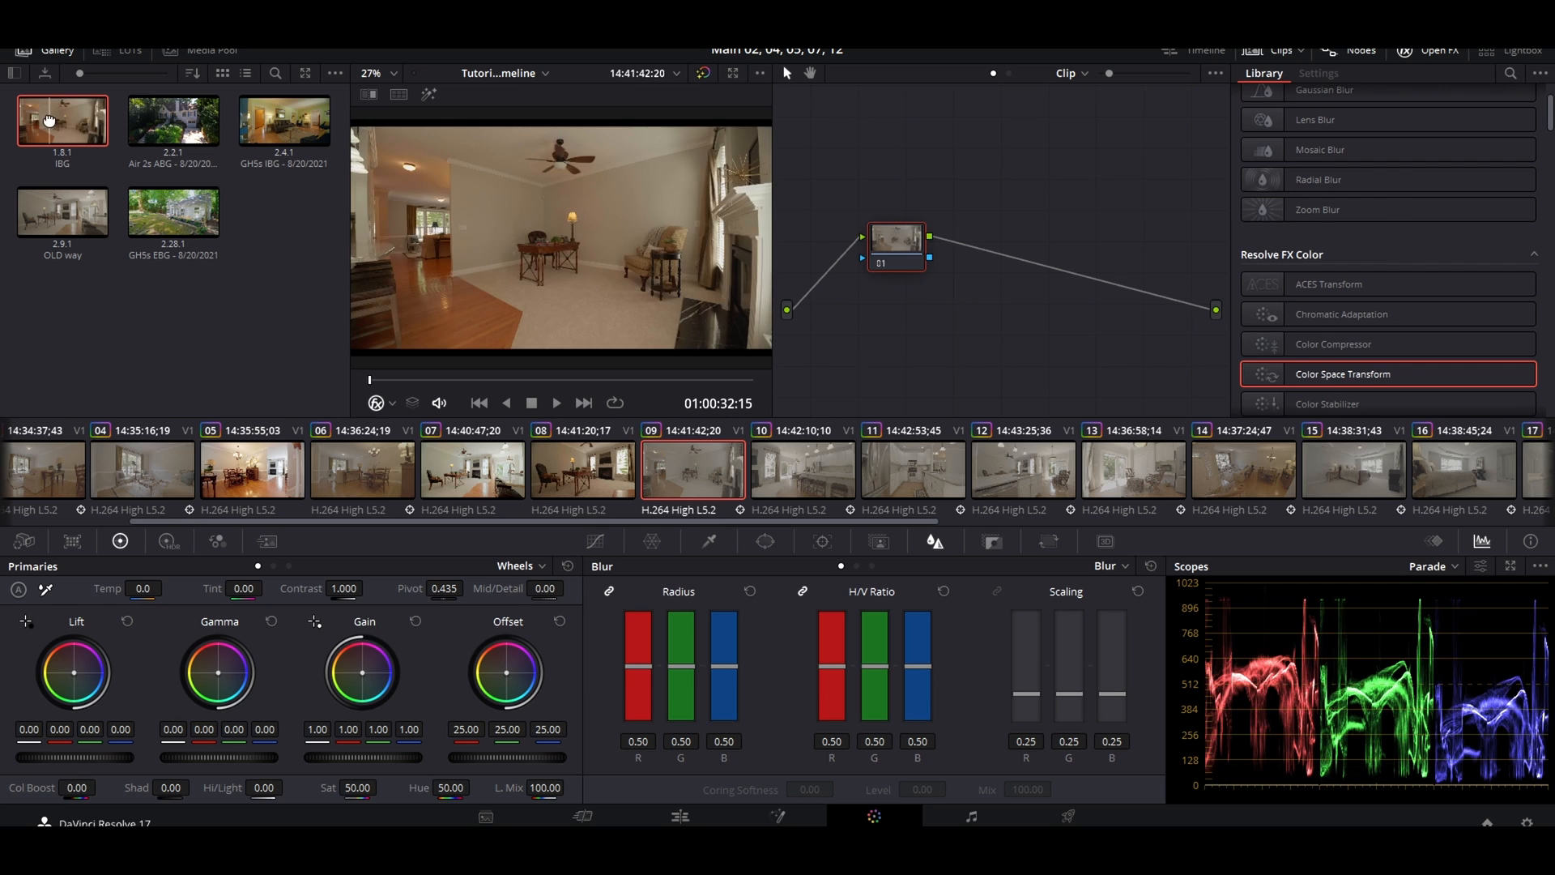
Review the CST node settings, then select the LOG node and show the Library.
{"action": "left_click", "coordinate": [1317, 72]}
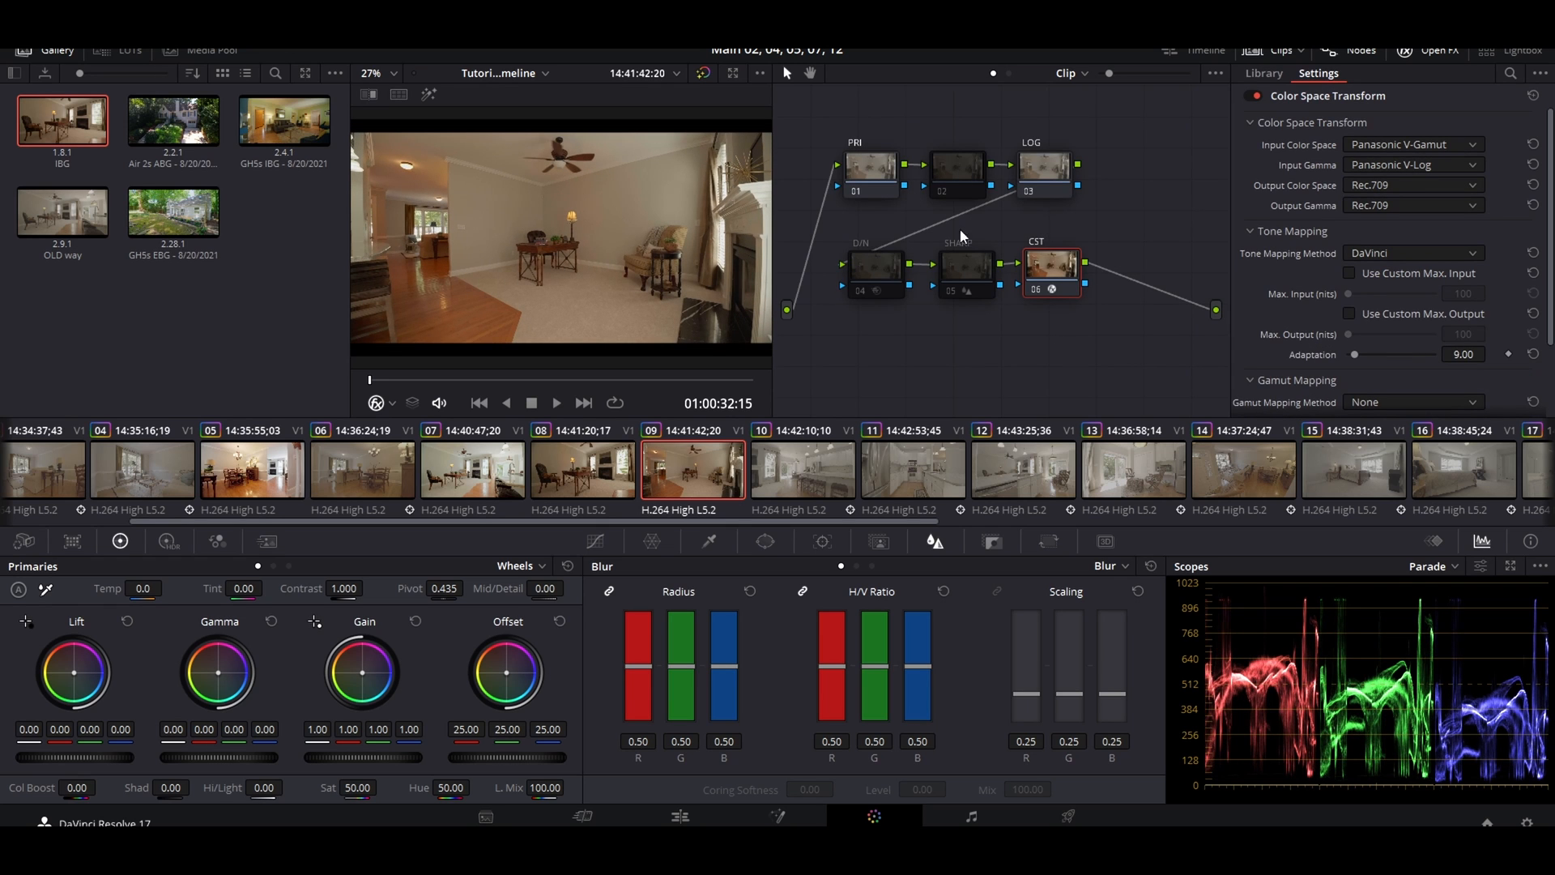
{"action": "mouse_move", "coordinate": [988, 259]}
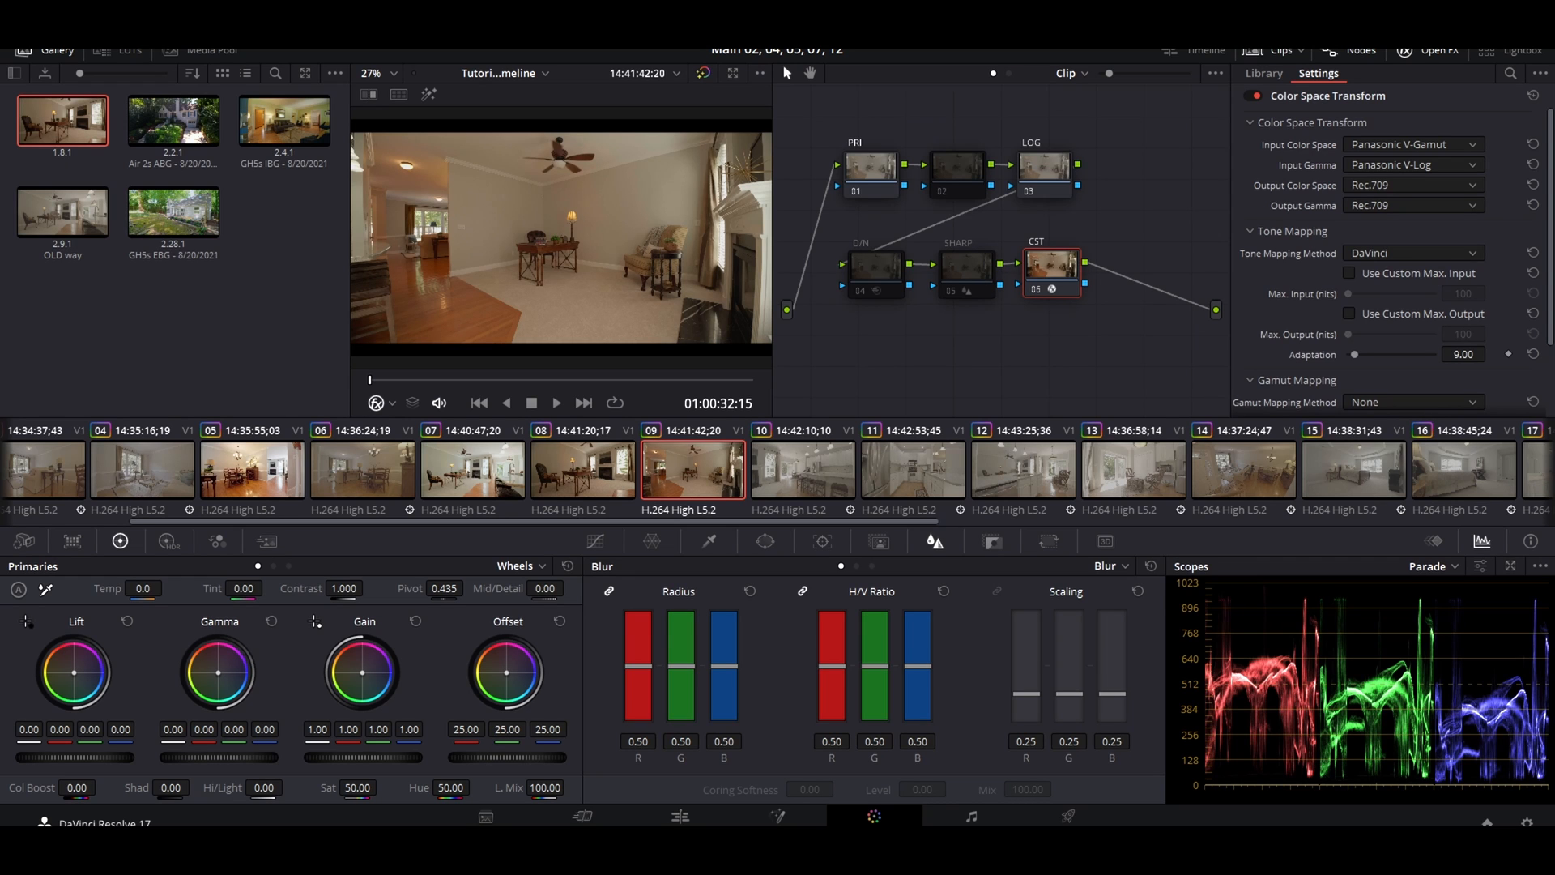
{"action": "mouse_move", "coordinate": [1054, 371]}
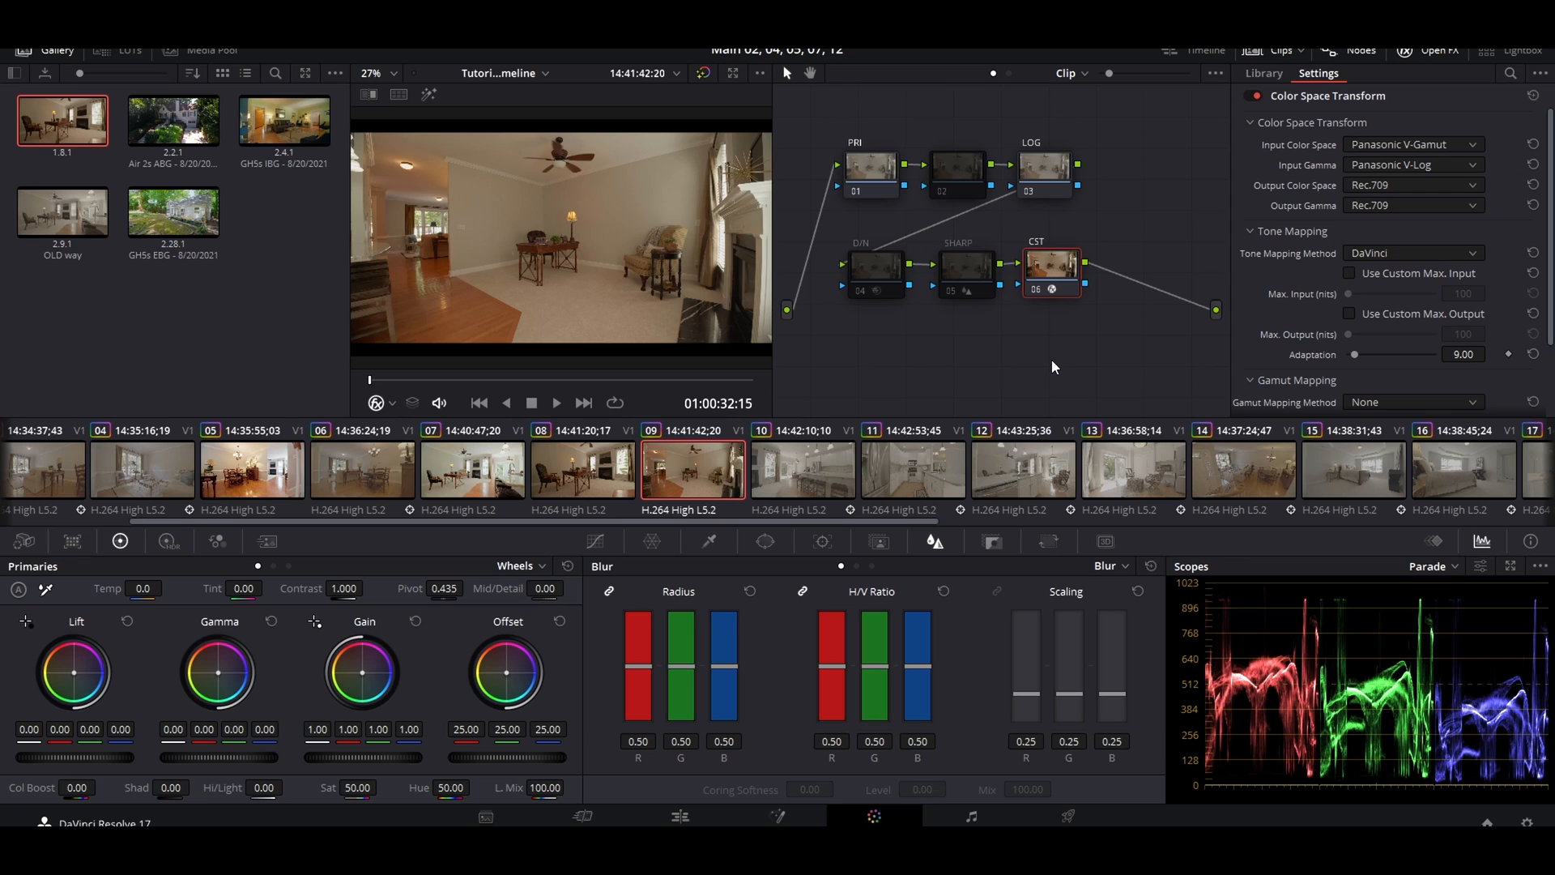
{"action": "mouse_move", "coordinate": [573, 265]}
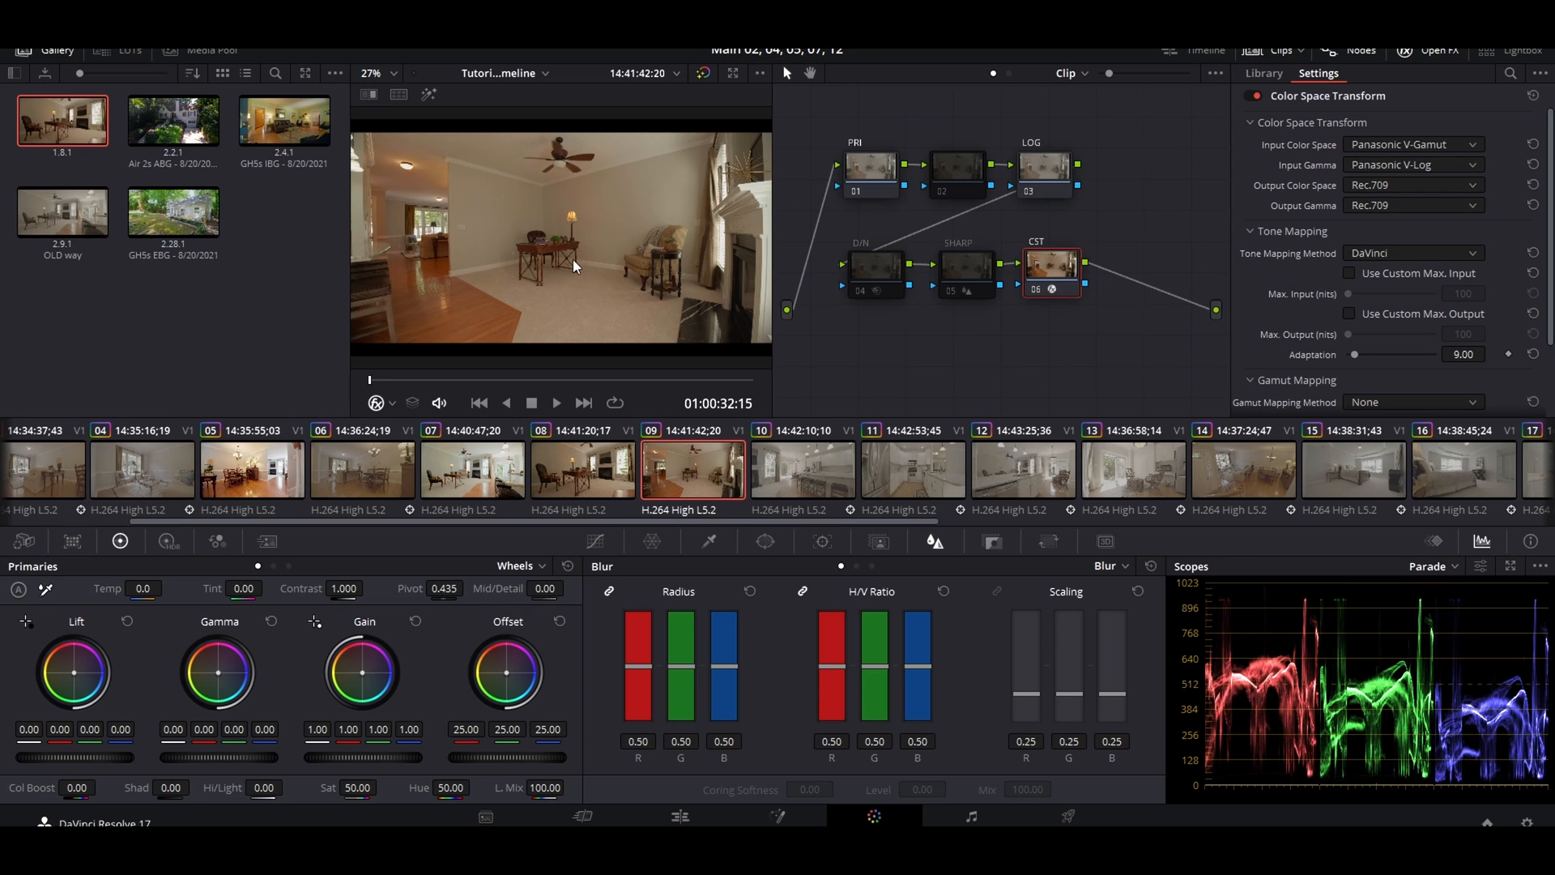
{"action": "mouse_move", "coordinate": [600, 251]}
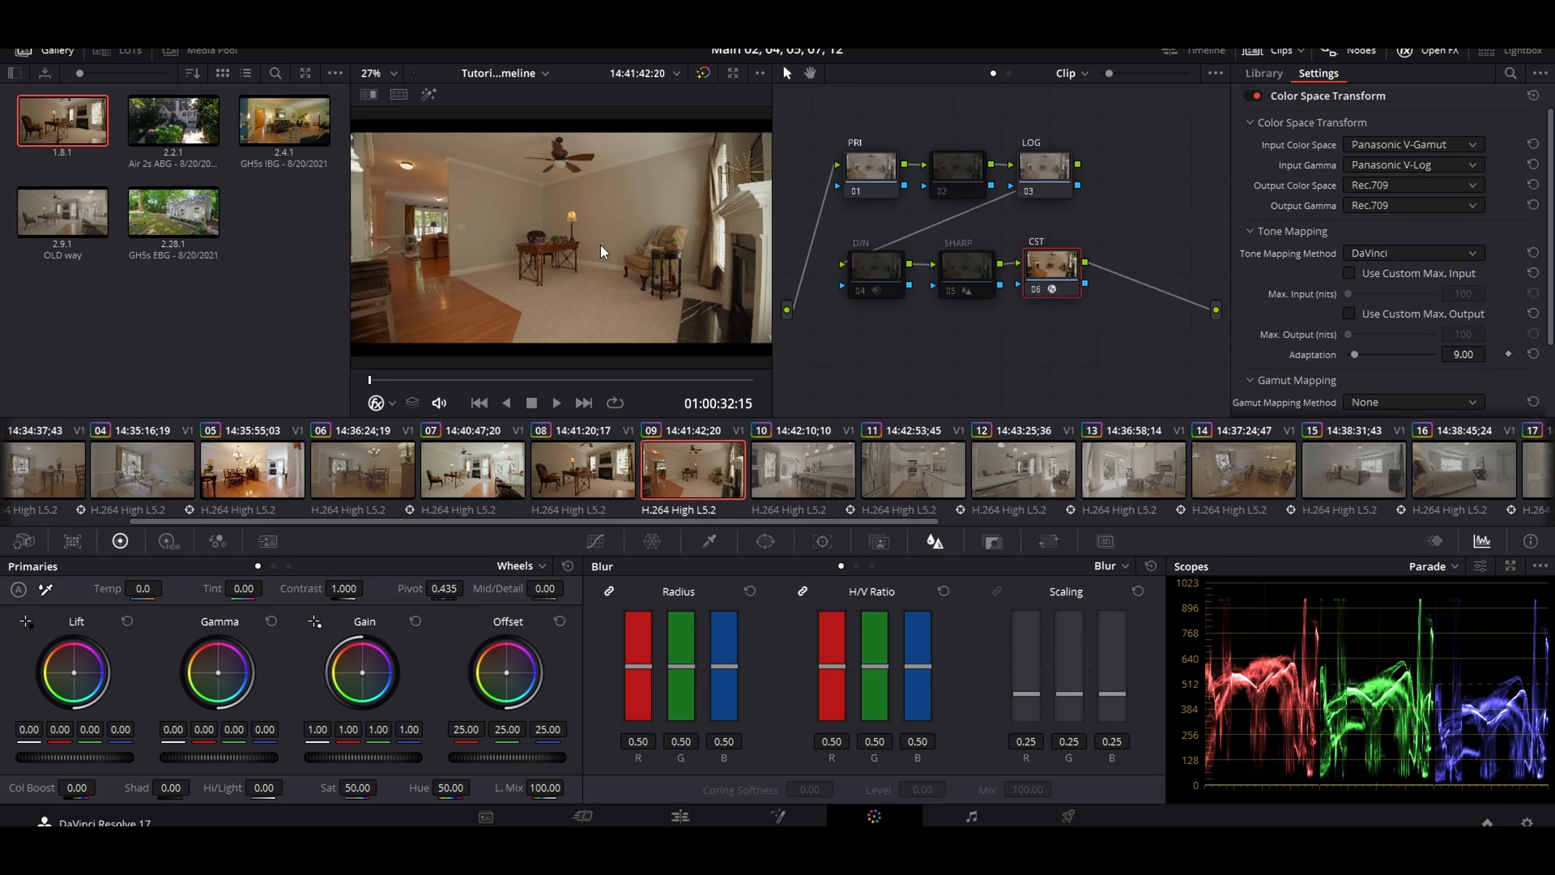
{"action": "mouse_move", "coordinate": [906, 375]}
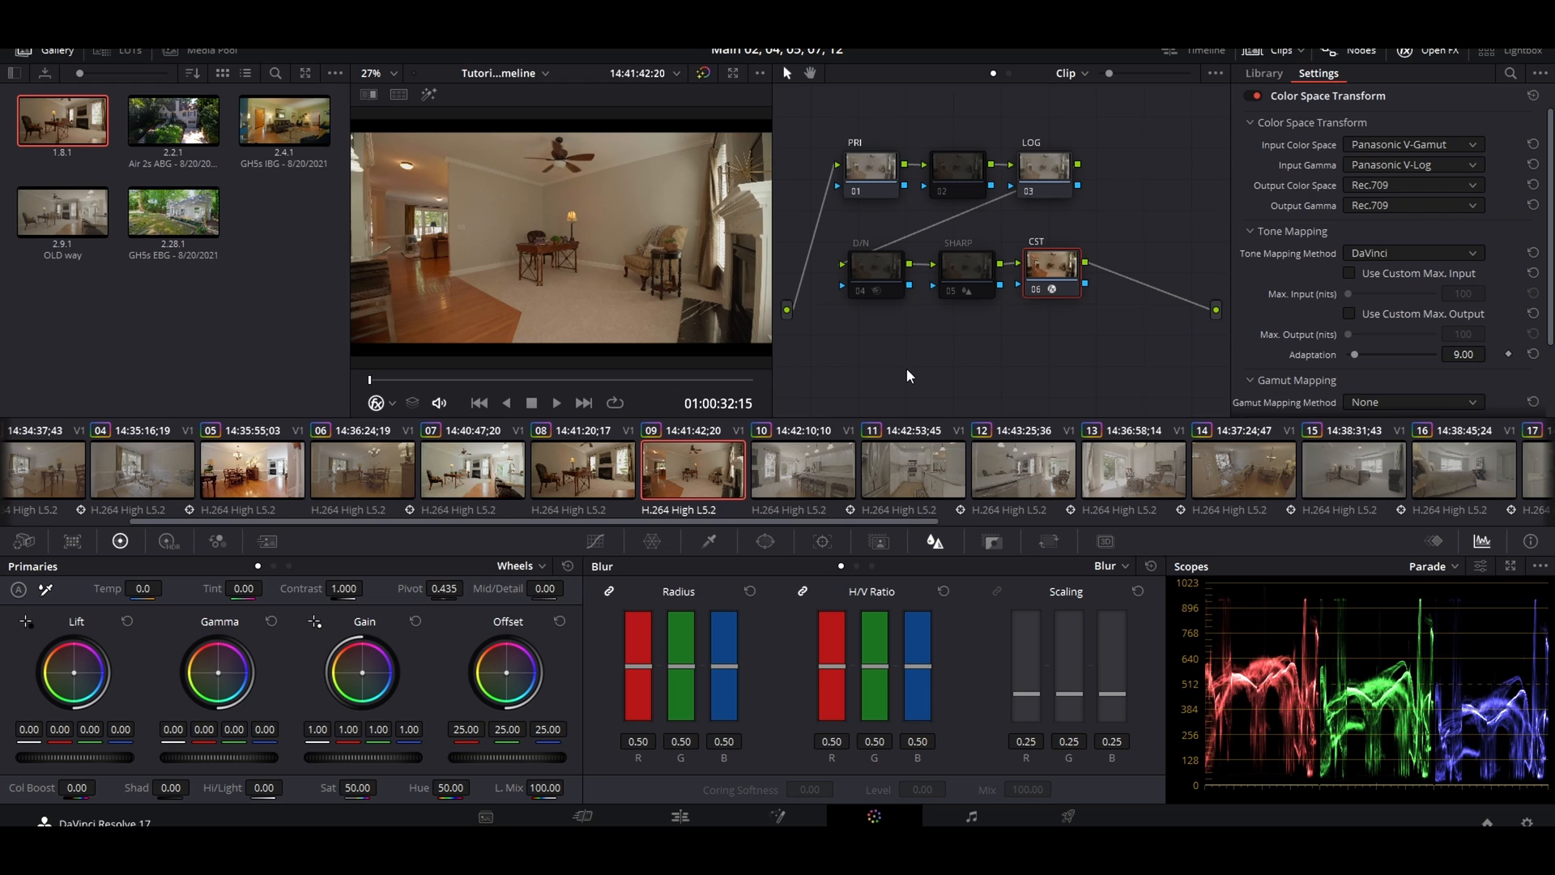
{"action": "mouse_move", "coordinate": [1019, 299]}
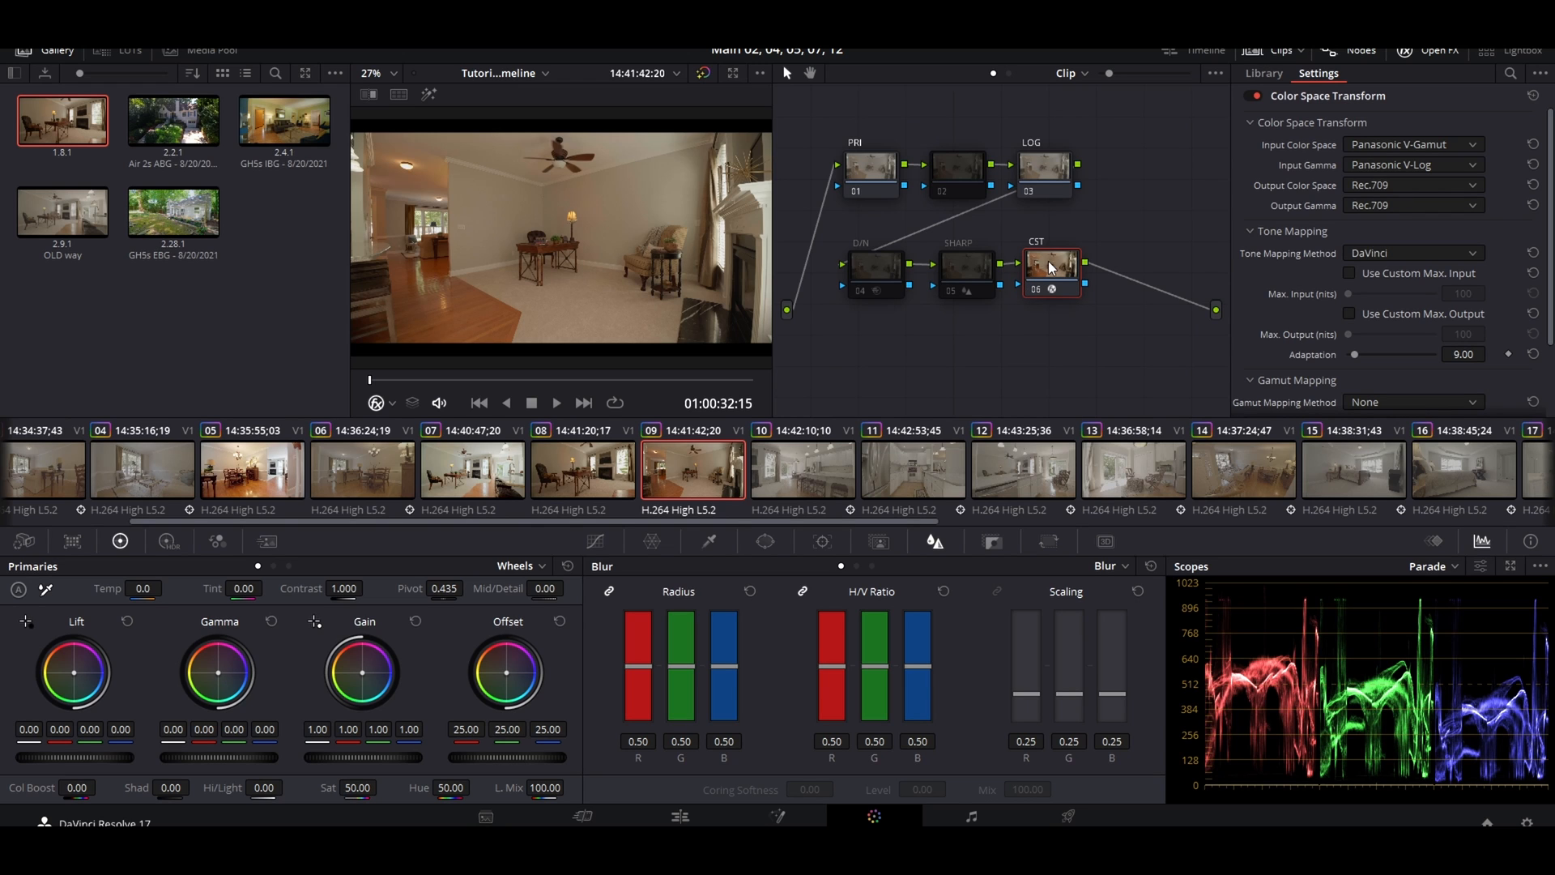
{"action": "left_click", "coordinate": [1263, 72]}
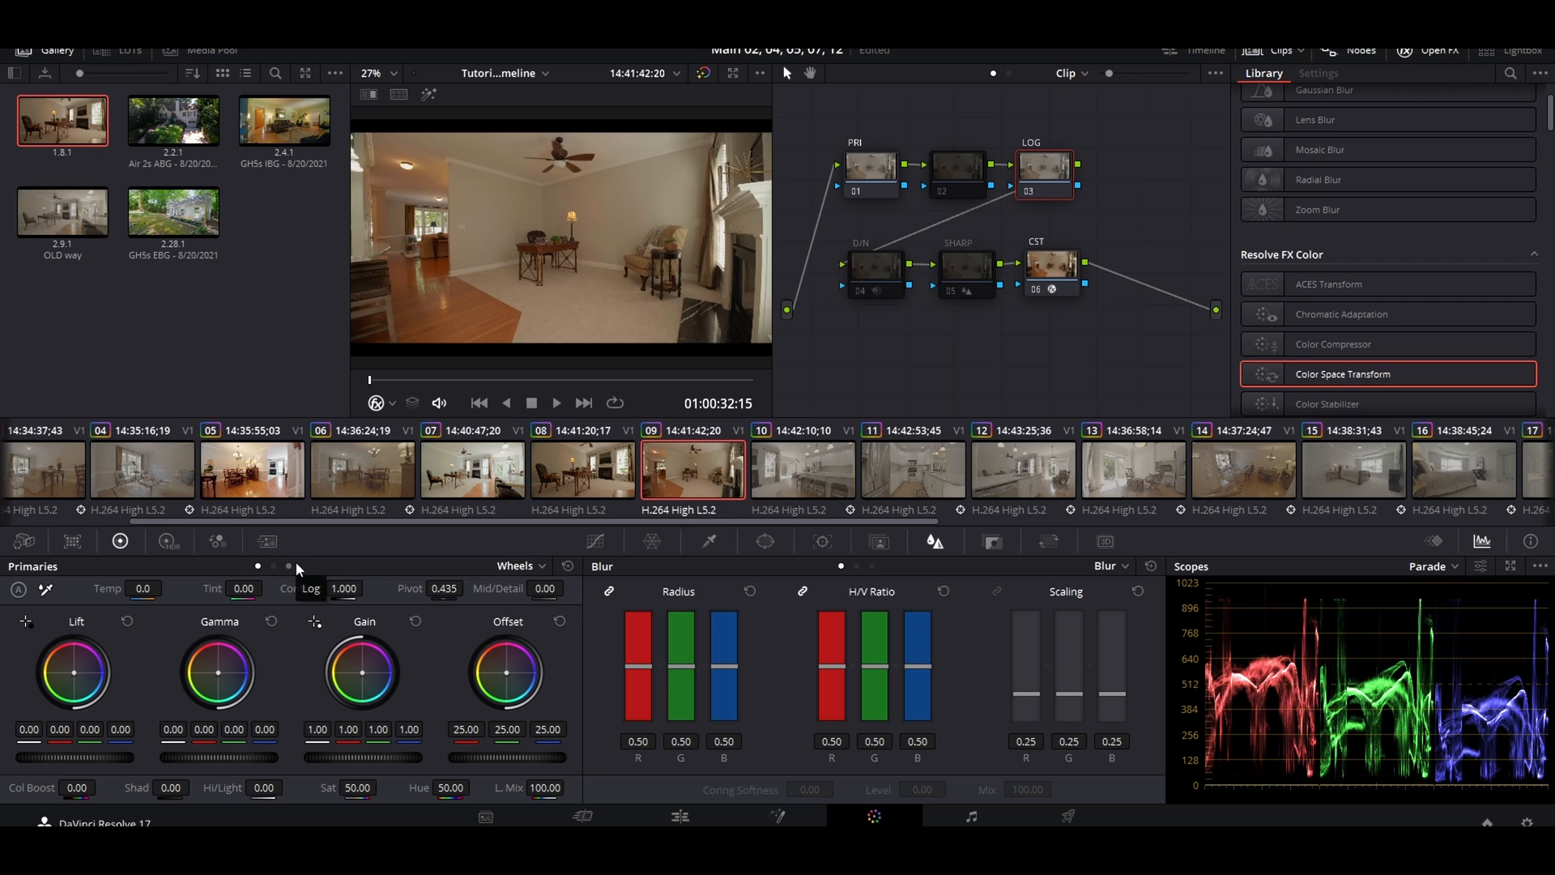
Switch the LOG node's primaries to Log wheels, with temperature -530.3 and tint 2.35.
{"action": "left_click", "coordinate": [290, 566]}
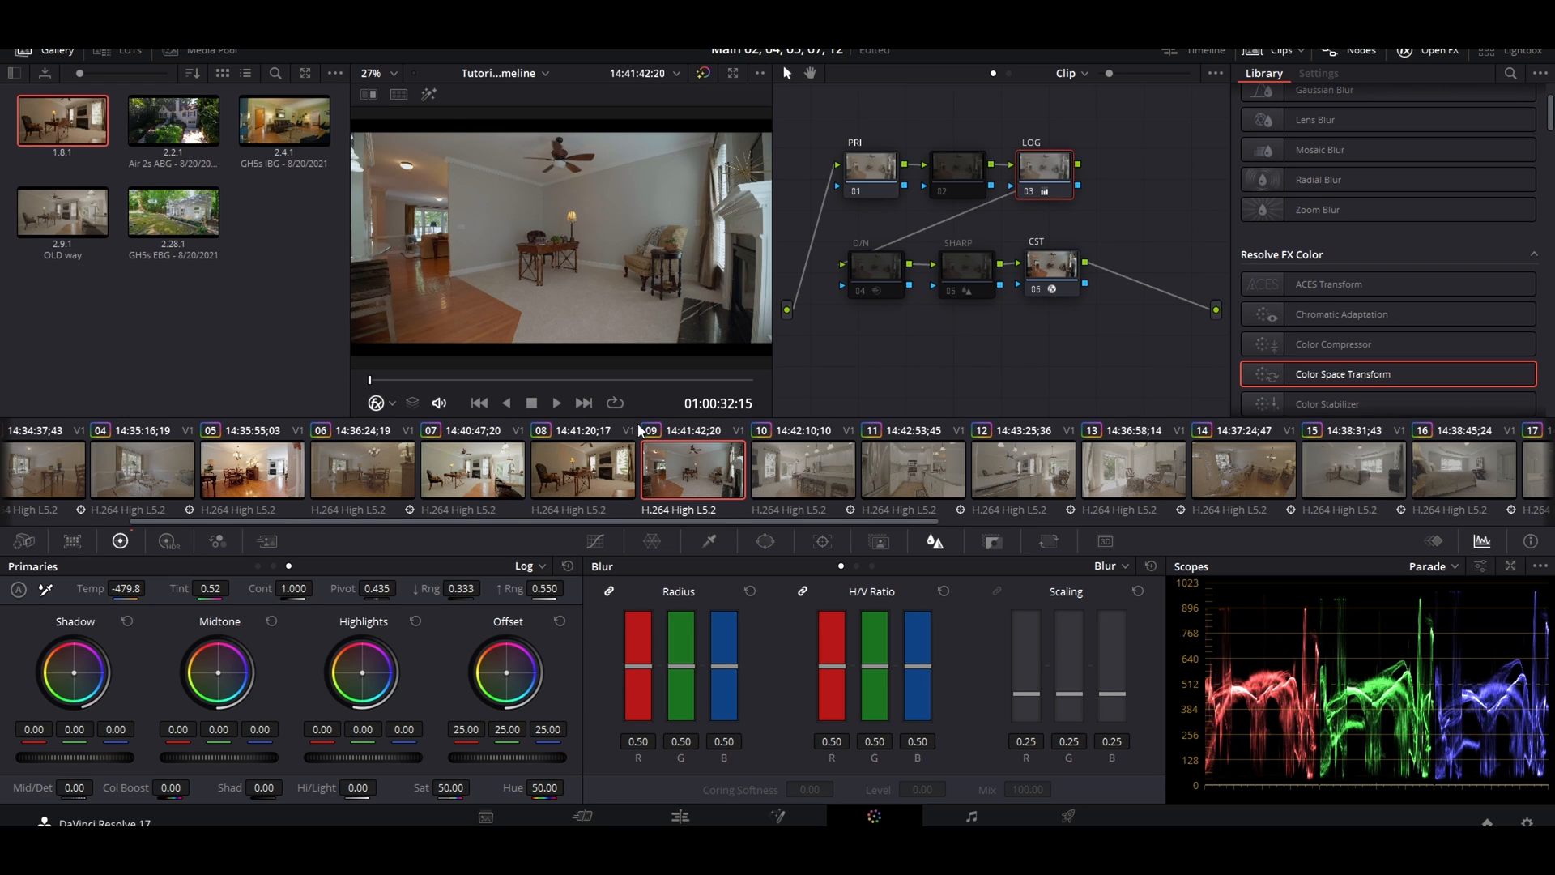
{"action": "mouse_move", "coordinate": [643, 427]}
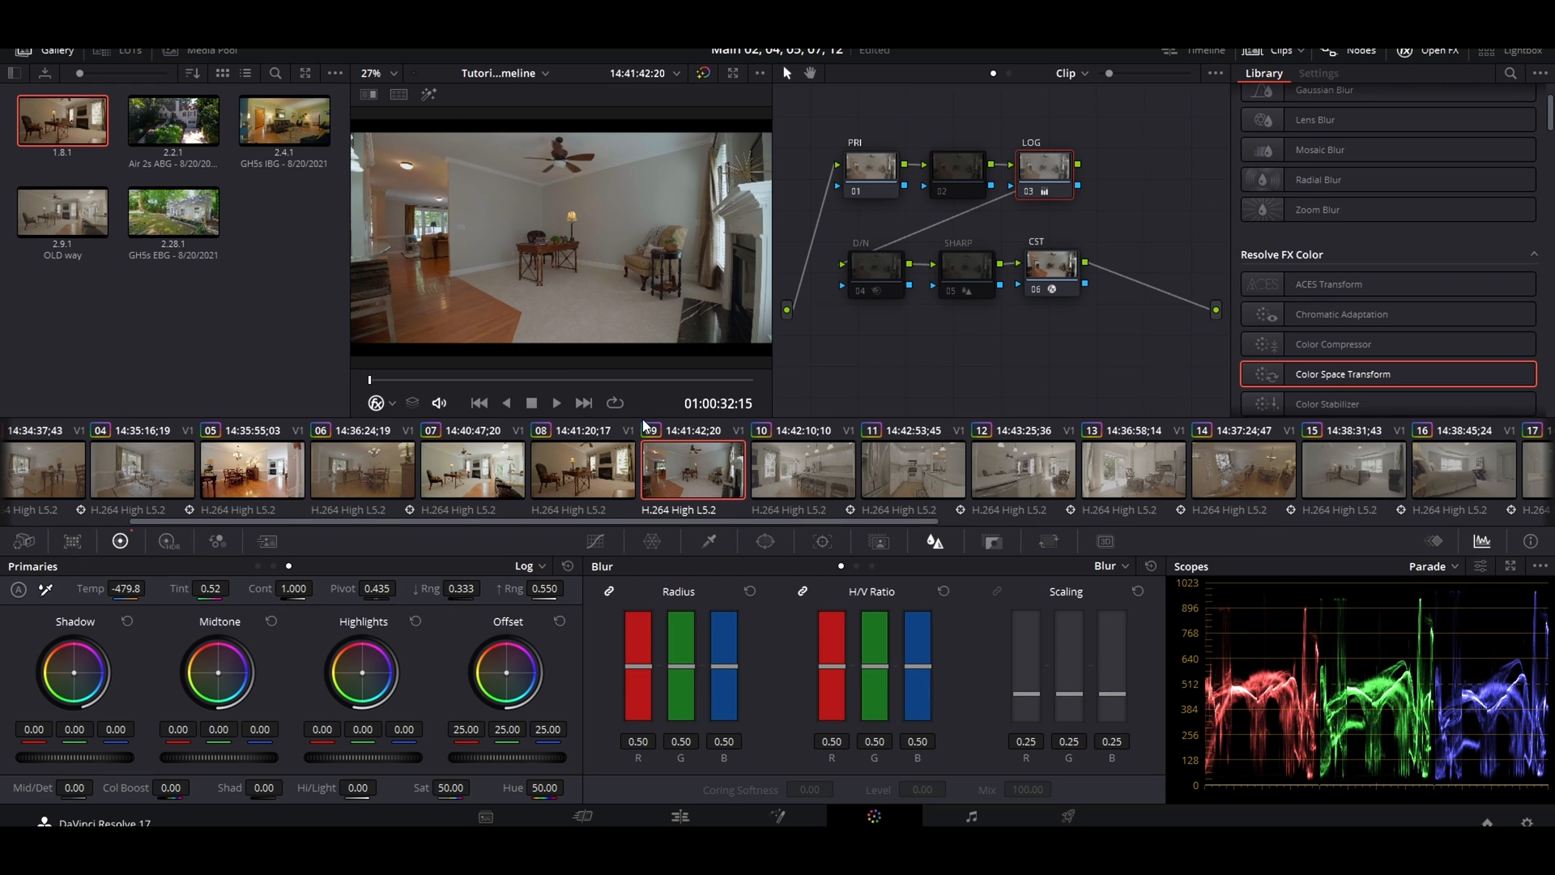
{"action": "mouse_move", "coordinate": [643, 425]}
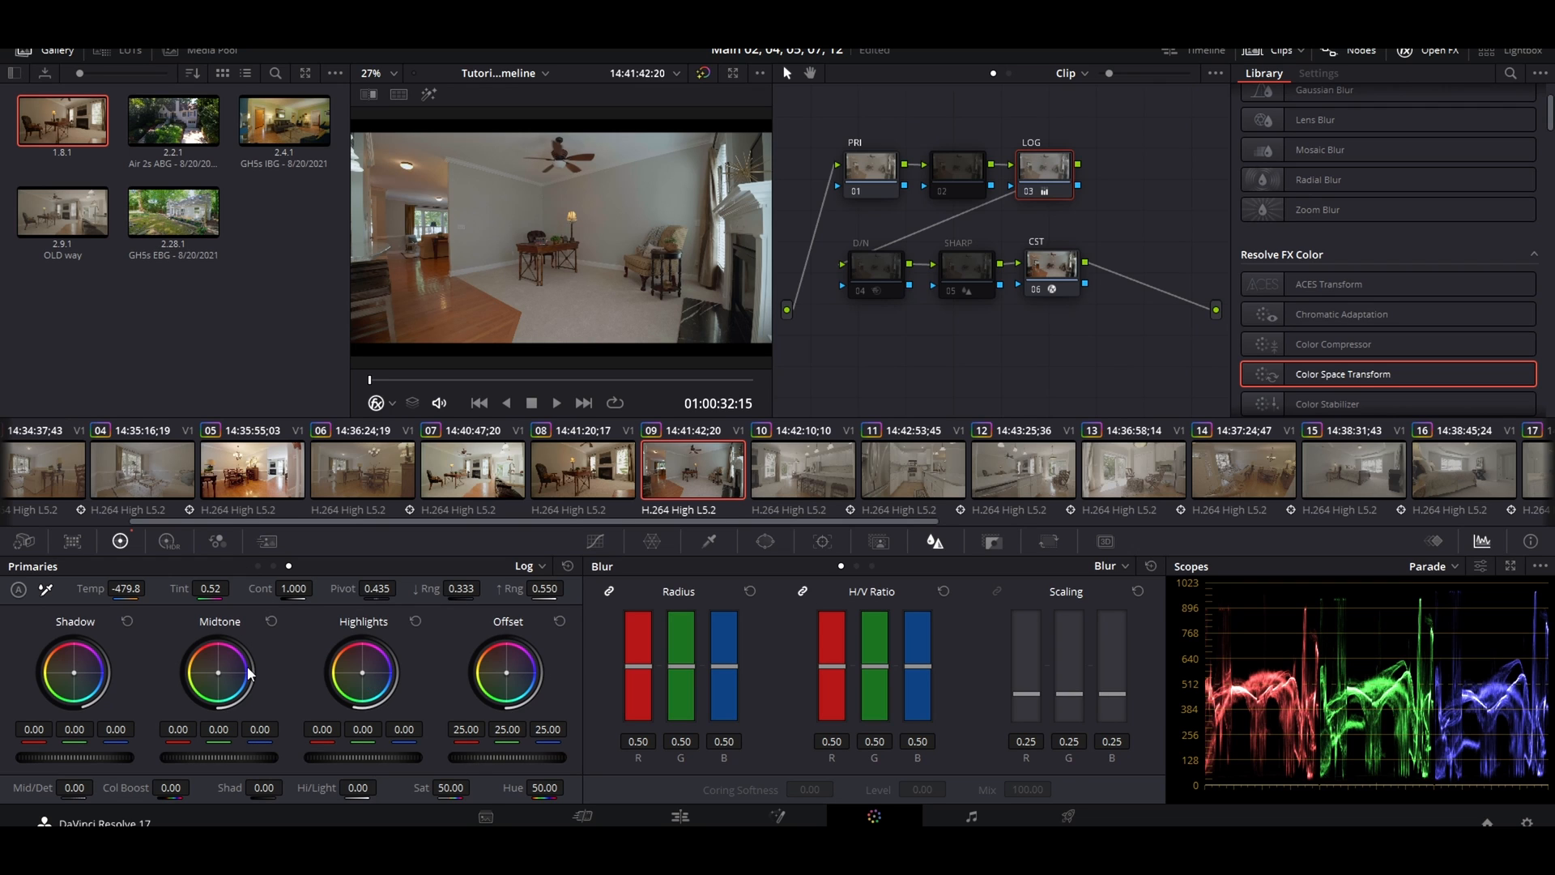
{"action": "mouse_move", "coordinate": [362, 671]}
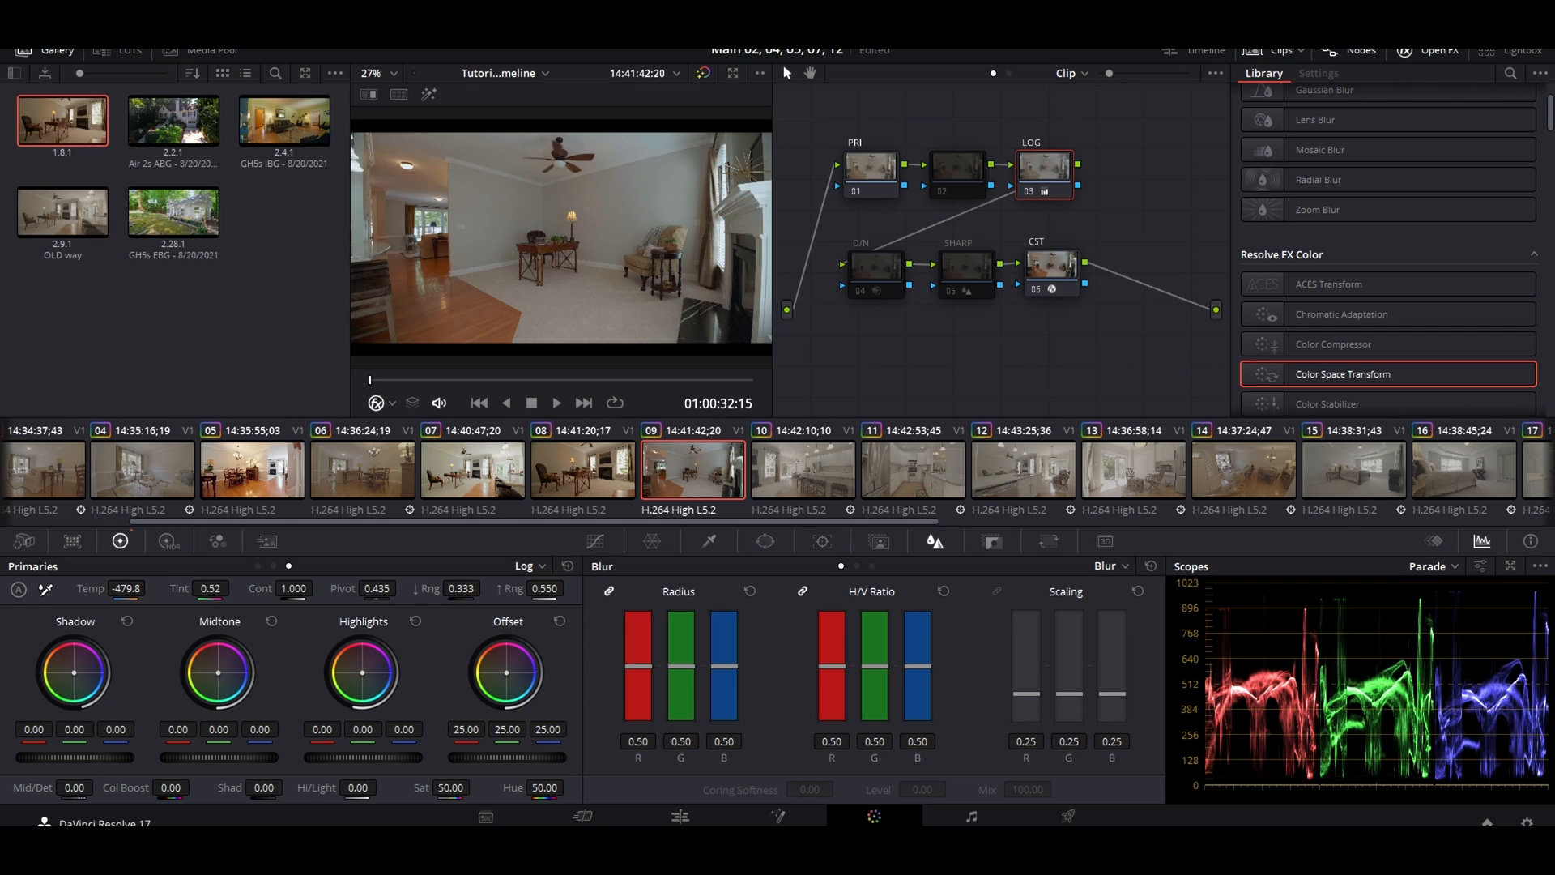
{"action": "left_click_drag", "start_coordinate": [218, 669], "coordinate": [228, 680]}
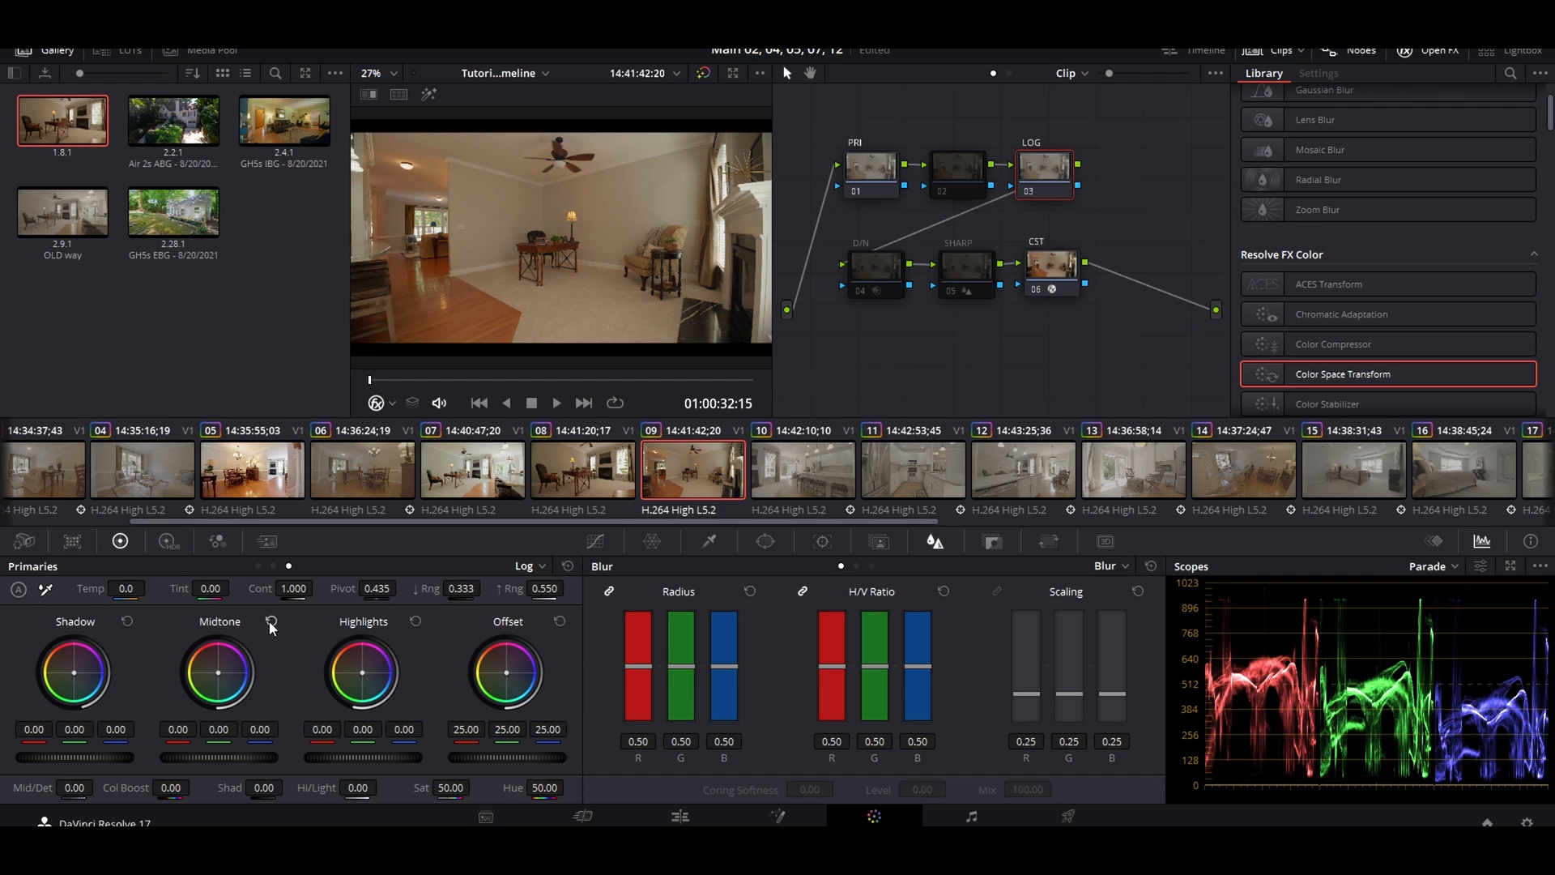
{"action": "mouse_move", "coordinate": [174, 660]}
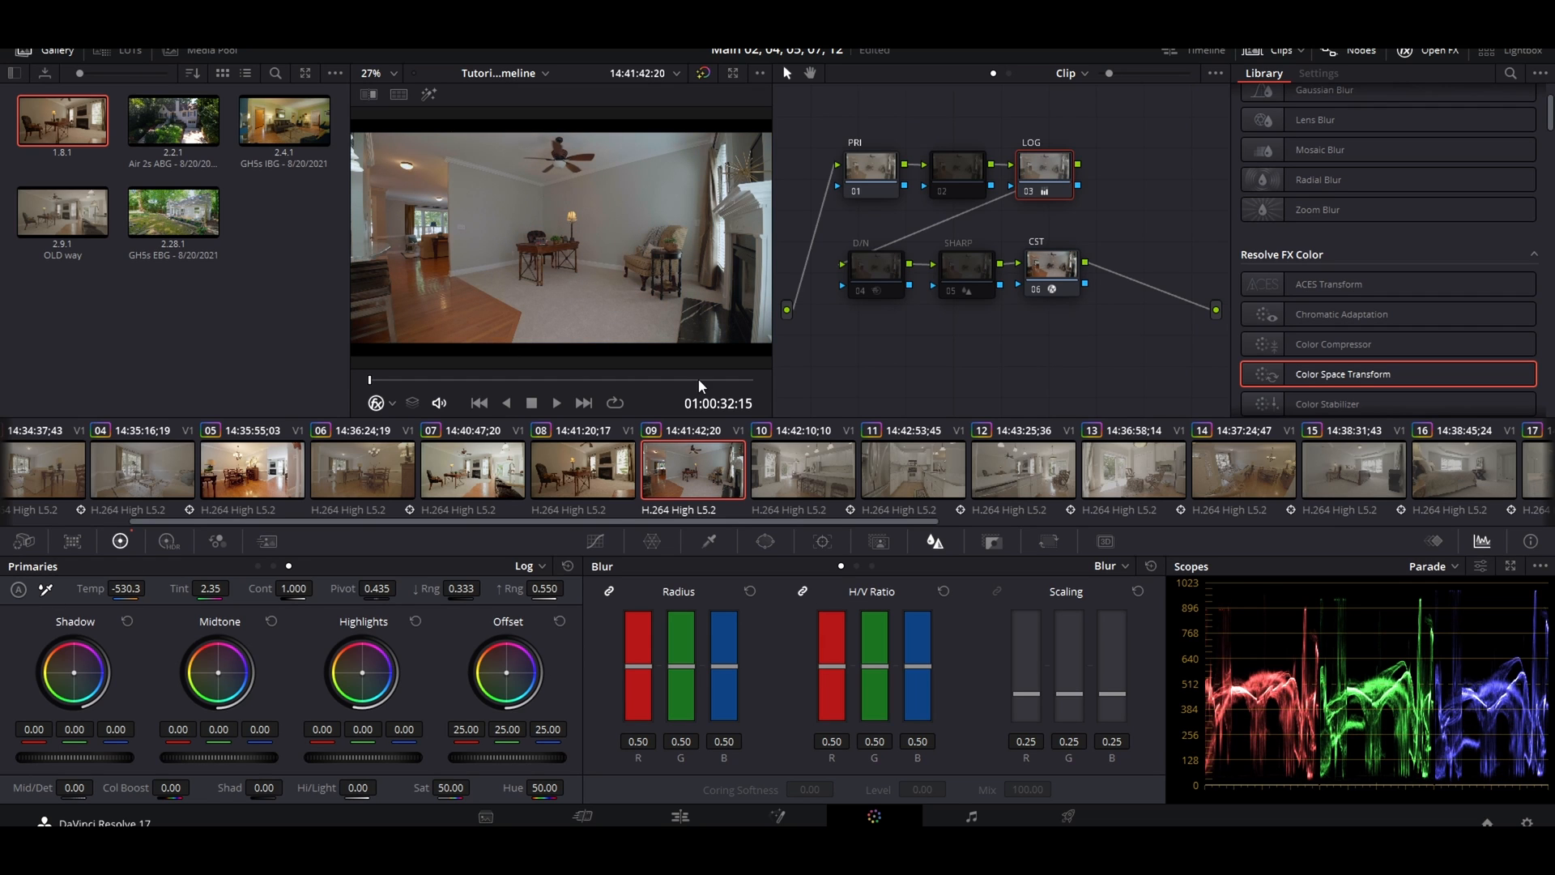
{"action": "mouse_move", "coordinate": [65, 690]}
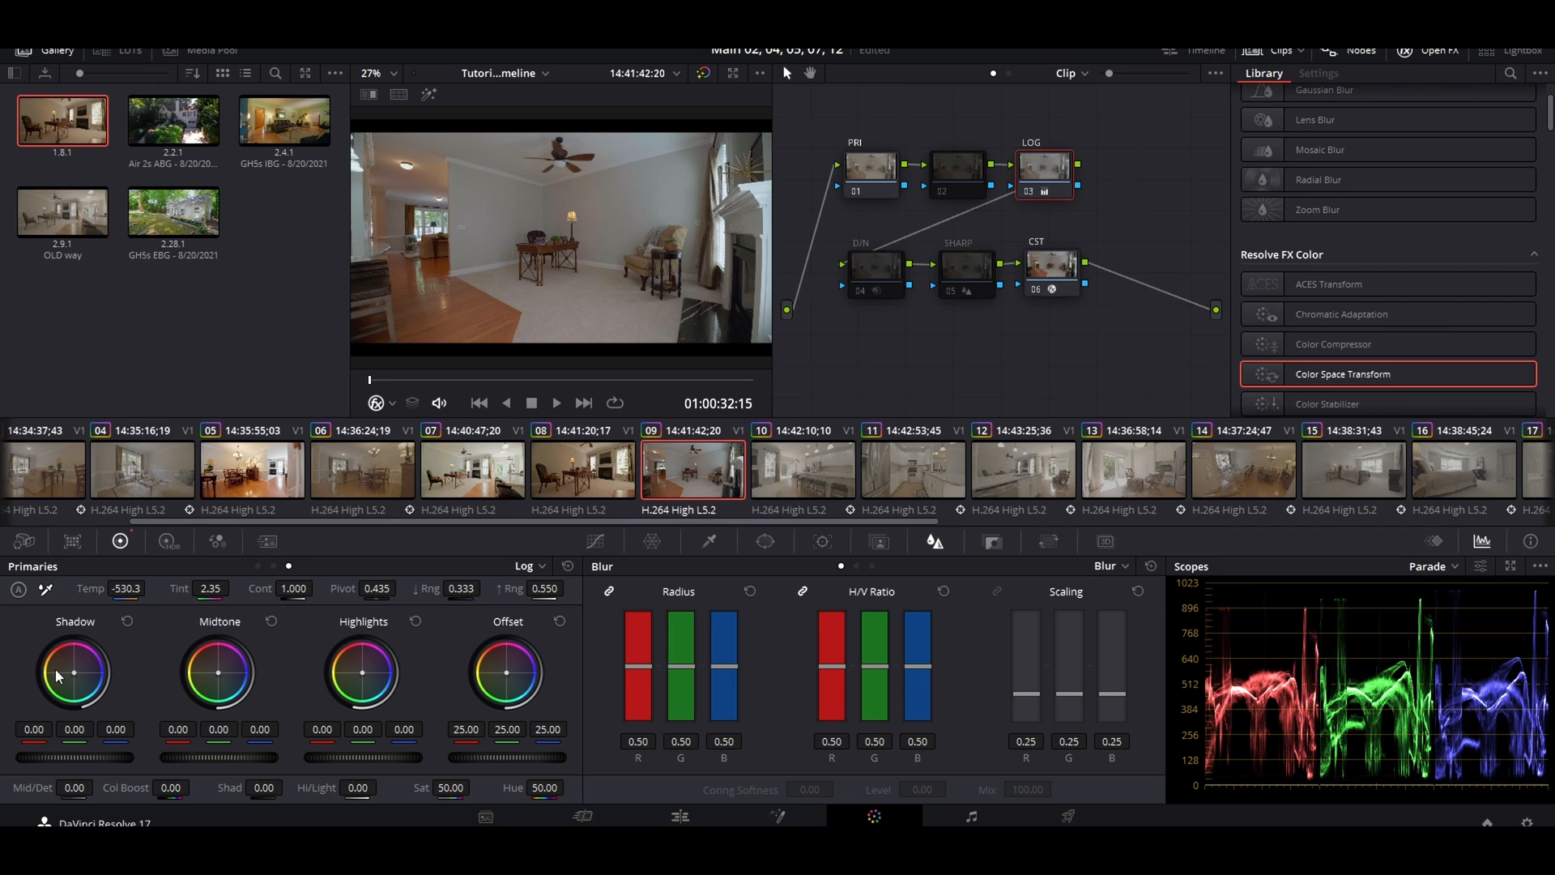
{"action": "mouse_move", "coordinate": [218, 620]}
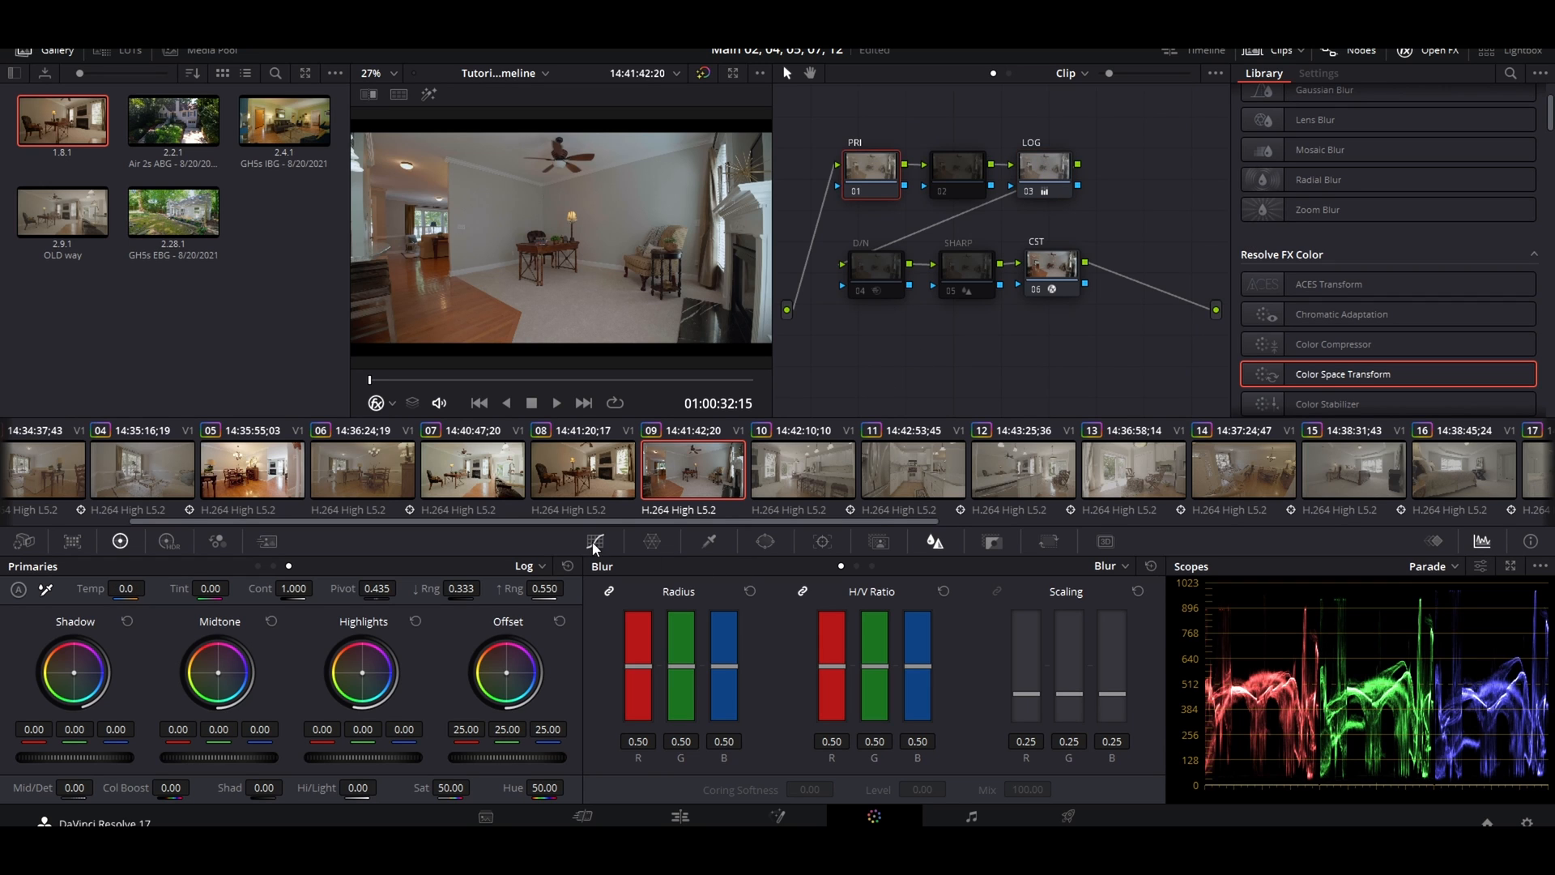
Show Curves beside the primary Color Wheels for the FRI node, then bring up the HDR zone wheels.
{"action": "left_click", "coordinate": [595, 540]}
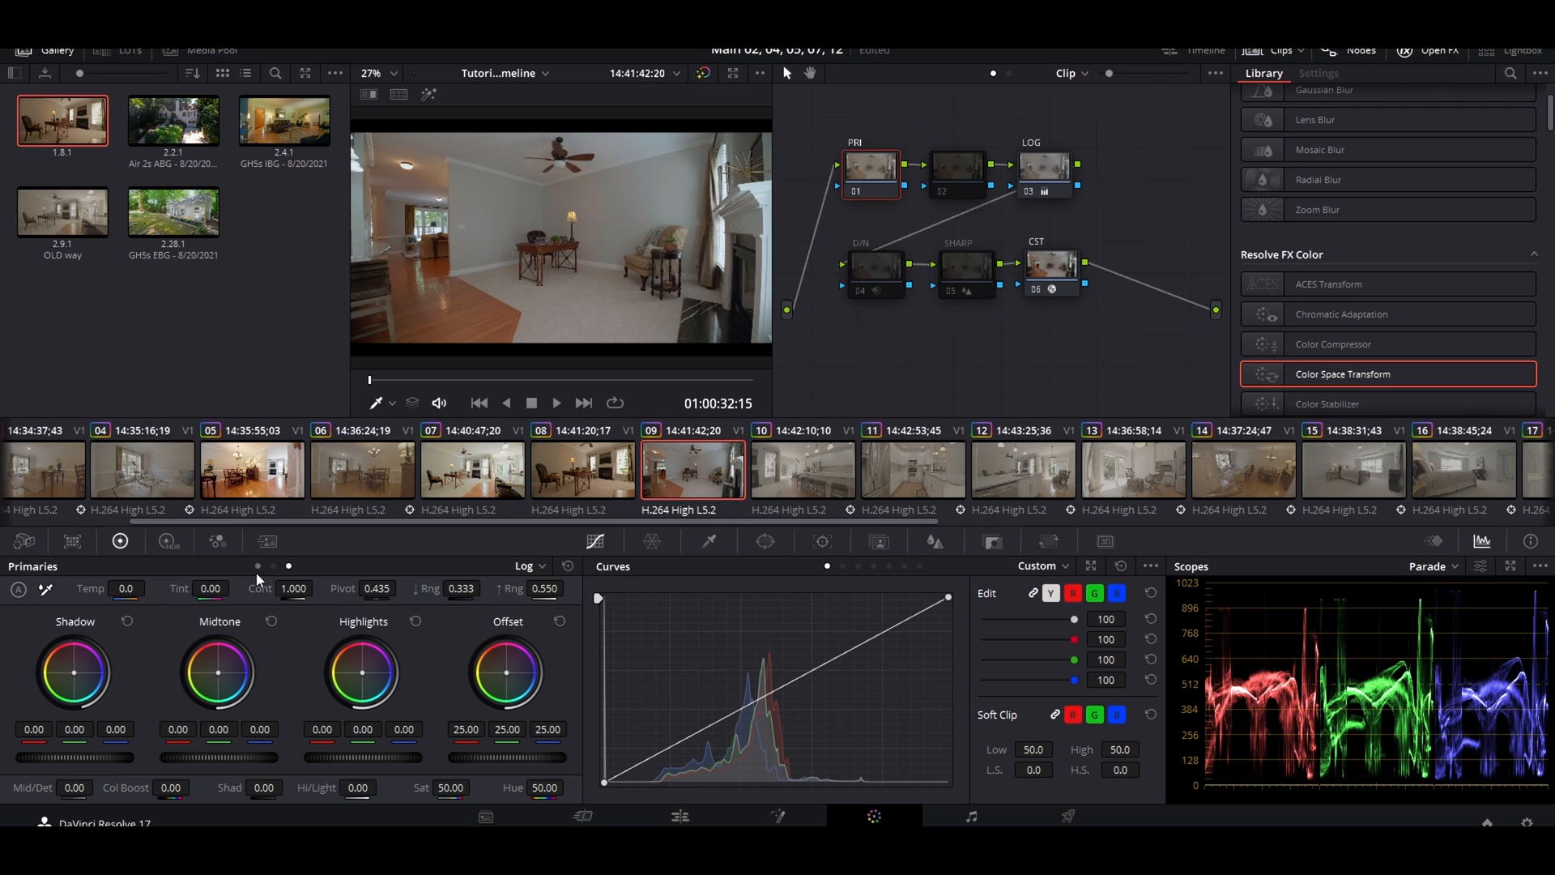
{"action": "left_click", "coordinate": [522, 565]}
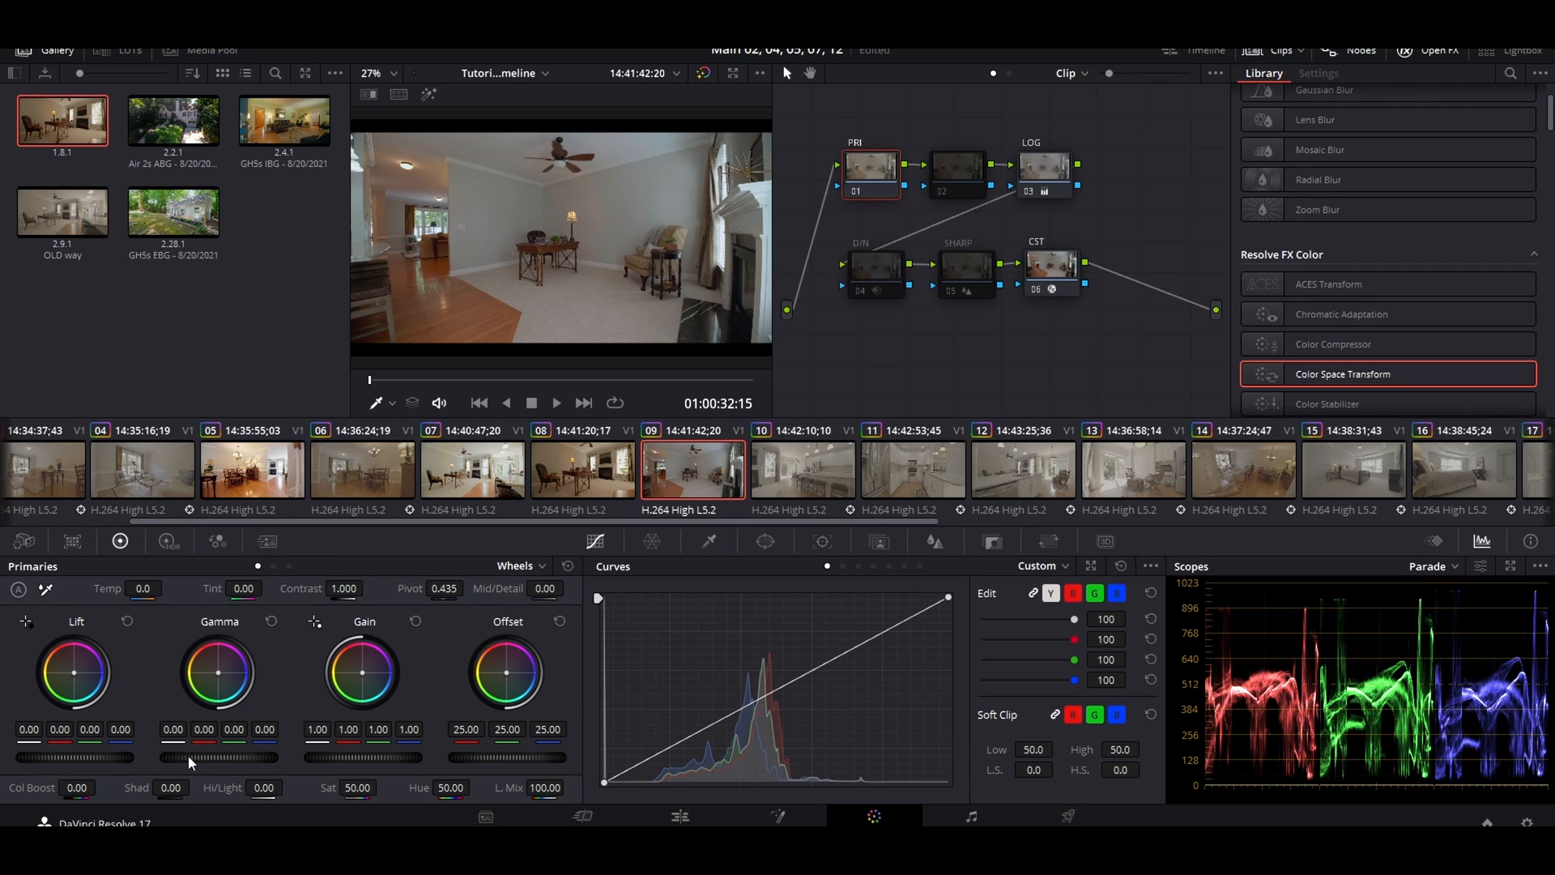
{"action": "mouse_move", "coordinate": [928, 733]}
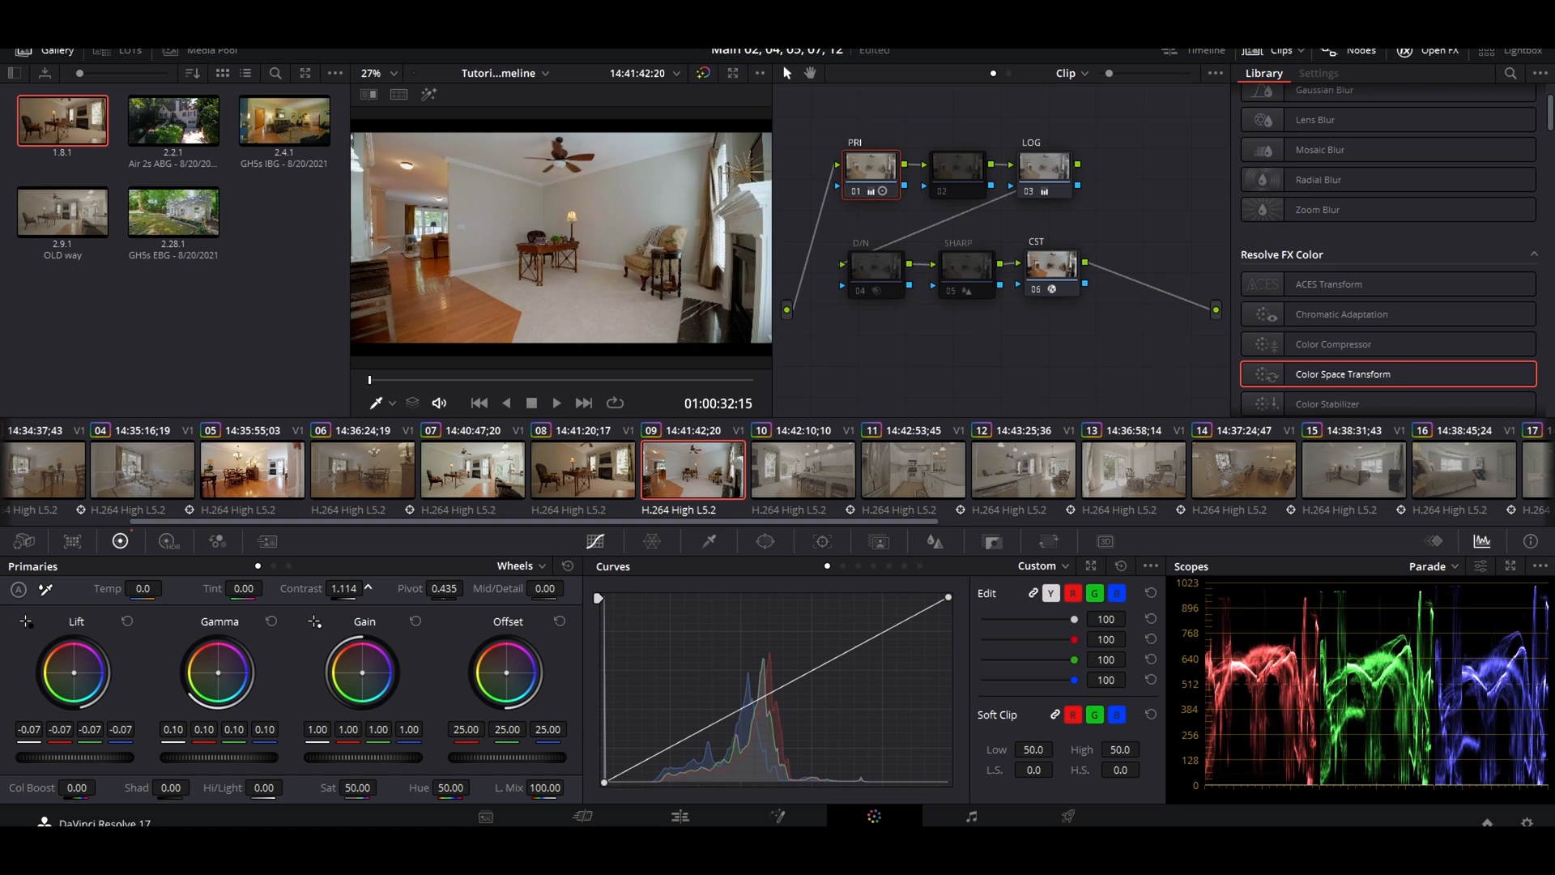
{"action": "left_click", "coordinate": [168, 540]}
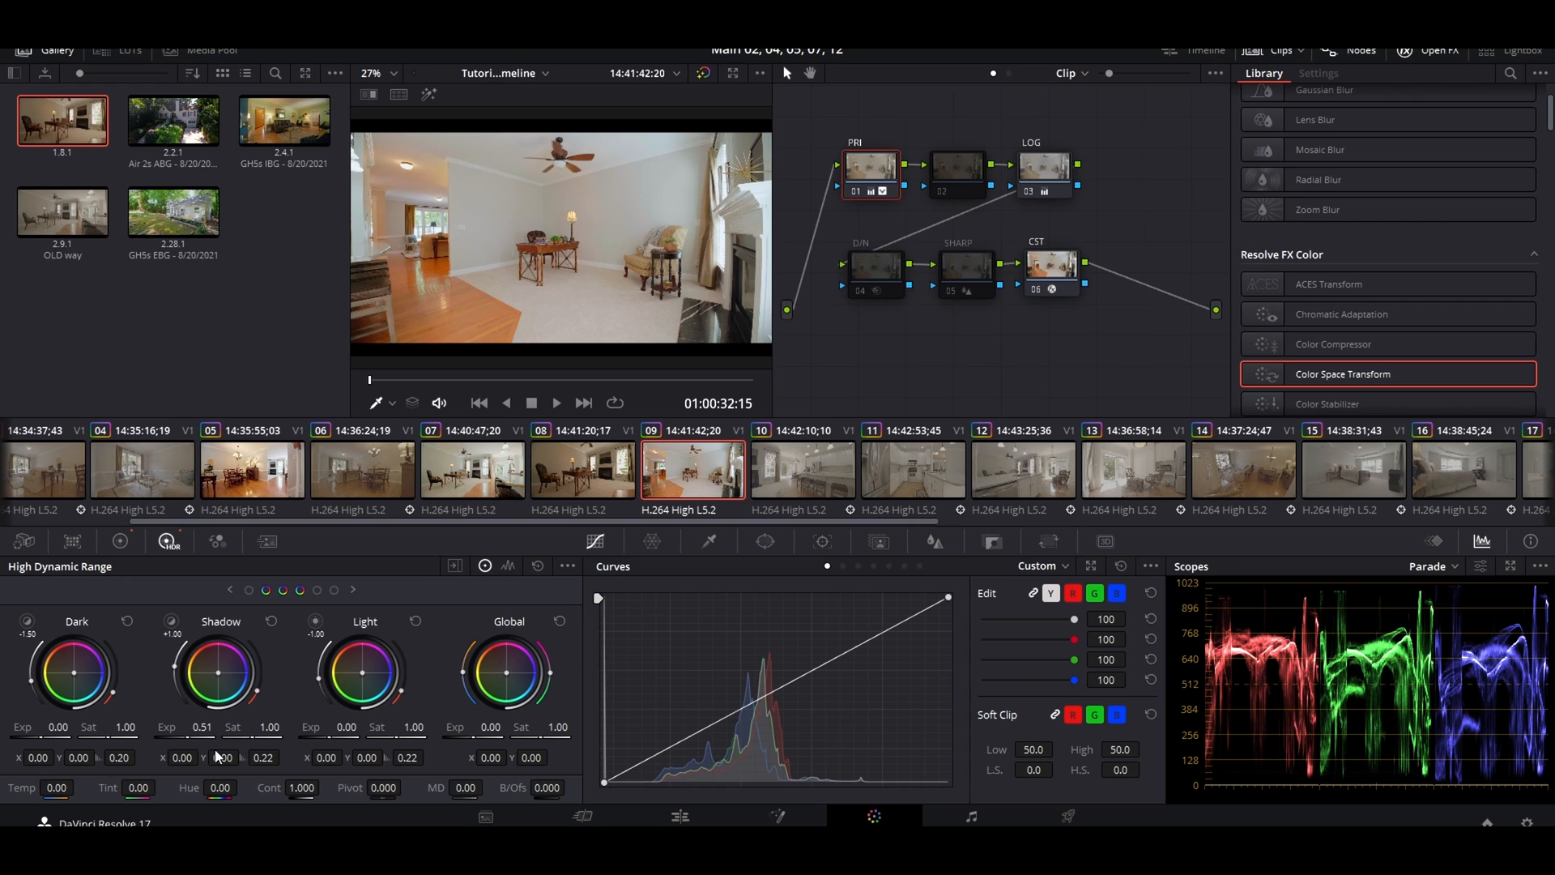
{"action": "mouse_move", "coordinate": [217, 756]}
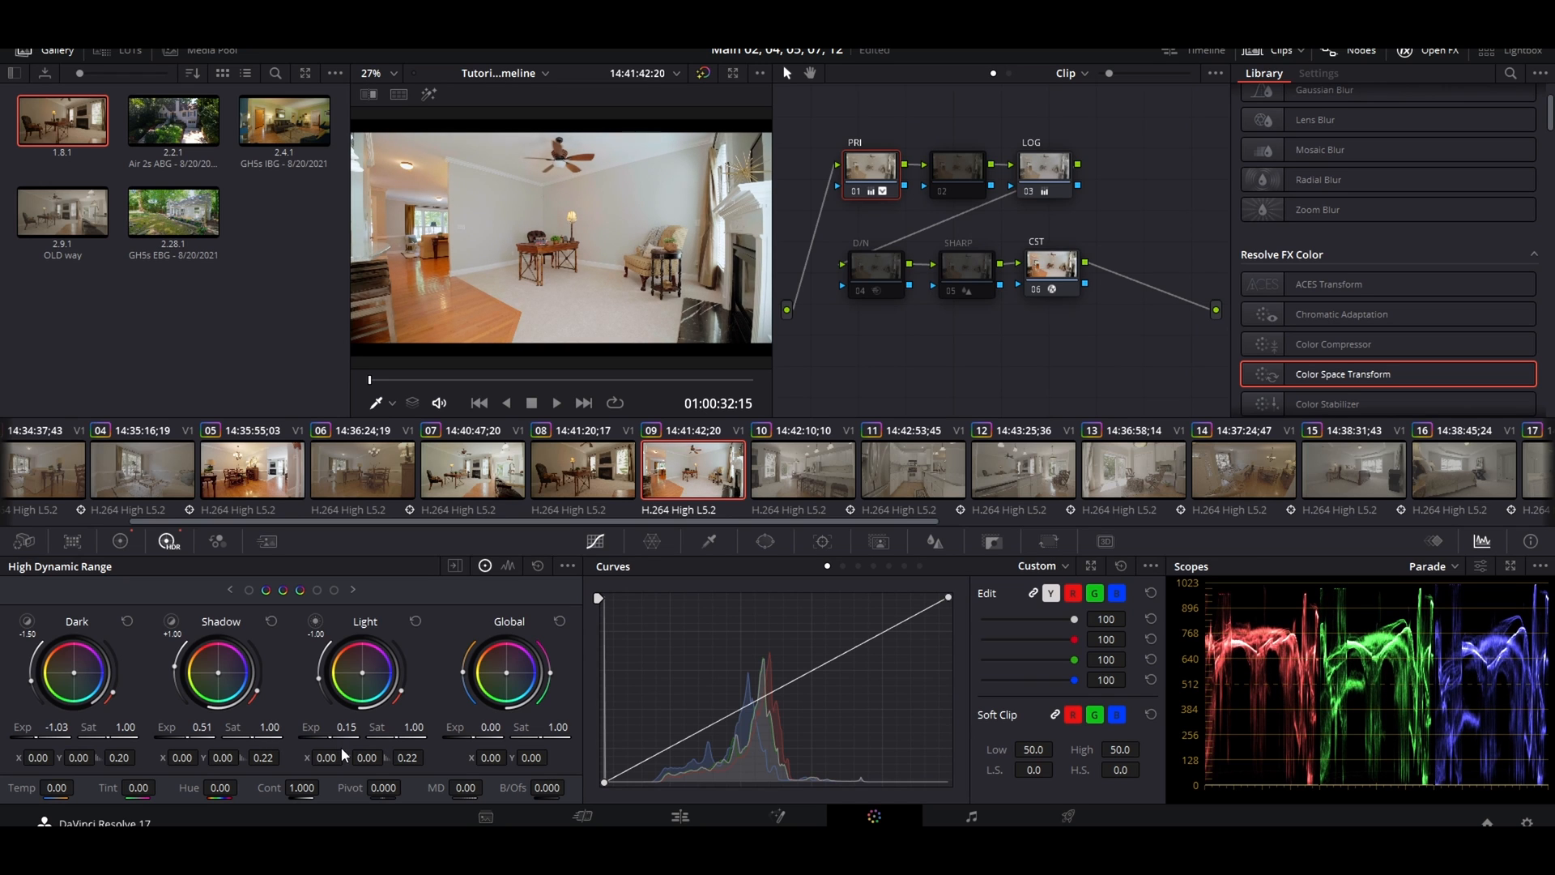
{"action": "mouse_move", "coordinate": [629, 665]}
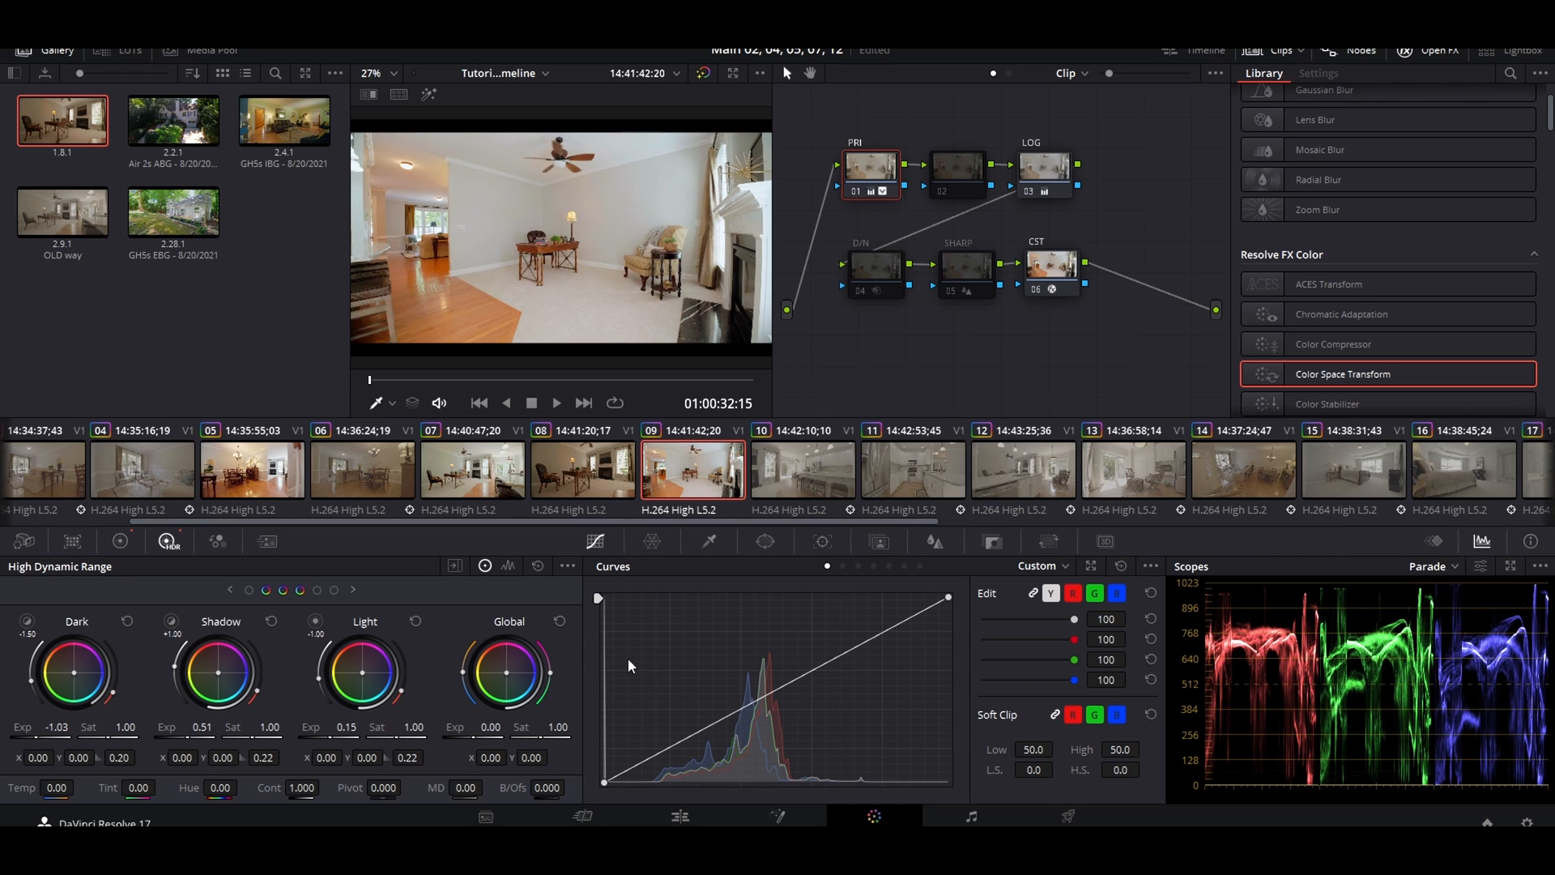
{"action": "mouse_move", "coordinate": [940, 305]}
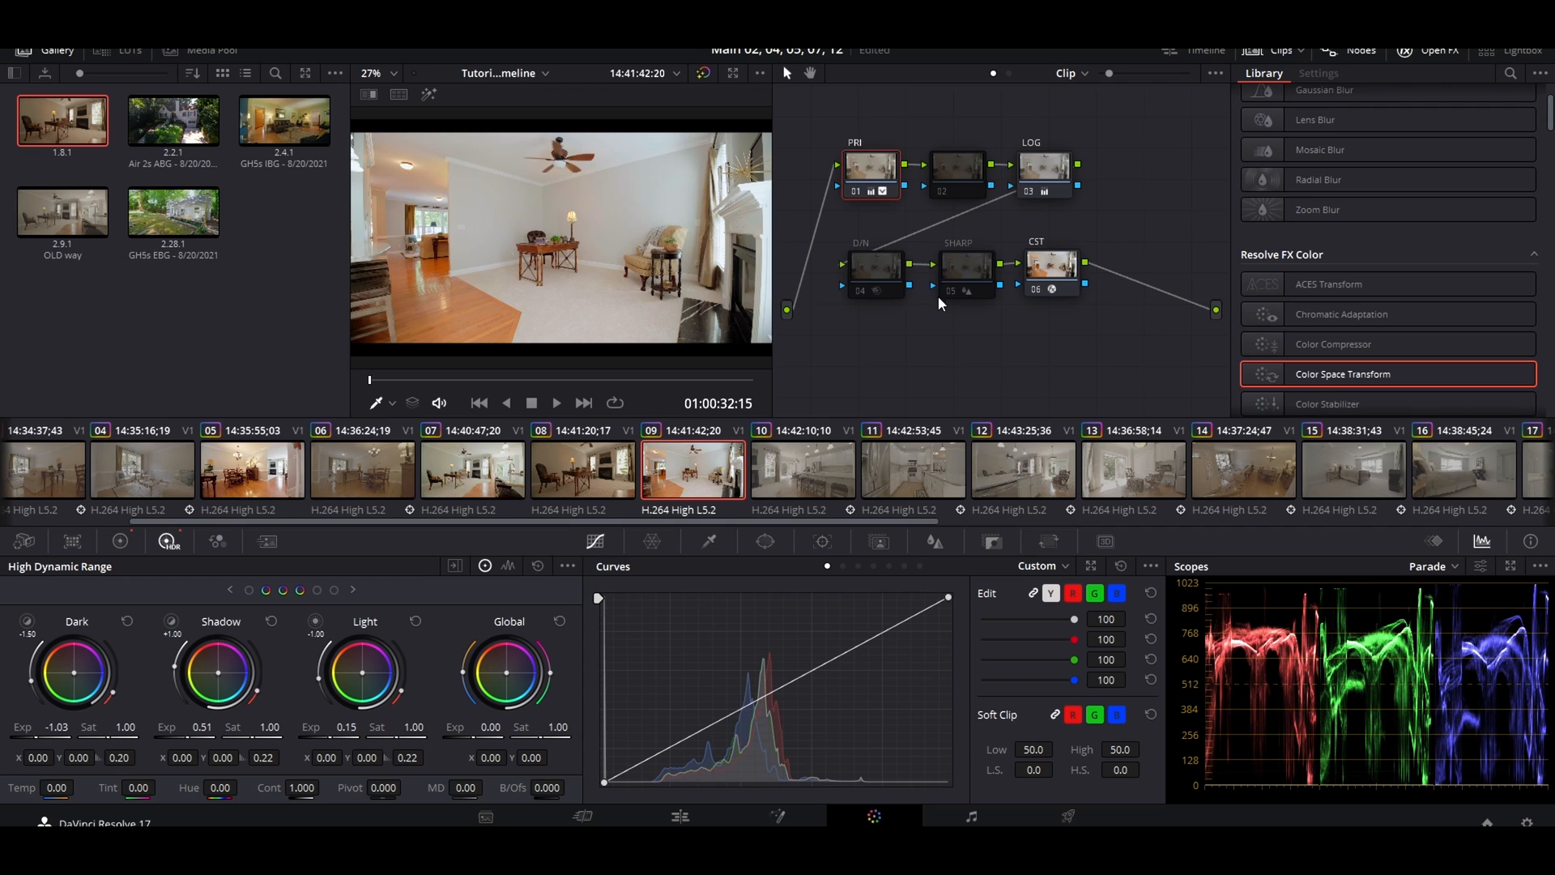
{"action": "mouse_move", "coordinate": [942, 343]}
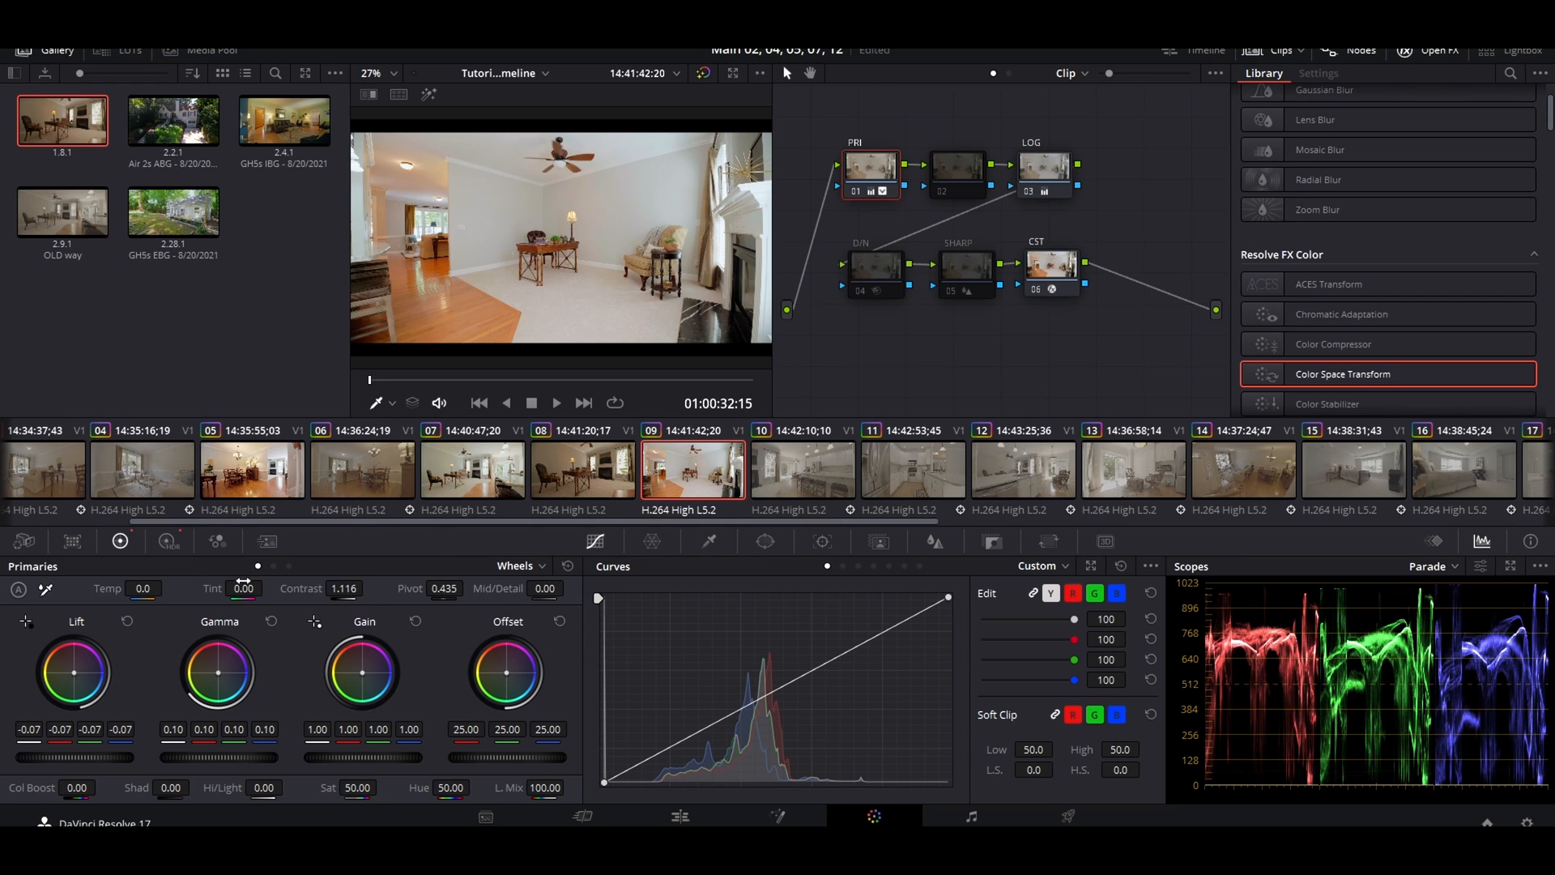
{"action": "mouse_move", "coordinate": [313, 610]}
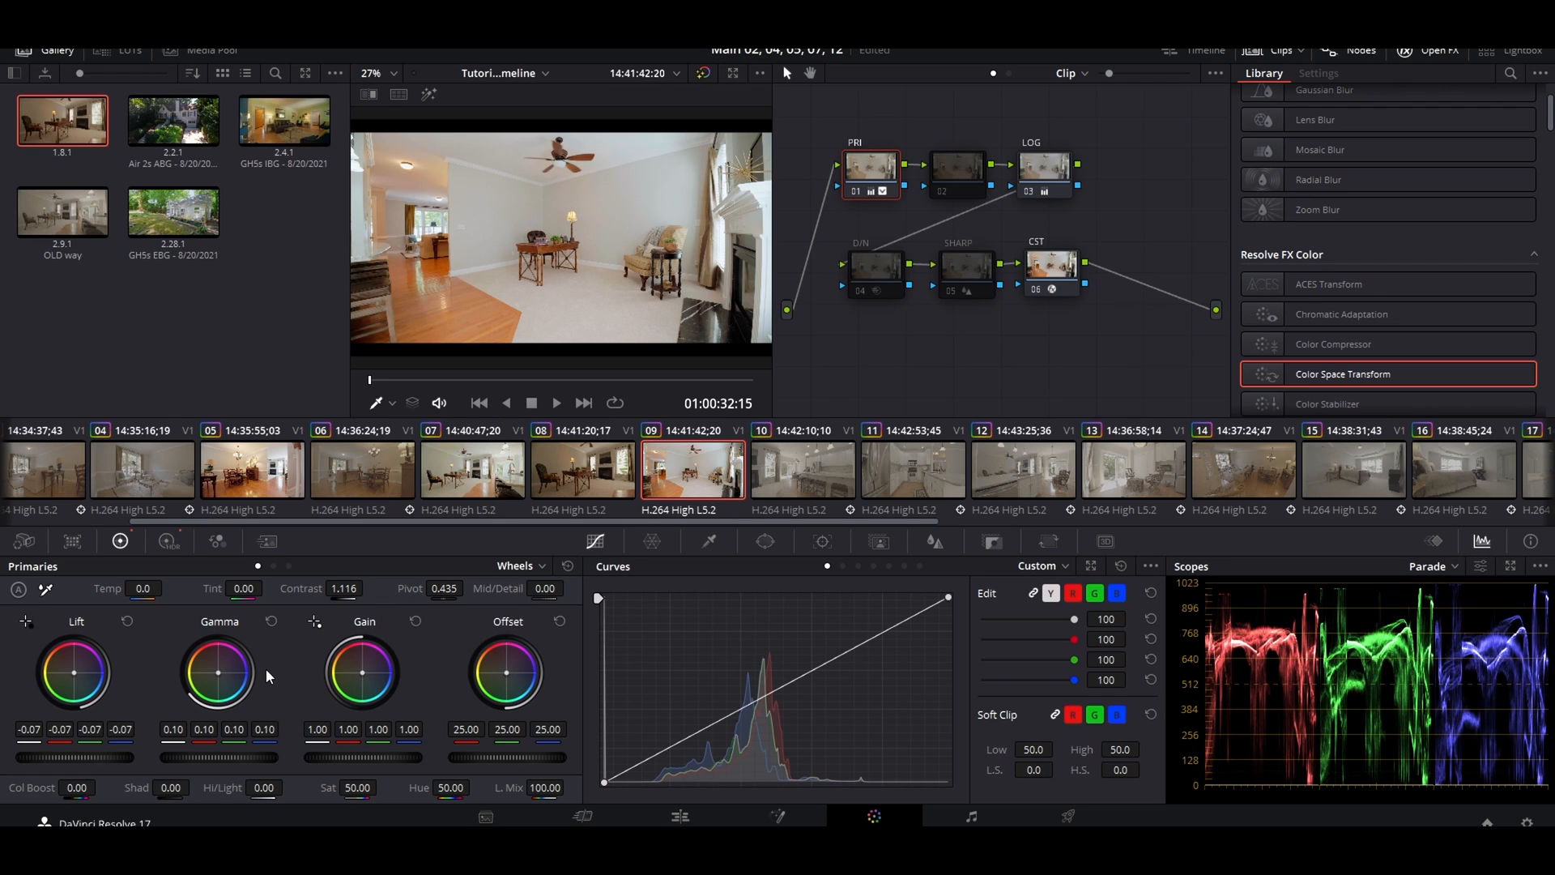
{"action": "mouse_move", "coordinate": [963, 360]}
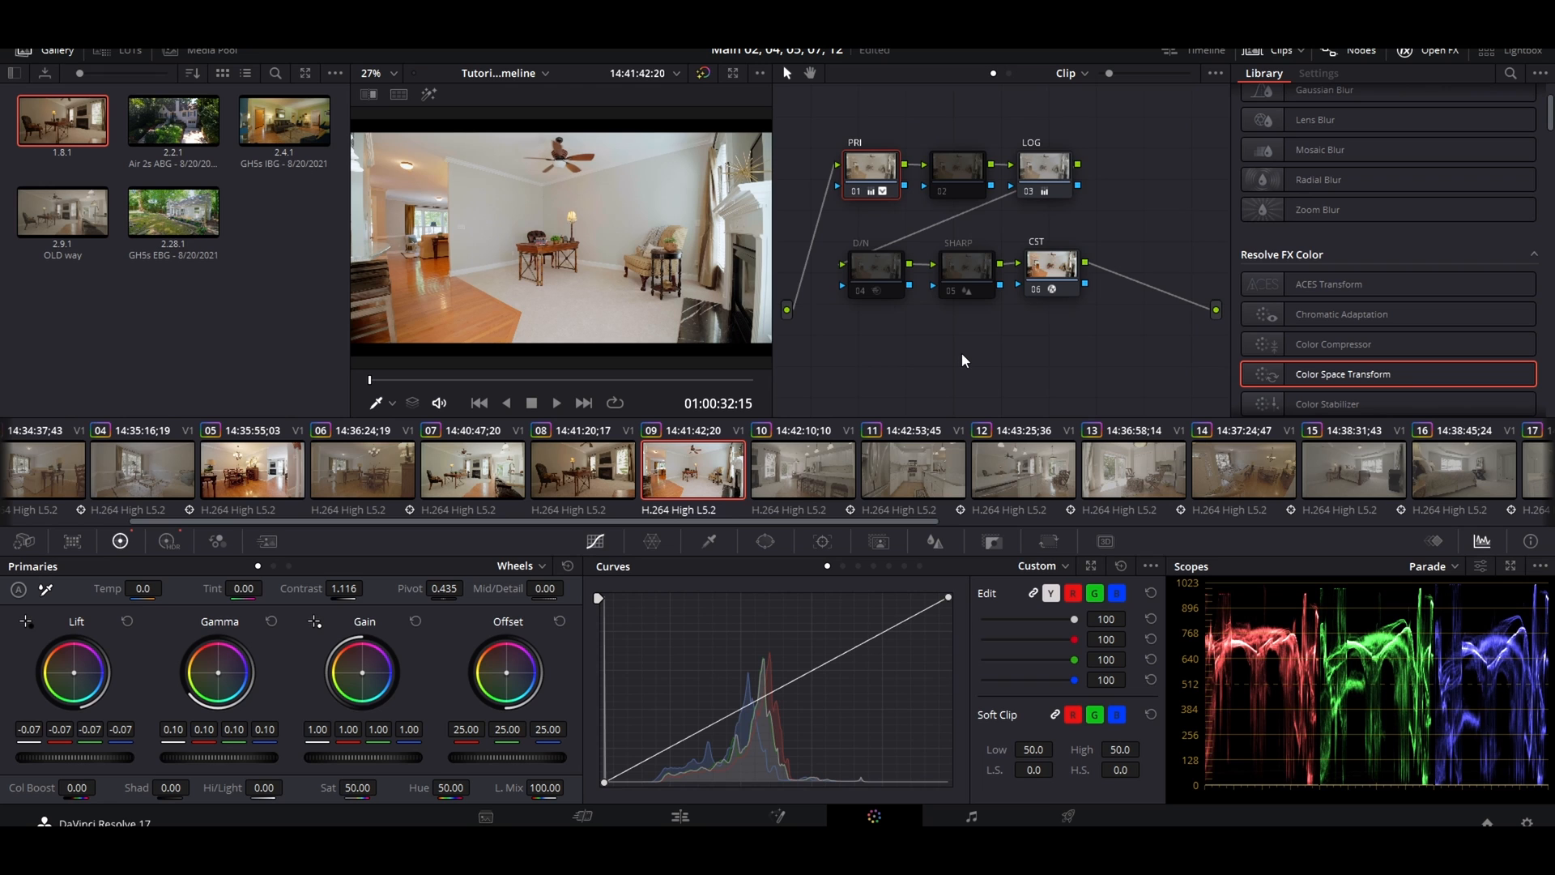
{"action": "mouse_move", "coordinate": [904, 393]}
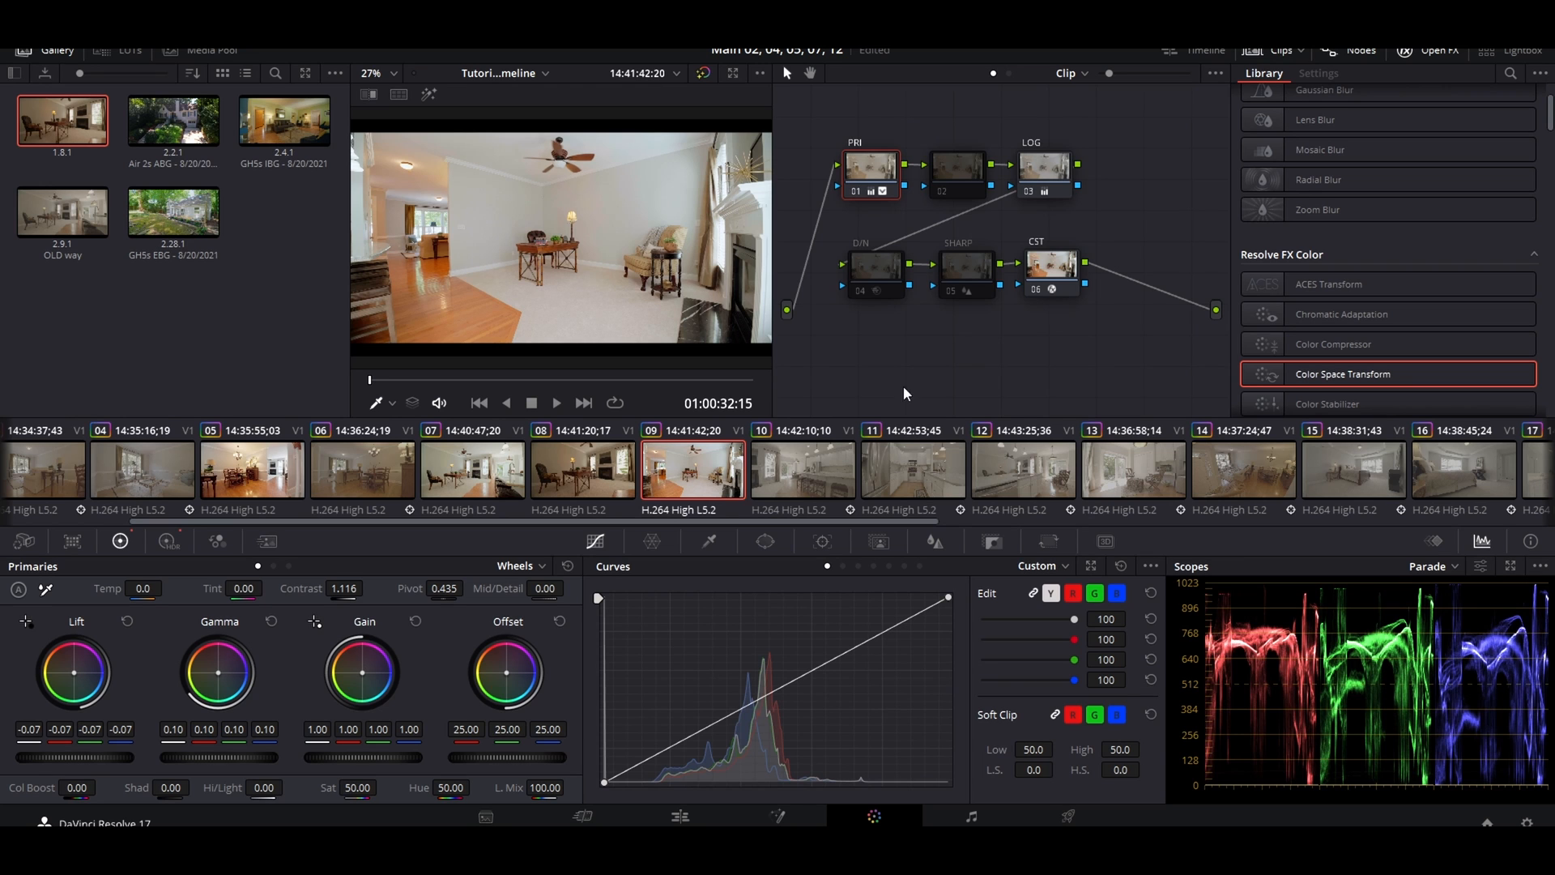
Load kitchen clip 10 into the viewer, leaving clip 09's grade in place.
{"action": "left_click", "coordinate": [804, 471]}
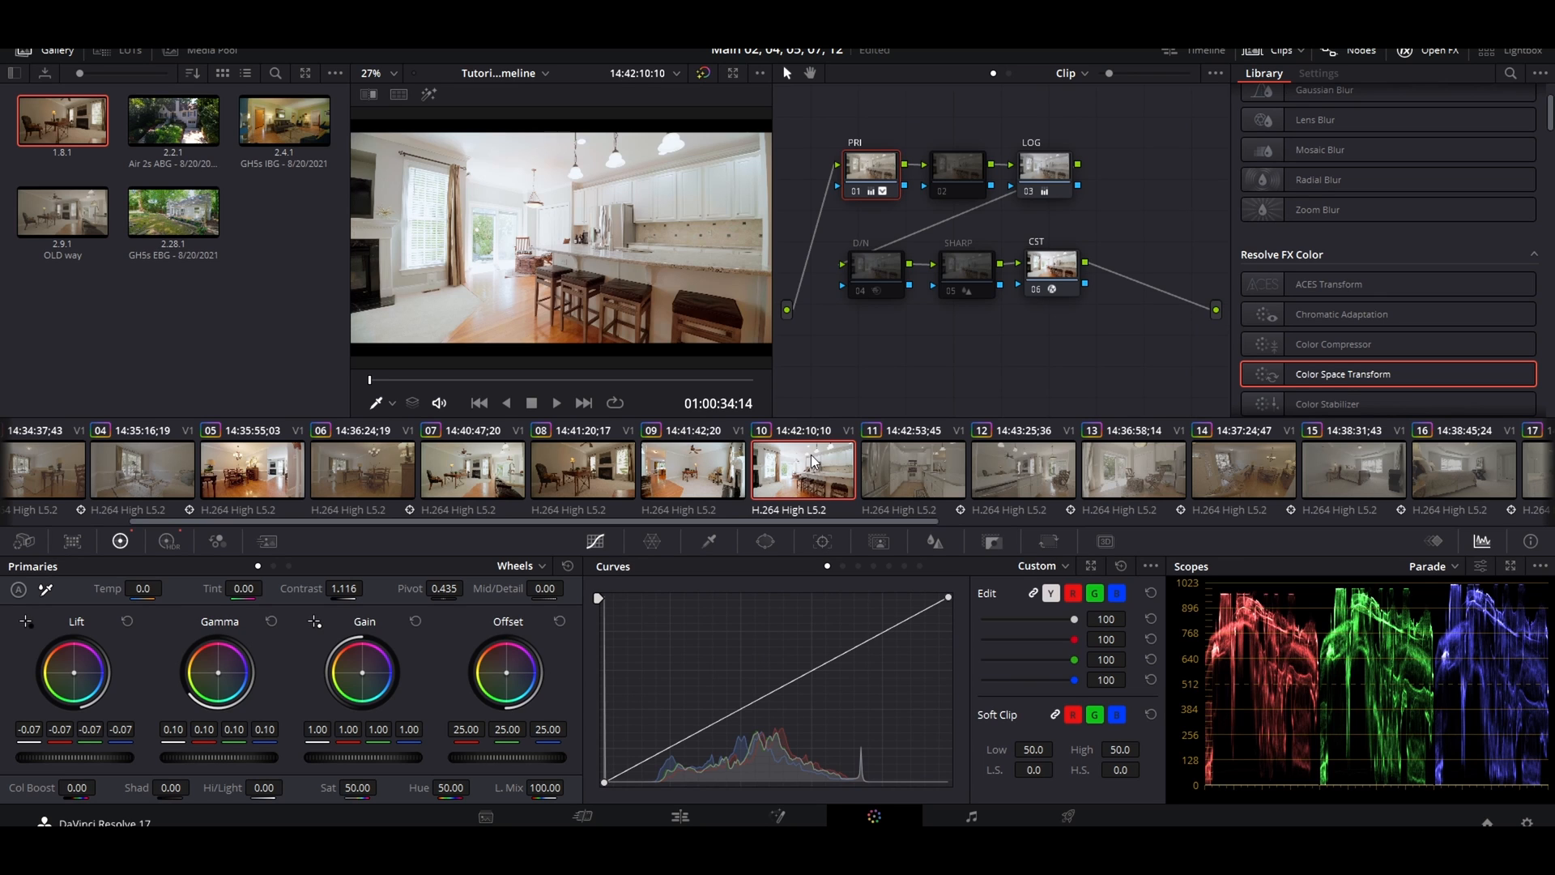
{"action": "mouse_move", "coordinate": [886, 340]}
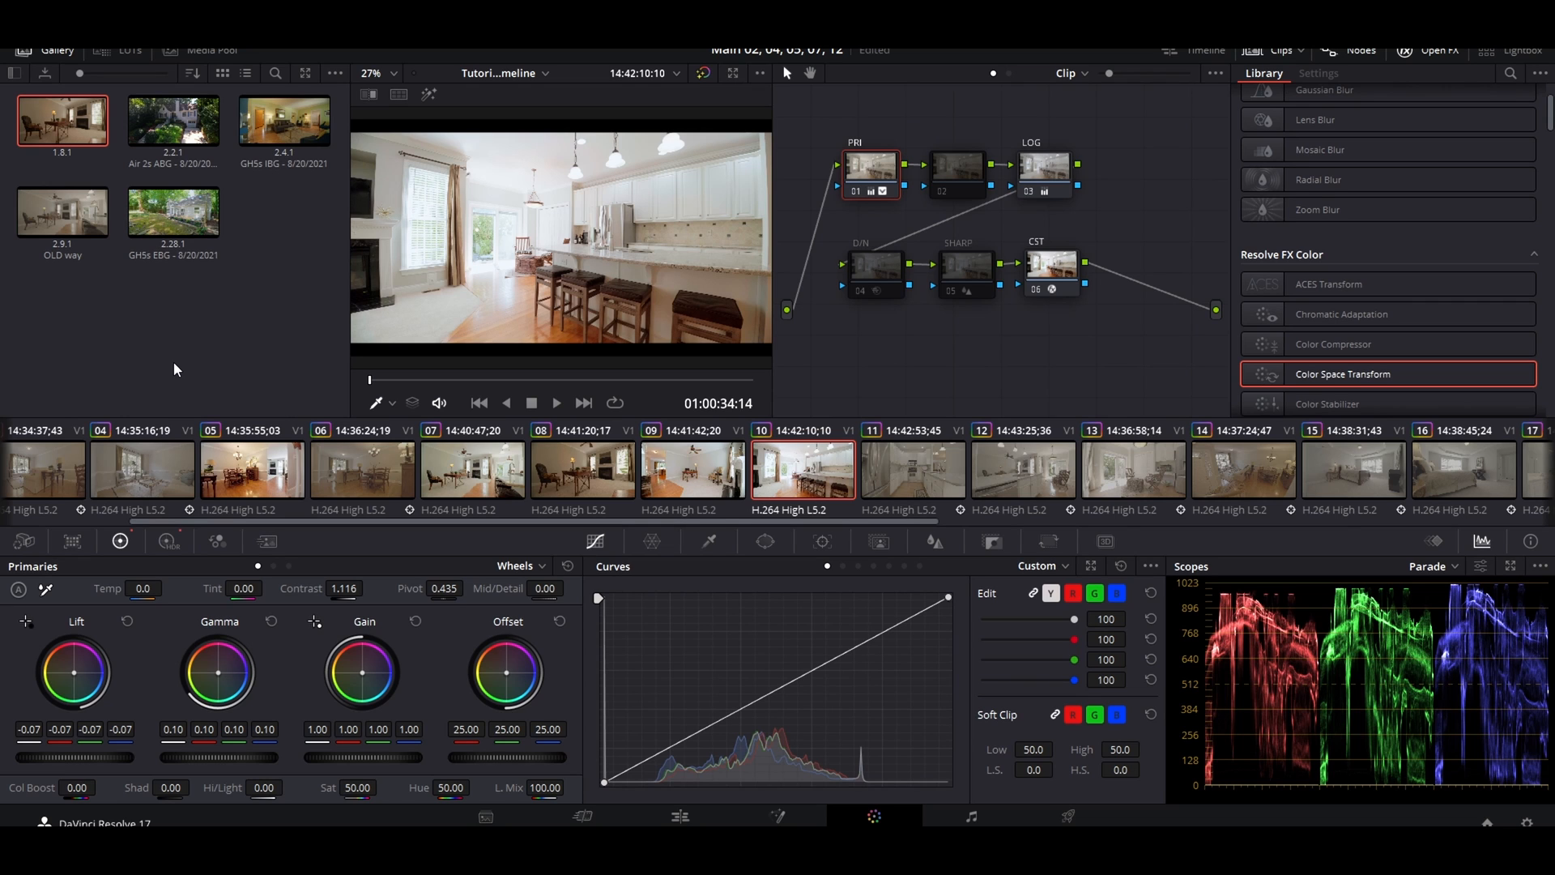
{"action": "mouse_move", "coordinate": [248, 358]}
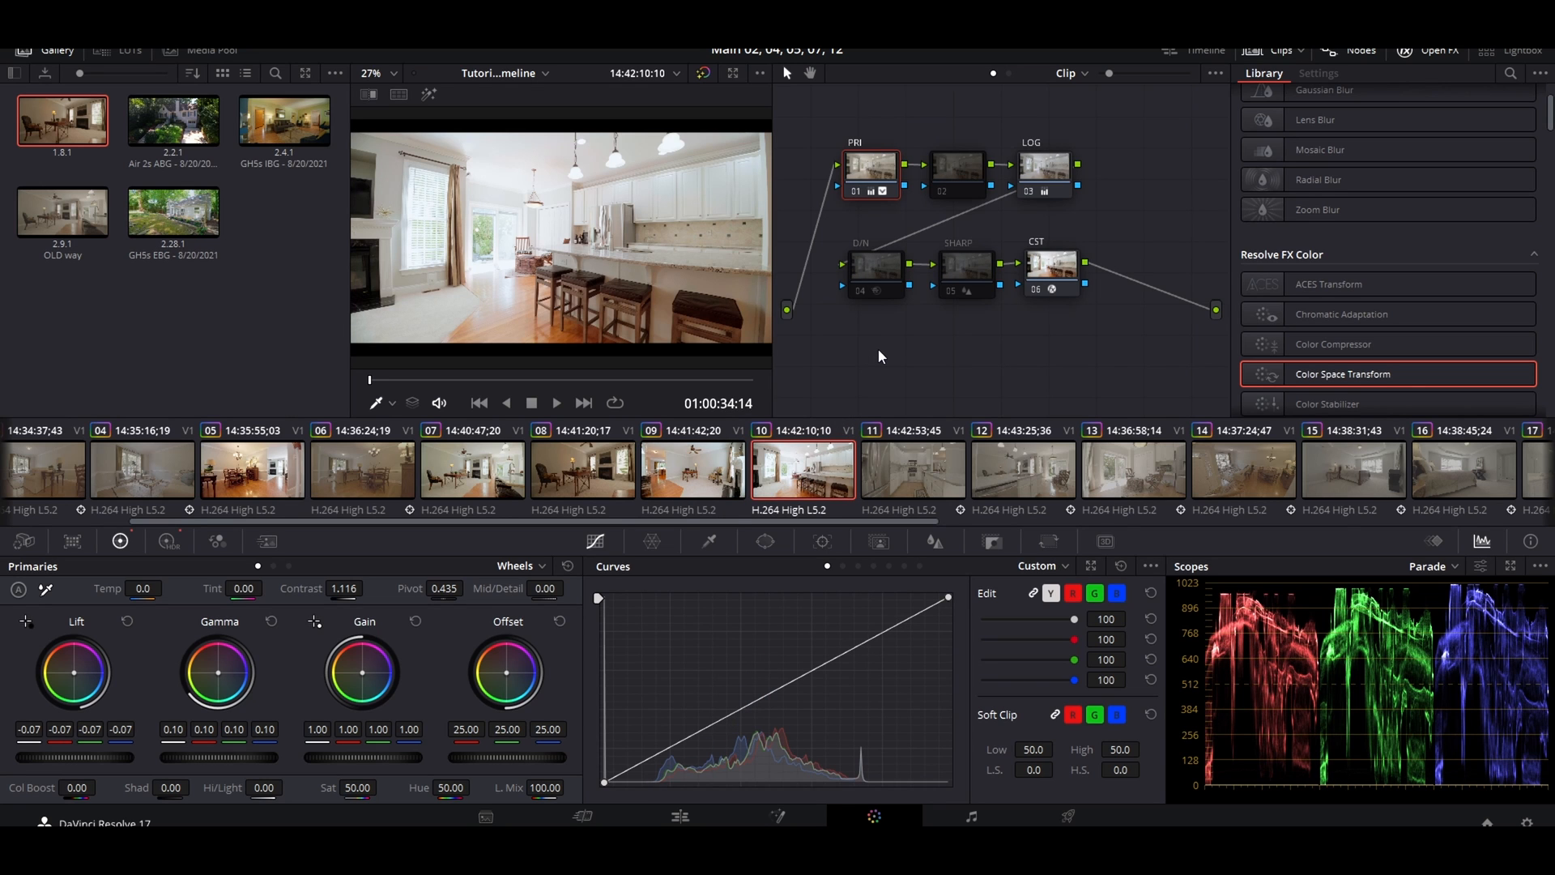
{"action": "mouse_move", "coordinate": [913, 133]}
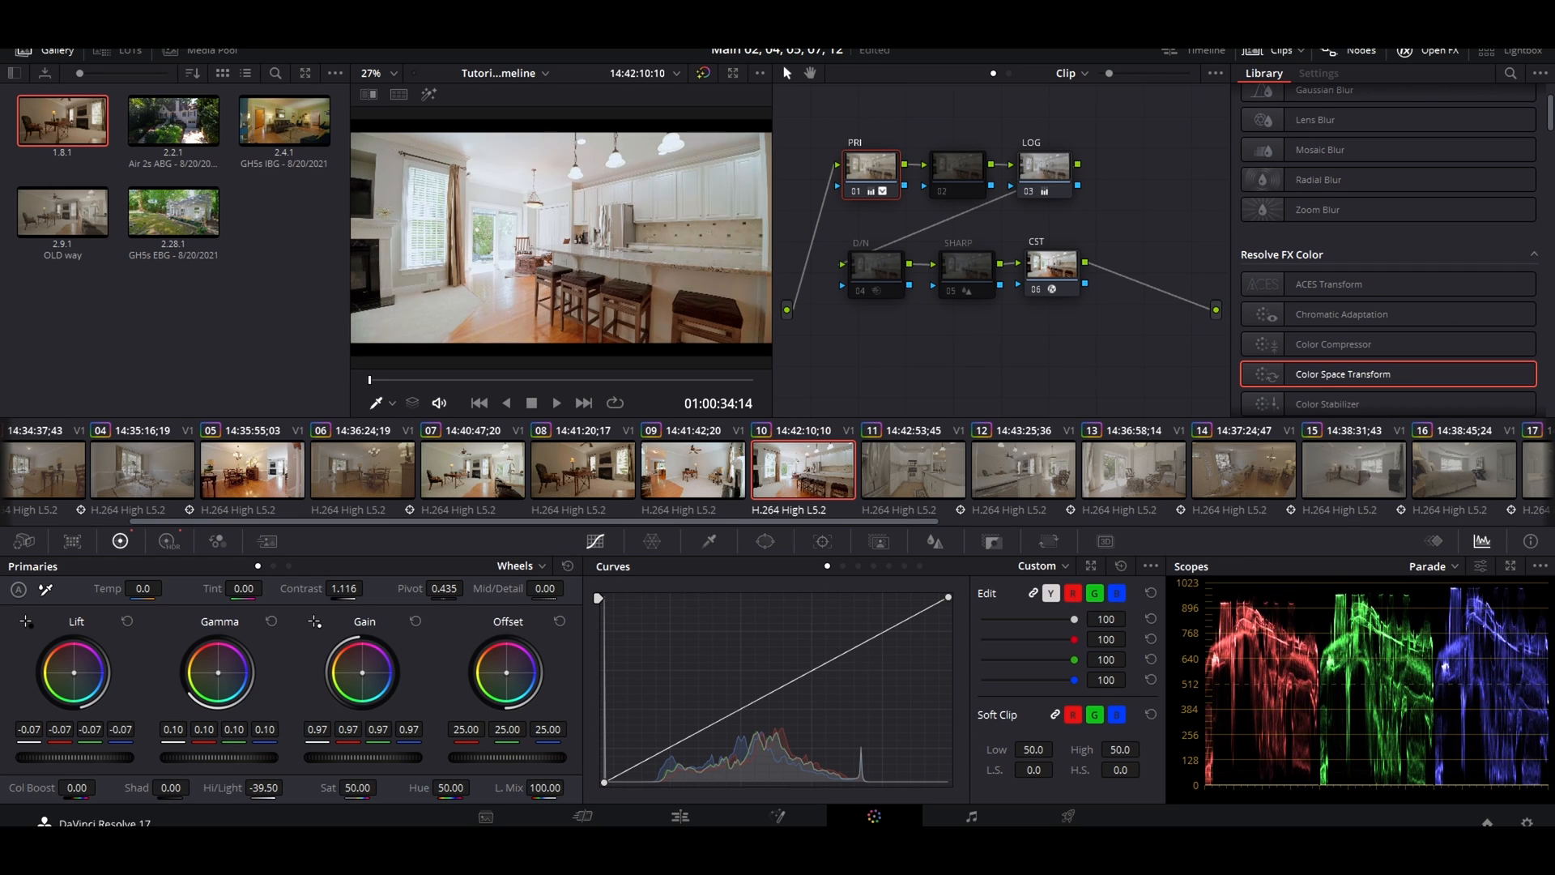
Raise the kitchen clip's Gamma master wheel to 0.15 and display the HDR wheels.
{"action": "left_click_drag", "start_coordinate": [216, 672], "coordinate": [228, 644]}
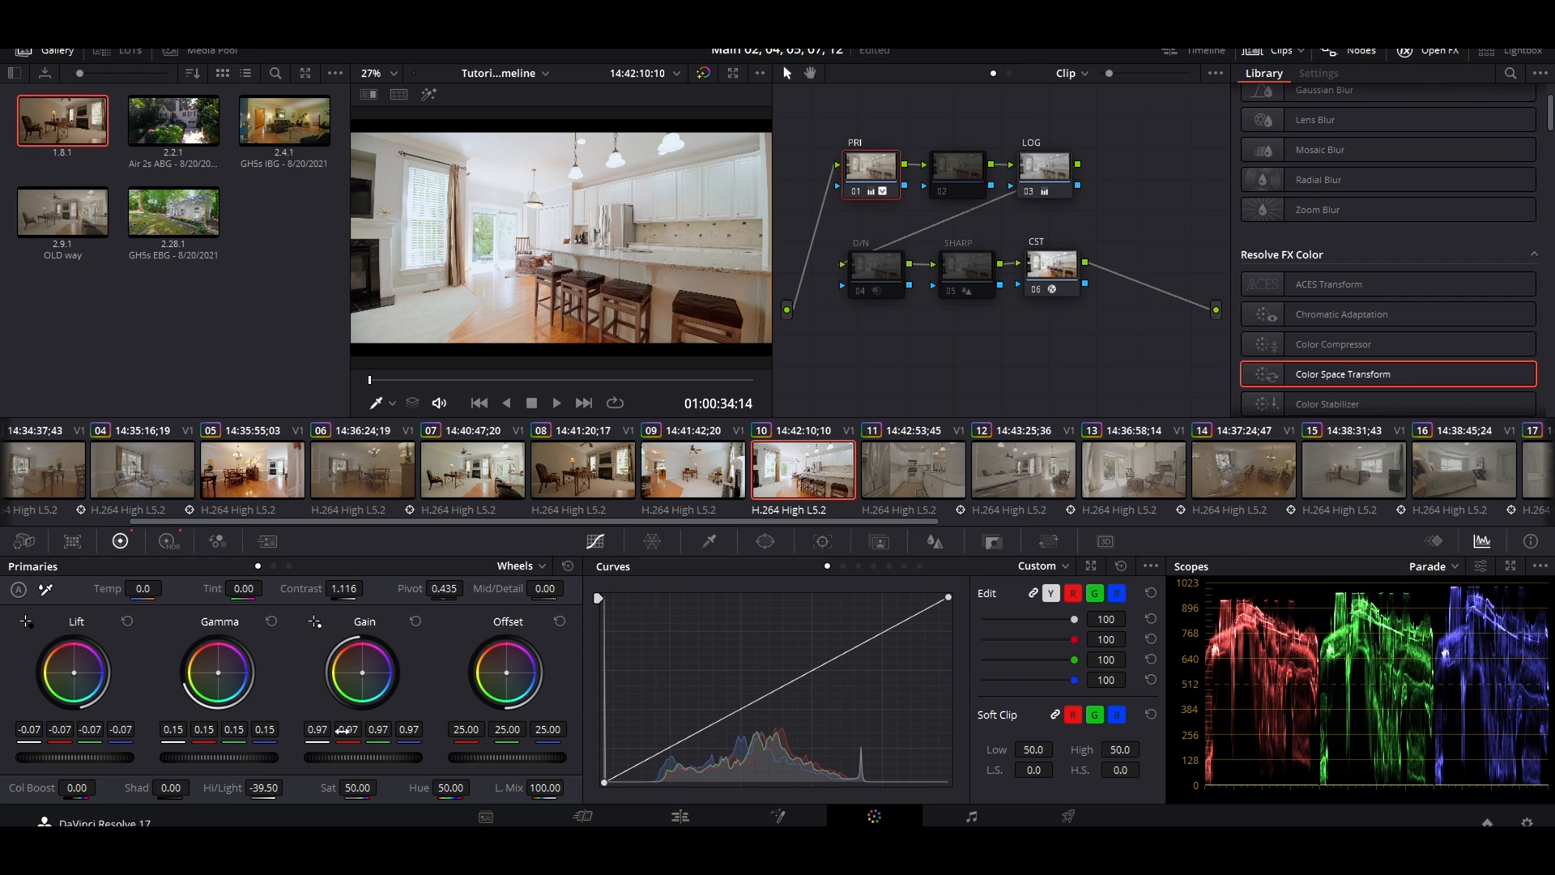
{"action": "left_click", "coordinate": [168, 541]}
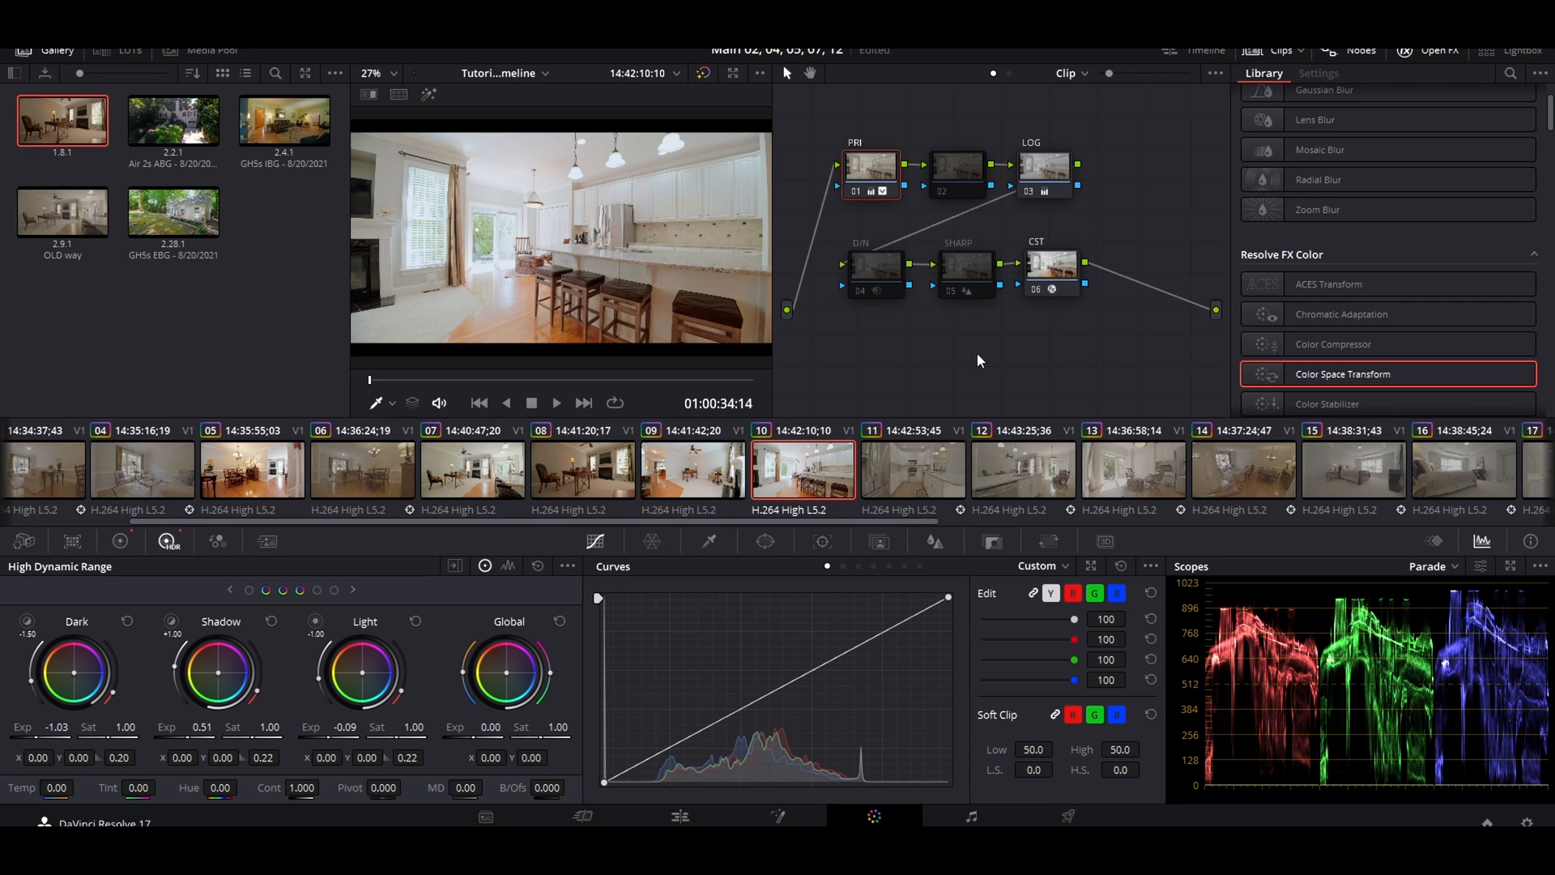
{"action": "mouse_move", "coordinate": [983, 373]}
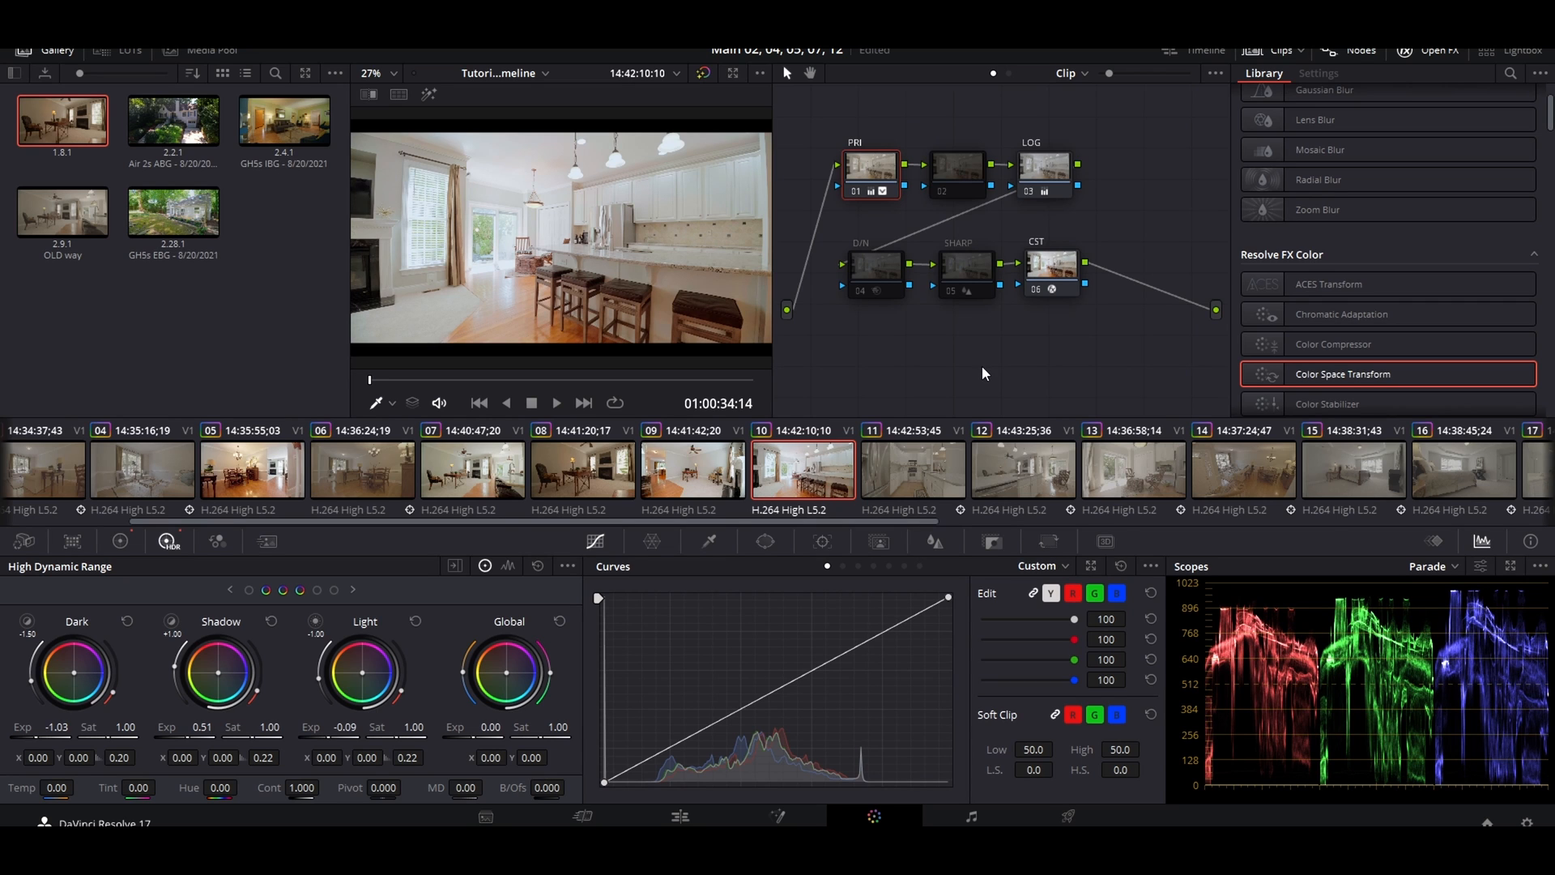
Compare the kitchen clip with grades bypassed, then browse clips 11 and 12 and return to galley clip 11.
{"action": "left_click", "coordinate": [704, 74]}
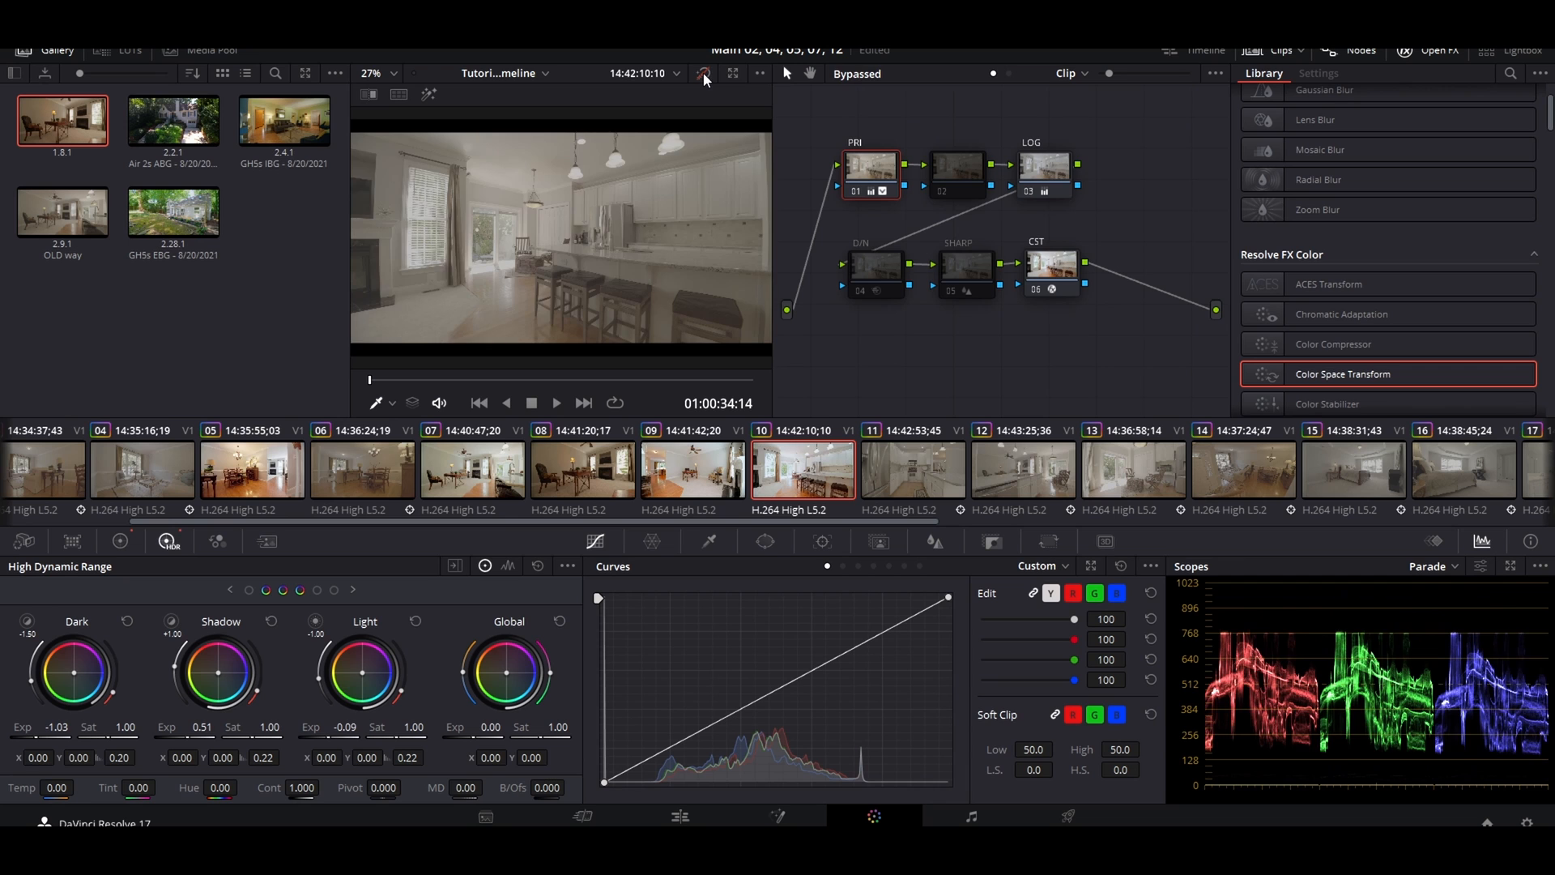
{"action": "left_click", "coordinate": [911, 468]}
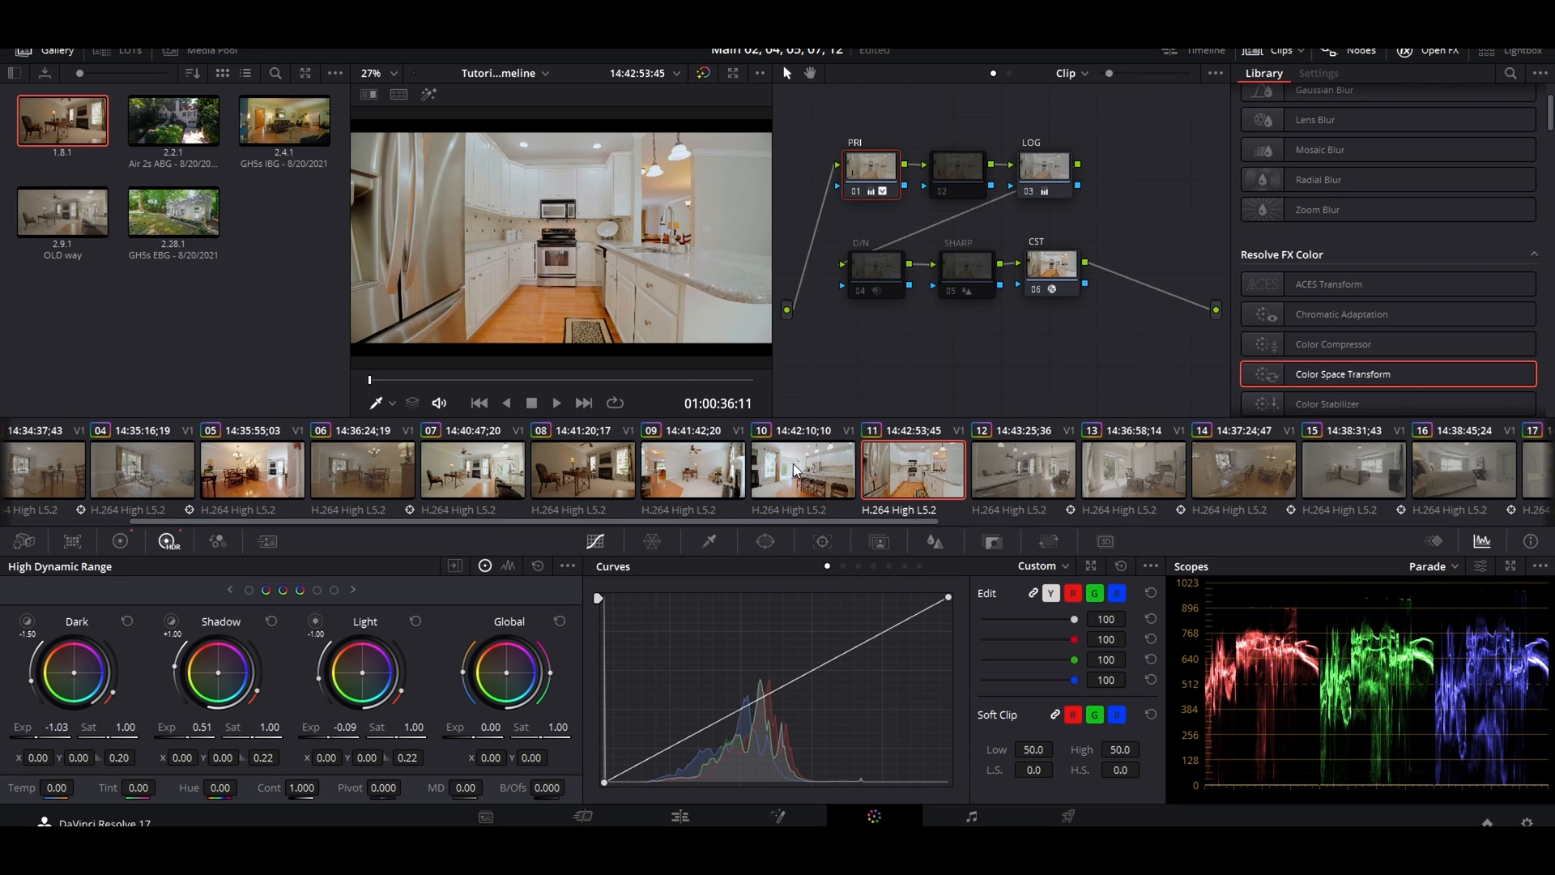
{"action": "left_click", "coordinate": [1024, 468]}
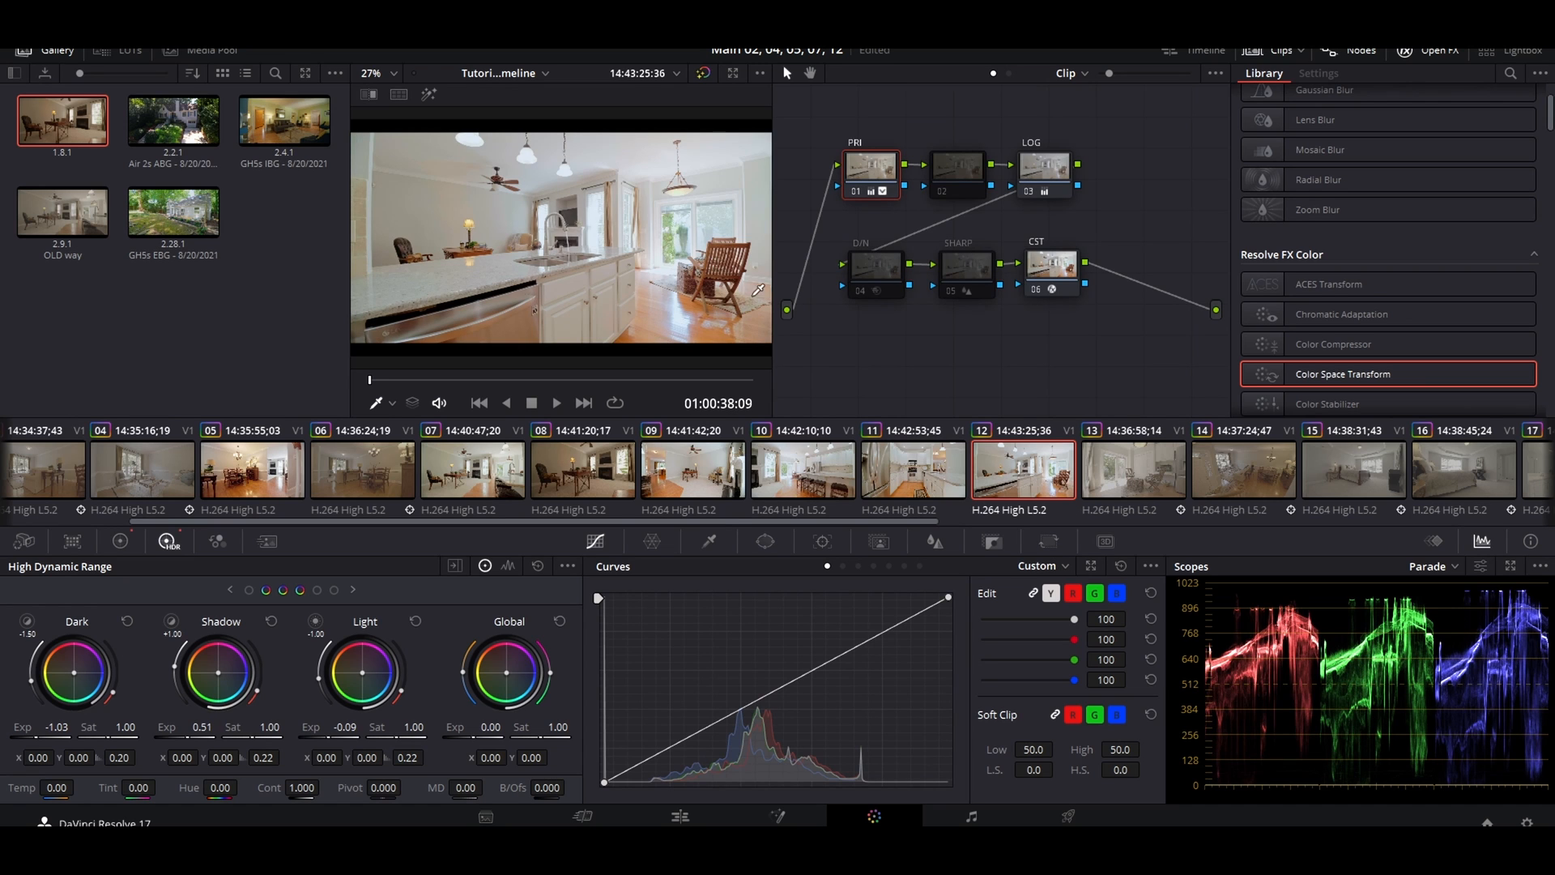
{"action": "left_click", "coordinate": [911, 472]}
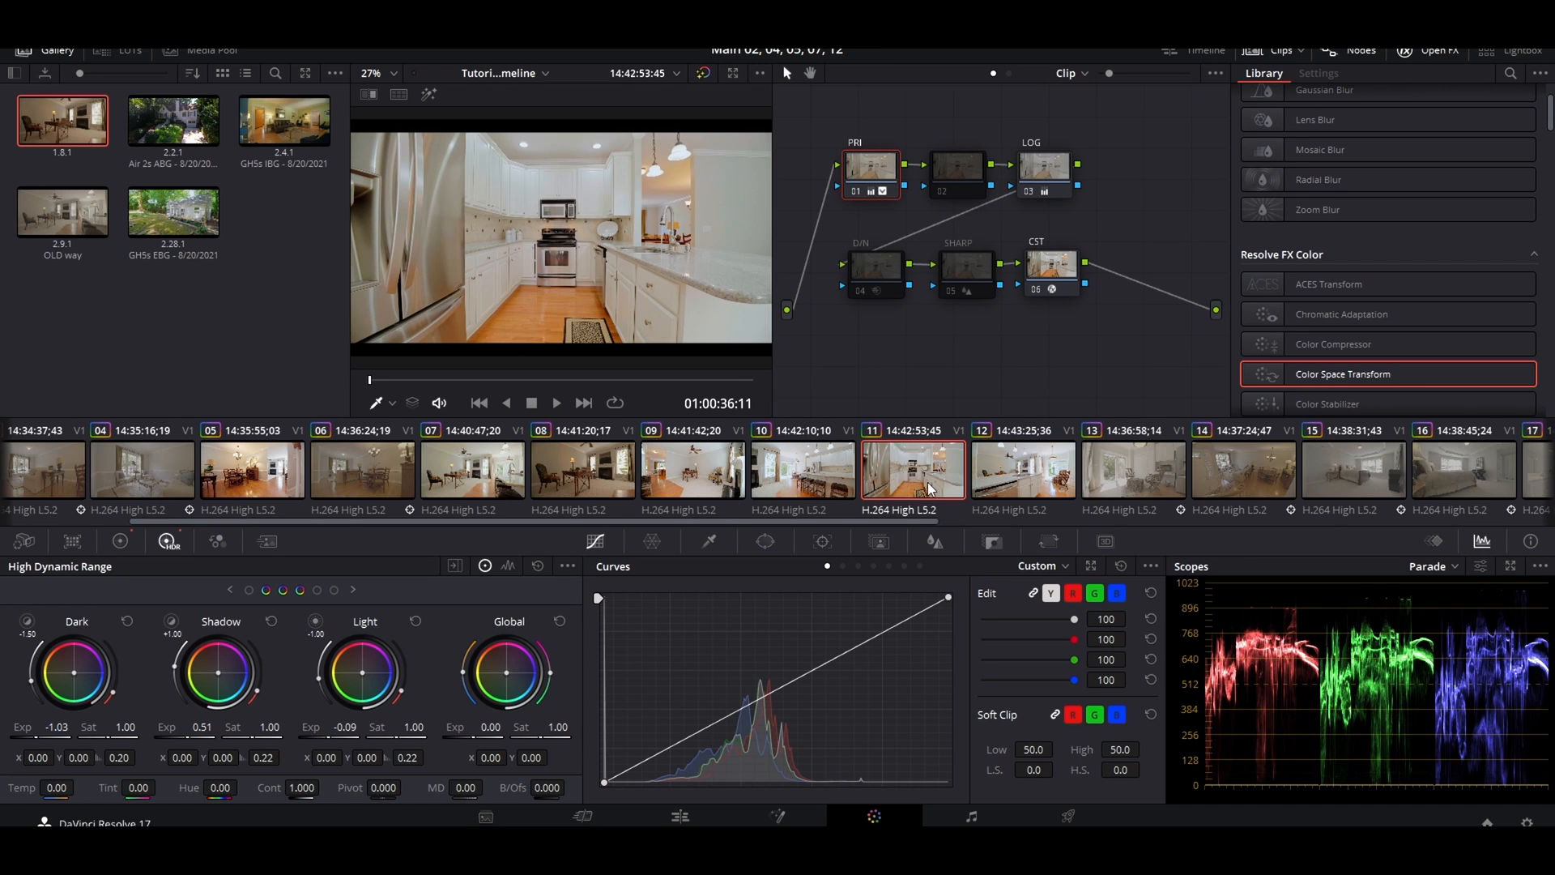
{"action": "mouse_move", "coordinate": [627, 661]}
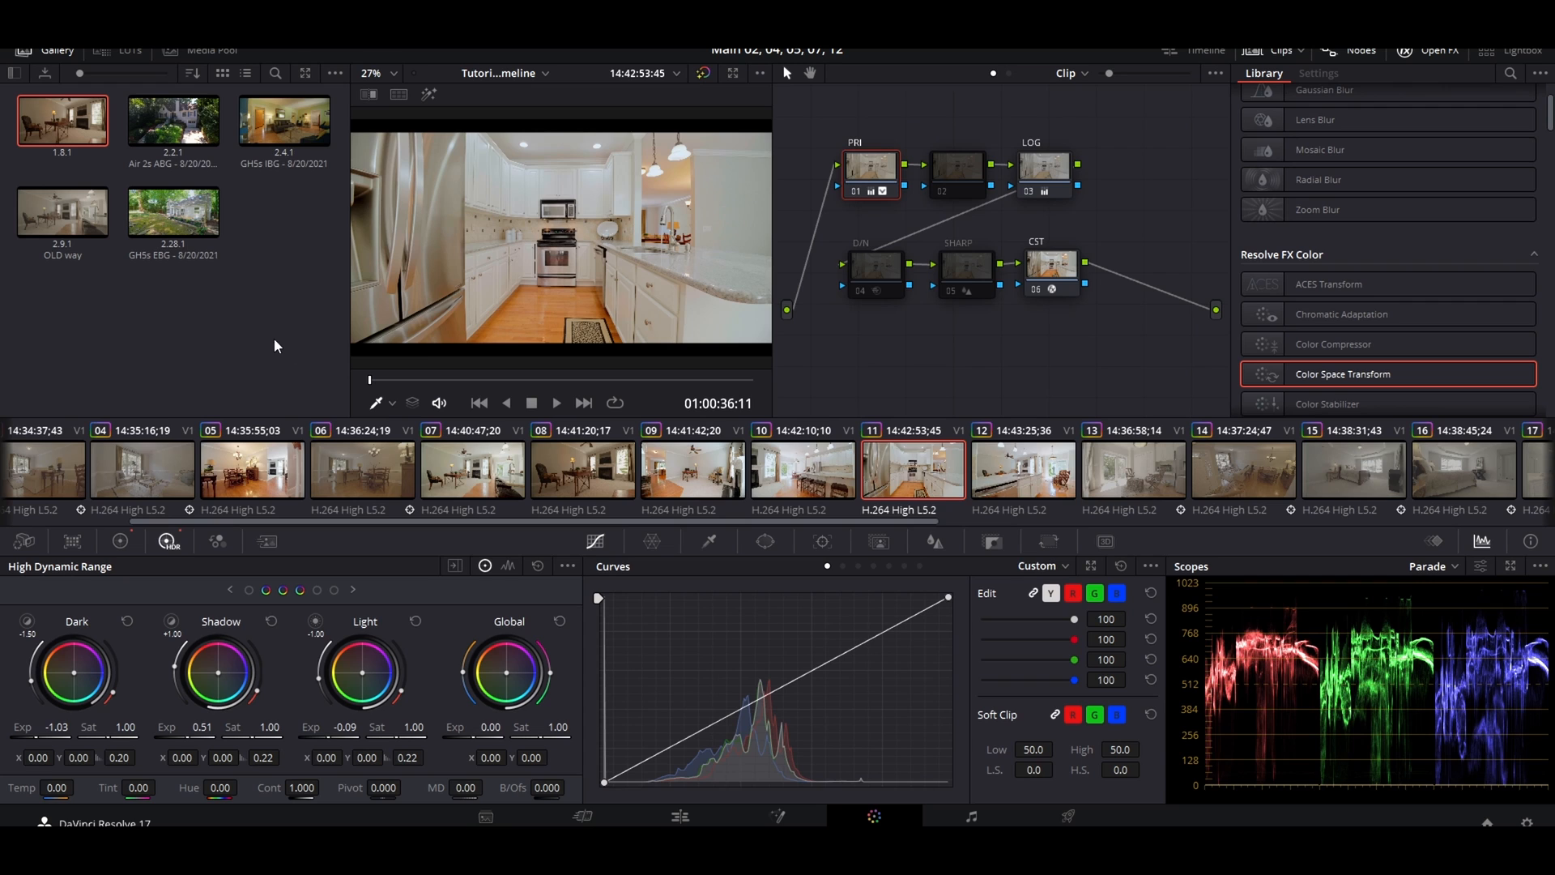
{"action": "mouse_move", "coordinate": [784, 357]}
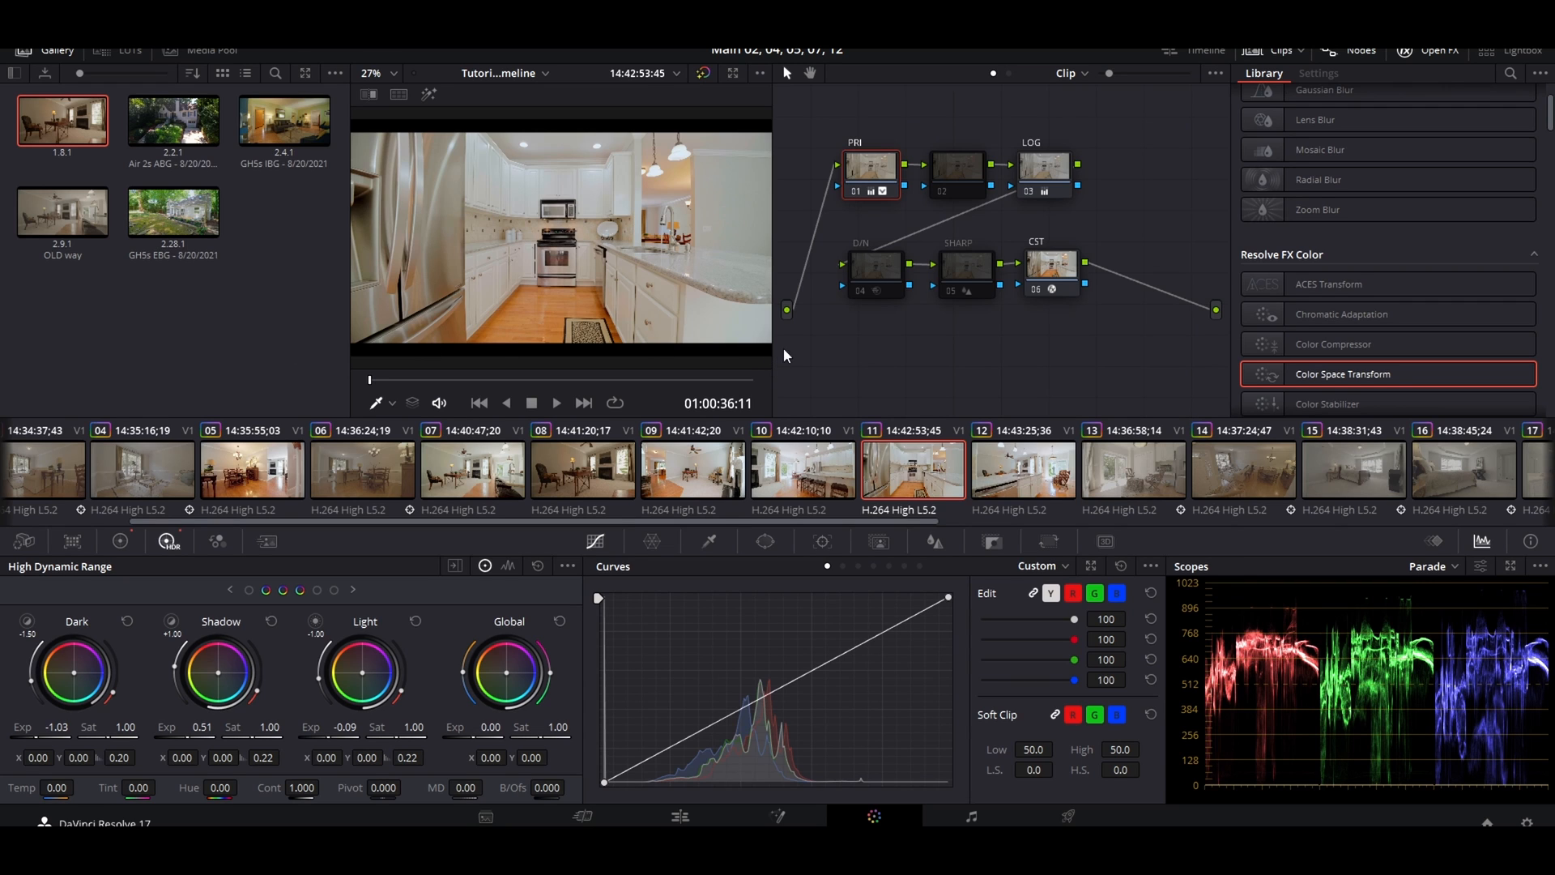
{"action": "mouse_move", "coordinate": [779, 388]}
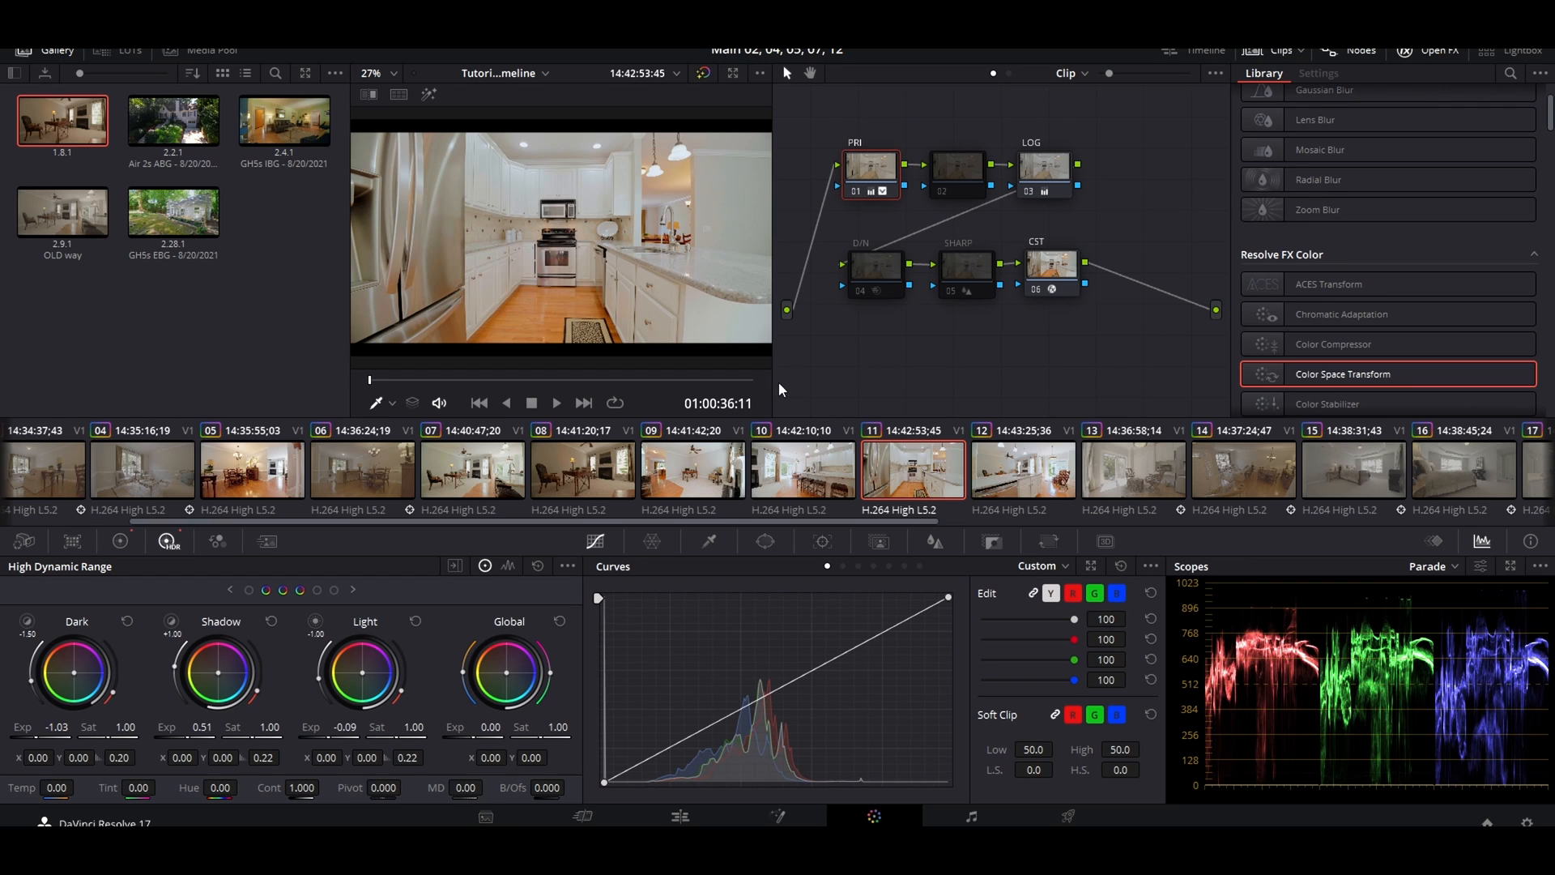
{"action": "mouse_move", "coordinate": [890, 361]}
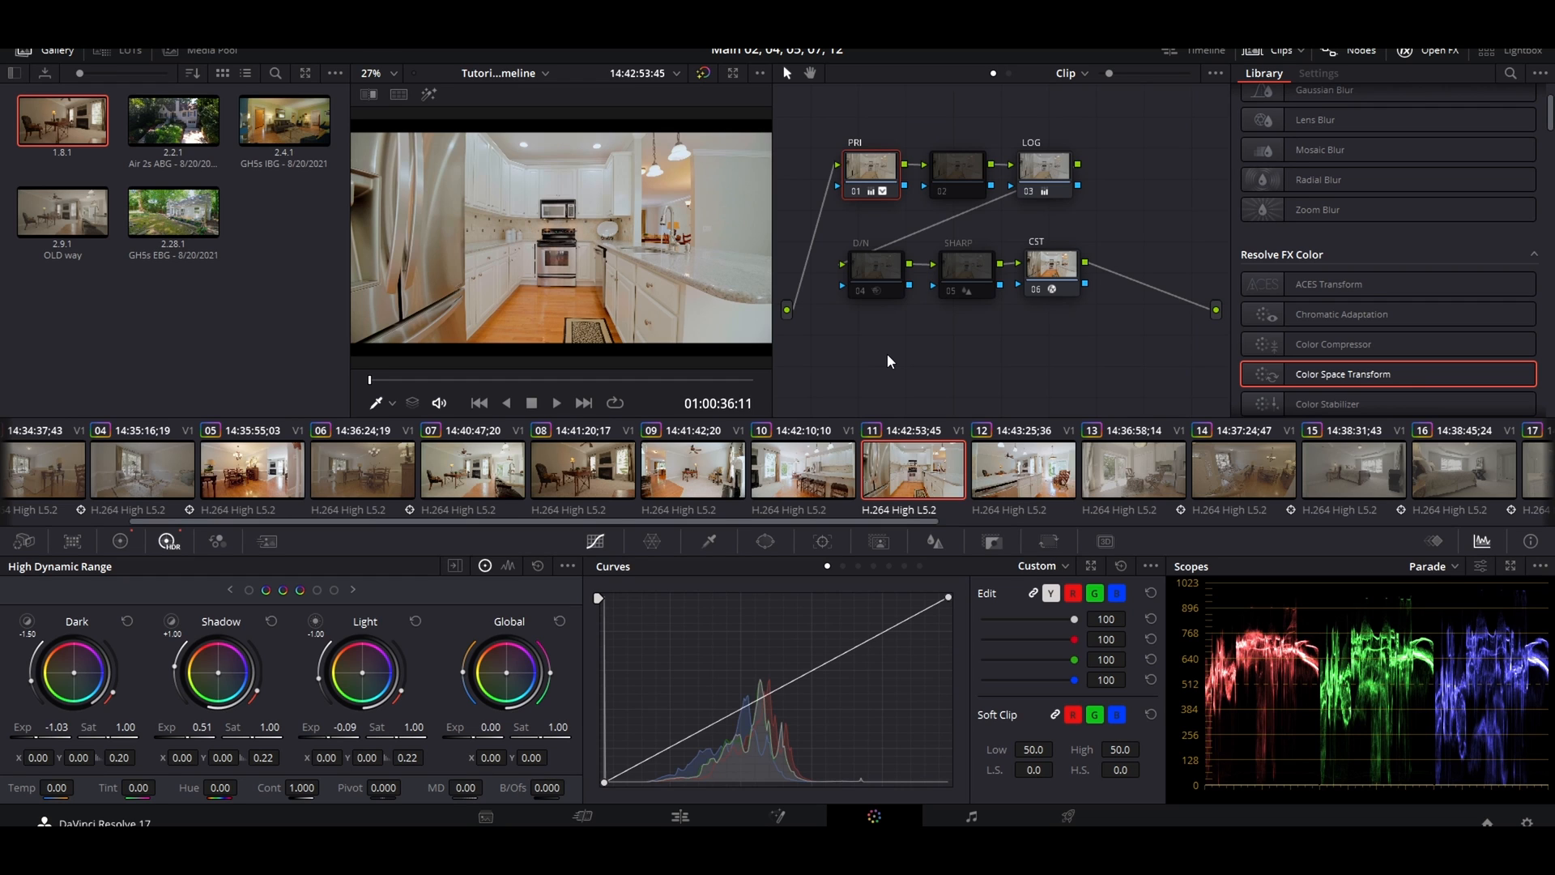
{"action": "mouse_move", "coordinate": [892, 369]}
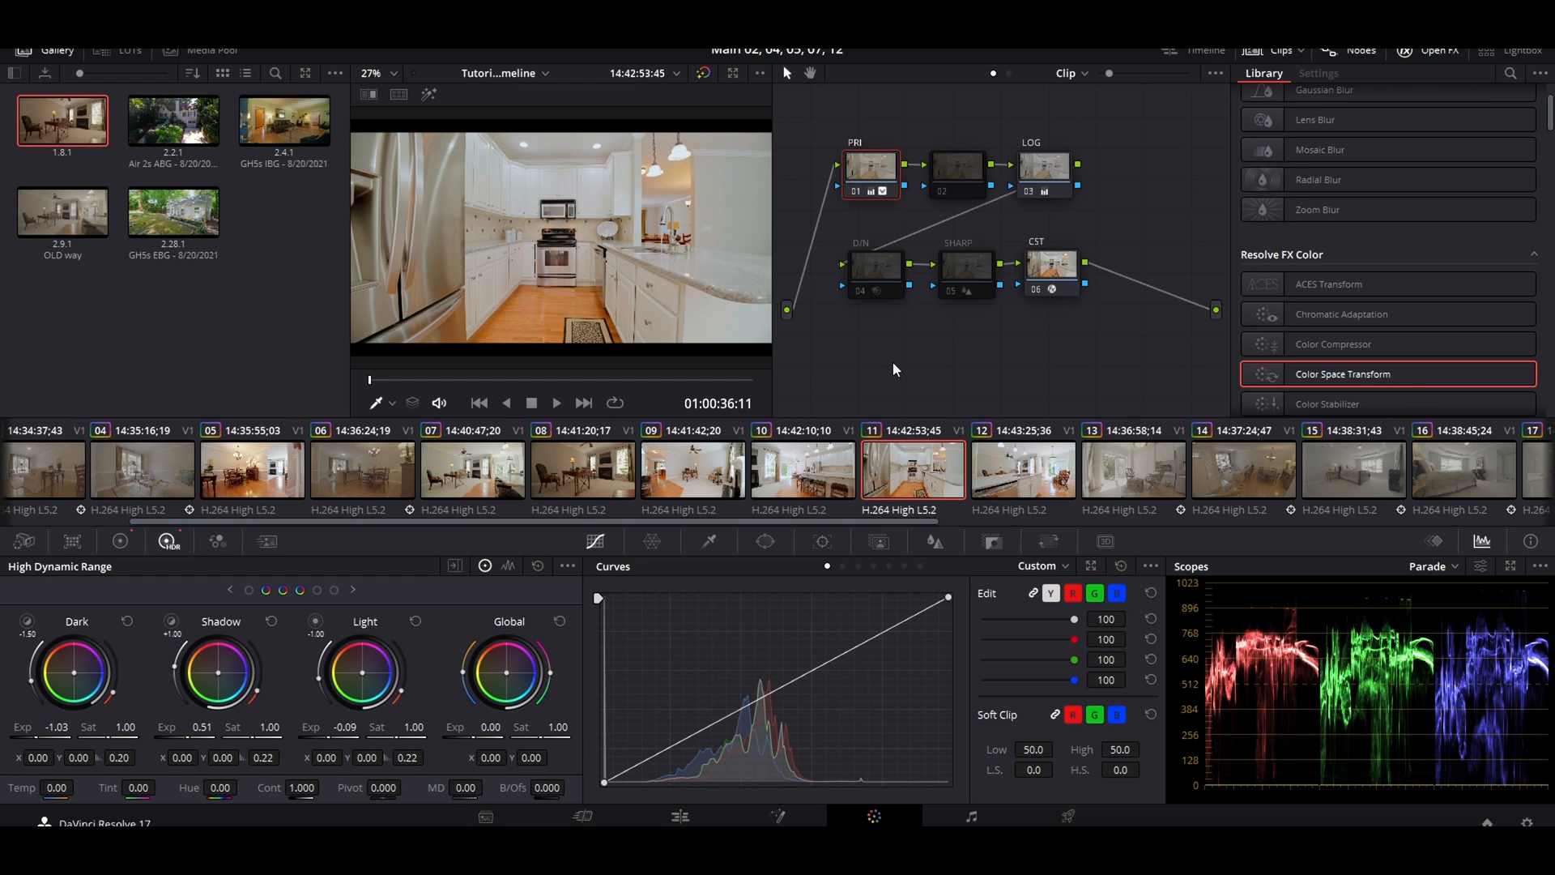
{"action": "mouse_move", "coordinate": [917, 339]}
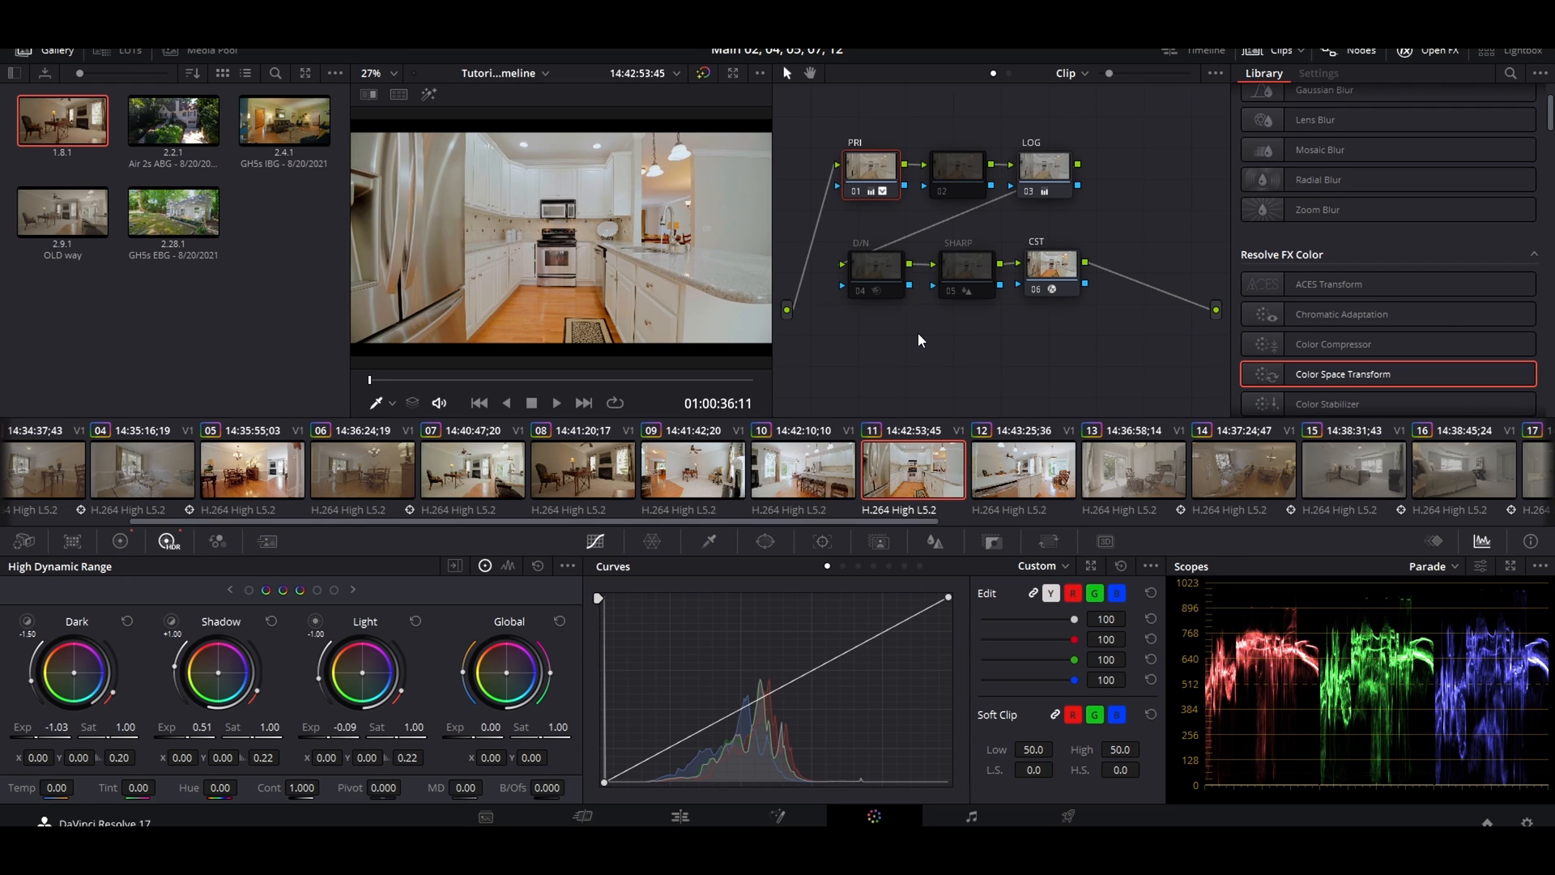
On kitchen-island clip 12, set gain 0.95 and gamma 0.10, then white-balance to temperature -792.7.
{"action": "left_click", "coordinate": [1022, 469]}
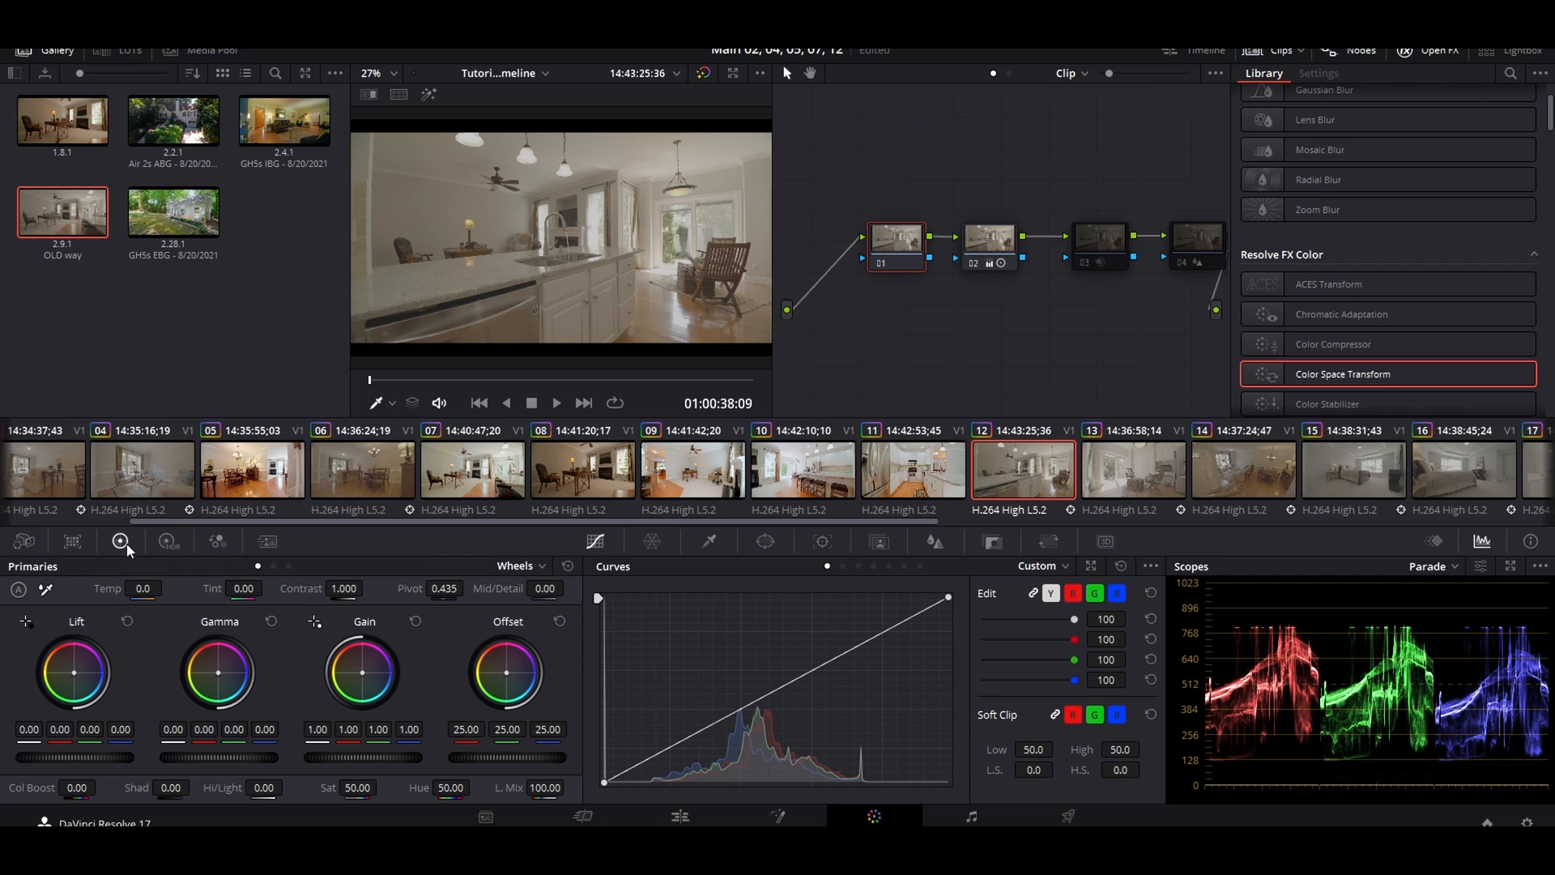
{"action": "mouse_move", "coordinate": [911, 334]}
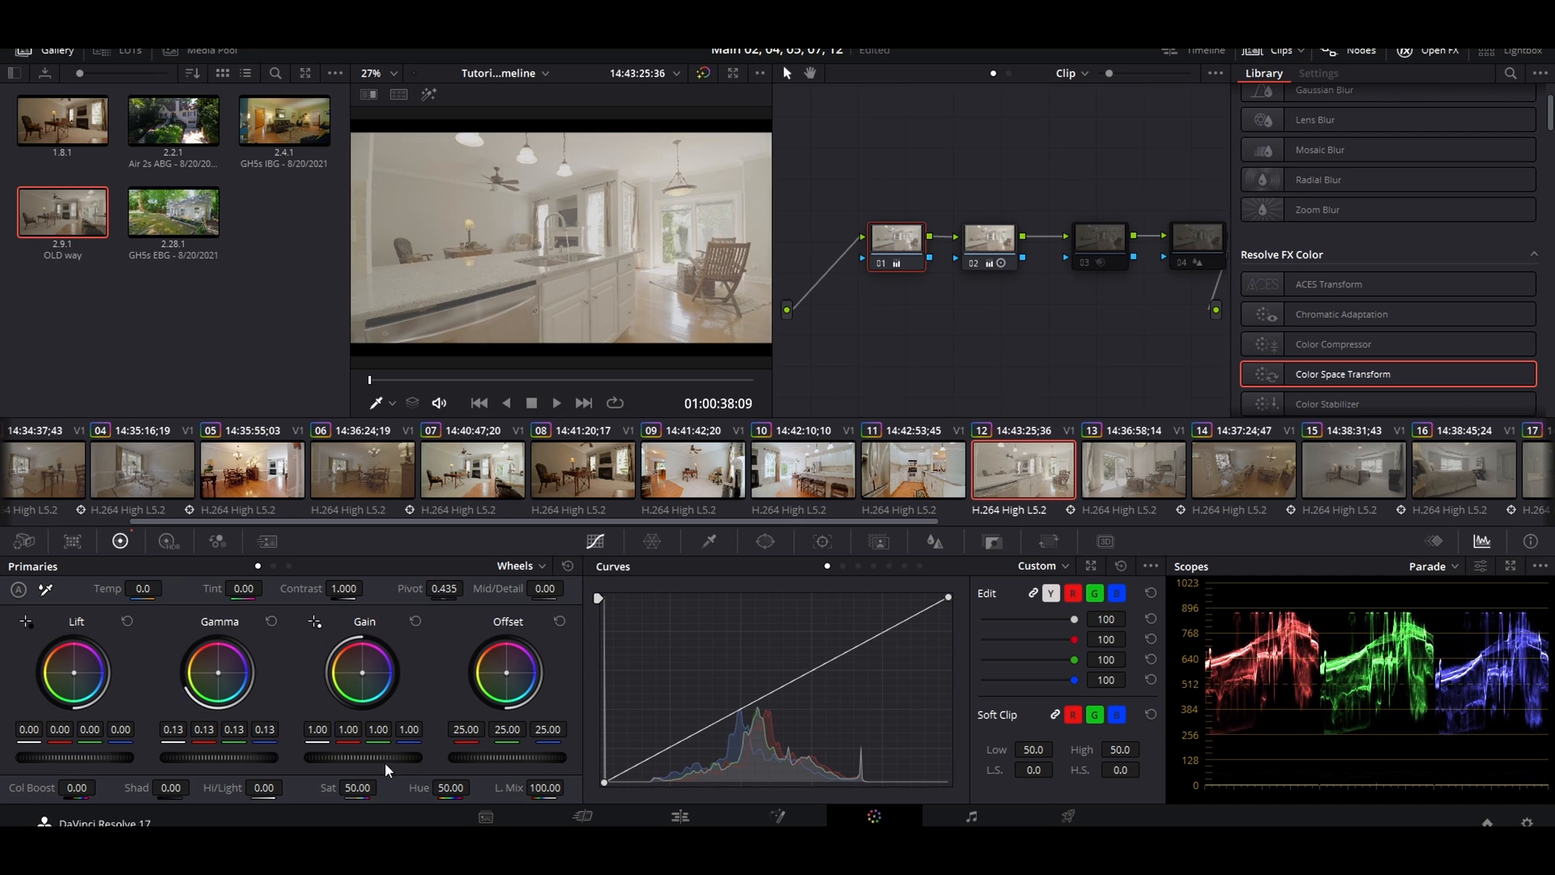
{"action": "left_click_drag", "start_coordinate": [377, 756], "coordinate": [363, 756]}
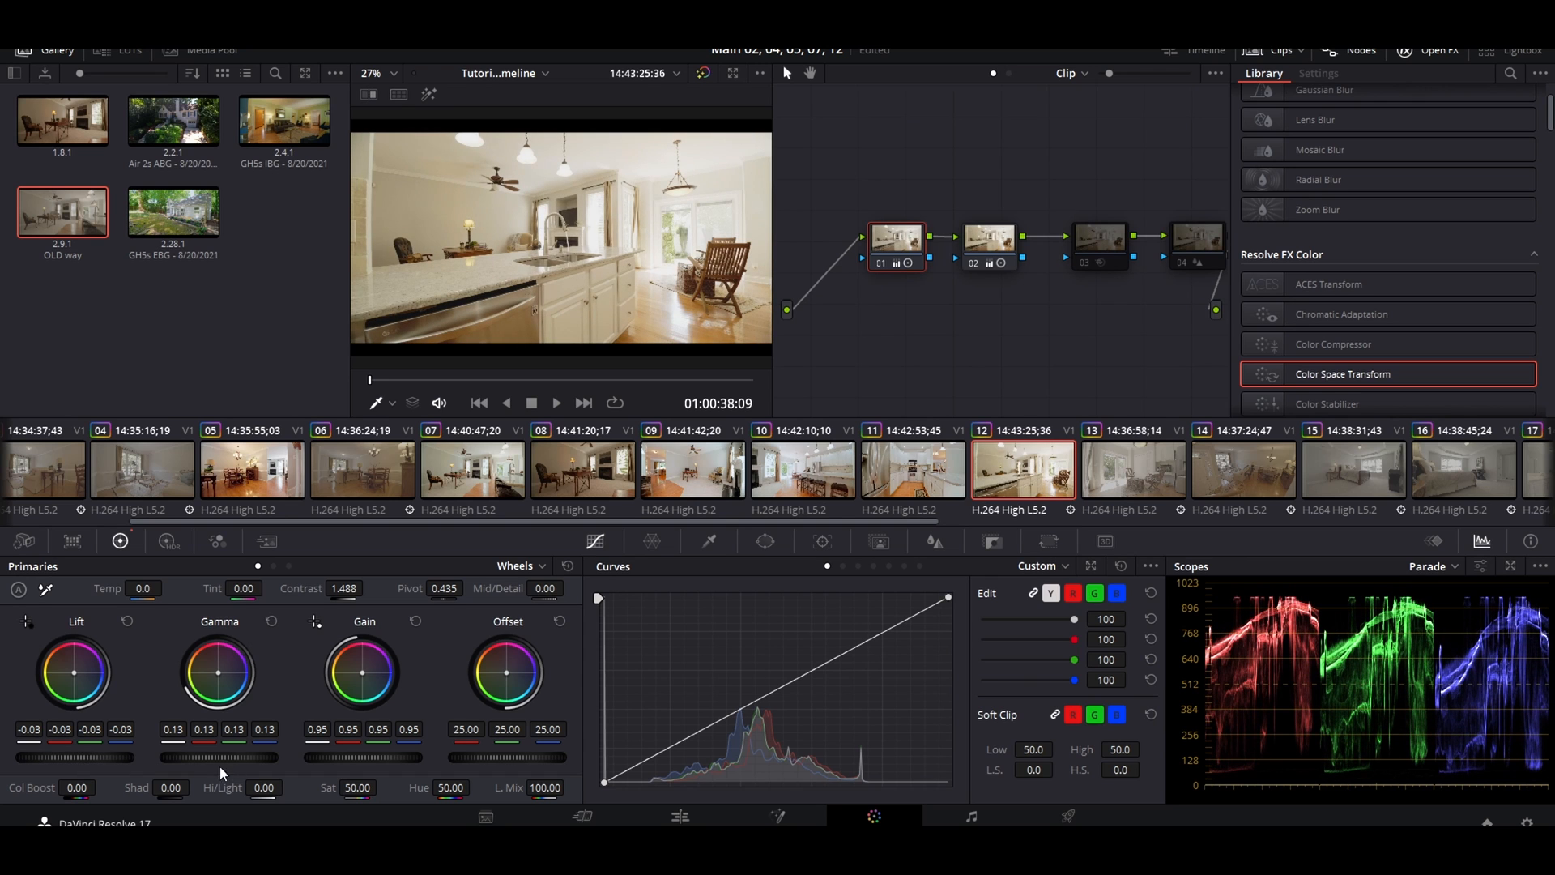
{"action": "left_click_drag", "start_coordinate": [258, 757], "coordinate": [218, 757]}
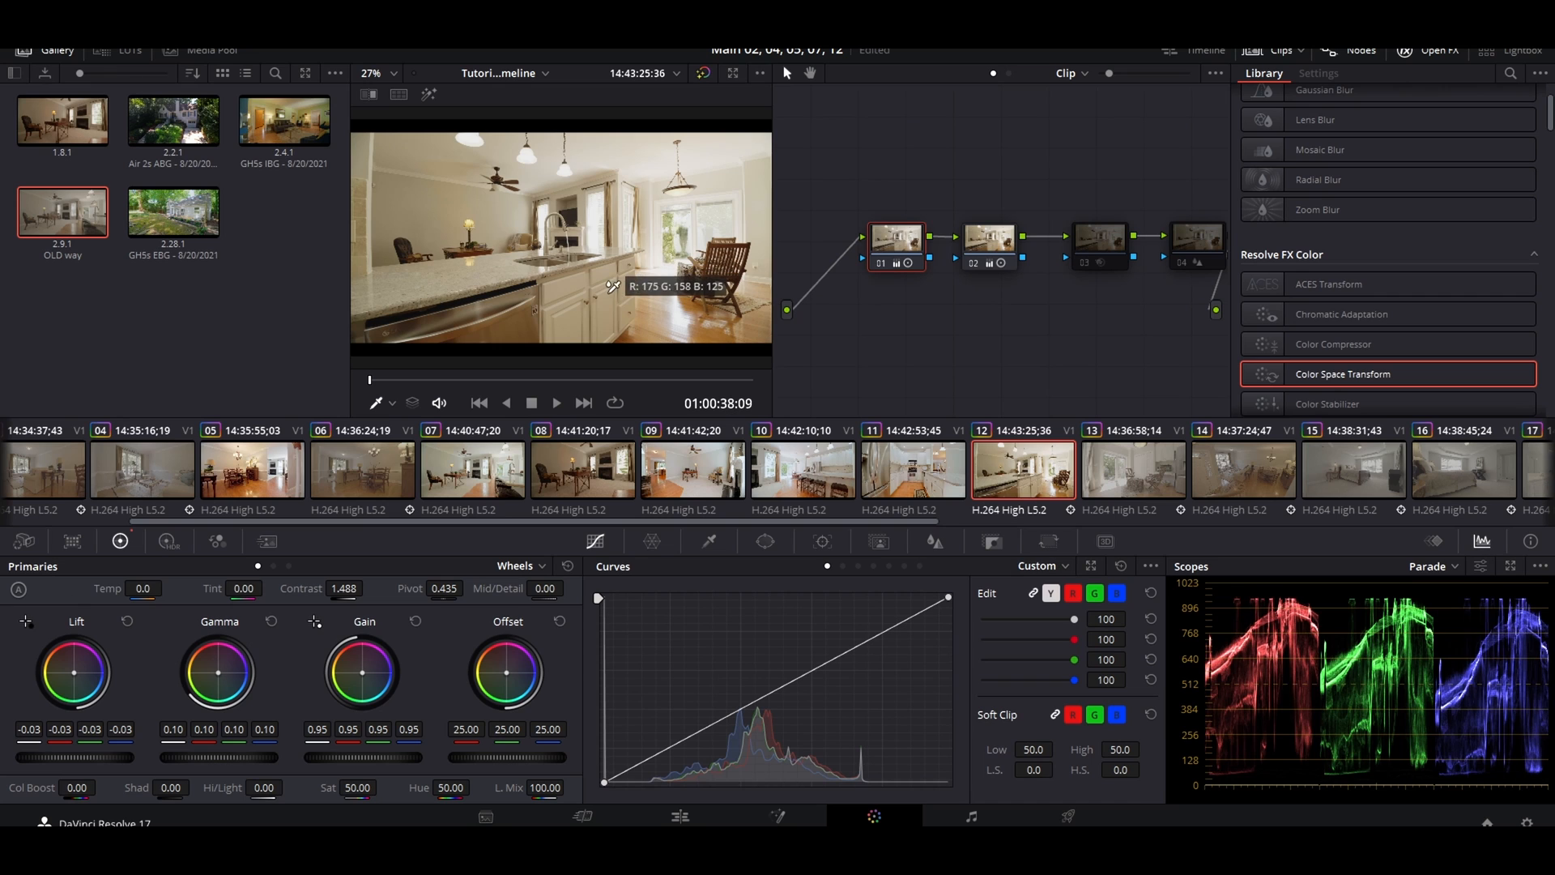
{"action": "left_click", "coordinate": [612, 286]}
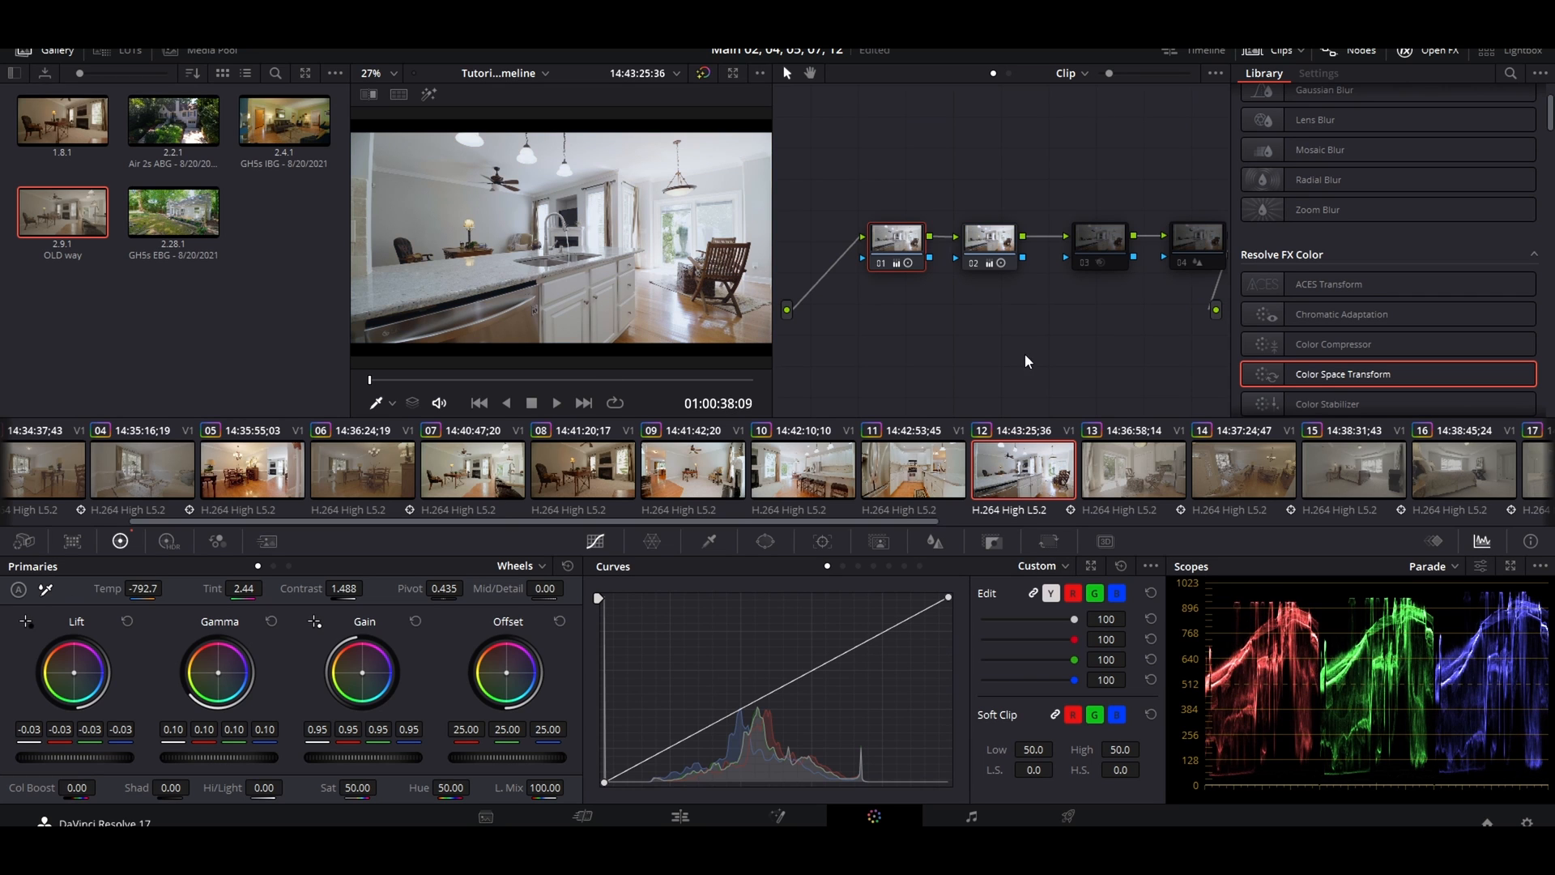
{"action": "mouse_move", "coordinate": [1038, 363]}
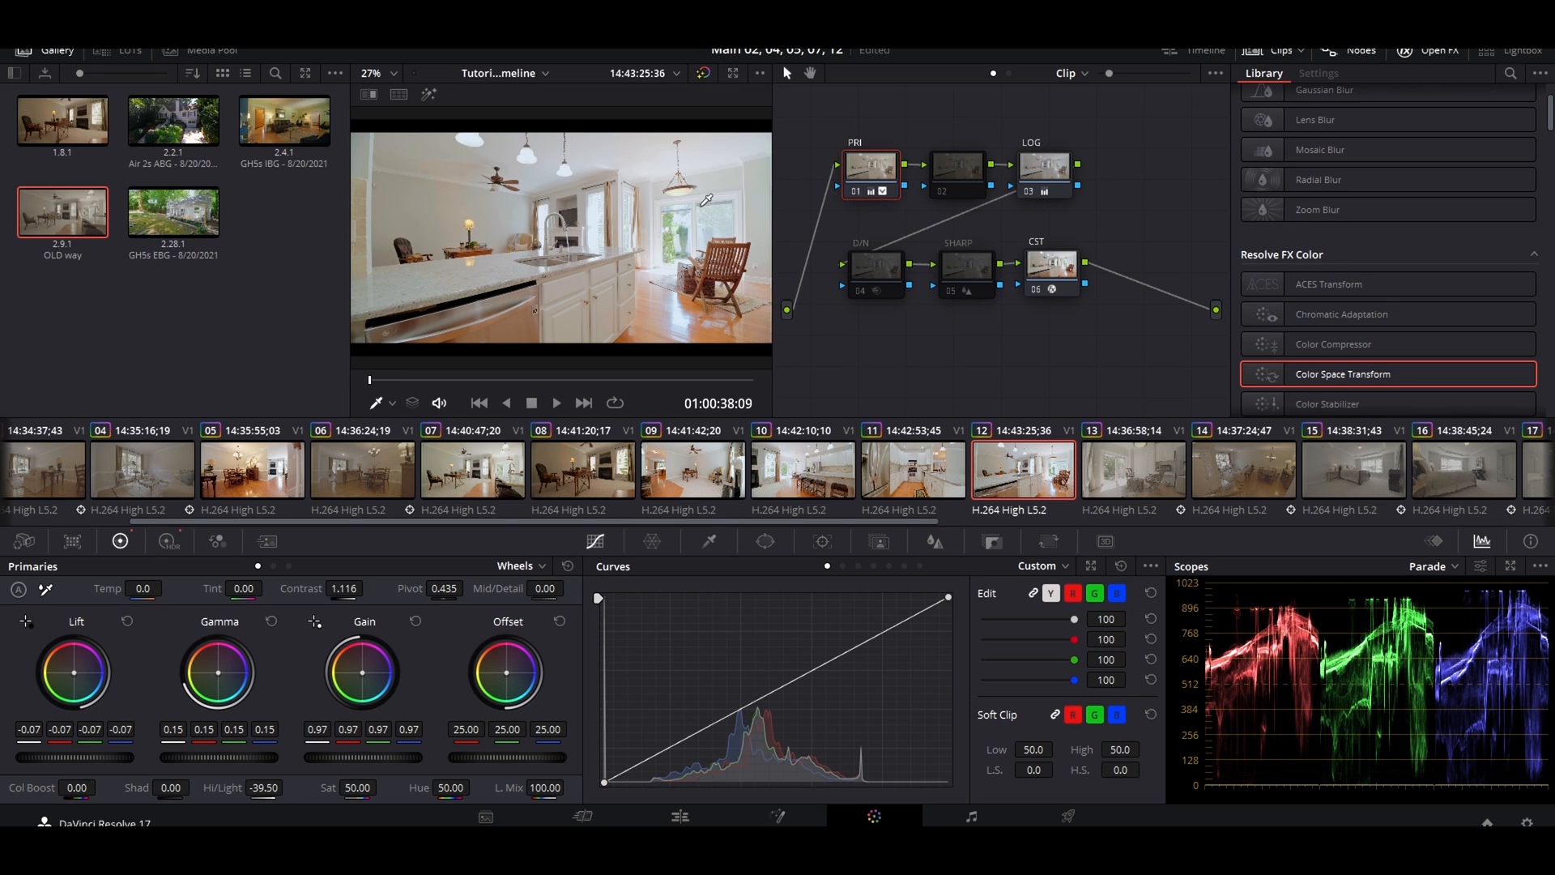
{"action": "mouse_move", "coordinate": [768, 318]}
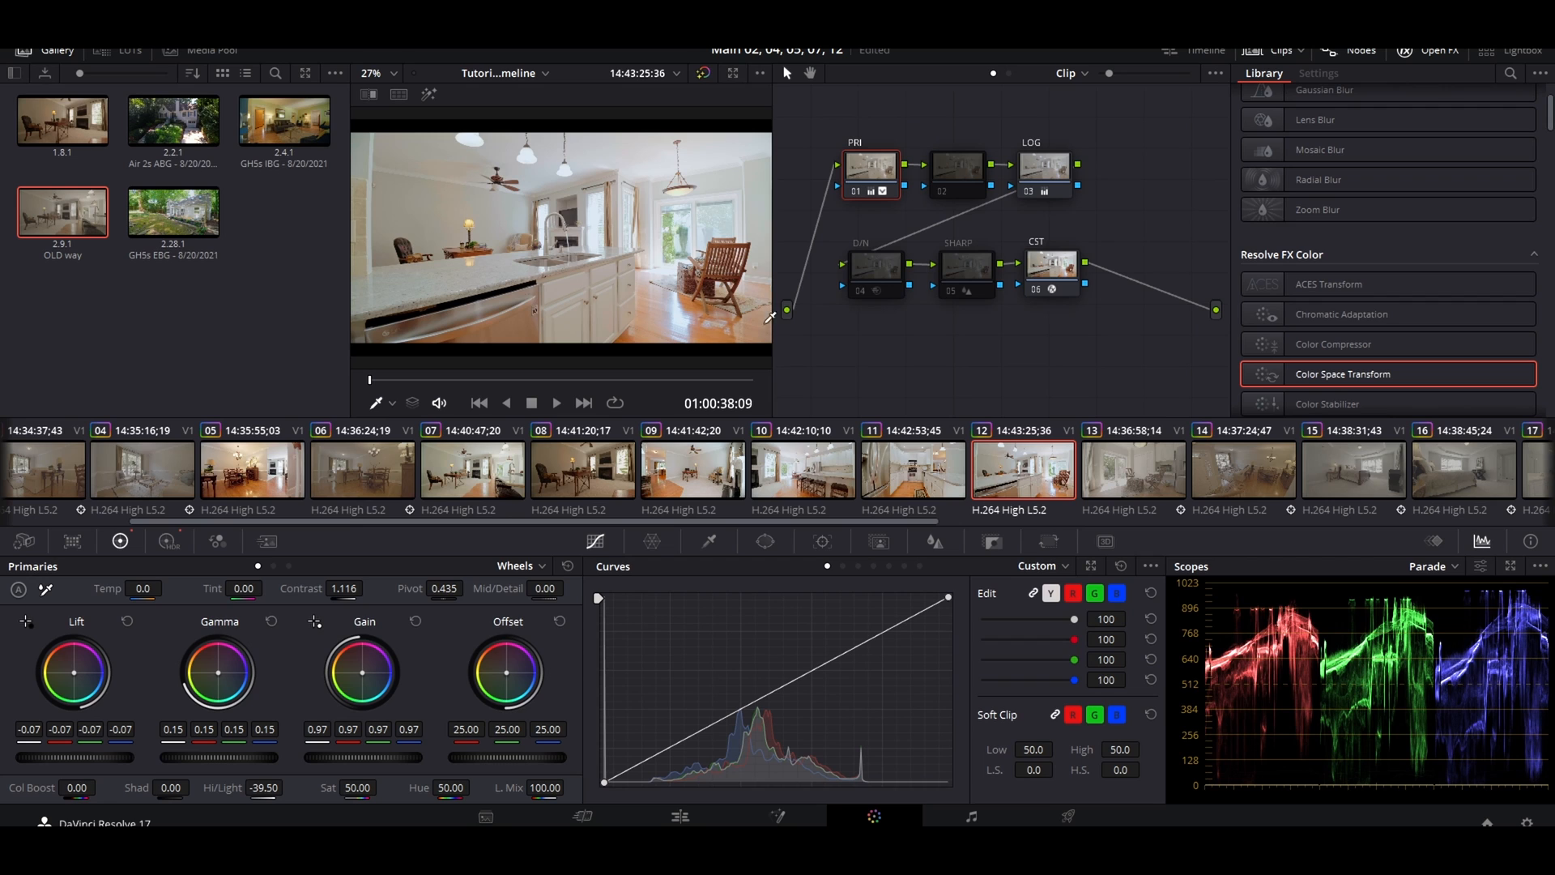
{"action": "mouse_move", "coordinate": [1096, 385]}
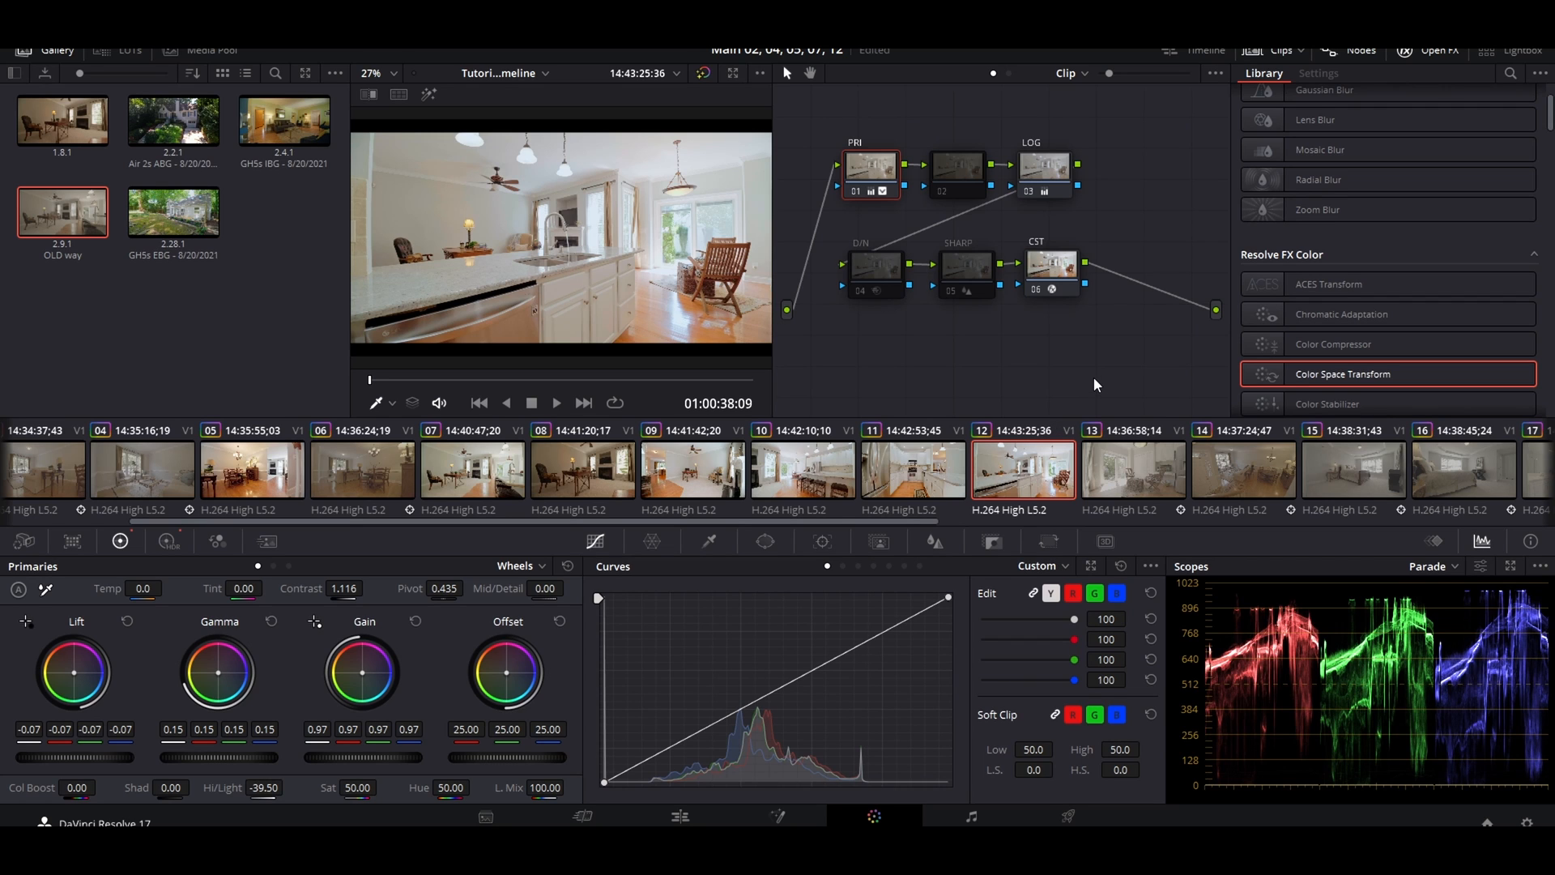
{"action": "mouse_move", "coordinate": [1091, 388]}
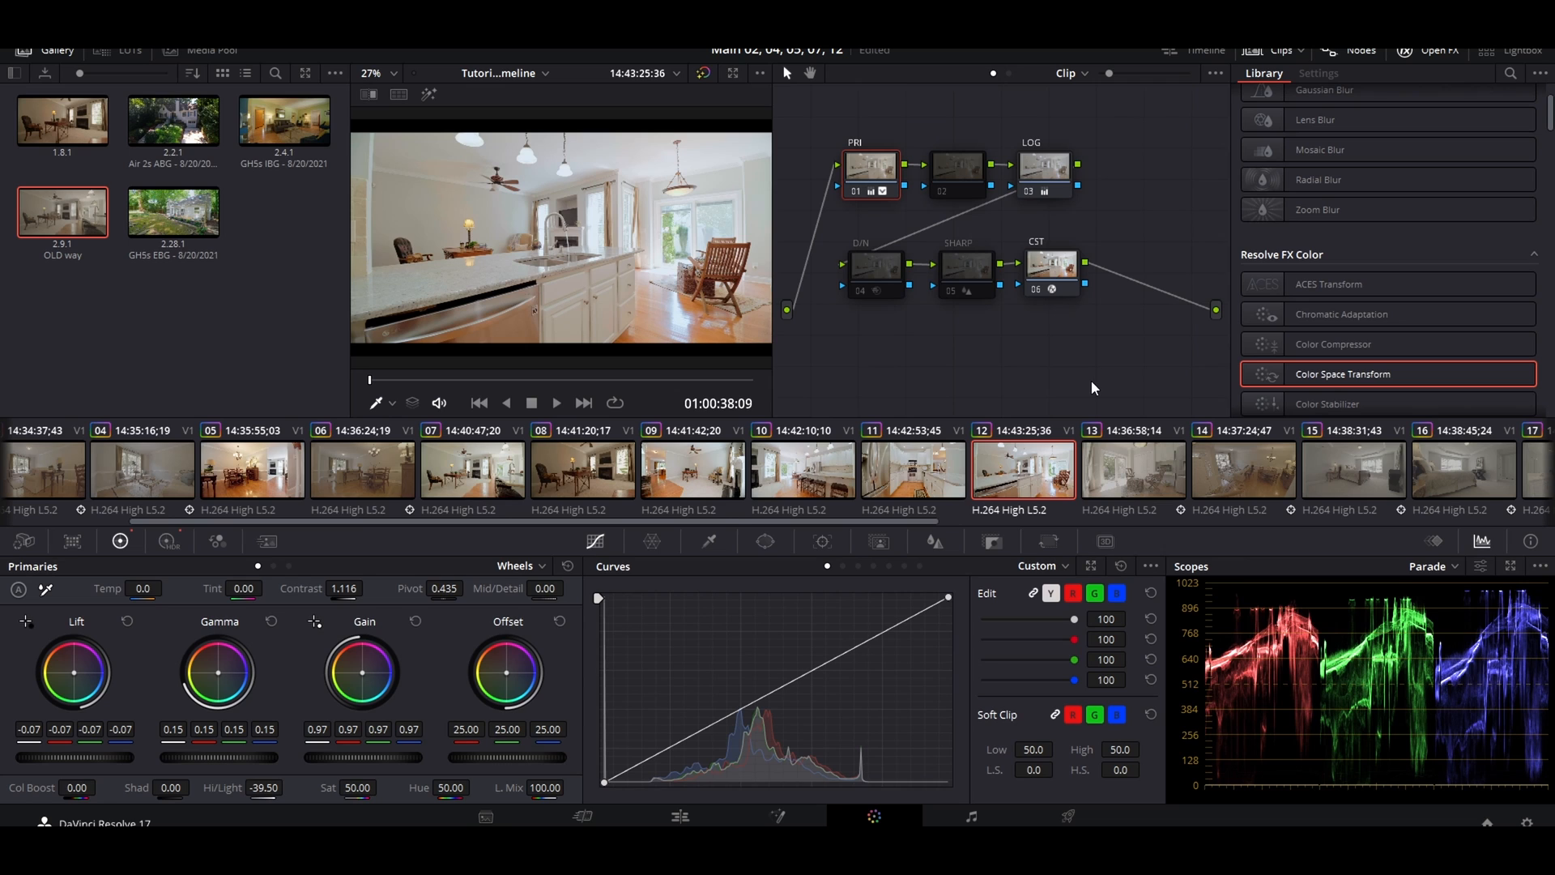